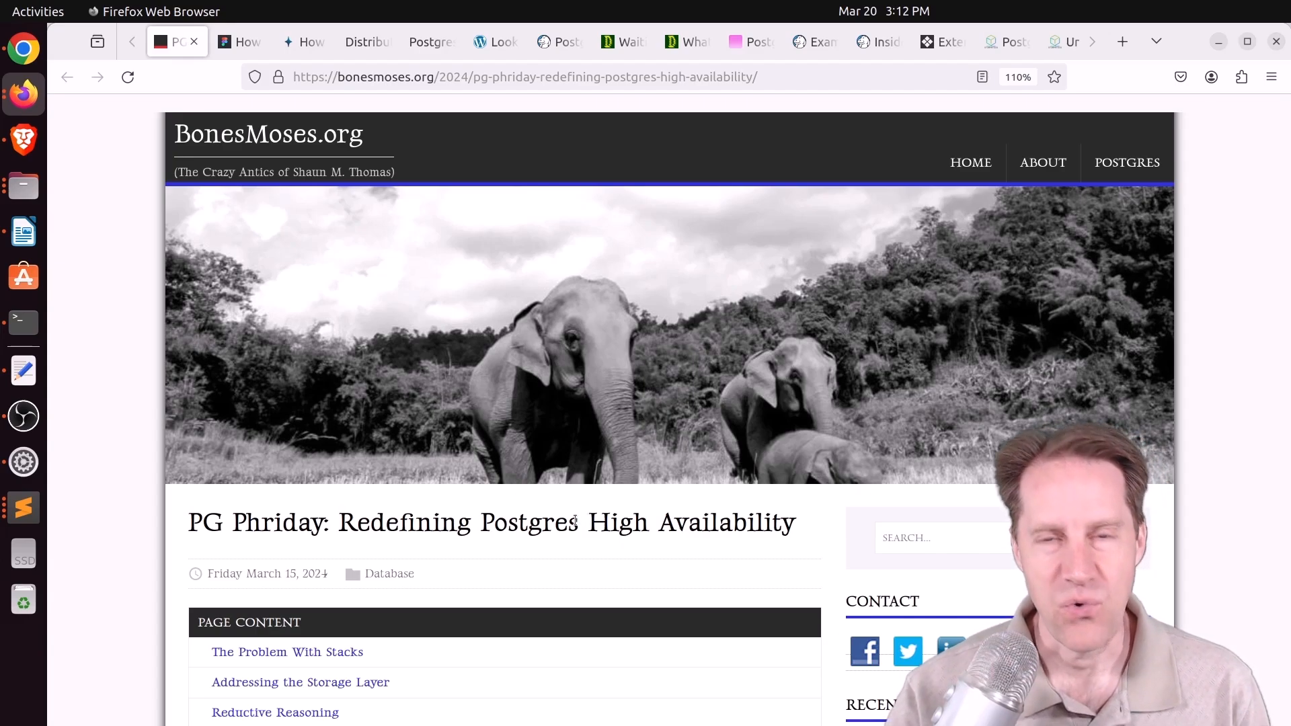
Read down the article and highlight the sentence about HA being easy to get wrong.
{"action": "scroll", "scroll_direction": "down", "scroll_amount": 3}
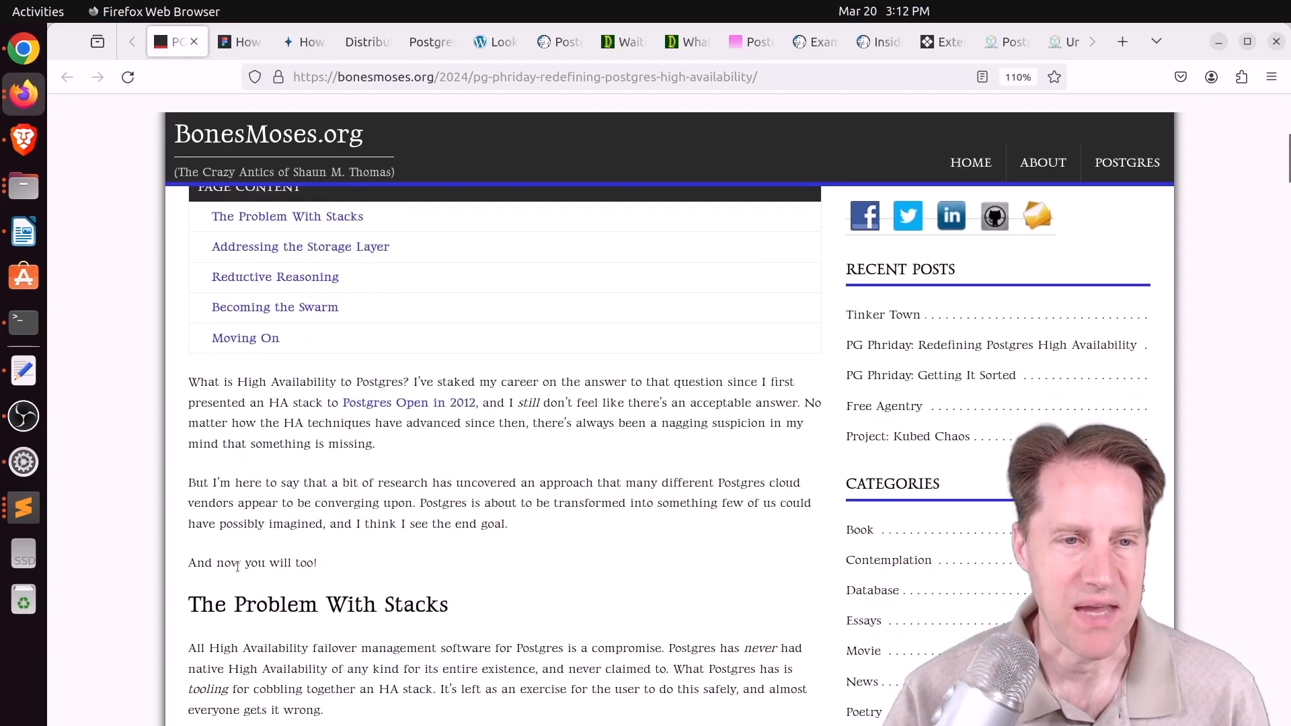
{"action": "scroll", "scroll_direction": "down", "scroll_amount": 3}
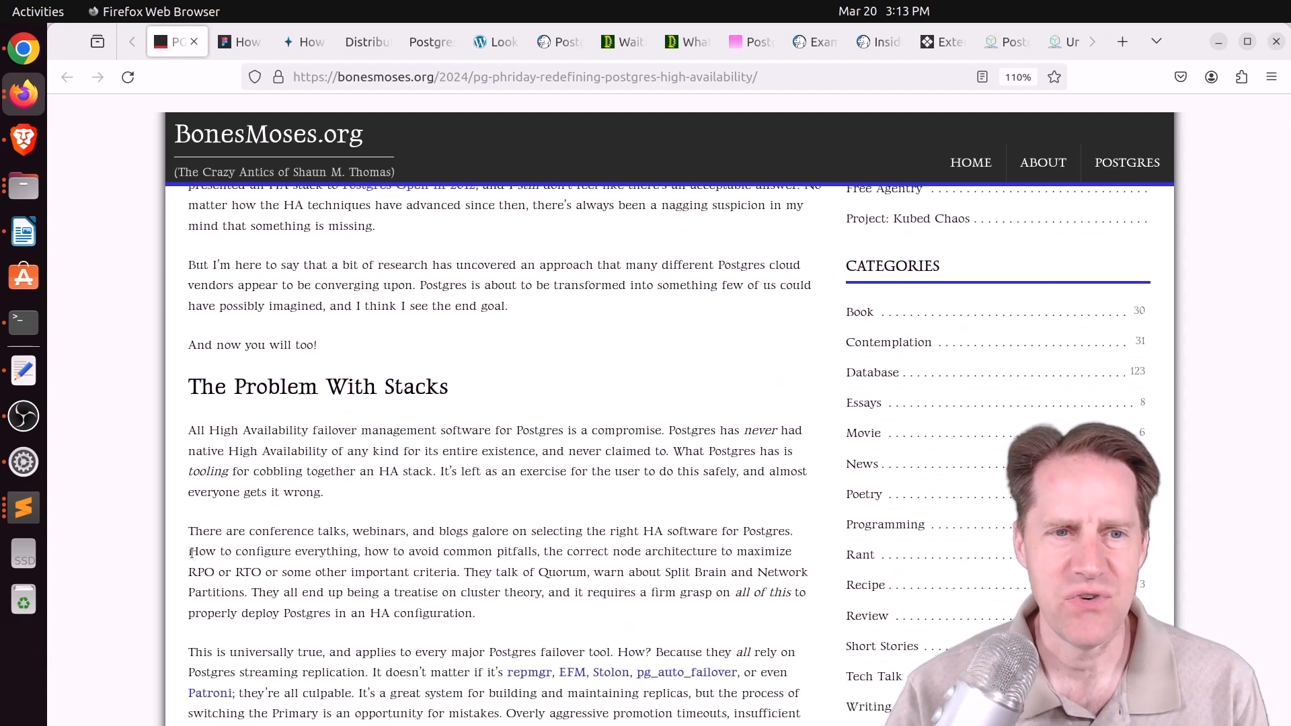
{"action": "scroll", "scroll_direction": "down", "scroll_amount": 3}
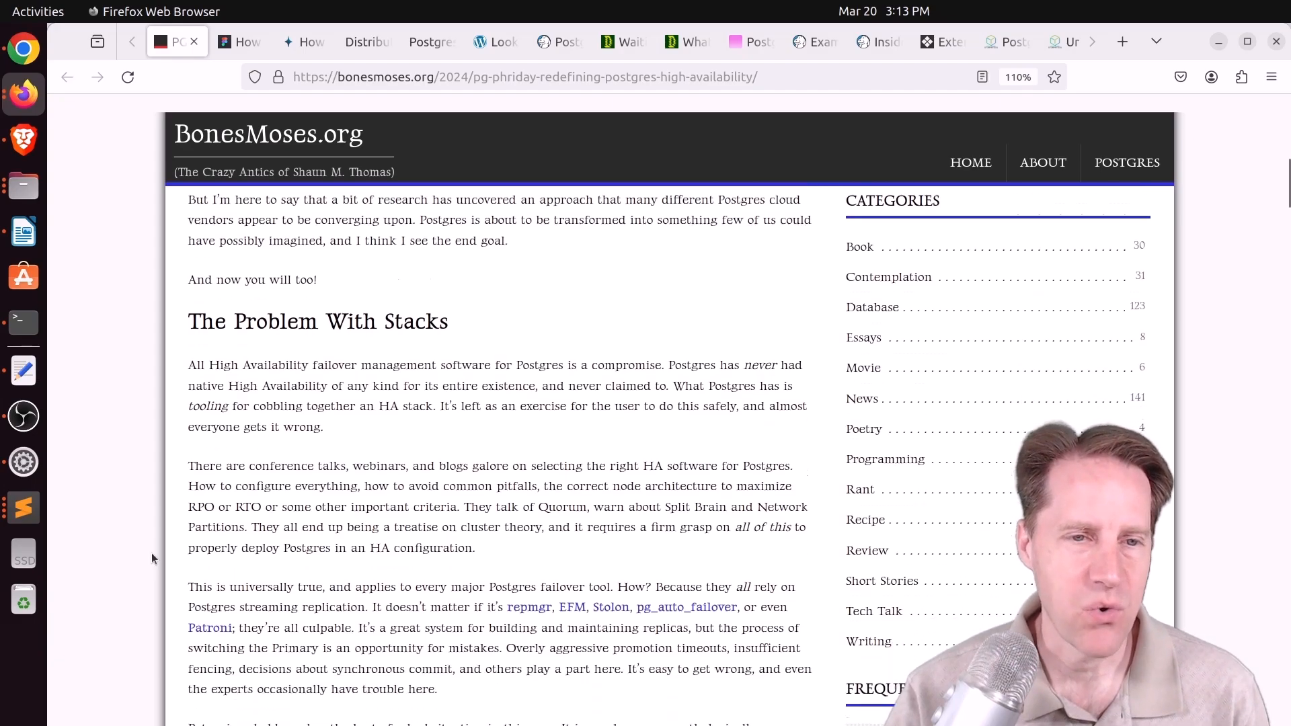
{"action": "scroll", "scroll_direction": "down", "scroll_amount": 3}
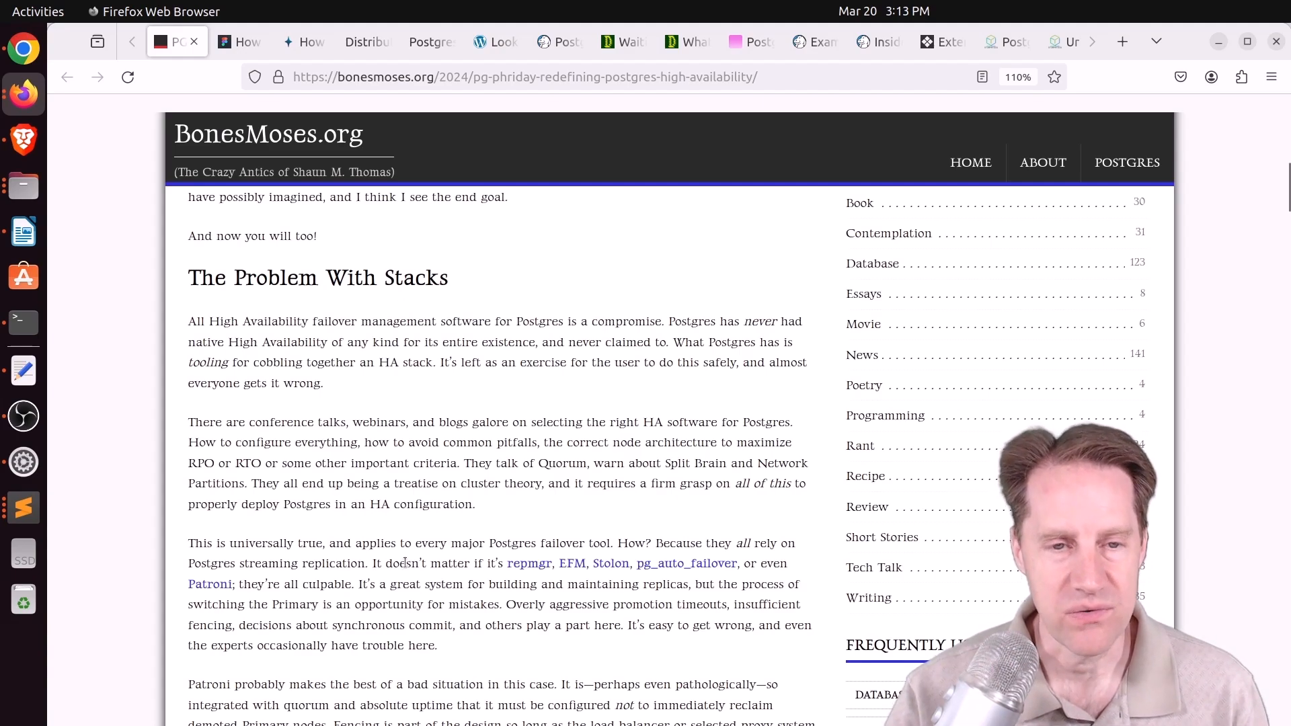
{"action": "mouse_move", "coordinate": [529, 564]}
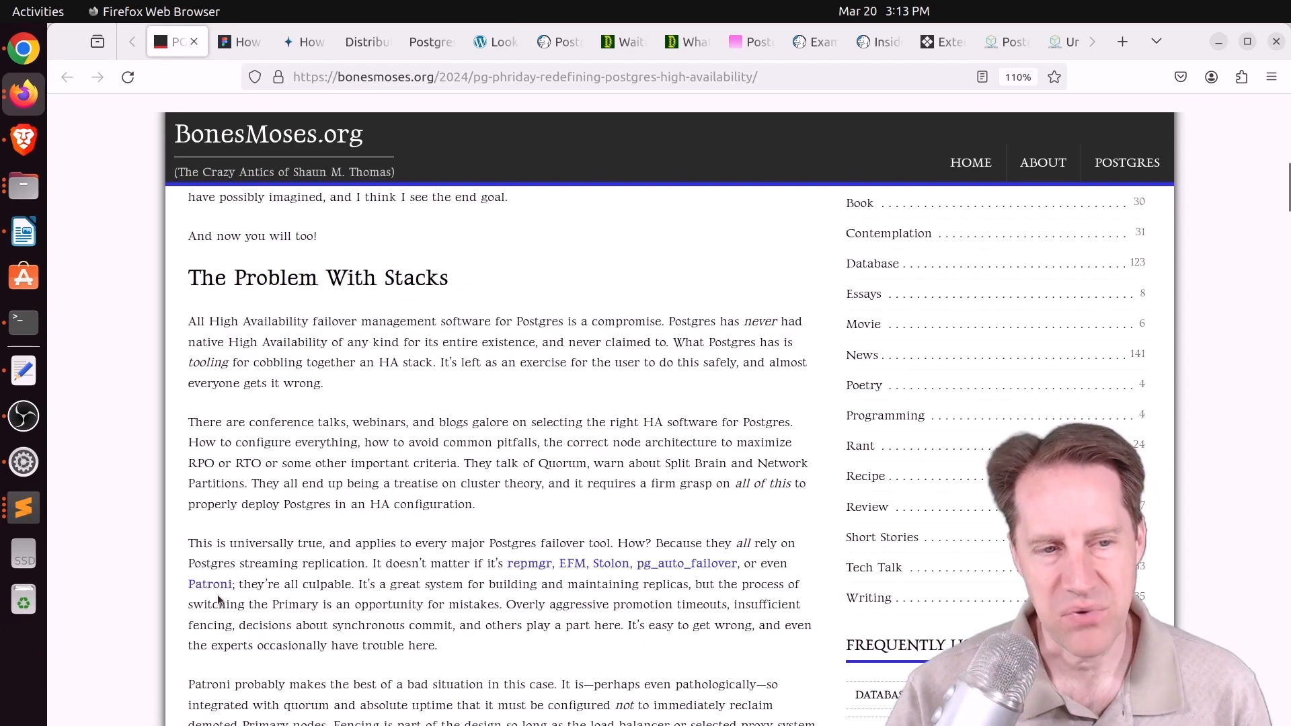
{"action": "scroll", "scroll_direction": "down", "scroll_amount": 3}
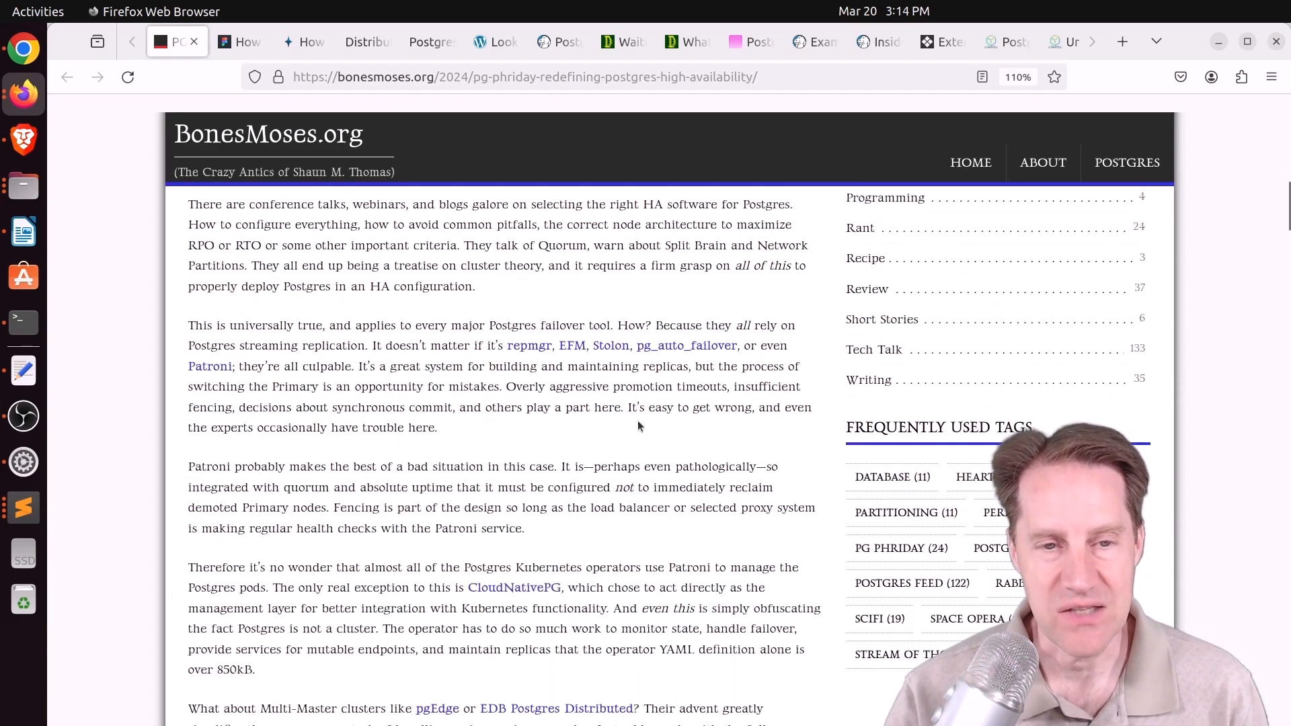
{"action": "left_click_drag", "start_coordinate": [628, 407], "coordinate": [784, 407]}
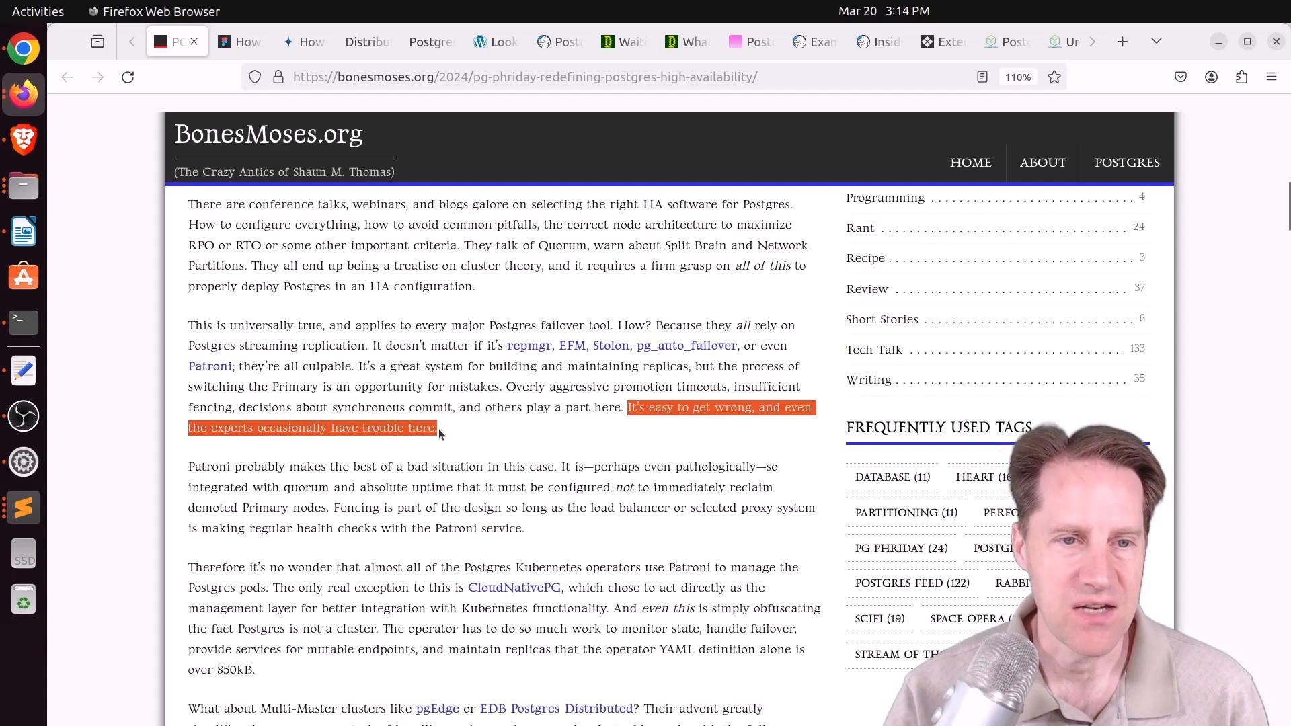
Highlight the passage on operator workload and YAML size, then the 'what to do instead' question.
{"action": "scroll", "scroll_direction": "down", "scroll_amount": 3}
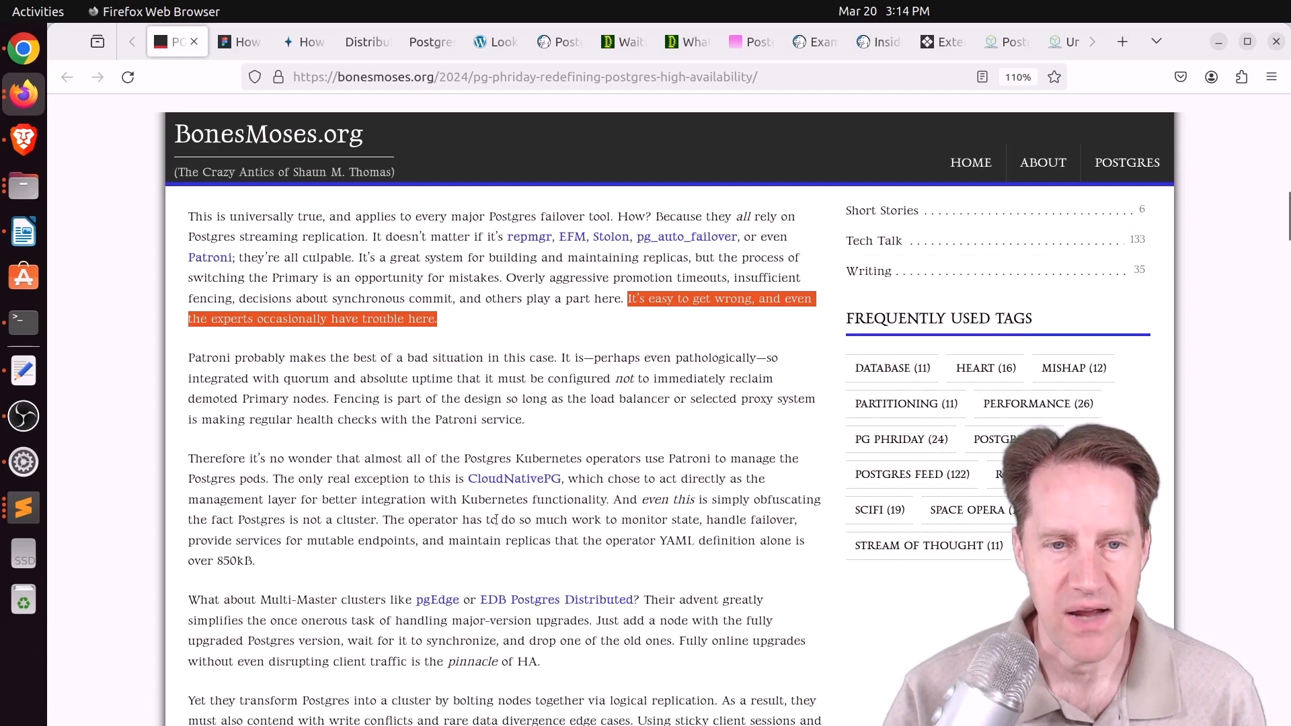
{"action": "left_click_drag", "start_coordinate": [534, 519], "coordinate": [788, 520]}
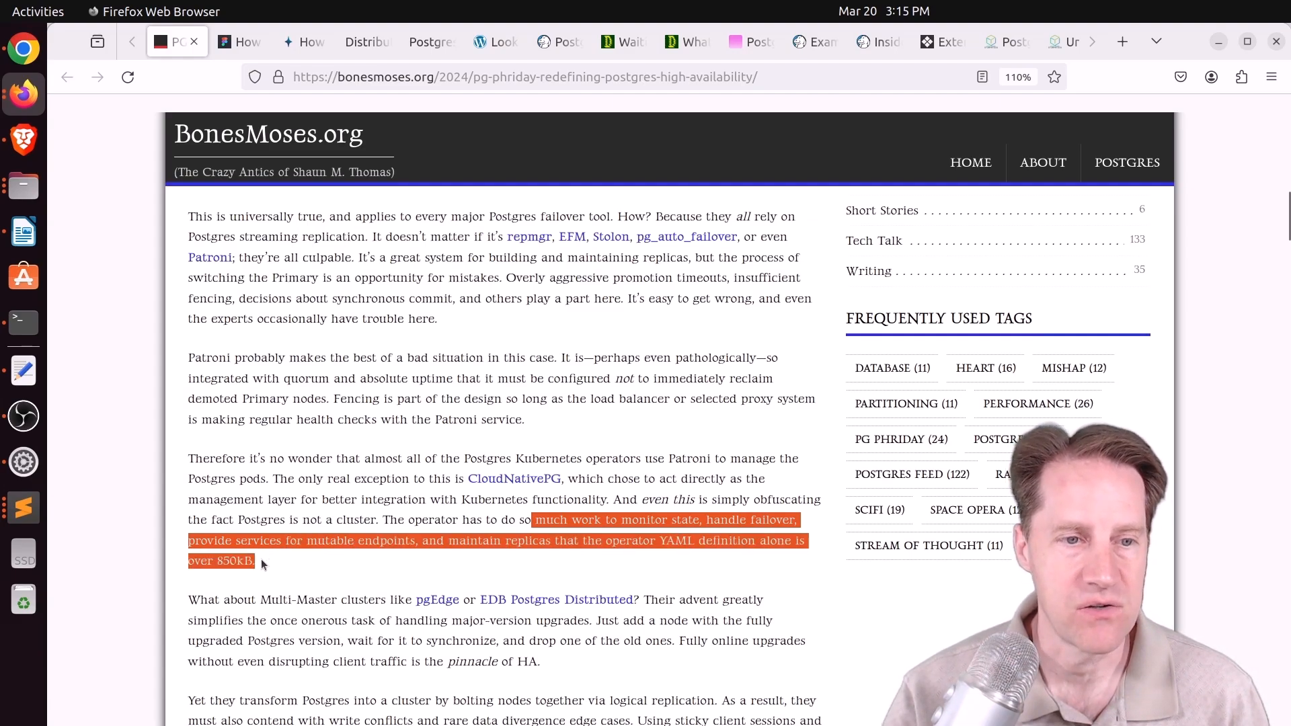
{"action": "scroll", "scroll_direction": "down", "scroll_amount": 3}
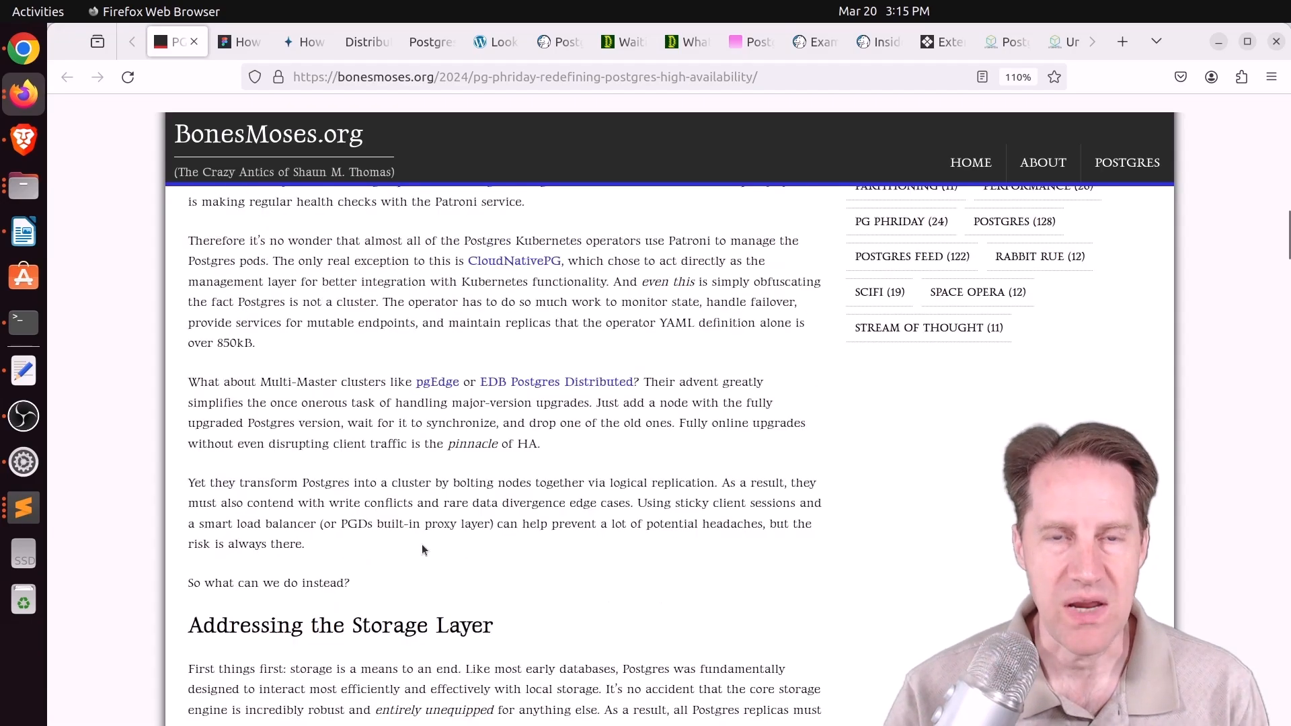
{"action": "left_click_drag", "start_coordinate": [210, 582], "coordinate": [350, 582]}
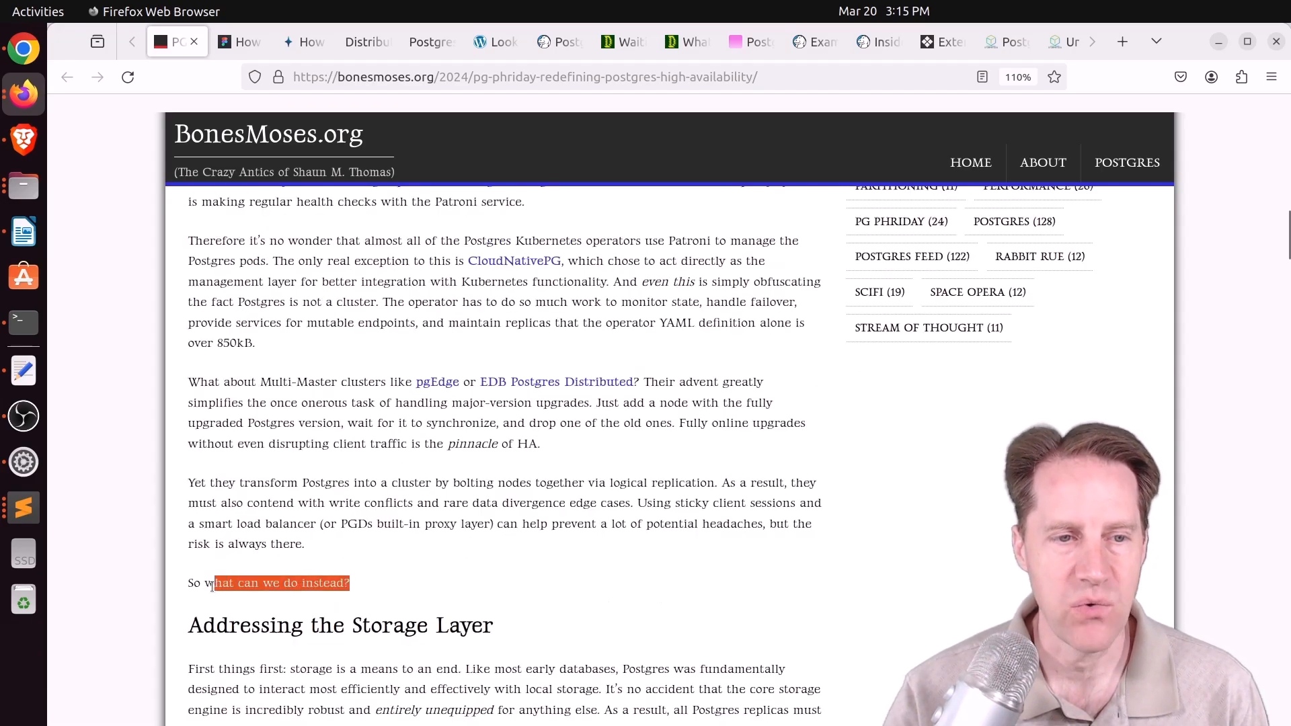
{"action": "scroll", "scroll_direction": "down", "scroll_amount": 3}
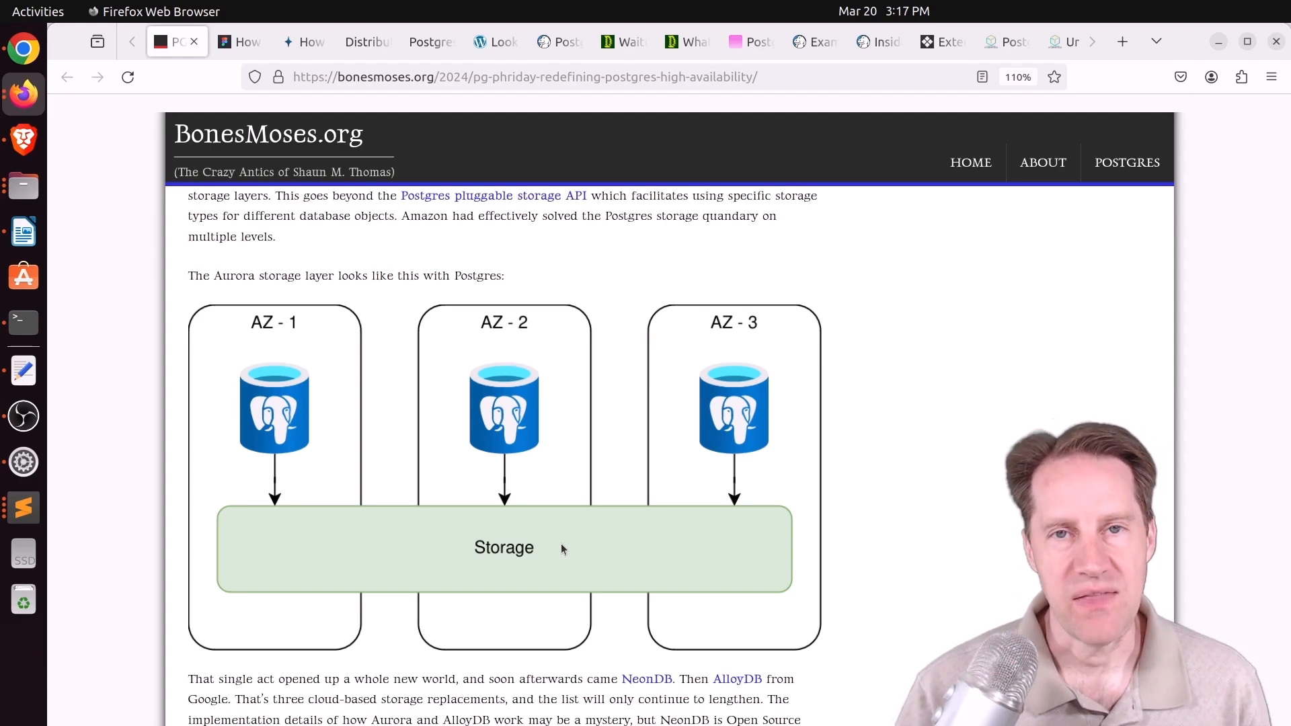
{"action": "mouse_move", "coordinate": [563, 590]}
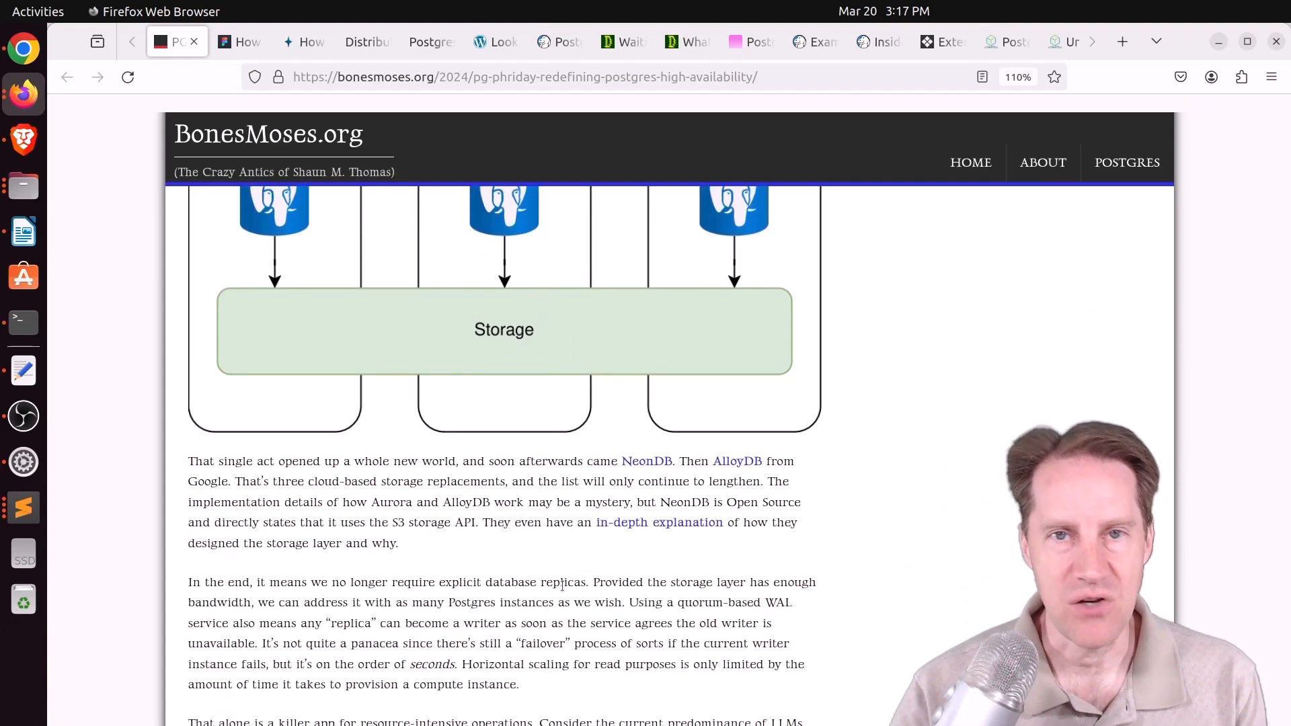
Scroll through the remainder of the article to its end.
{"action": "scroll", "scroll_direction": "down", "scroll_amount": 3}
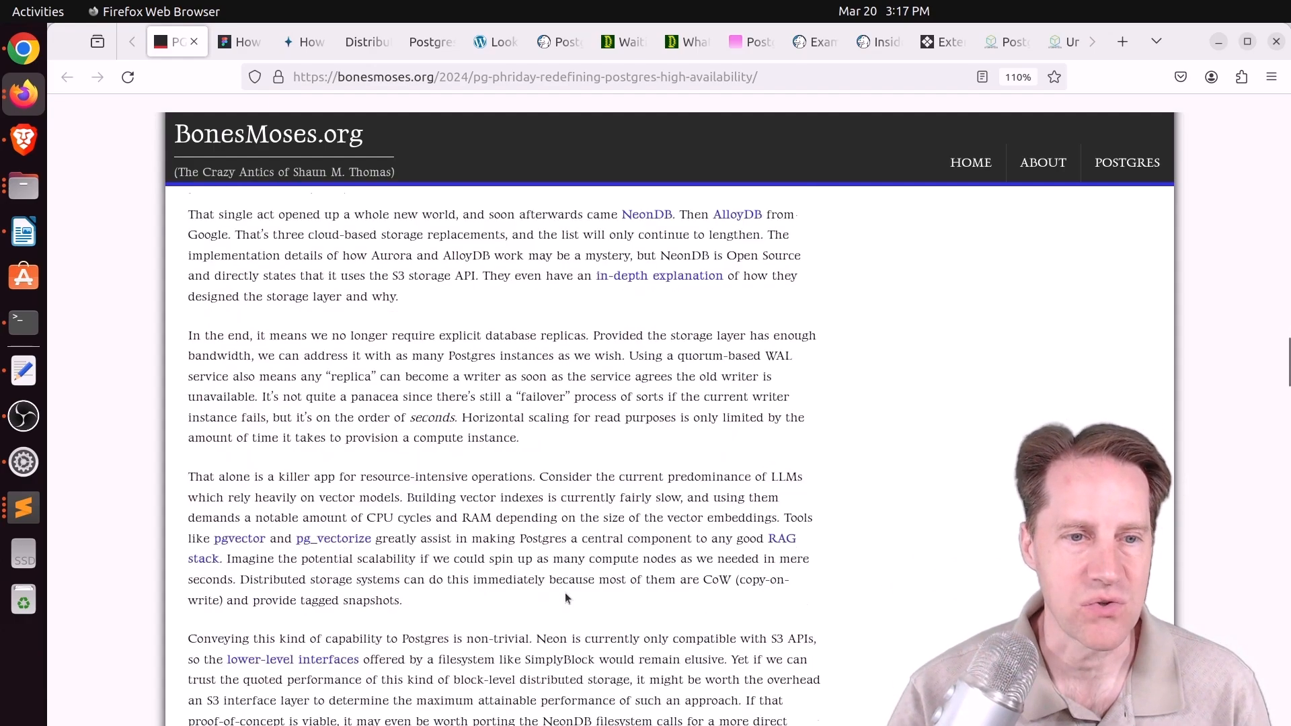
{"action": "scroll", "scroll_direction": "down", "scroll_amount": 3}
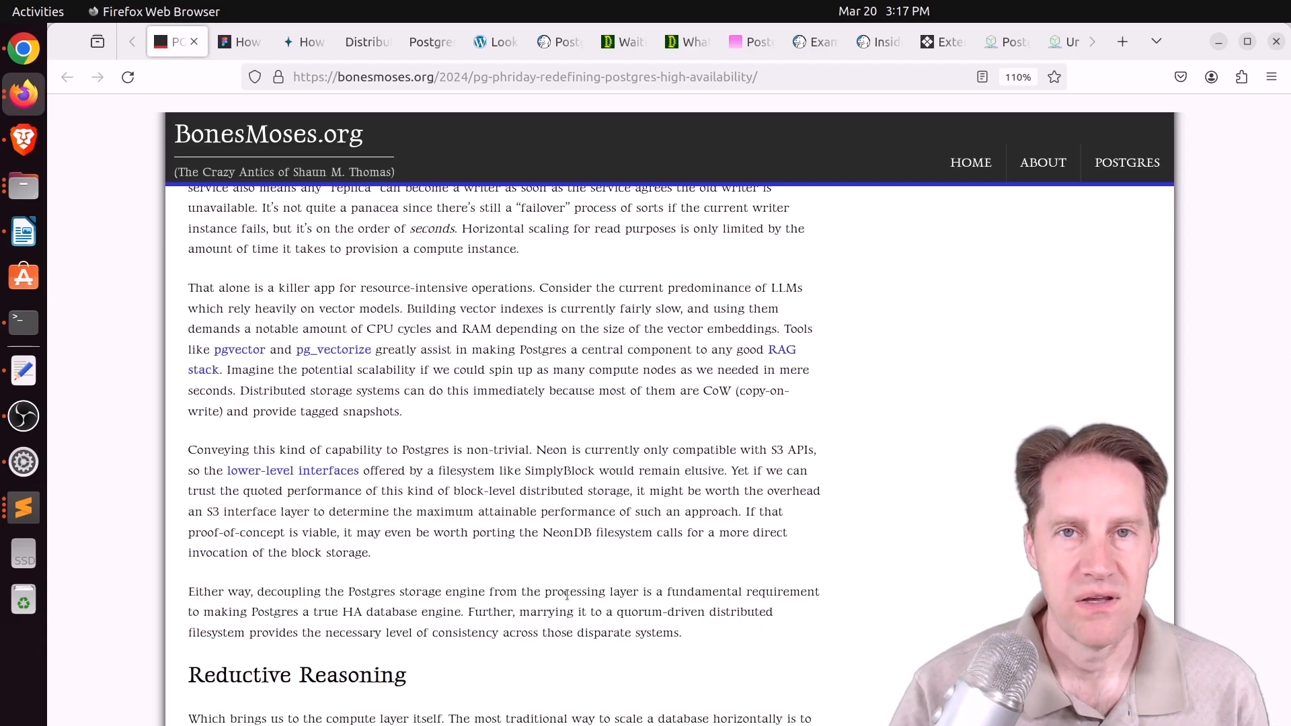
{"action": "scroll", "scroll_direction": "down", "scroll_amount": 3}
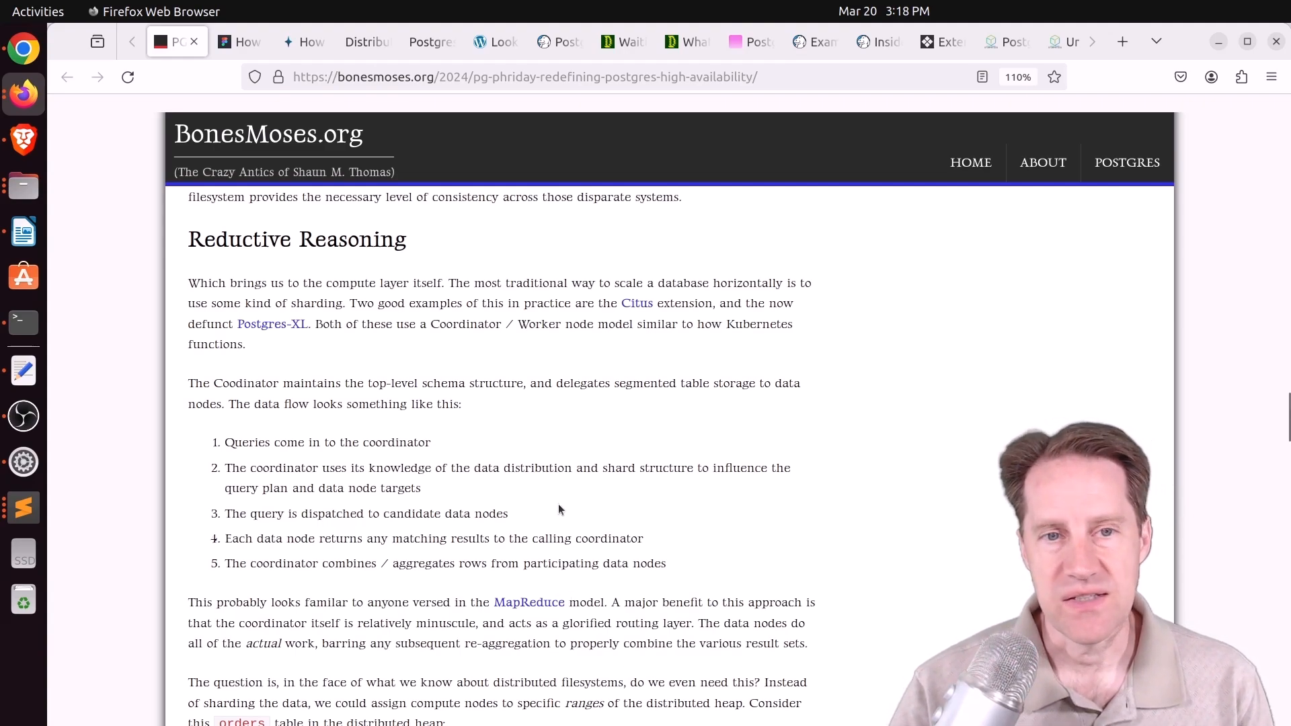
{"action": "mouse_move", "coordinate": [636, 303]}
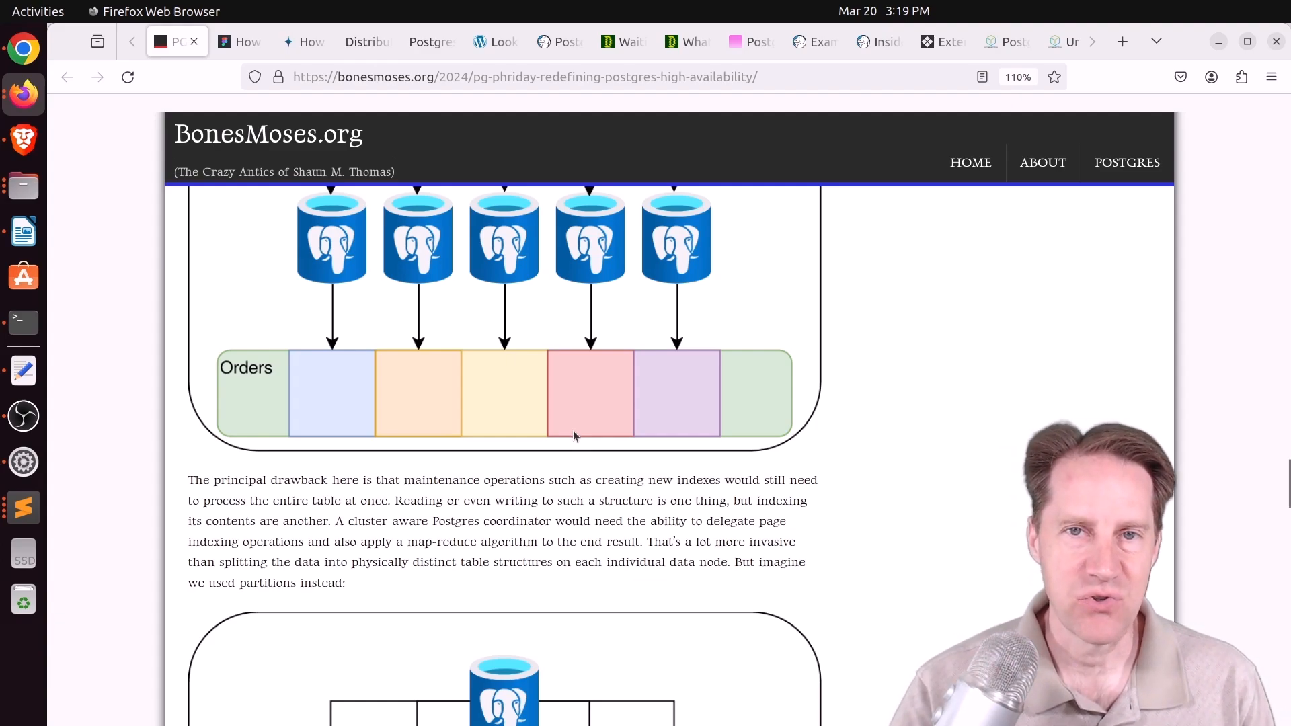
{"action": "mouse_move", "coordinate": [577, 434]}
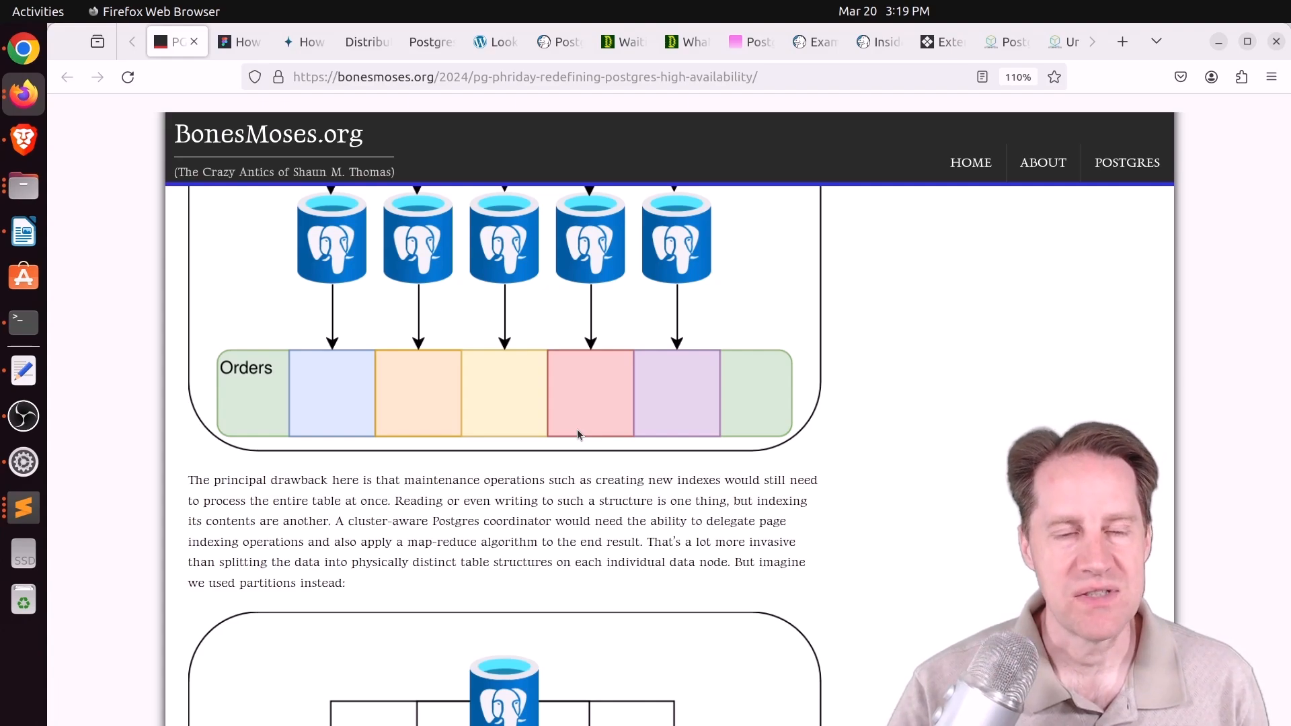
{"action": "scroll", "scroll_direction": "down", "scroll_amount": 3}
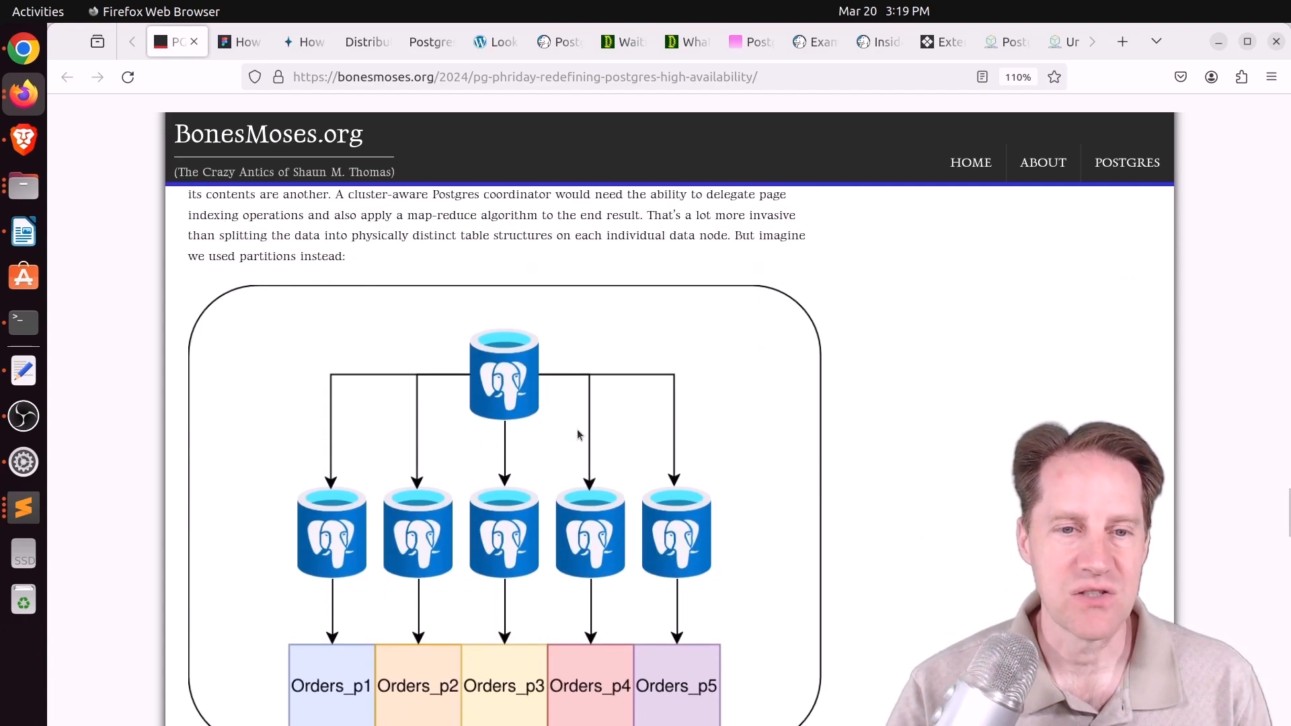
{"action": "scroll", "scroll_direction": "down", "scroll_amount": 3}
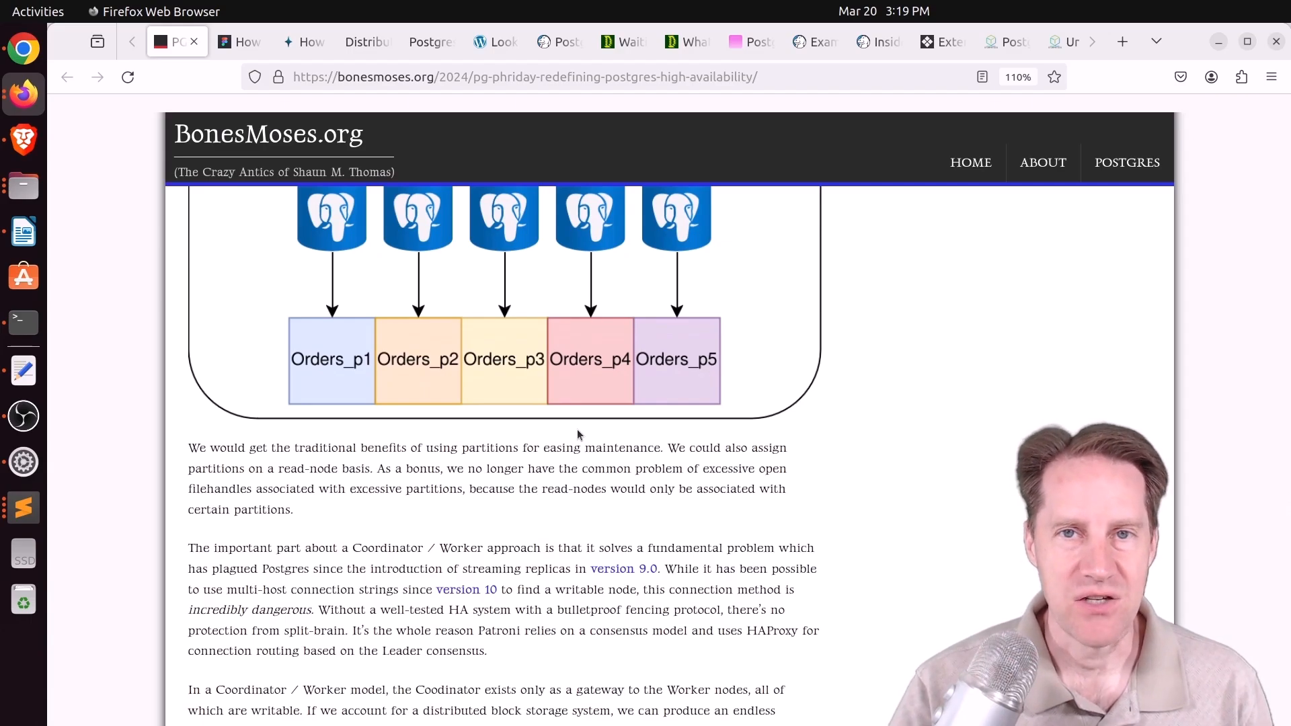
{"action": "scroll", "scroll_direction": "down", "scroll_amount": 3}
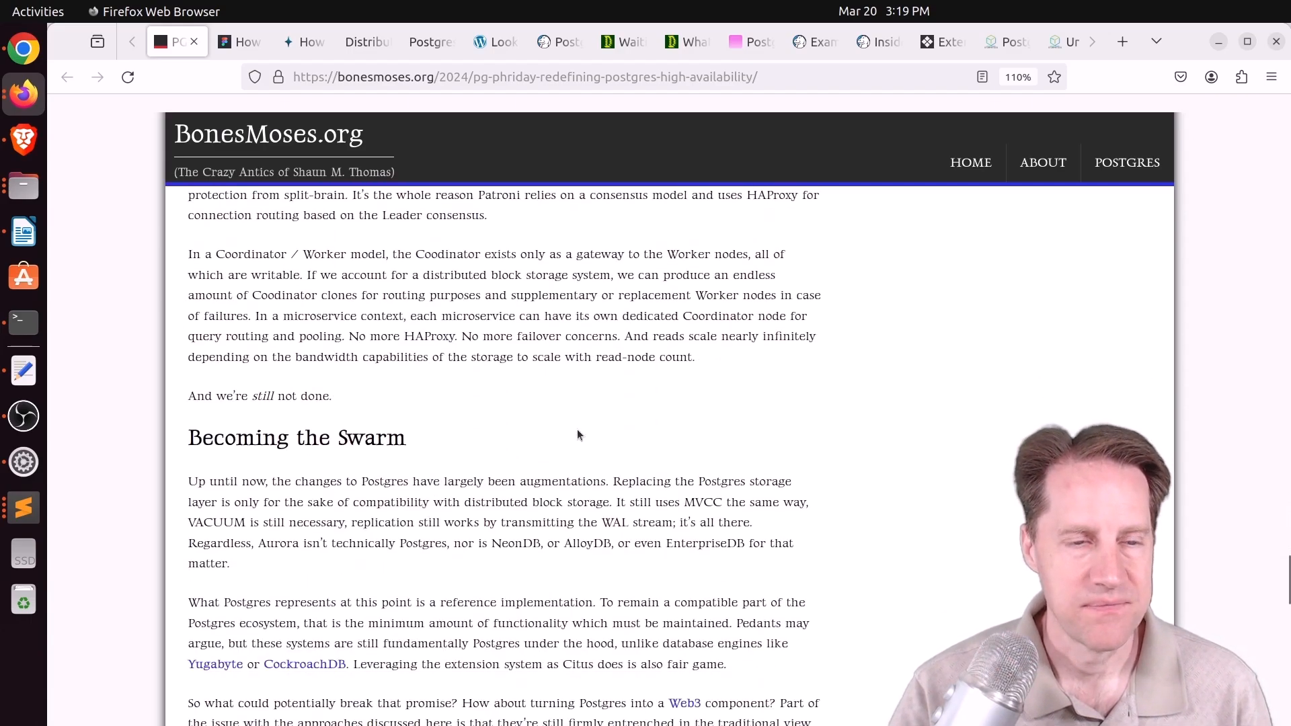
{"action": "scroll", "scroll_direction": "down", "scroll_amount": 3}
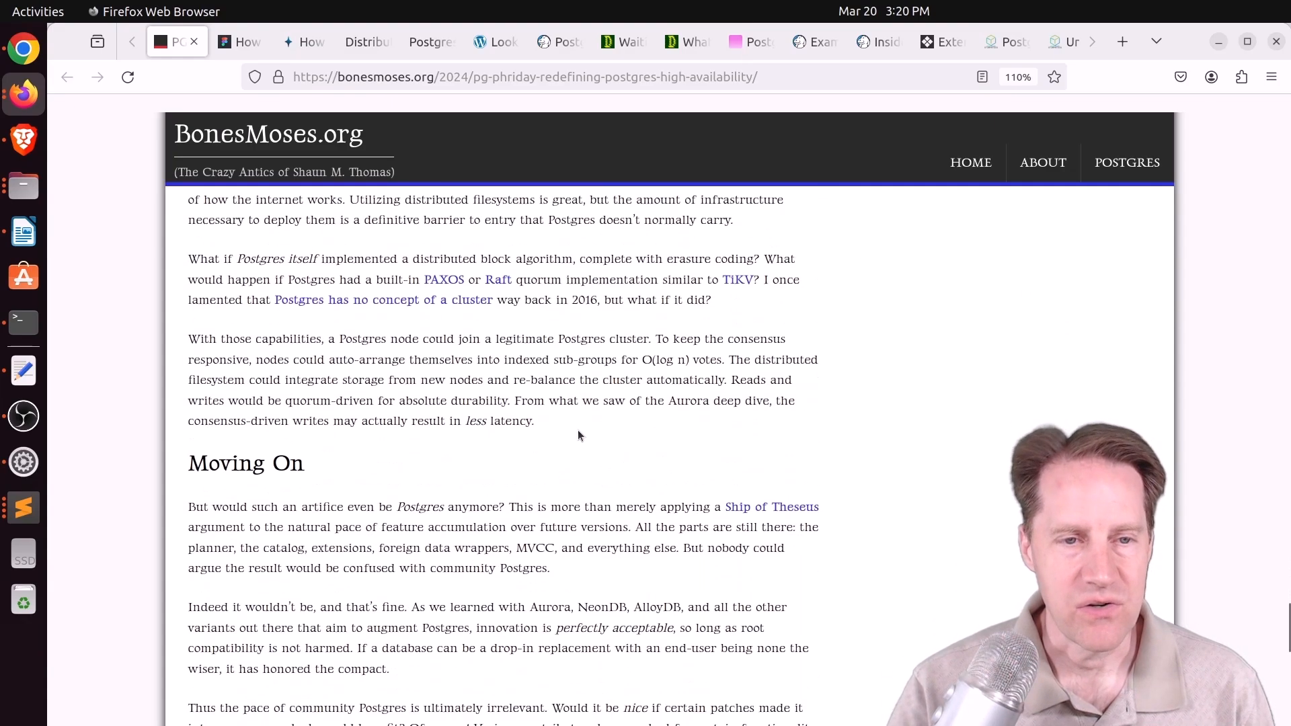
{"action": "scroll", "scroll_direction": "down", "scroll_amount": 3}
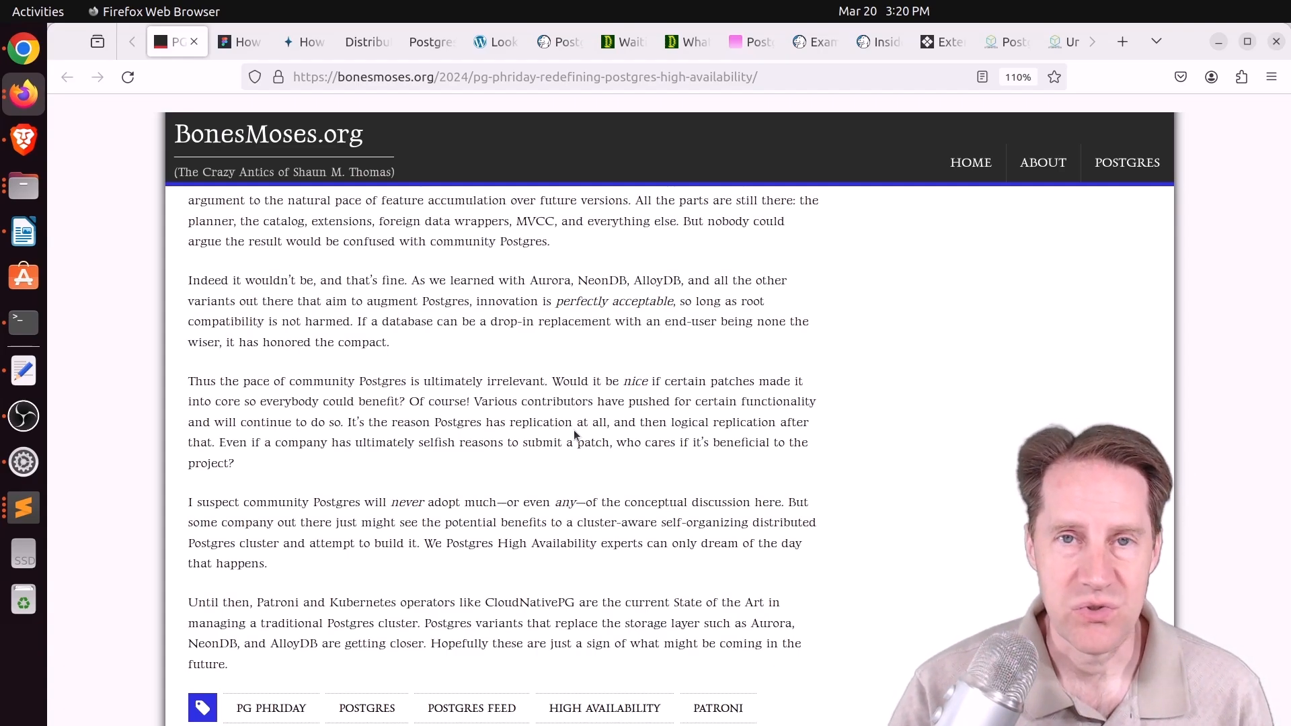
Switch to the Figma sharding post, highlight the 100x growth figure, and read to 'The path to horizontal sharding'.
{"action": "left_click", "coordinate": [240, 41]}
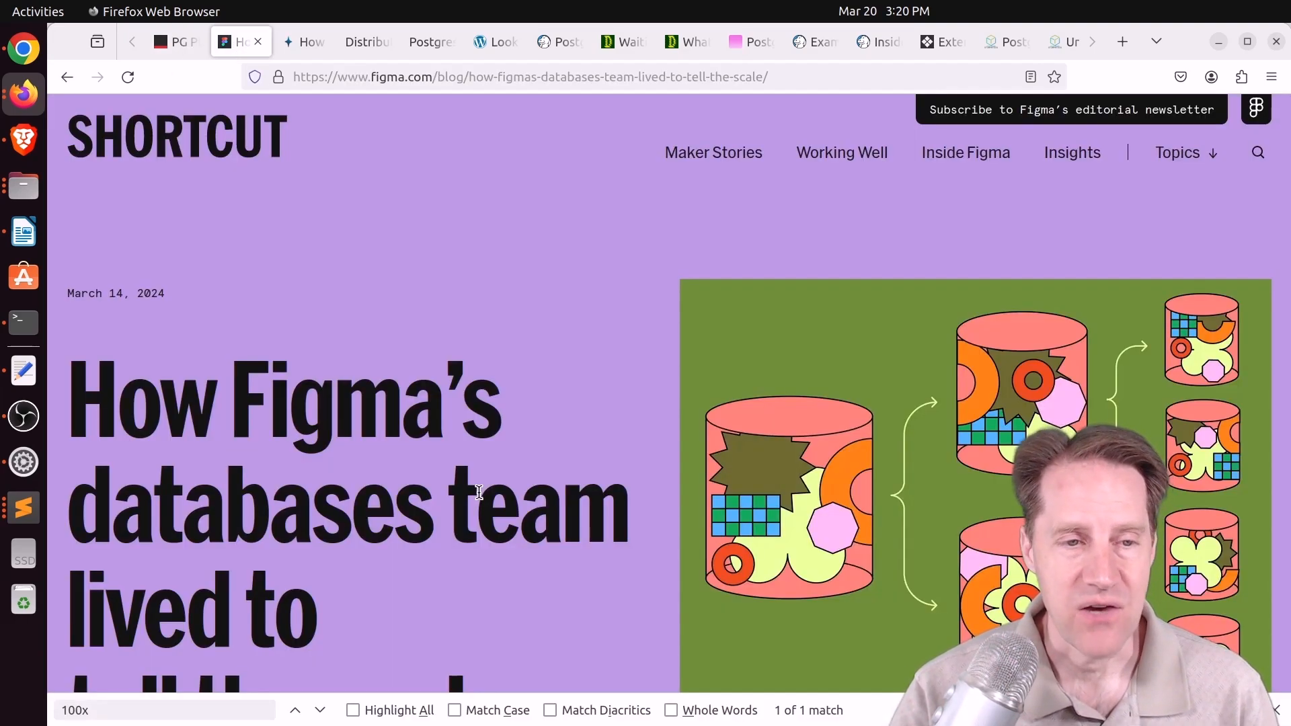
{"action": "scroll", "scroll_direction": "down", "scroll_amount": 3}
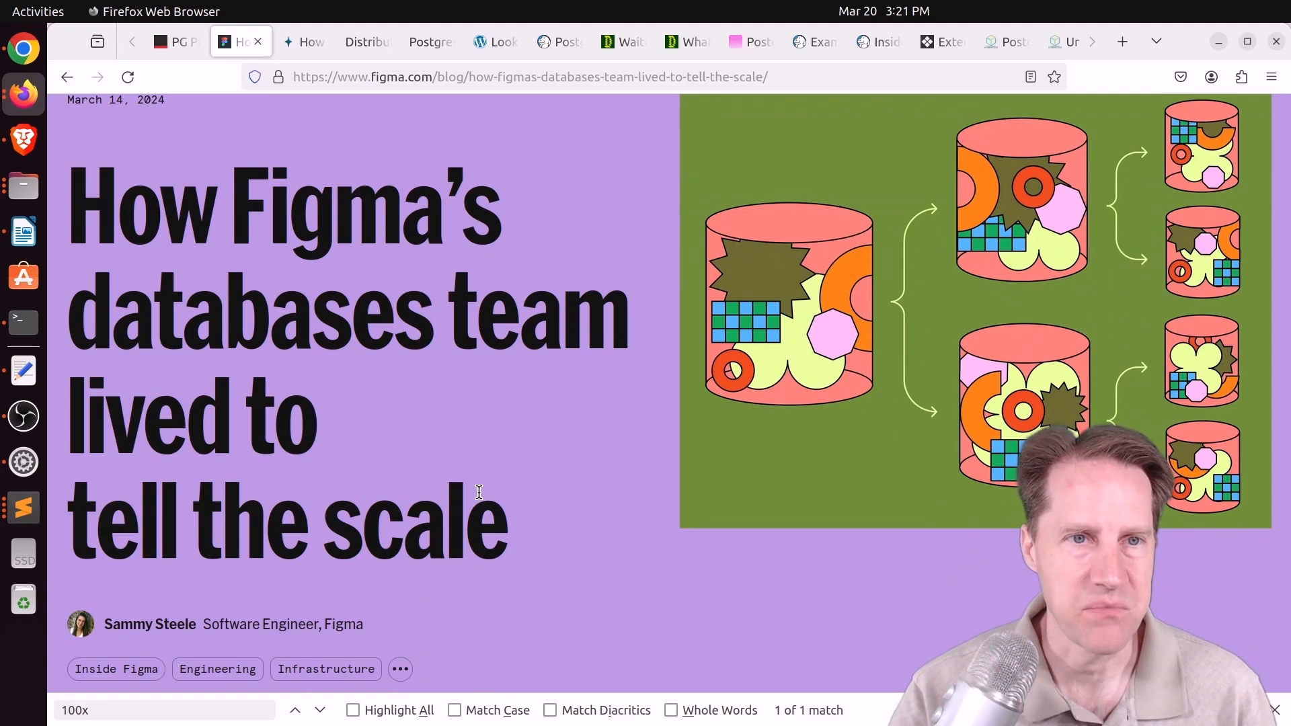
{"action": "scroll", "scroll_direction": "down", "scroll_amount": 3}
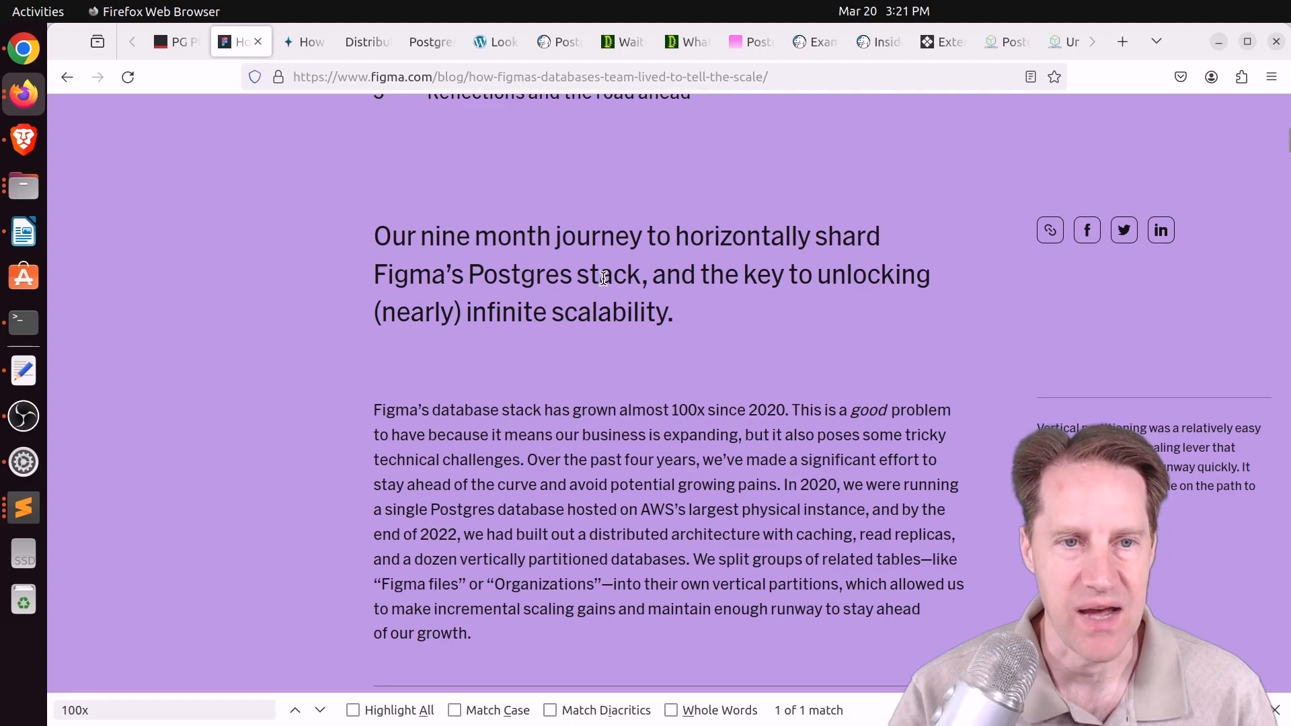
{"action": "scroll", "scroll_direction": "down", "scroll_amount": 3}
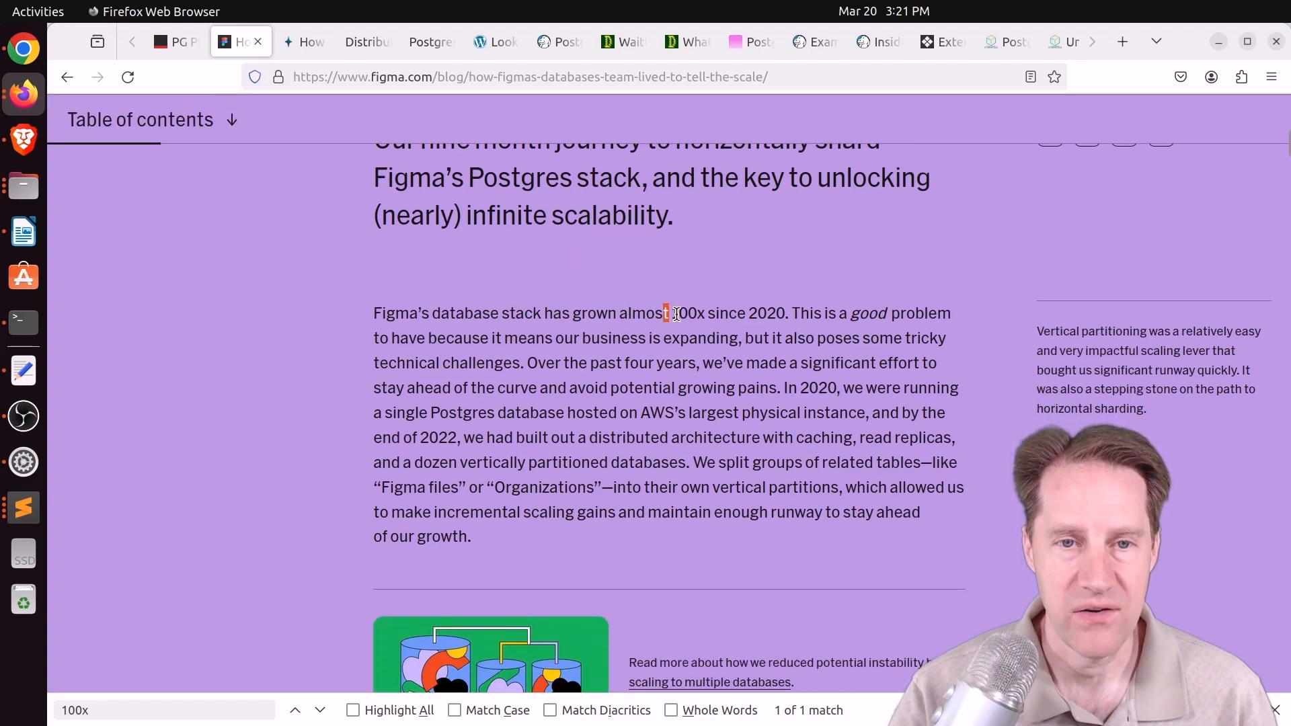
{"action": "left_click_drag", "start_coordinate": [667, 313], "coordinate": [790, 313]}
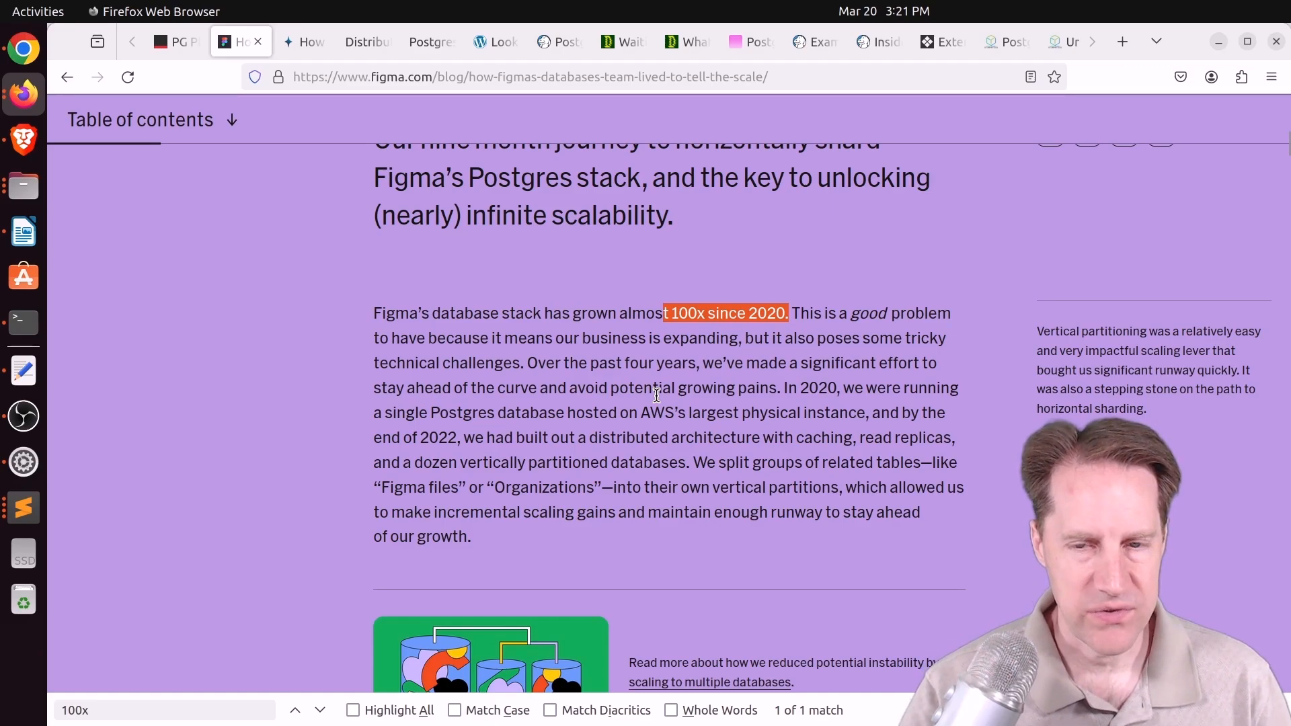
{"action": "scroll", "scroll_direction": "down", "scroll_amount": 3}
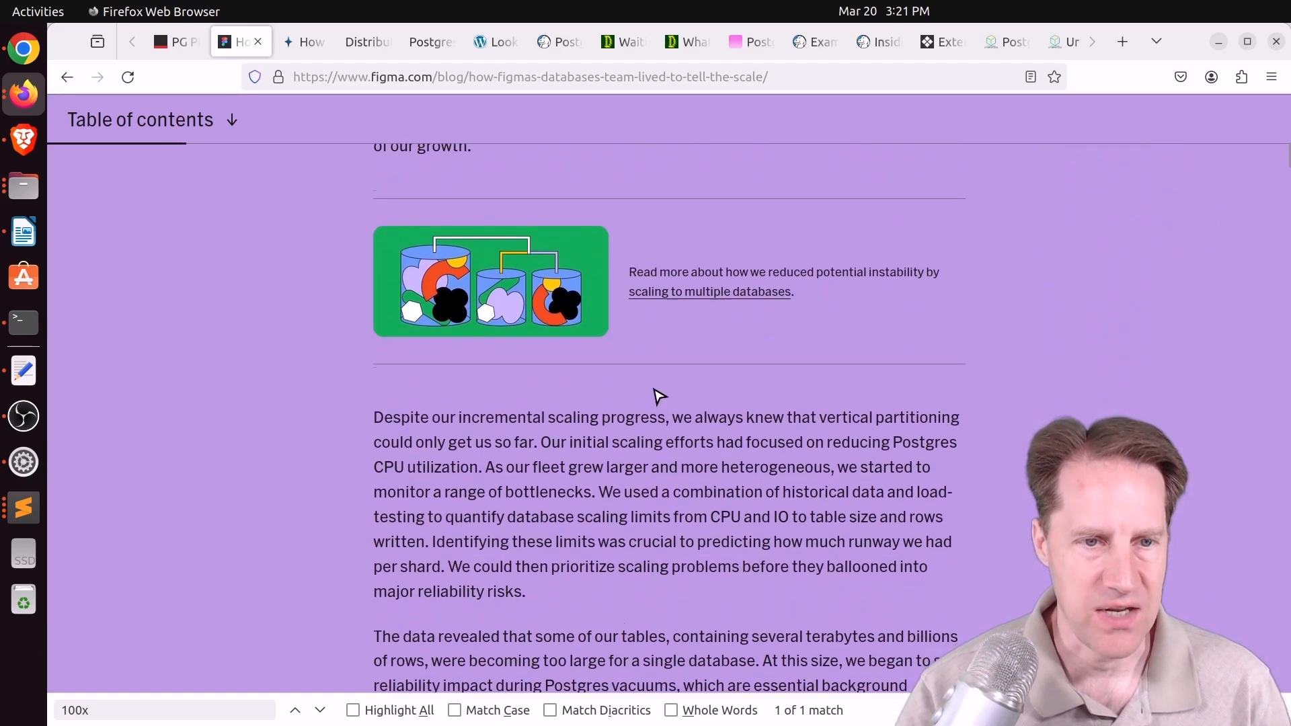
{"action": "scroll", "scroll_direction": "down", "scroll_amount": 3}
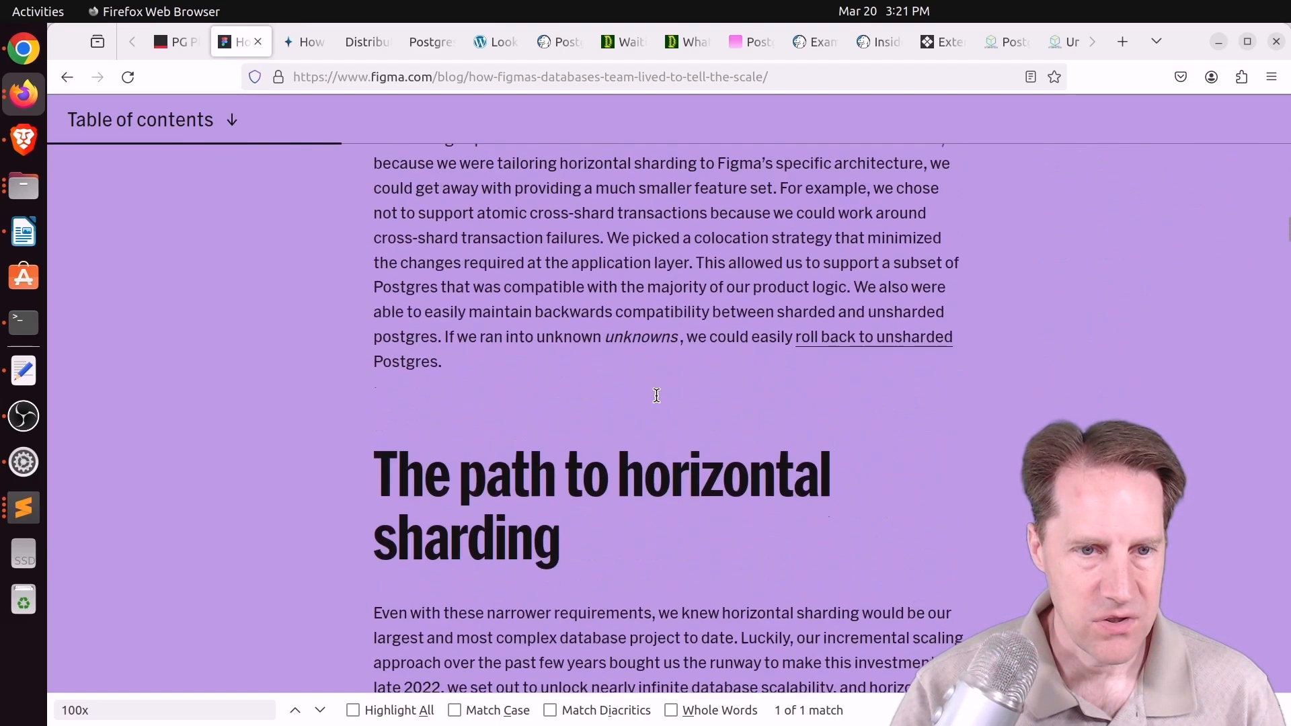
{"action": "scroll", "scroll_direction": "down", "scroll_amount": 3}
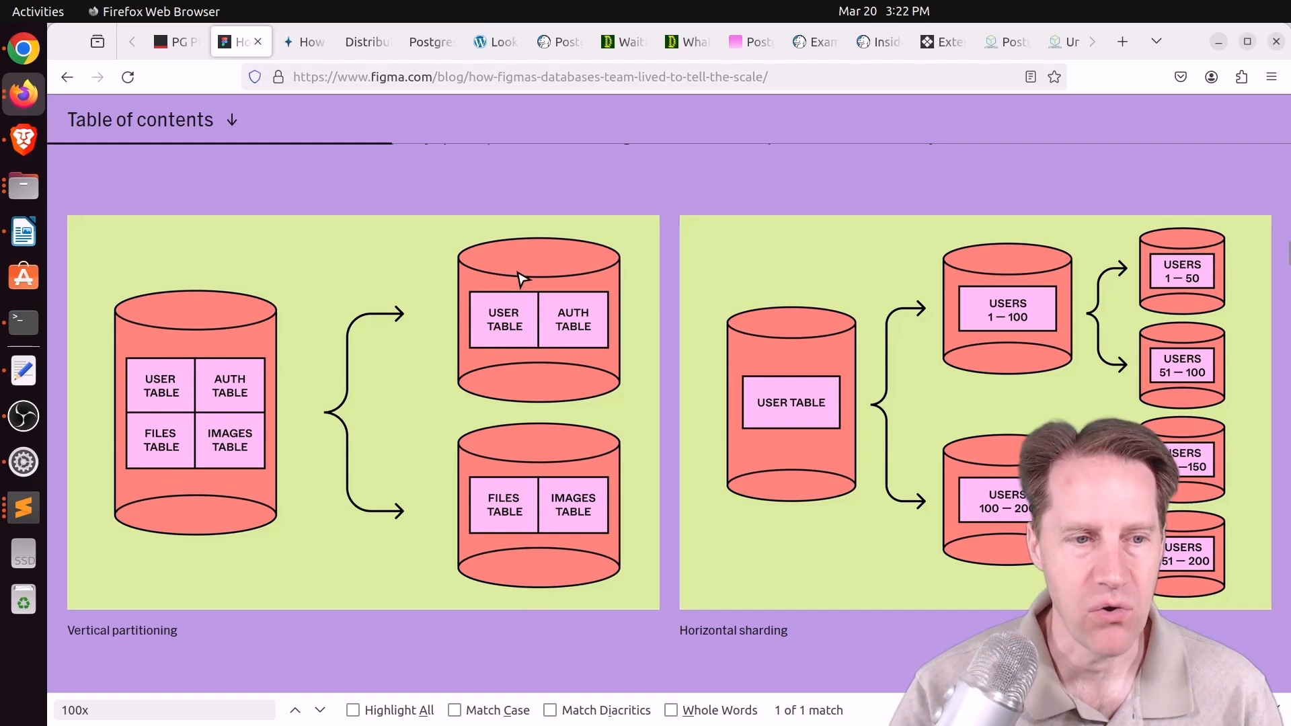
{"action": "mouse_move", "coordinate": [540, 314]}
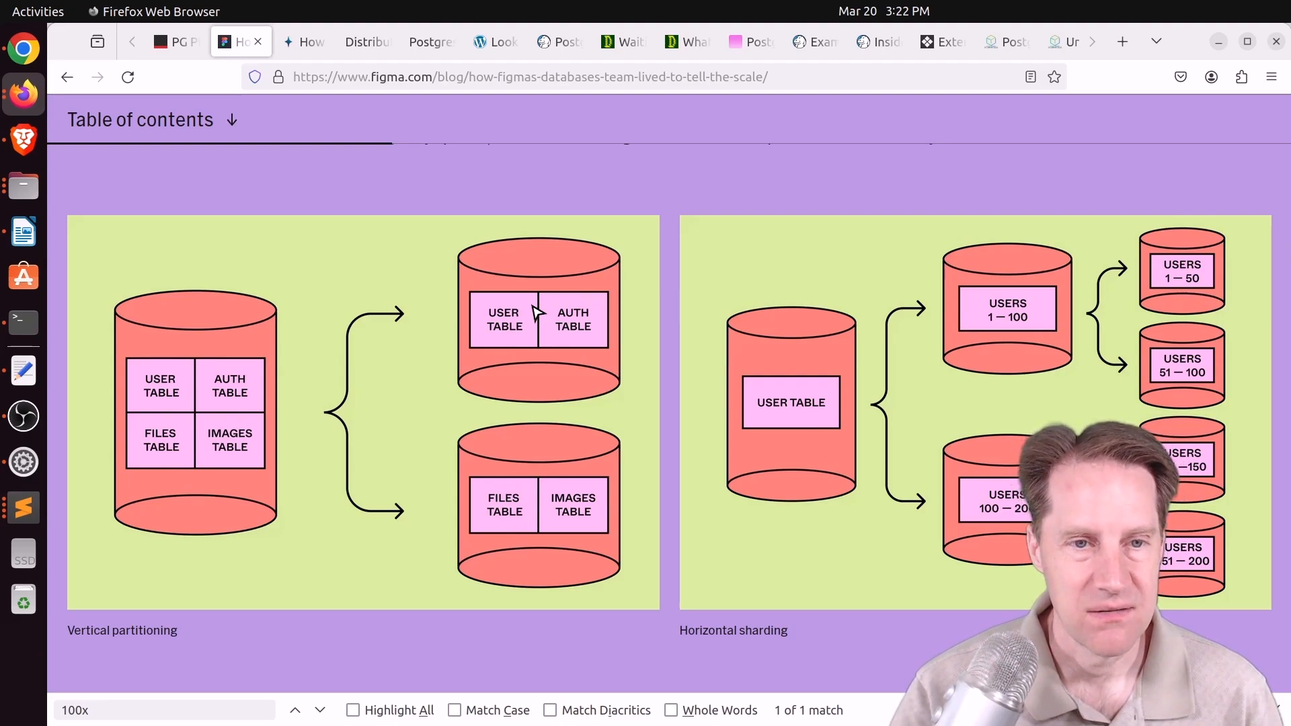
{"action": "mouse_move", "coordinate": [193, 372]}
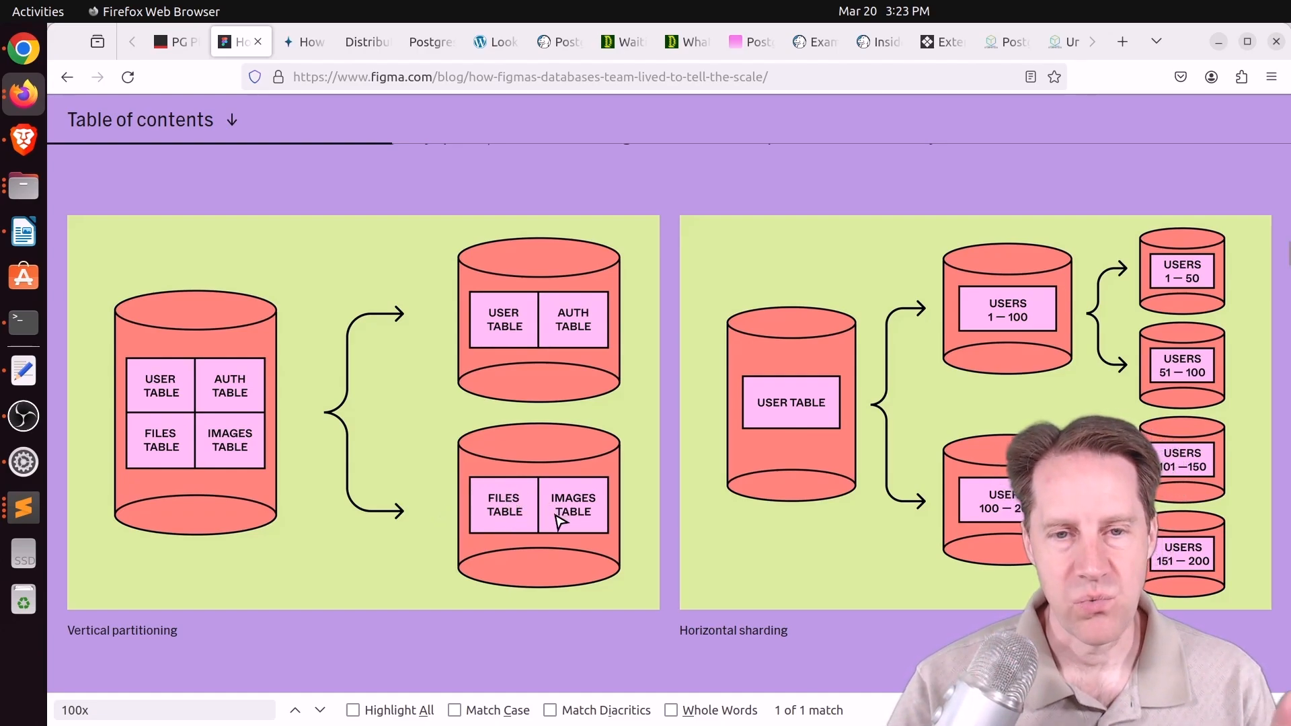
{"action": "mouse_move", "coordinate": [799, 643]}
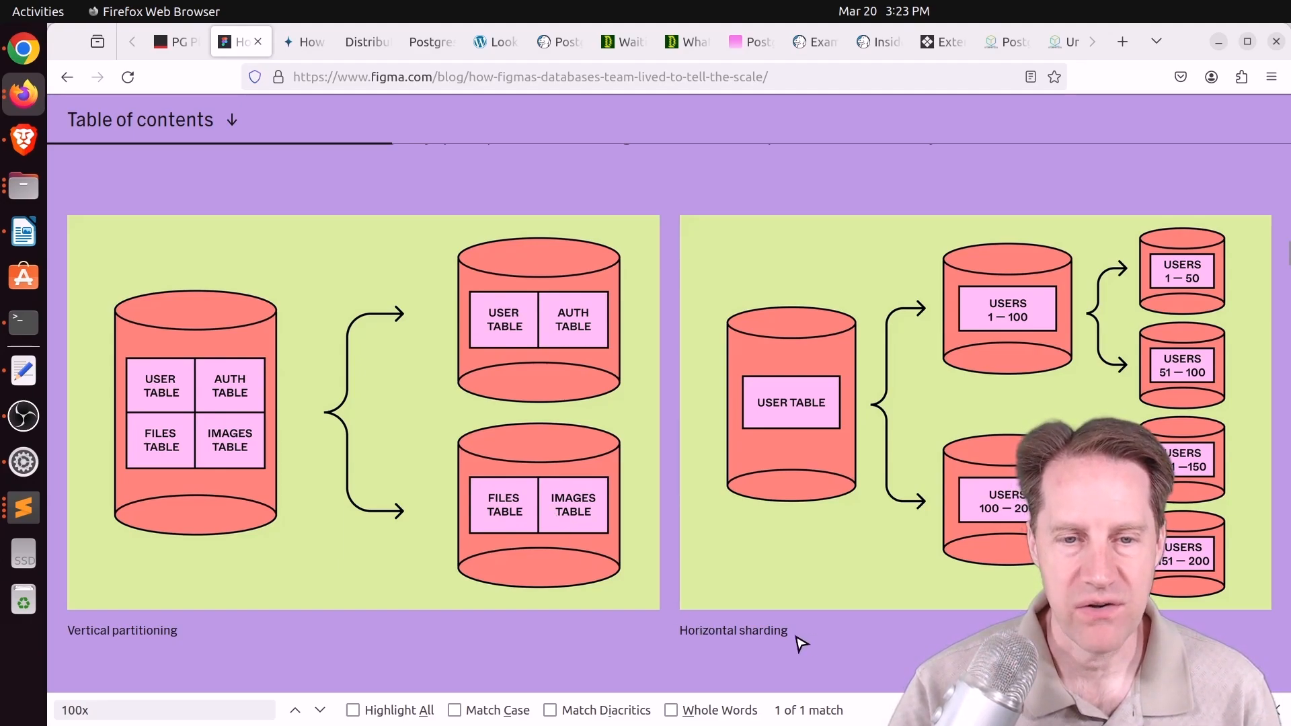
{"action": "mouse_move", "coordinate": [795, 442]}
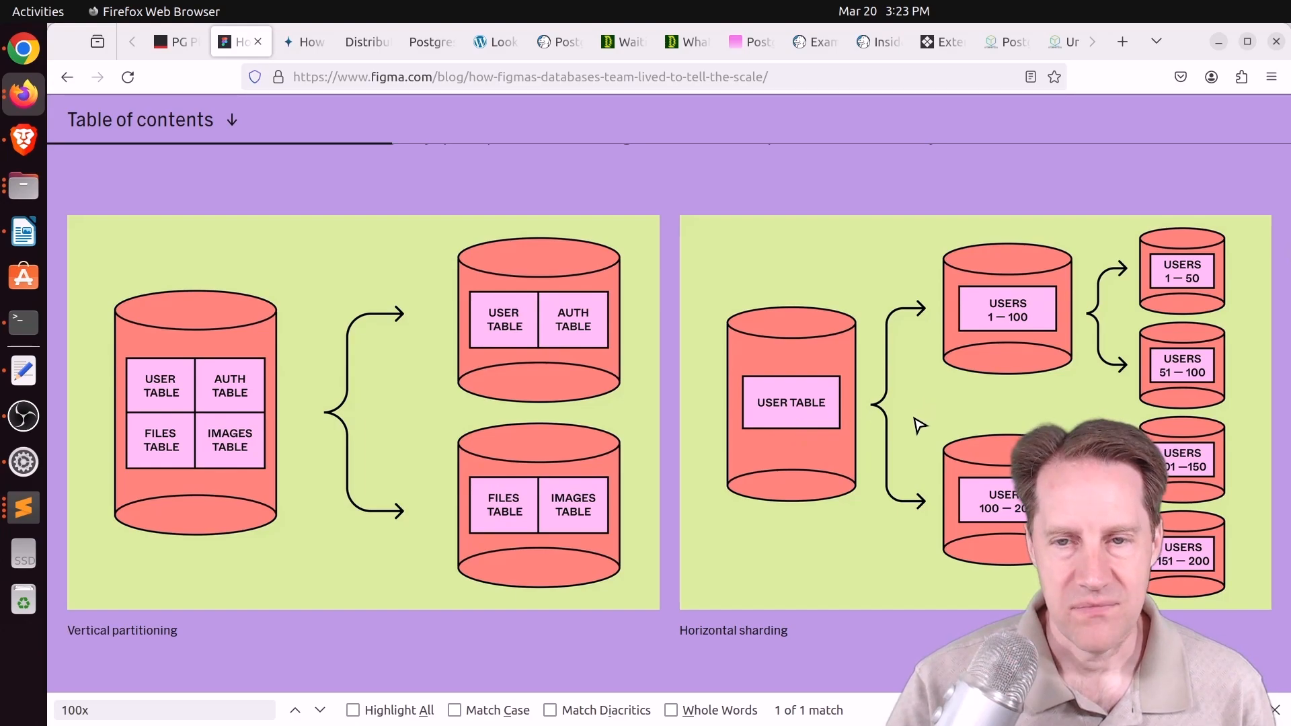
{"action": "mouse_move", "coordinate": [1101, 415]}
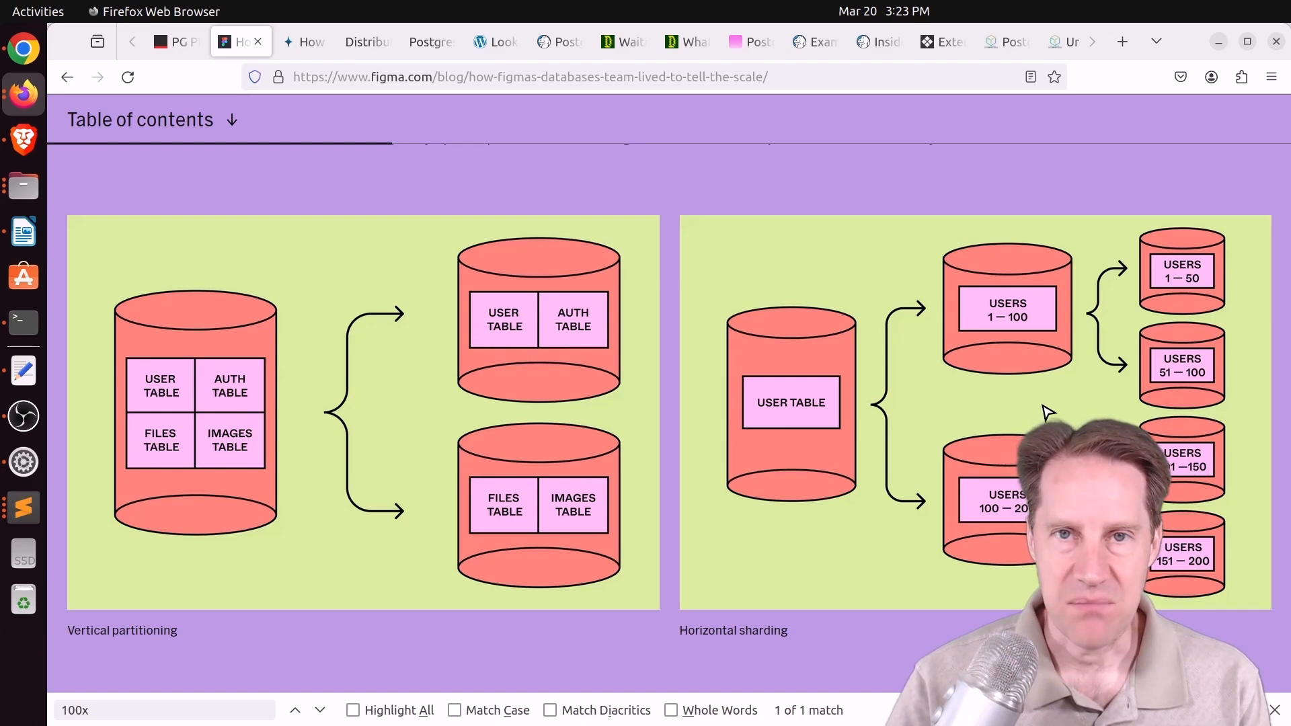
{"action": "mouse_move", "coordinate": [897, 511]}
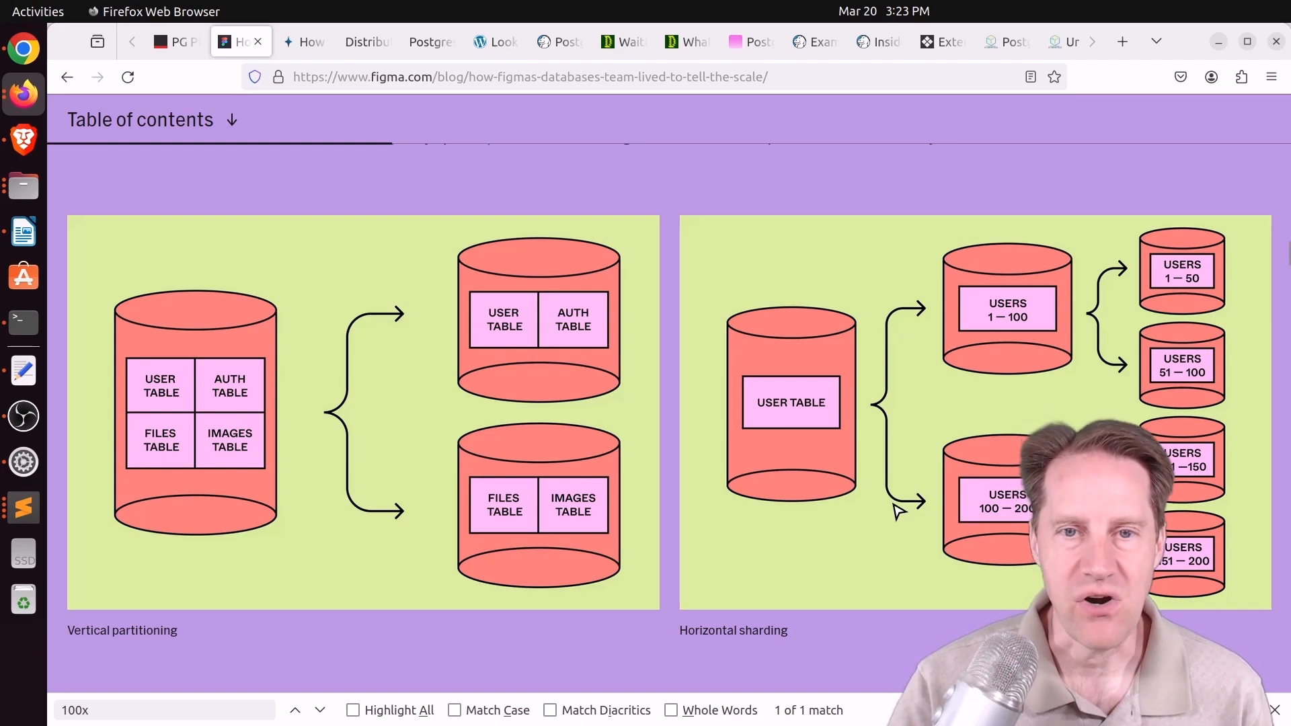
Scroll below the partitioning-versus-sharding diagrams to the paragraph on sharding complexities.
{"action": "scroll", "scroll_direction": "down", "scroll_amount": 3}
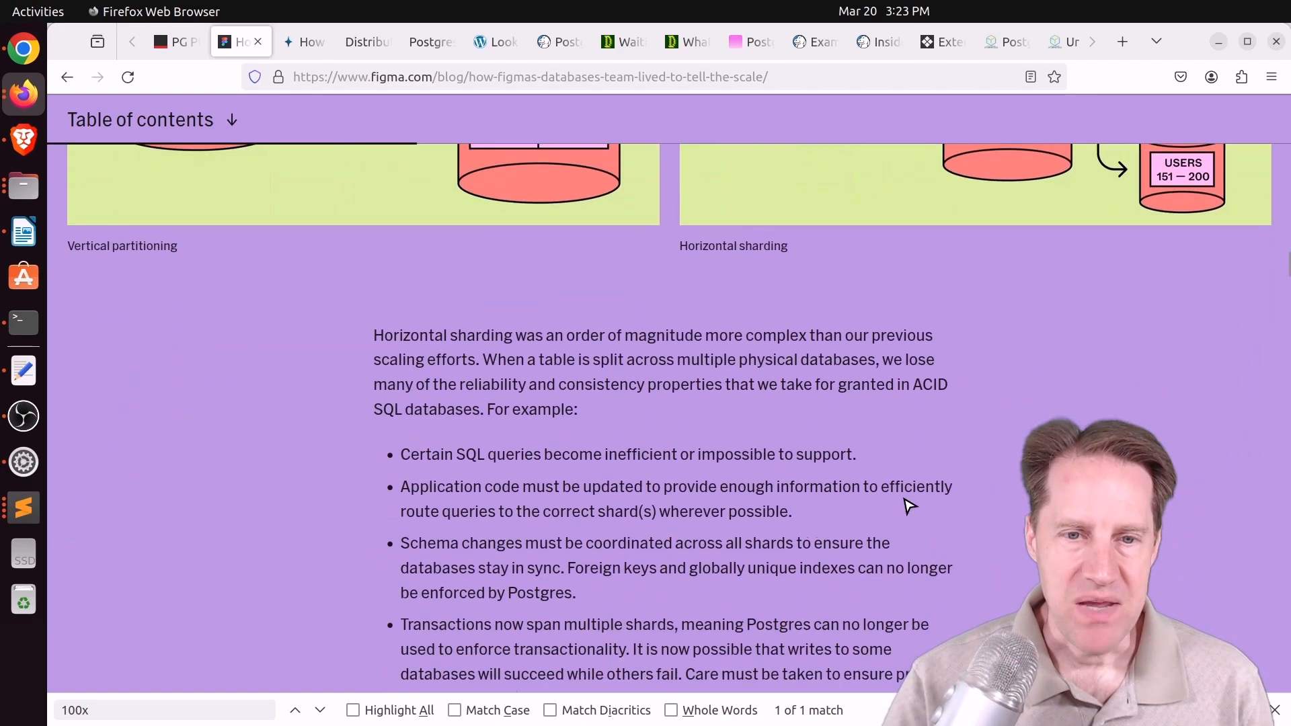
Read through the logical sharding section, colos and DBProxy diagrams, highlighting a passage along the way.
{"action": "scroll", "scroll_direction": "down", "scroll_amount": 3}
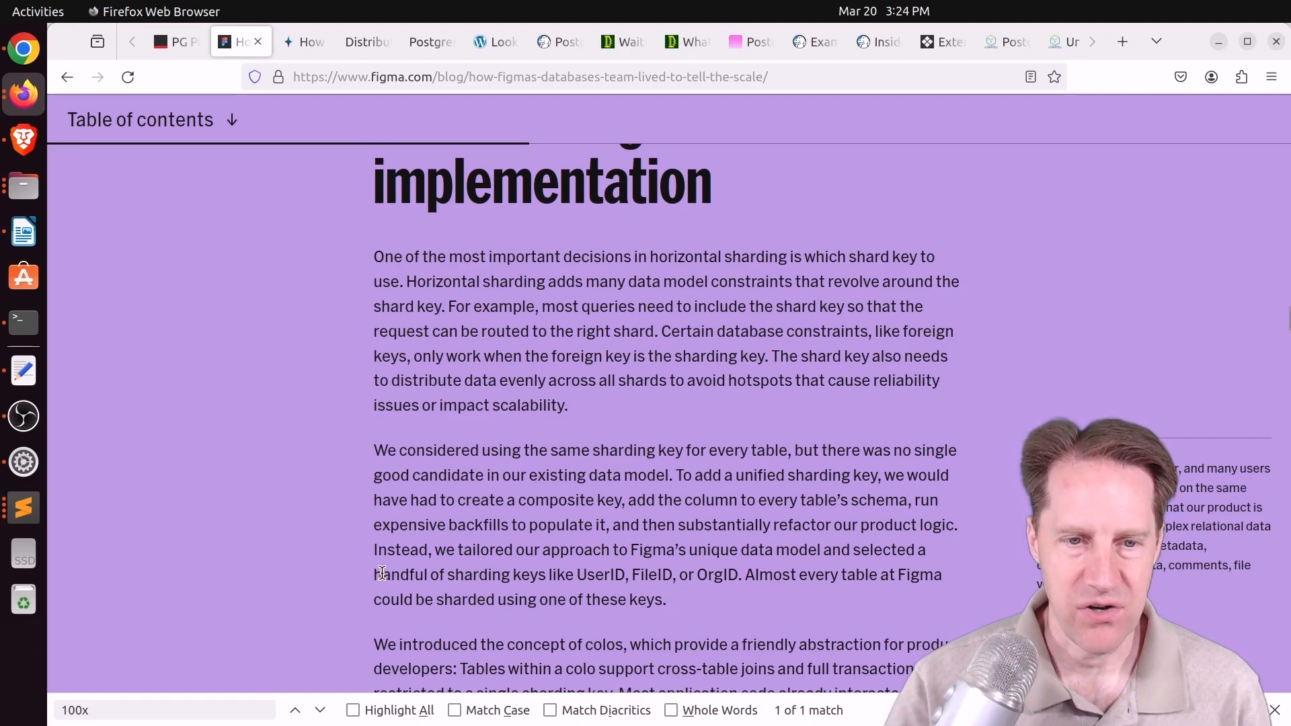
{"action": "left_click_drag", "start_coordinate": [373, 574], "coordinate": [616, 575]}
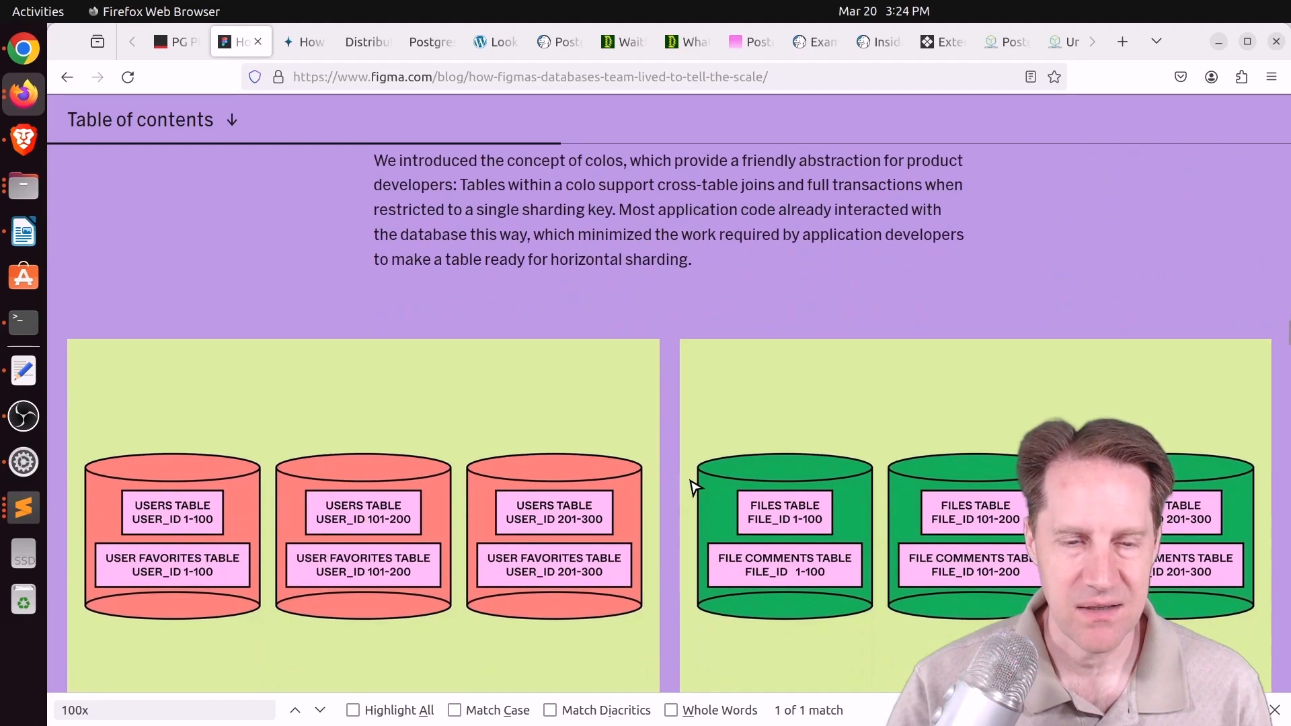
{"action": "scroll", "scroll_direction": "down", "scroll_amount": 3}
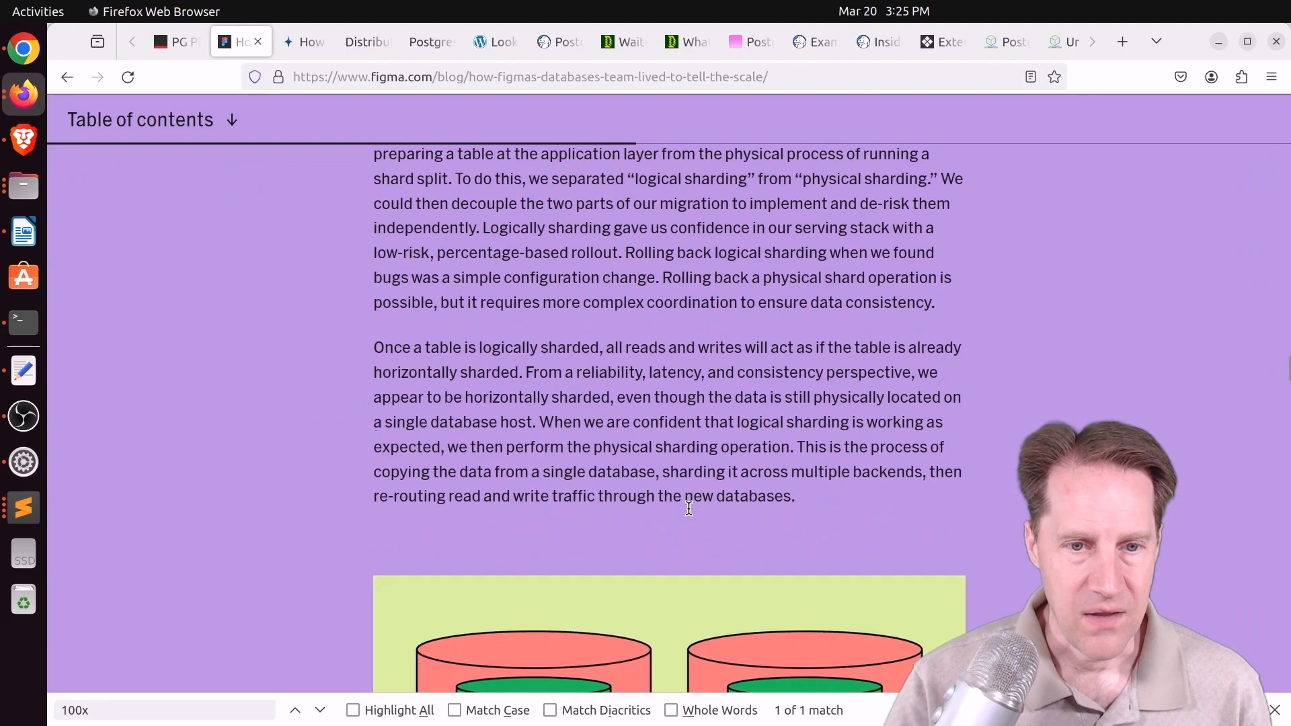
{"action": "scroll", "scroll_direction": "down", "scroll_amount": 3}
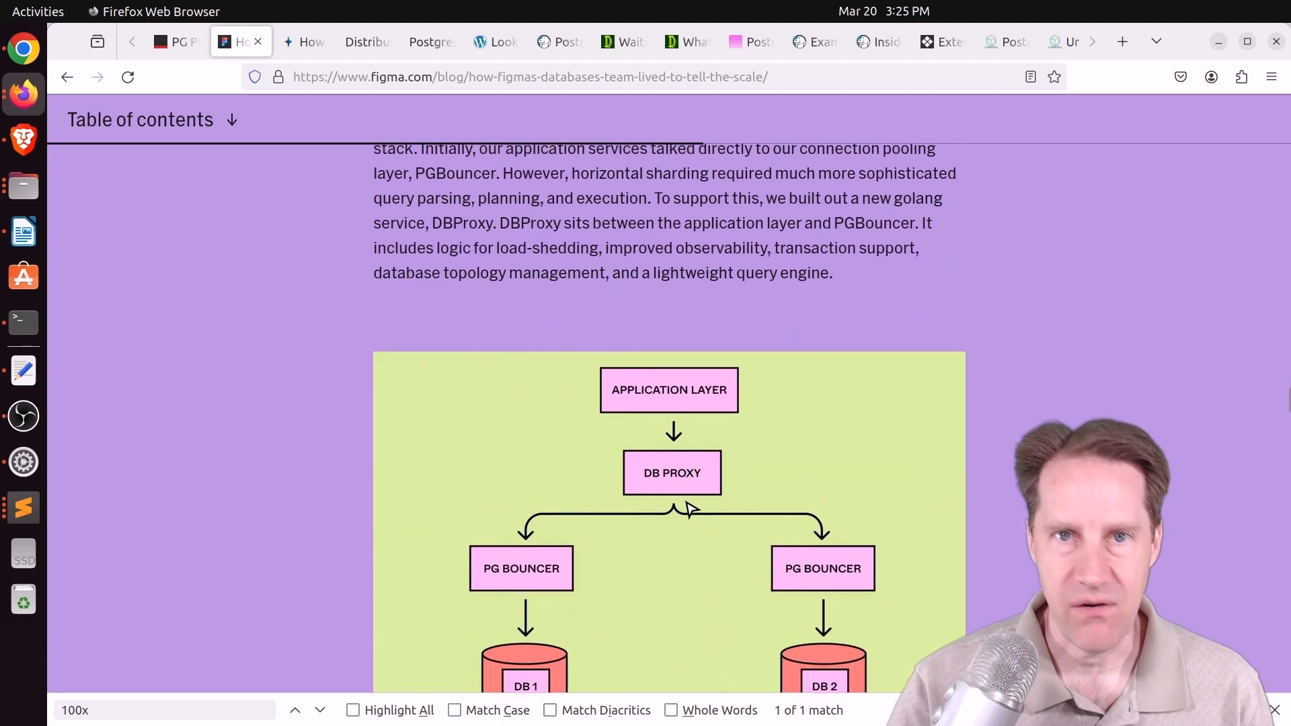
{"action": "scroll", "scroll_direction": "down", "scroll_amount": 3}
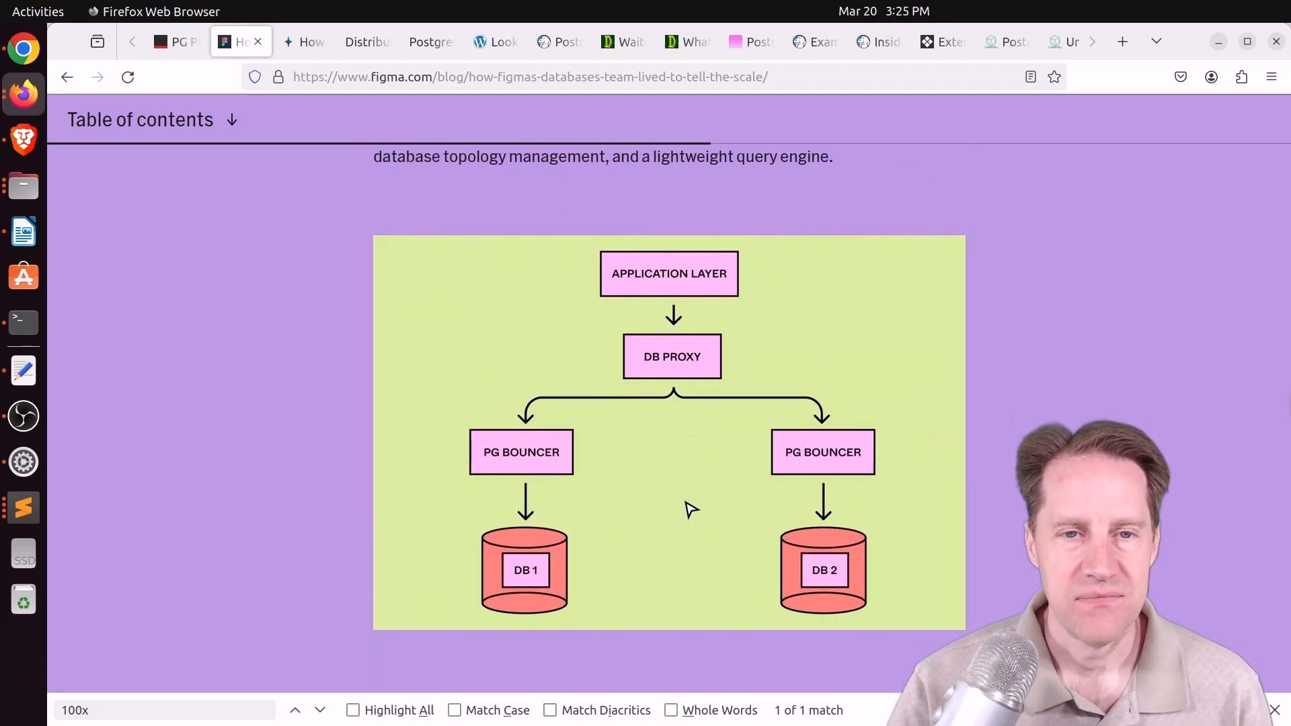
{"action": "mouse_move", "coordinate": [663, 379]}
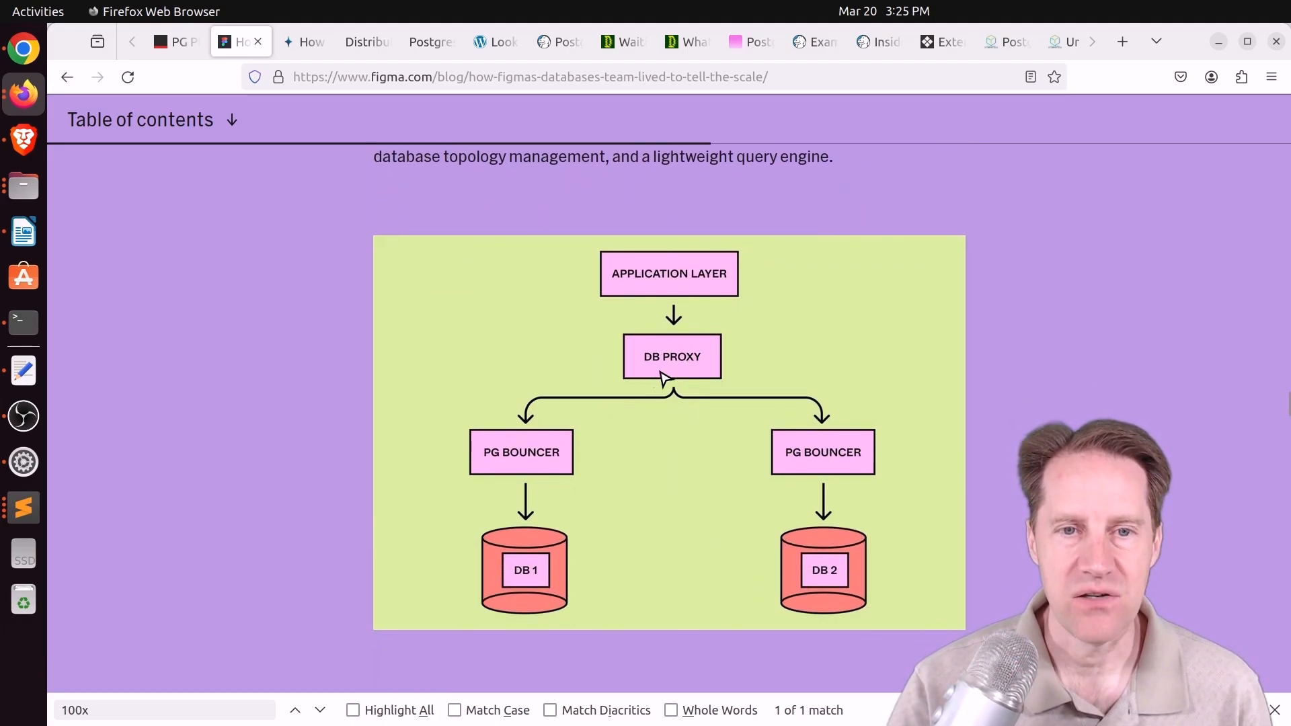
{"action": "mouse_move", "coordinate": [700, 371]}
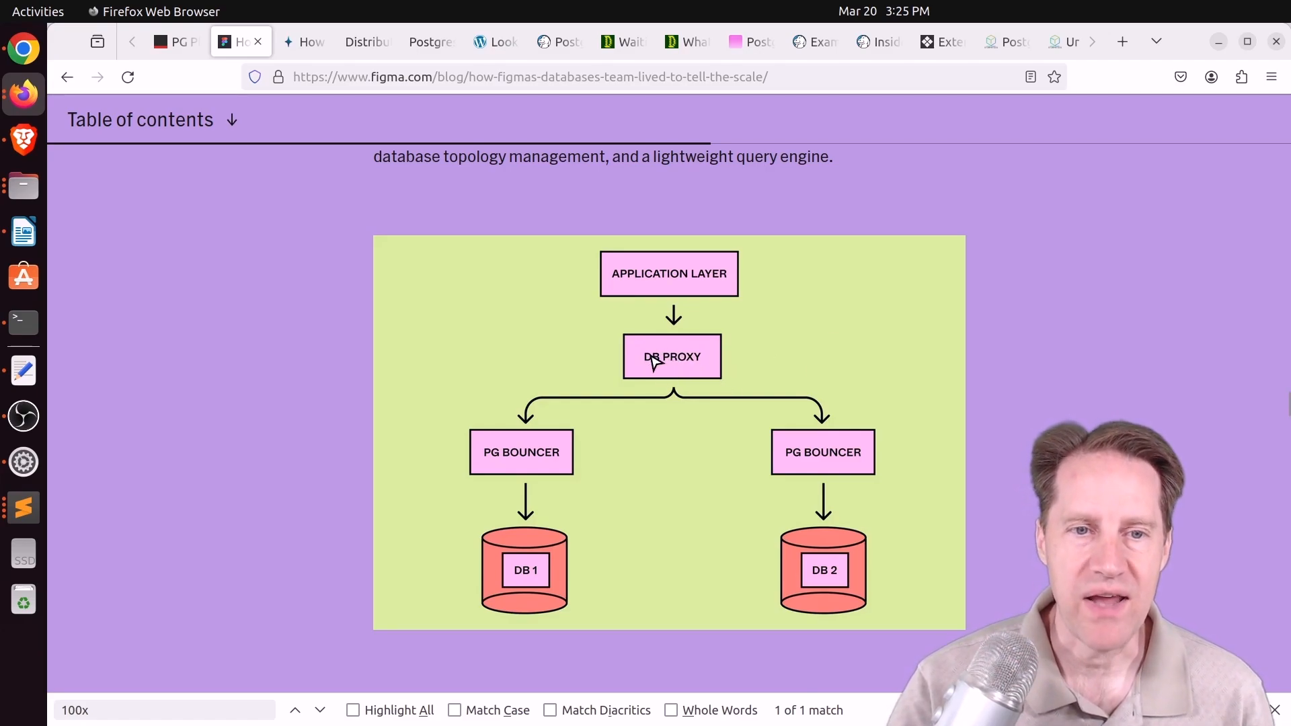
{"action": "mouse_move", "coordinate": [485, 542]}
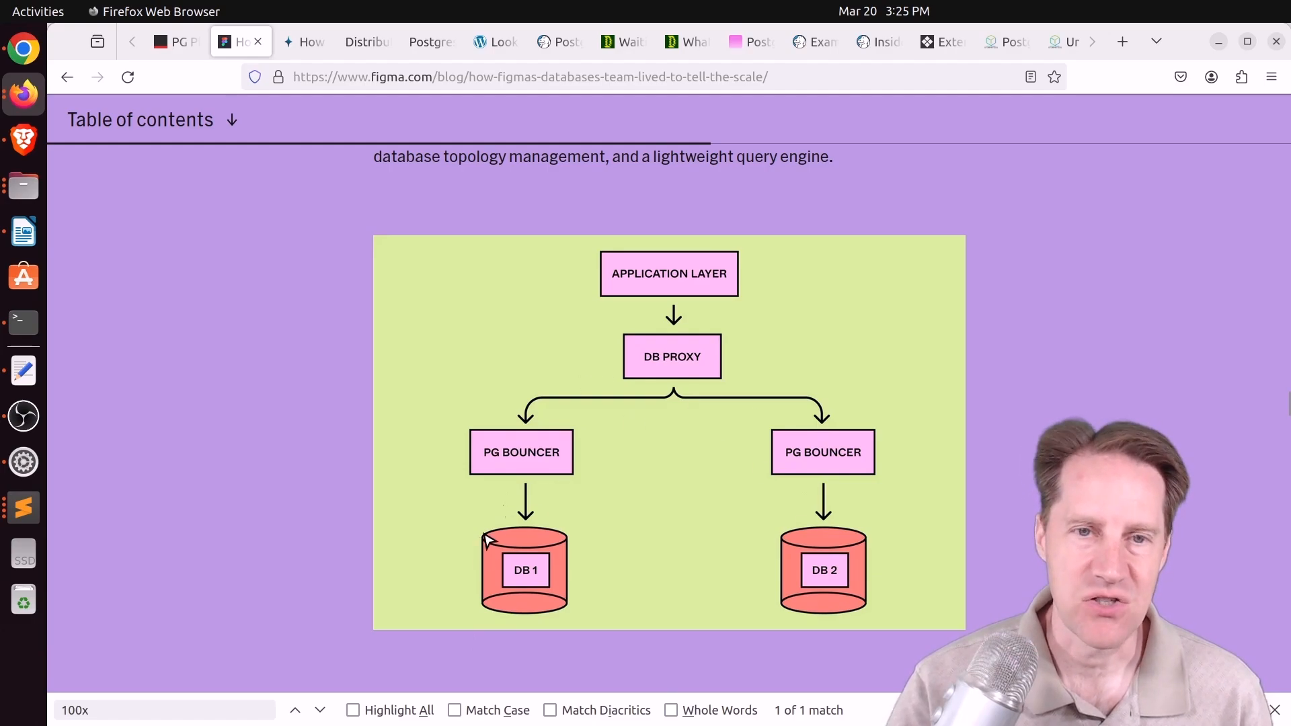
{"action": "mouse_move", "coordinate": [690, 470]}
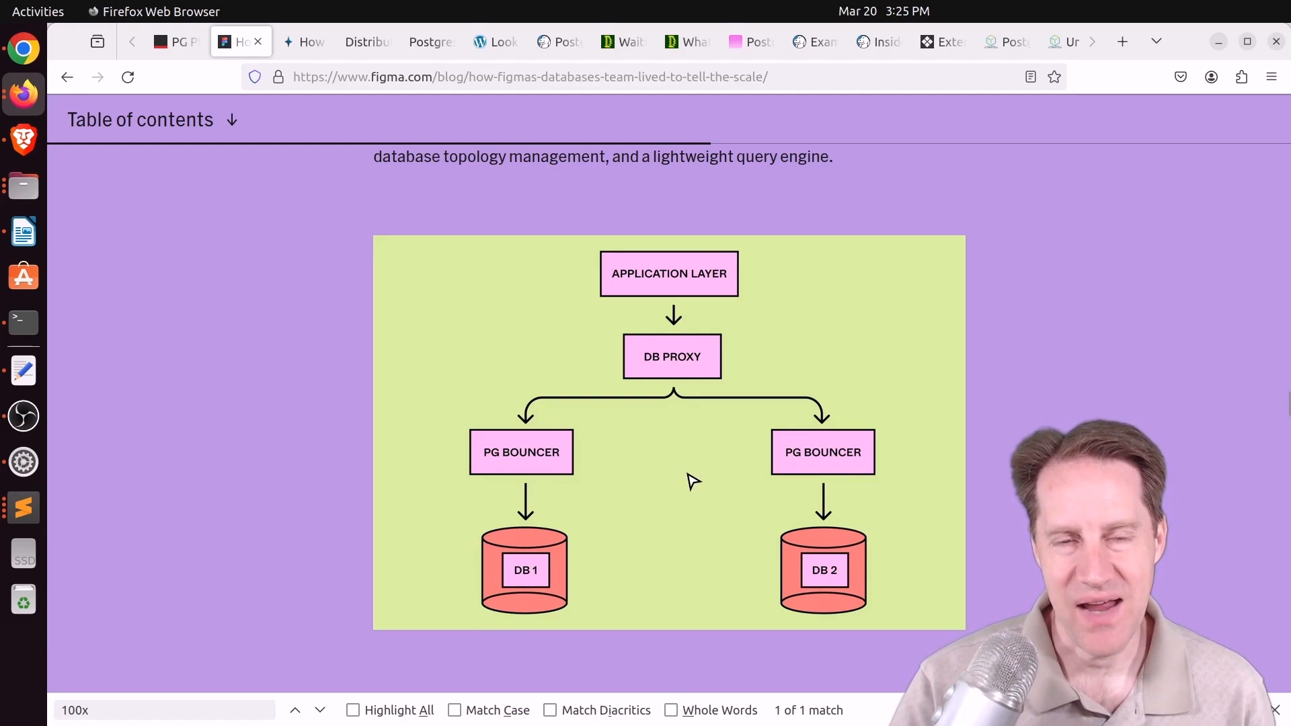
{"action": "scroll", "scroll_direction": "down", "scroll_amount": 3}
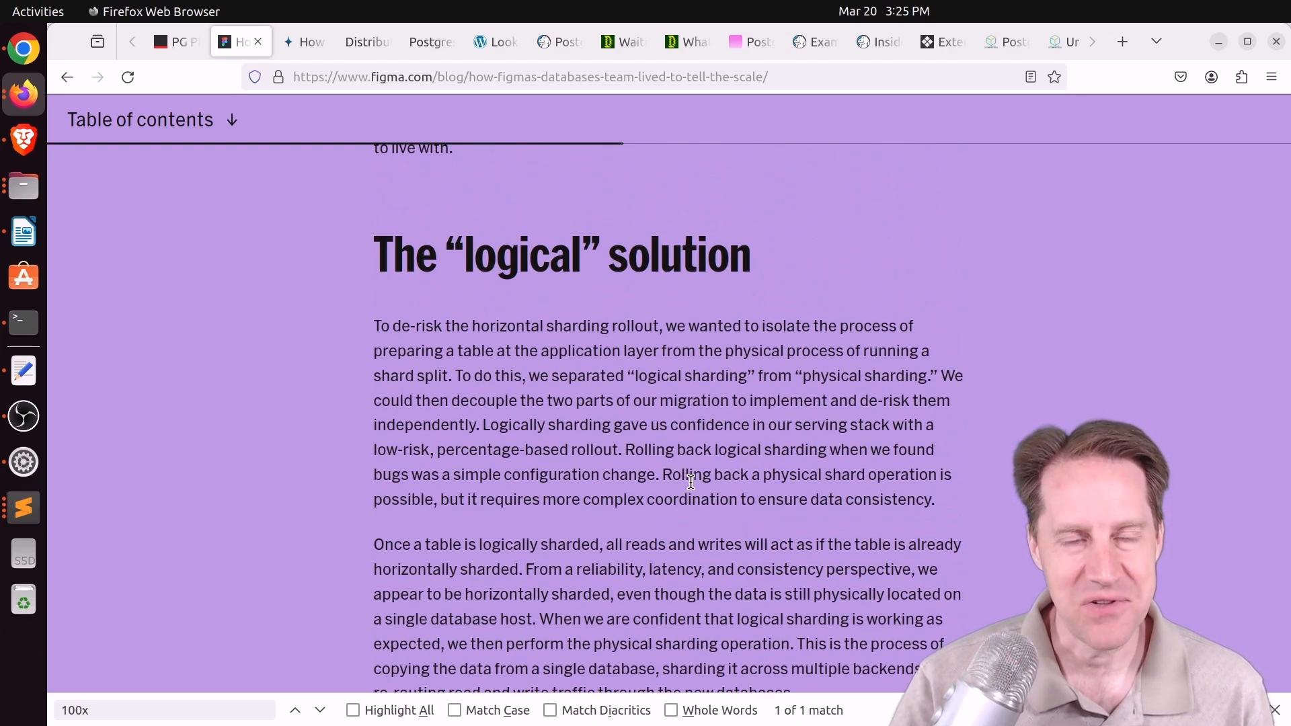
{"action": "scroll", "scroll_direction": "down", "scroll_amount": 3}
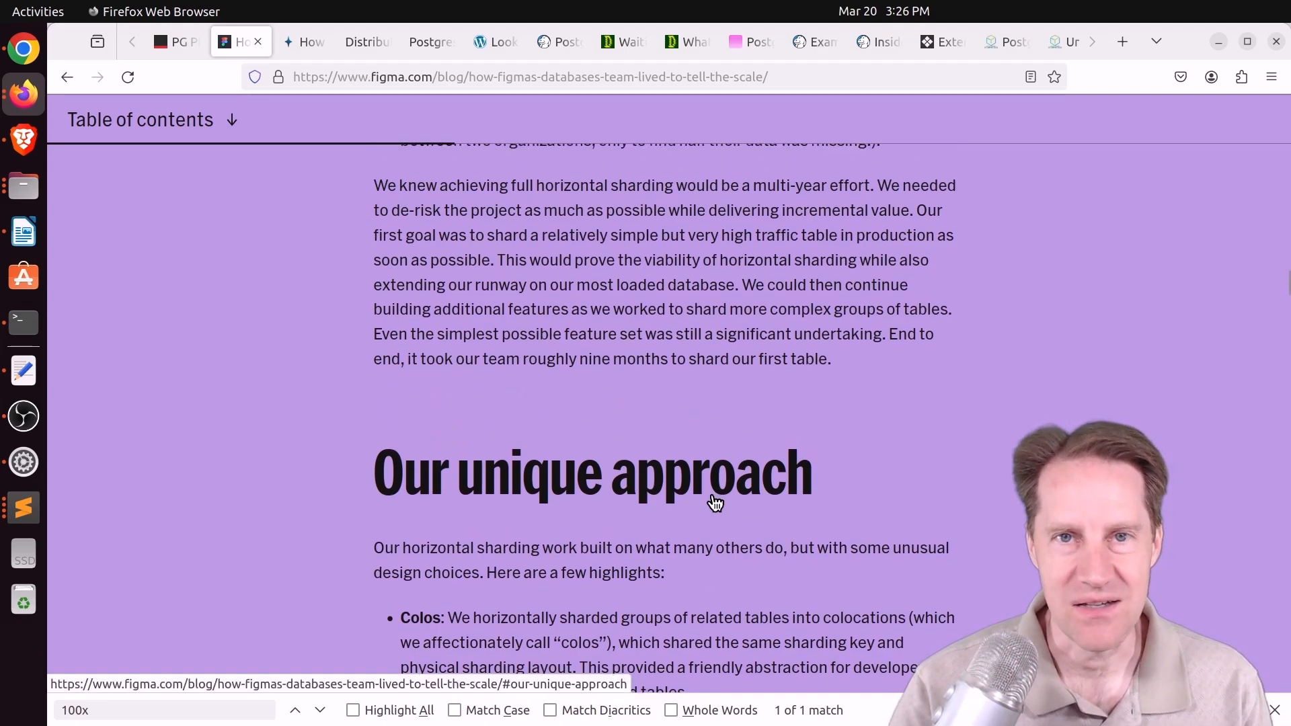
{"action": "mouse_move", "coordinate": [733, 498]}
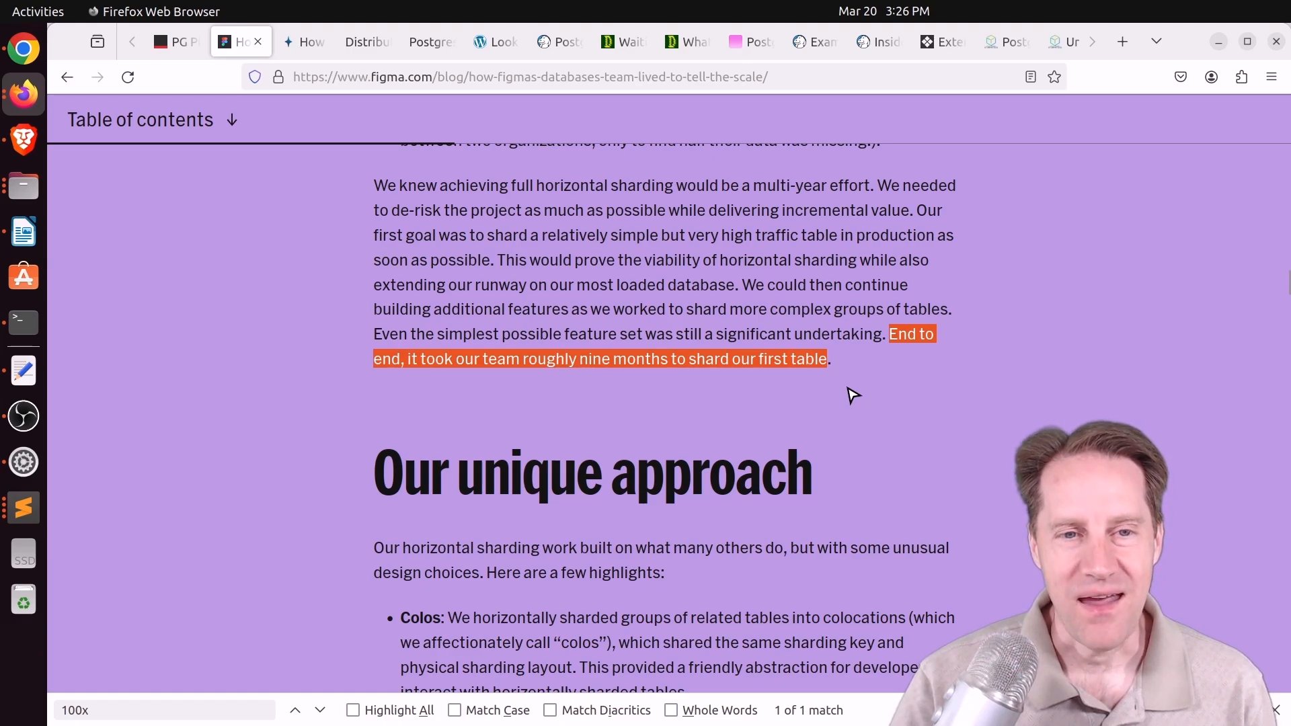
{"action": "mouse_move", "coordinate": [807, 391]}
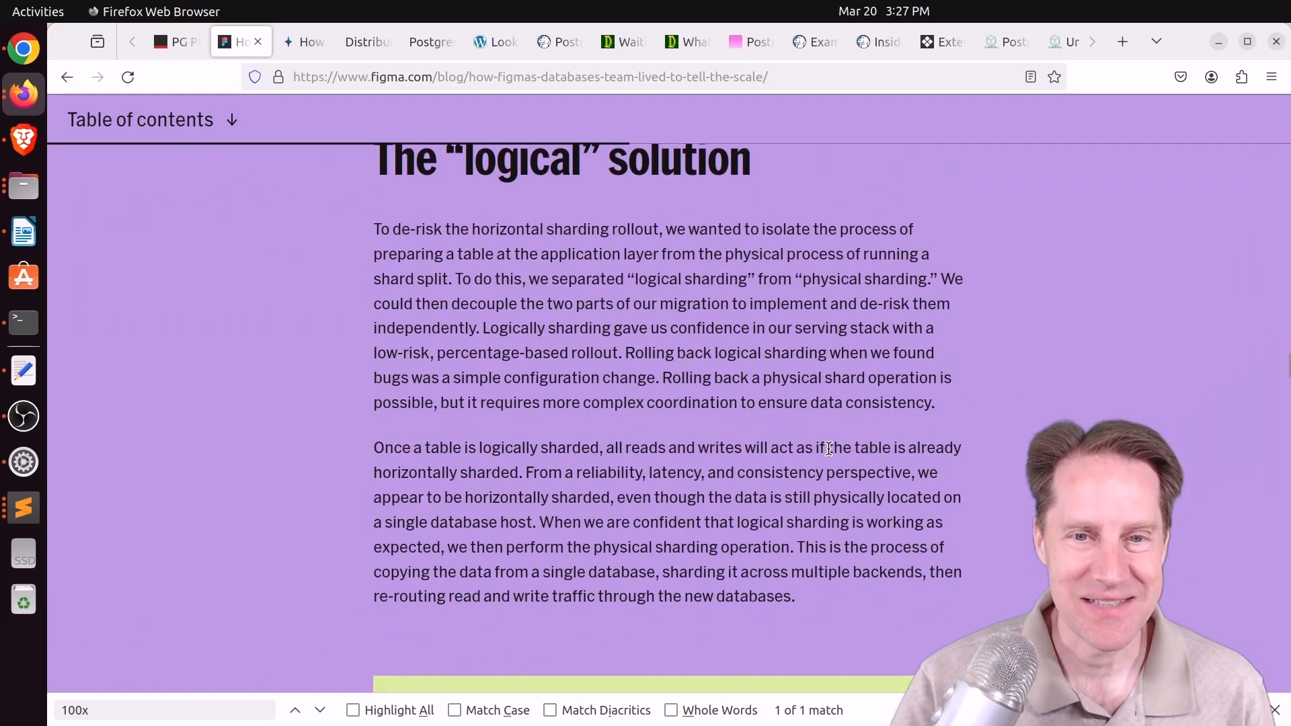
Scroll the Figma post down to its author note at the end.
{"action": "scroll", "scroll_direction": "down", "scroll_amount": 3}
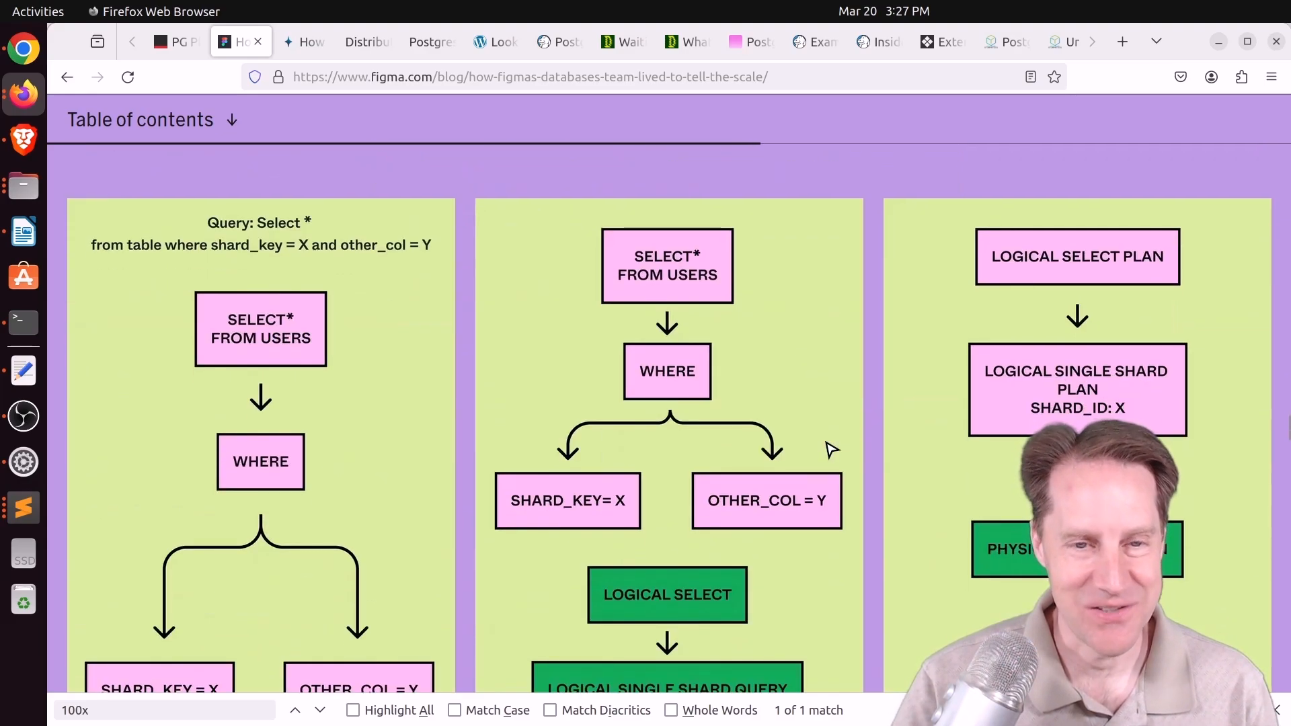
{"action": "scroll", "scroll_direction": "down", "scroll_amount": 3}
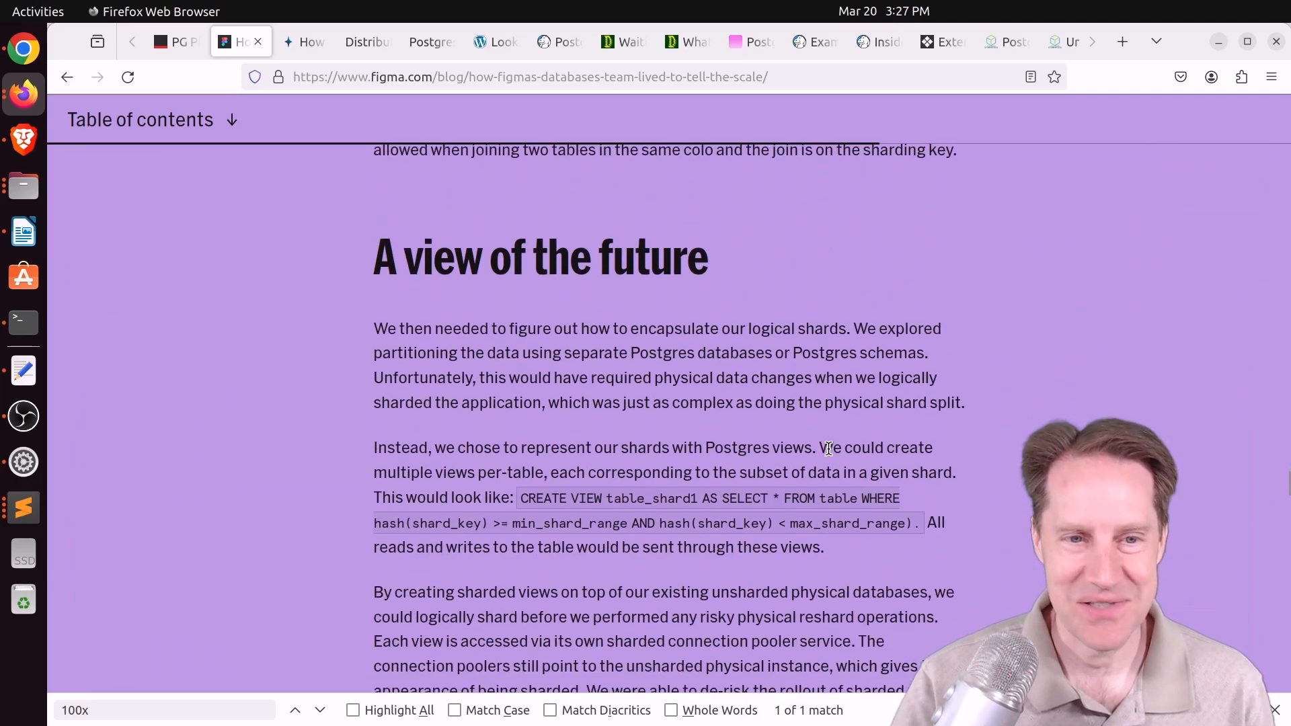
{"action": "scroll", "scroll_direction": "down", "scroll_amount": 3}
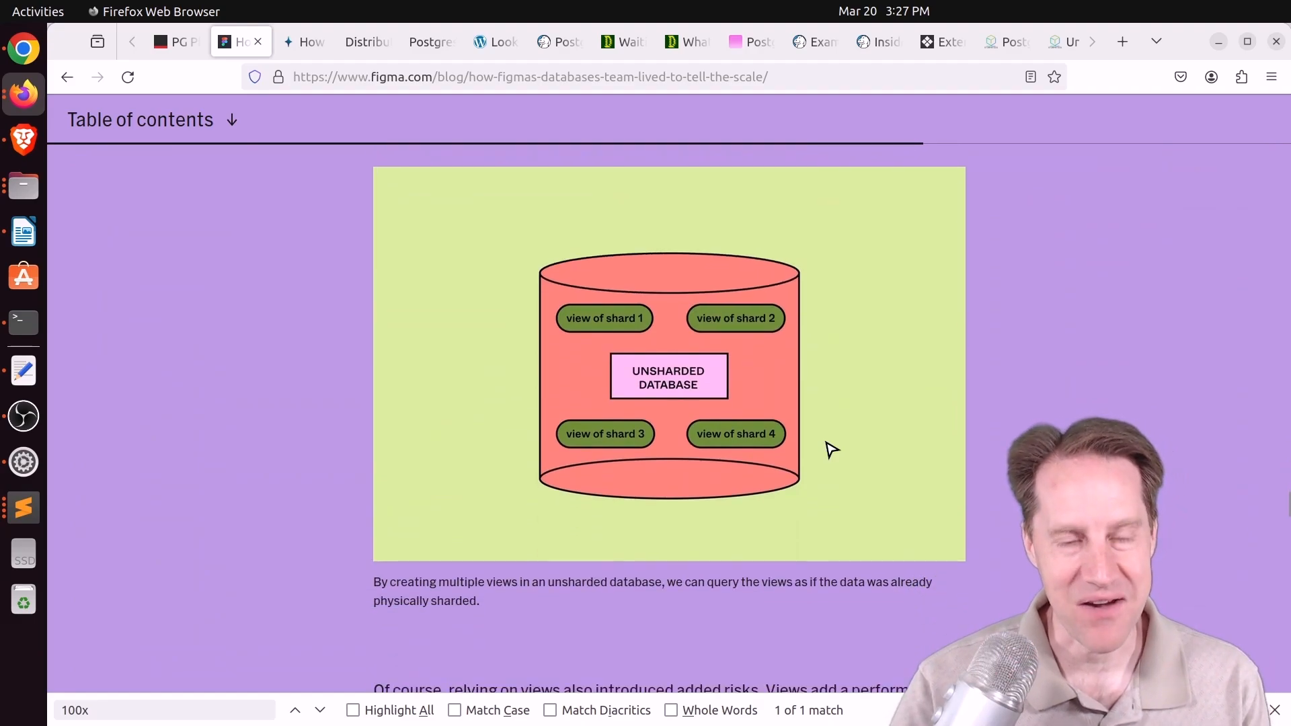
{"action": "scroll", "scroll_direction": "down", "scroll_amount": 3}
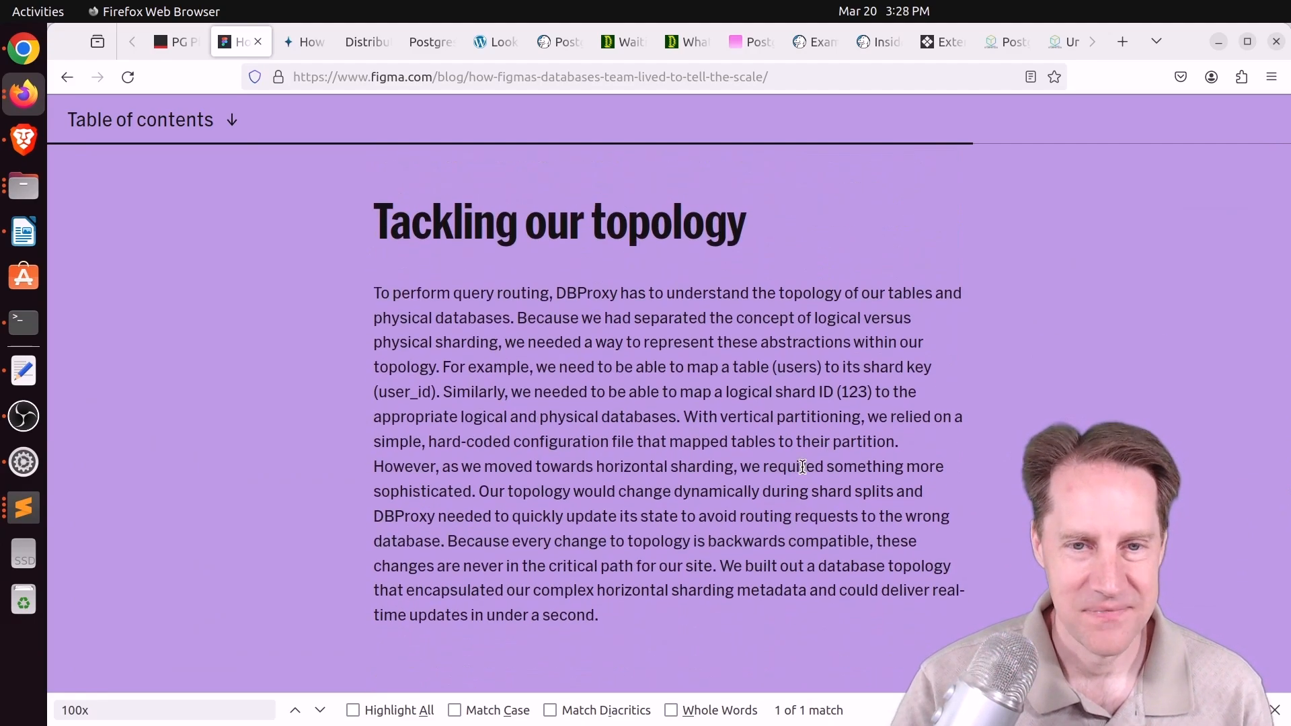
{"action": "scroll", "scroll_direction": "down", "scroll_amount": 3}
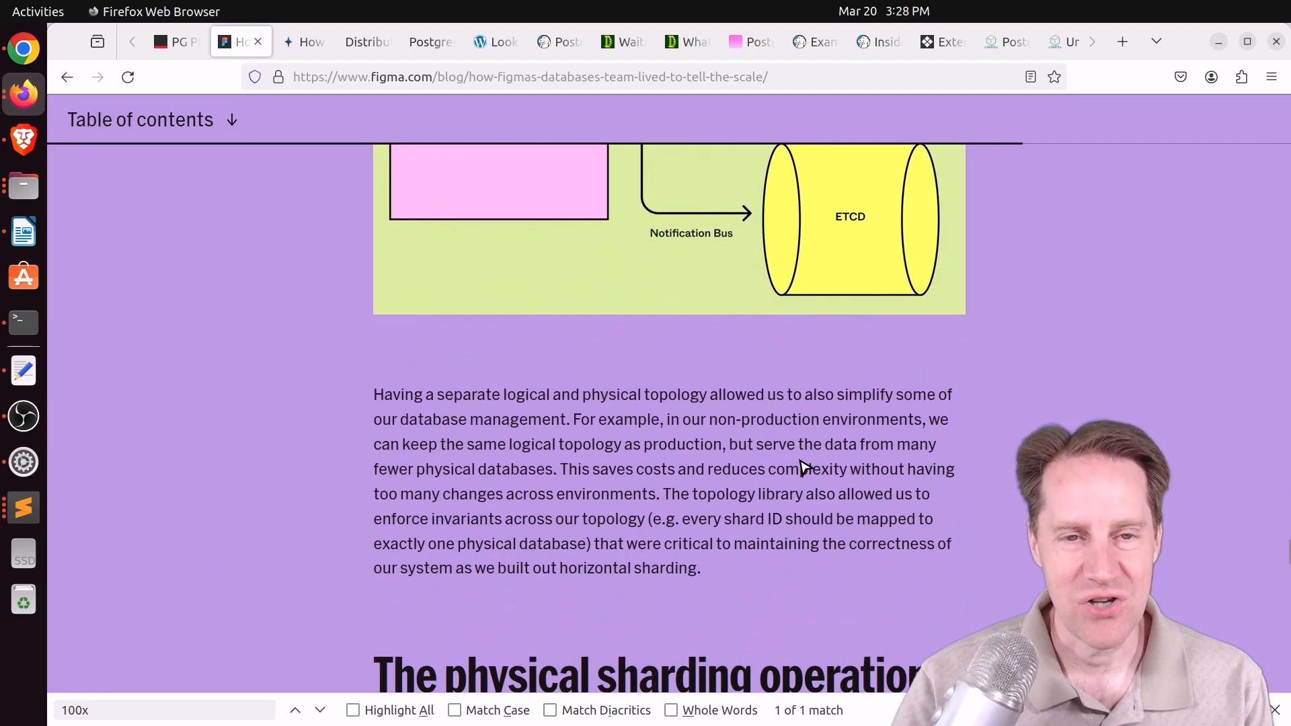
{"action": "scroll", "scroll_direction": "down", "scroll_amount": 3}
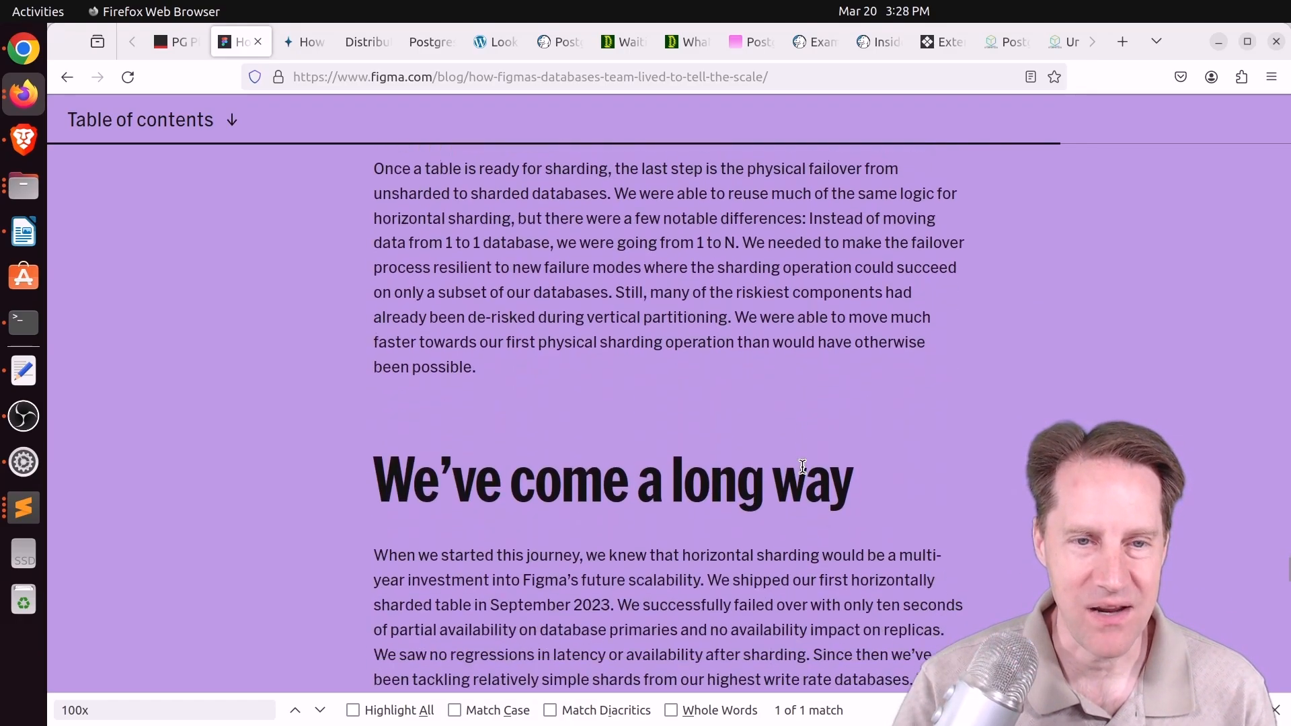
{"action": "scroll", "scroll_direction": "down", "scroll_amount": 3}
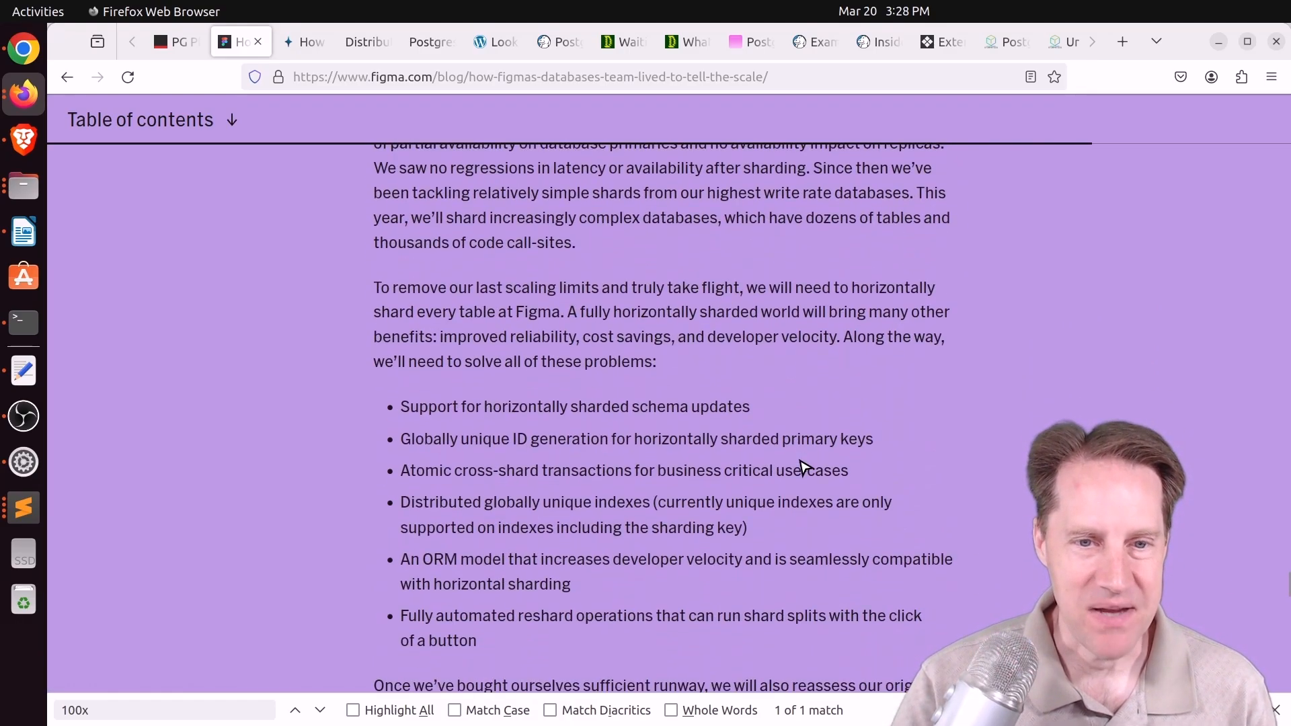
{"action": "scroll", "scroll_direction": "down", "scroll_amount": 3}
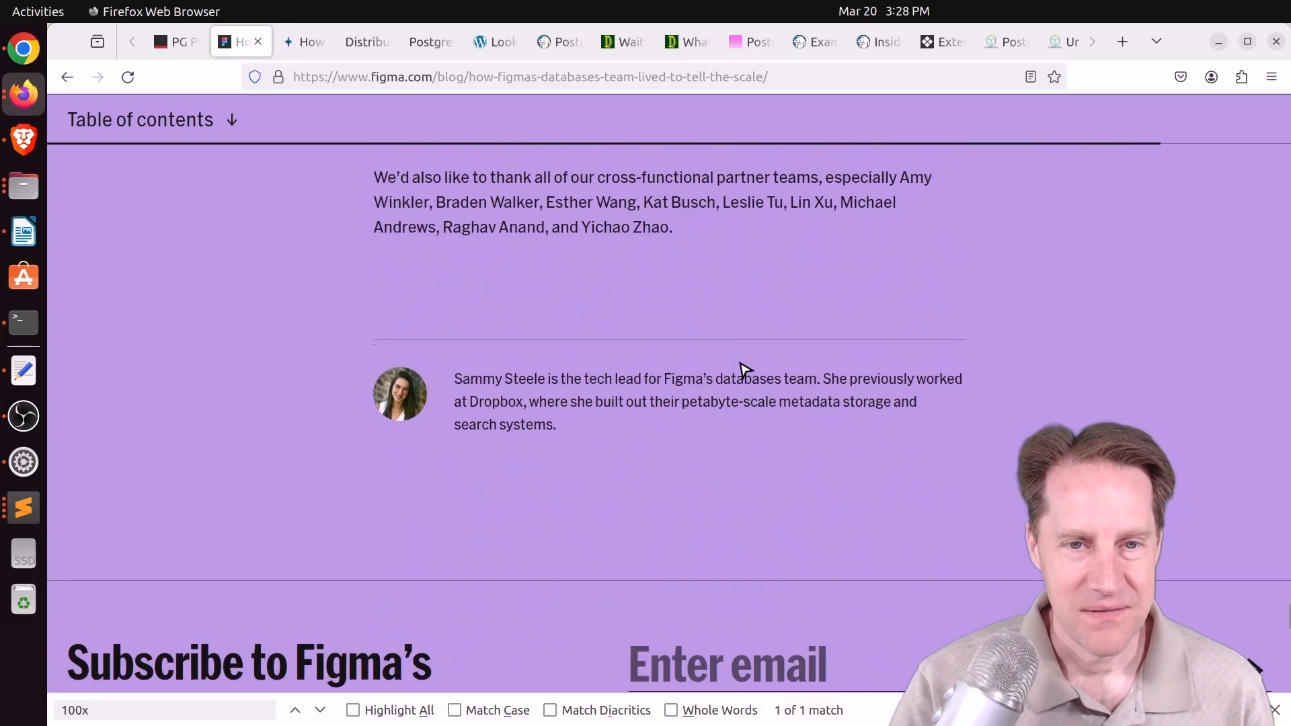
{"action": "scroll", "scroll_direction": "up", "scroll_amount": 3}
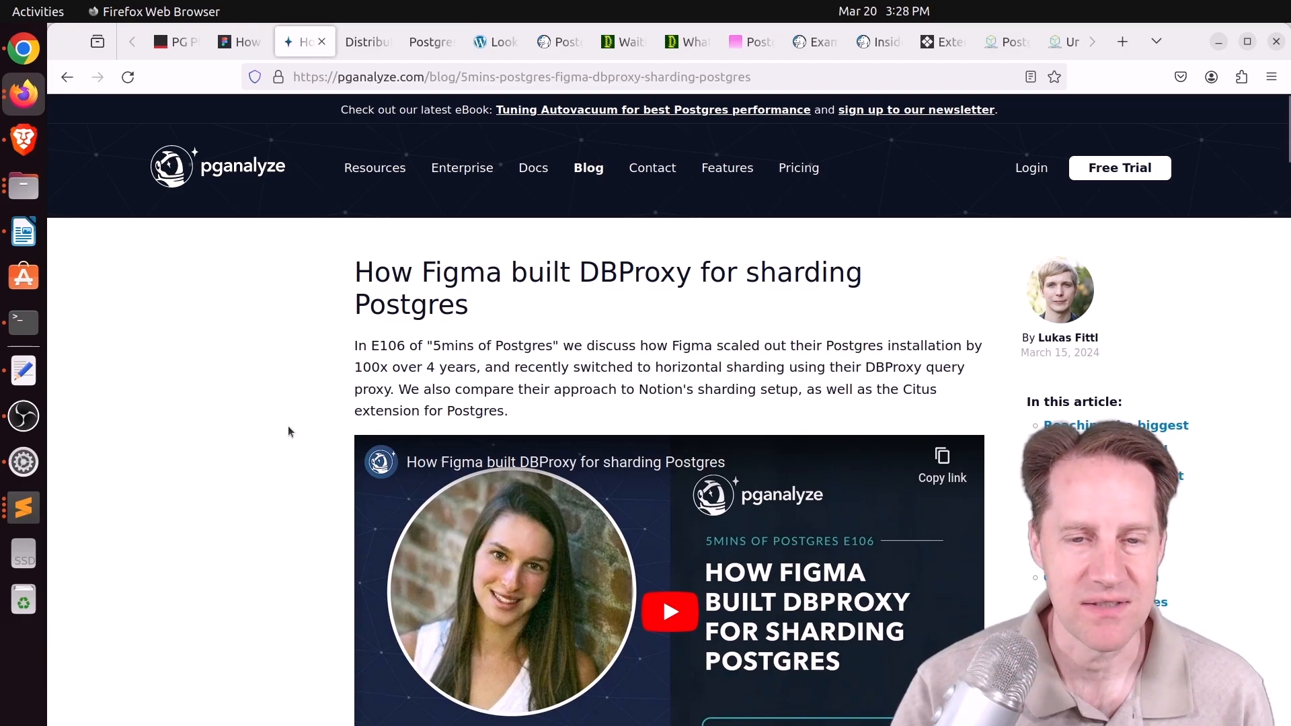
Scroll the pganalyze DBProxy article down to the 'Comparing sharding approaches' diagram.
{"action": "scroll", "scroll_direction": "down", "scroll_amount": 3}
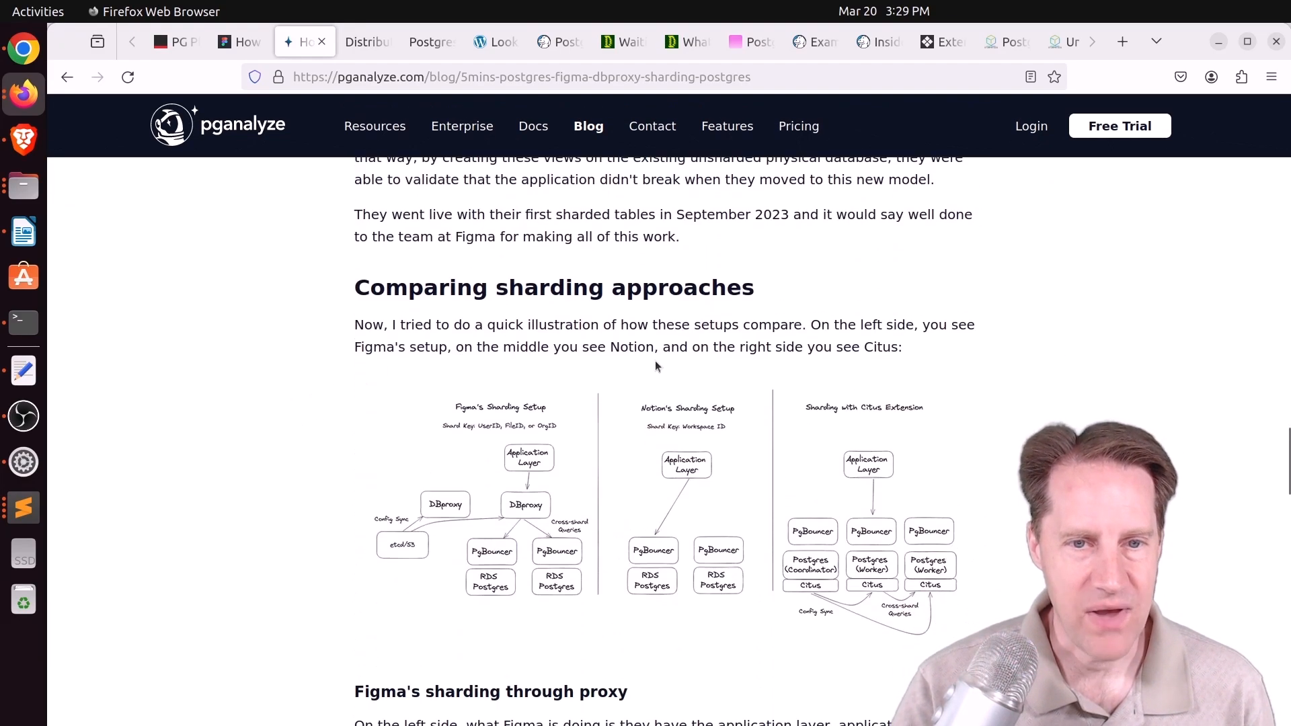
{"action": "mouse_move", "coordinate": [718, 542]}
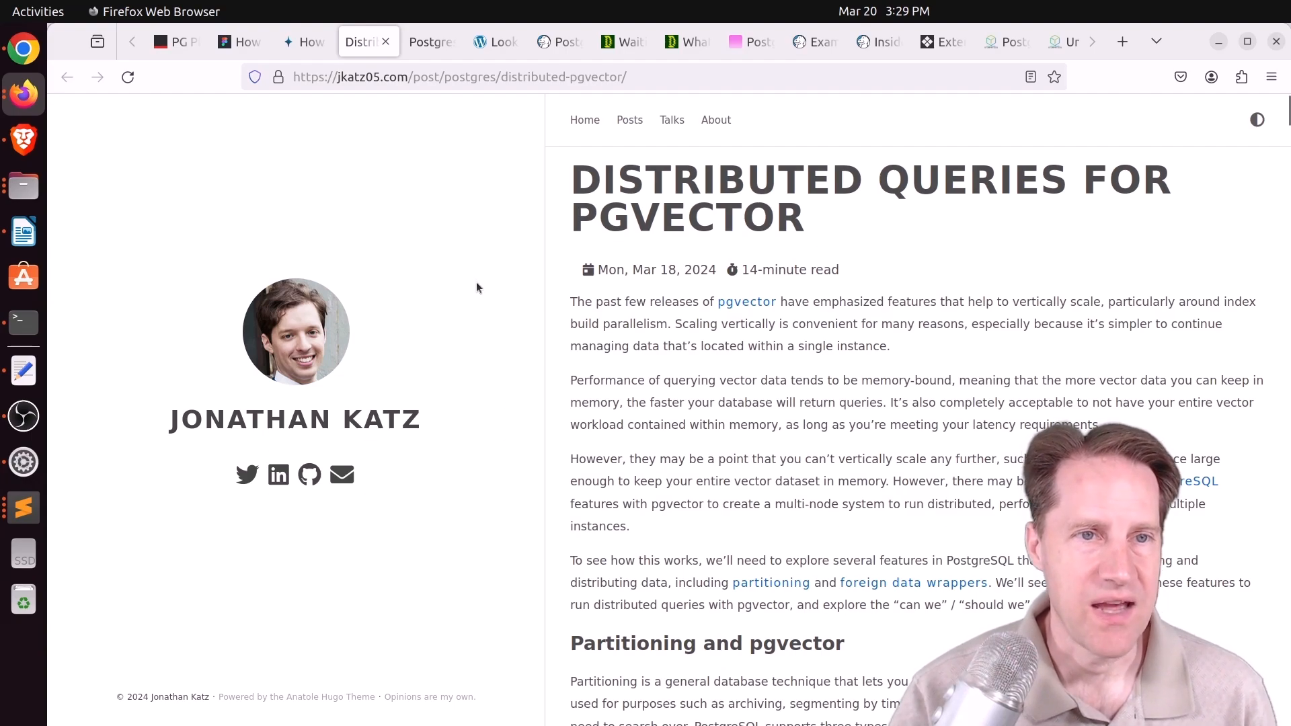
{"action": "mouse_move", "coordinate": [489, 364]}
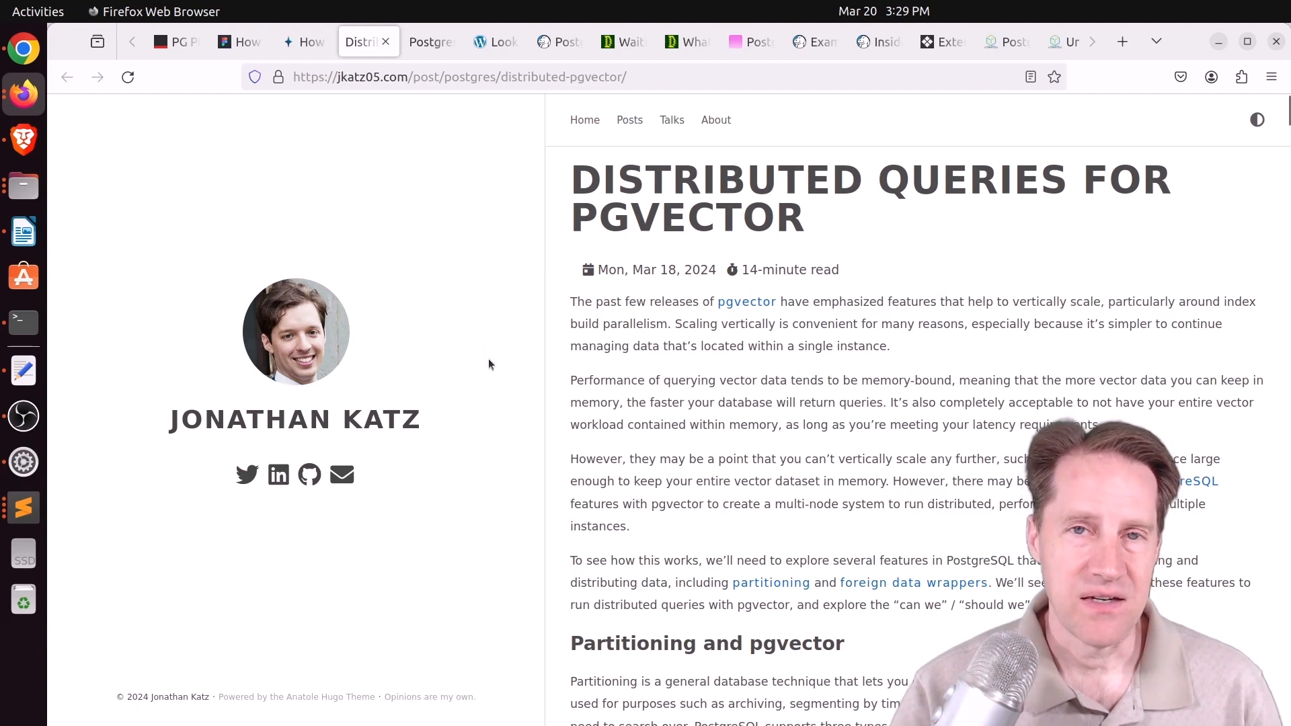
{"action": "mouse_move", "coordinate": [502, 355]}
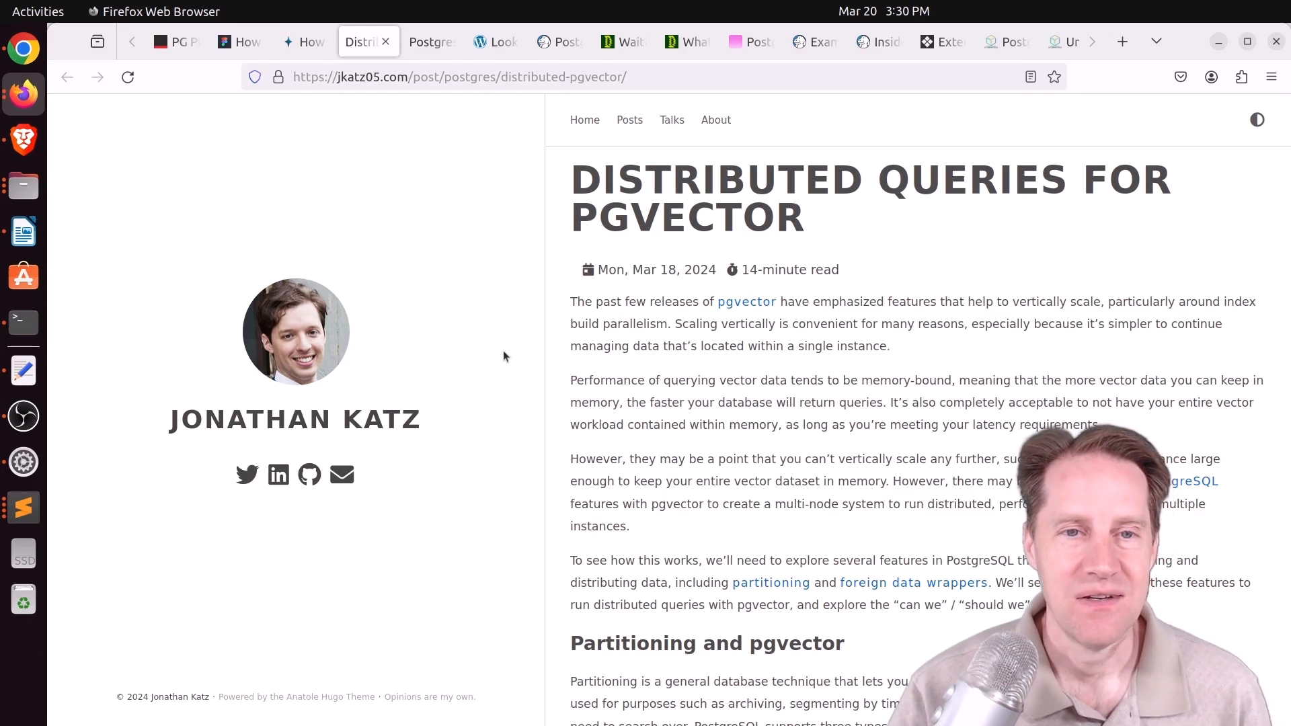
Scroll the pgvector post down to the 'Distributed queries for pgvector' three-instance setup.
{"action": "scroll", "scroll_direction": "down", "scroll_amount": 3}
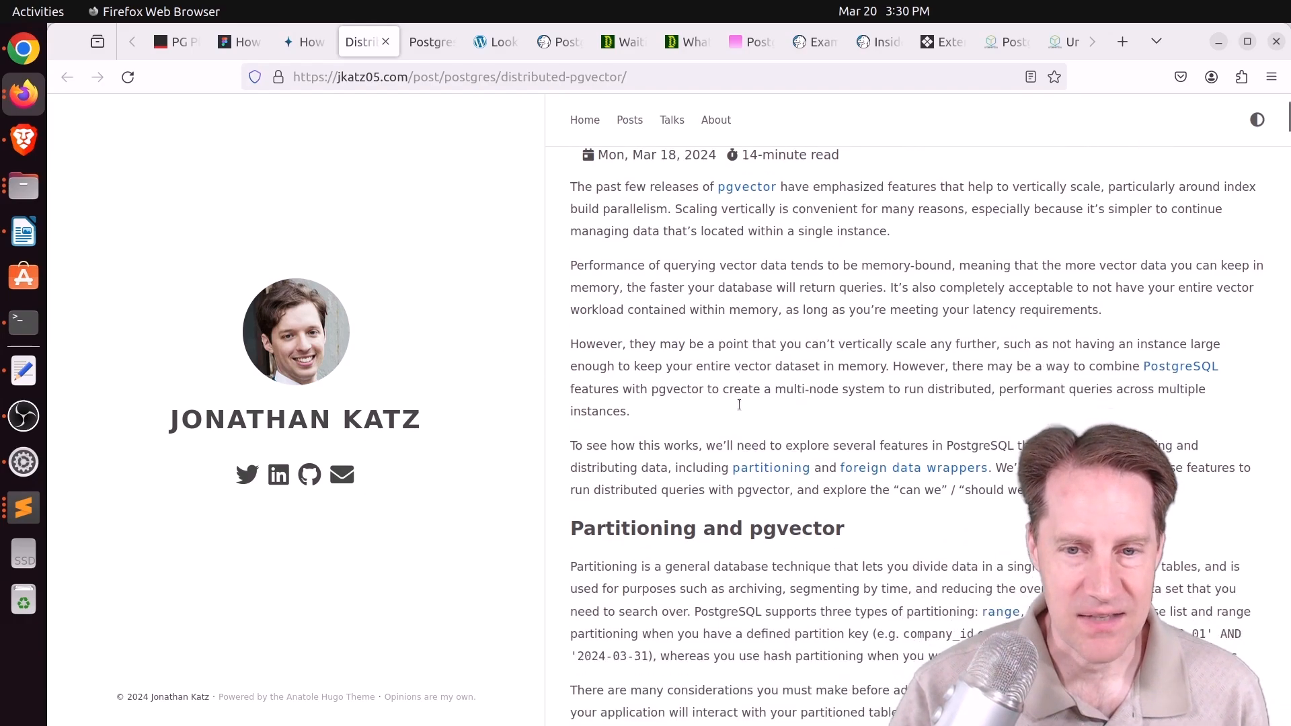
{"action": "scroll", "scroll_direction": "down", "scroll_amount": 3}
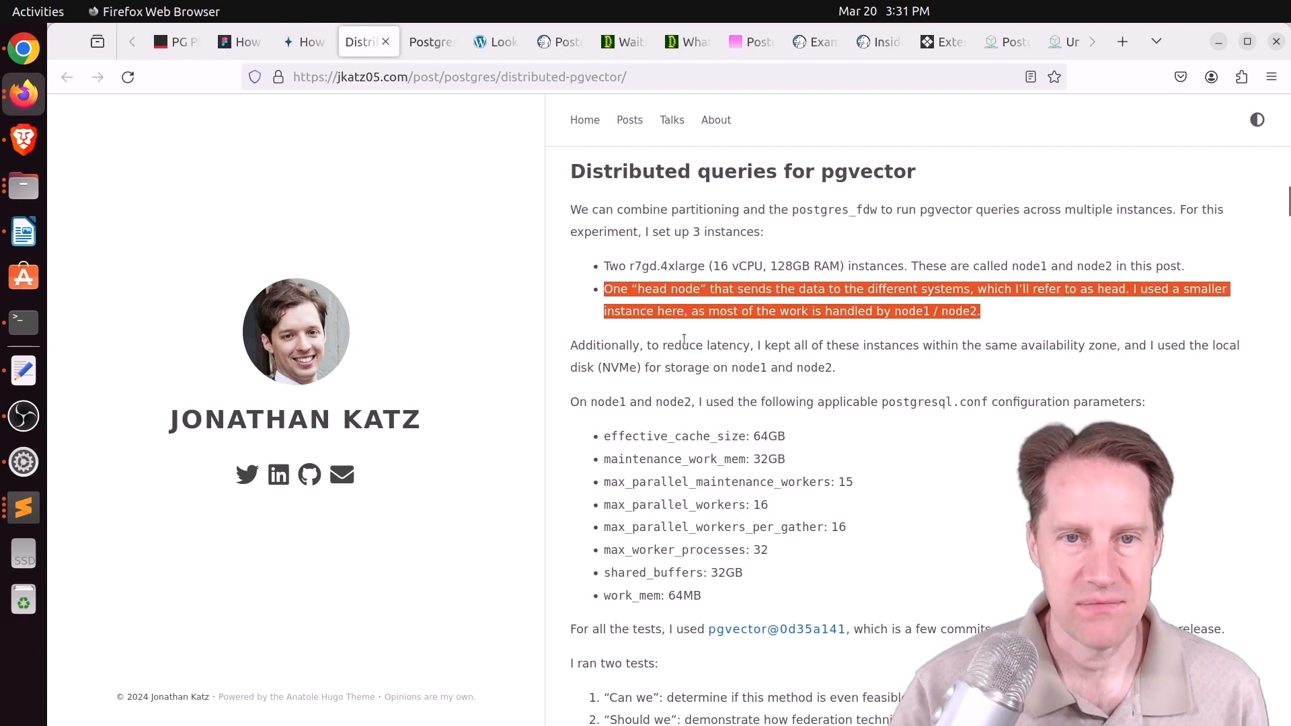
{"action": "mouse_move", "coordinate": [667, 346]}
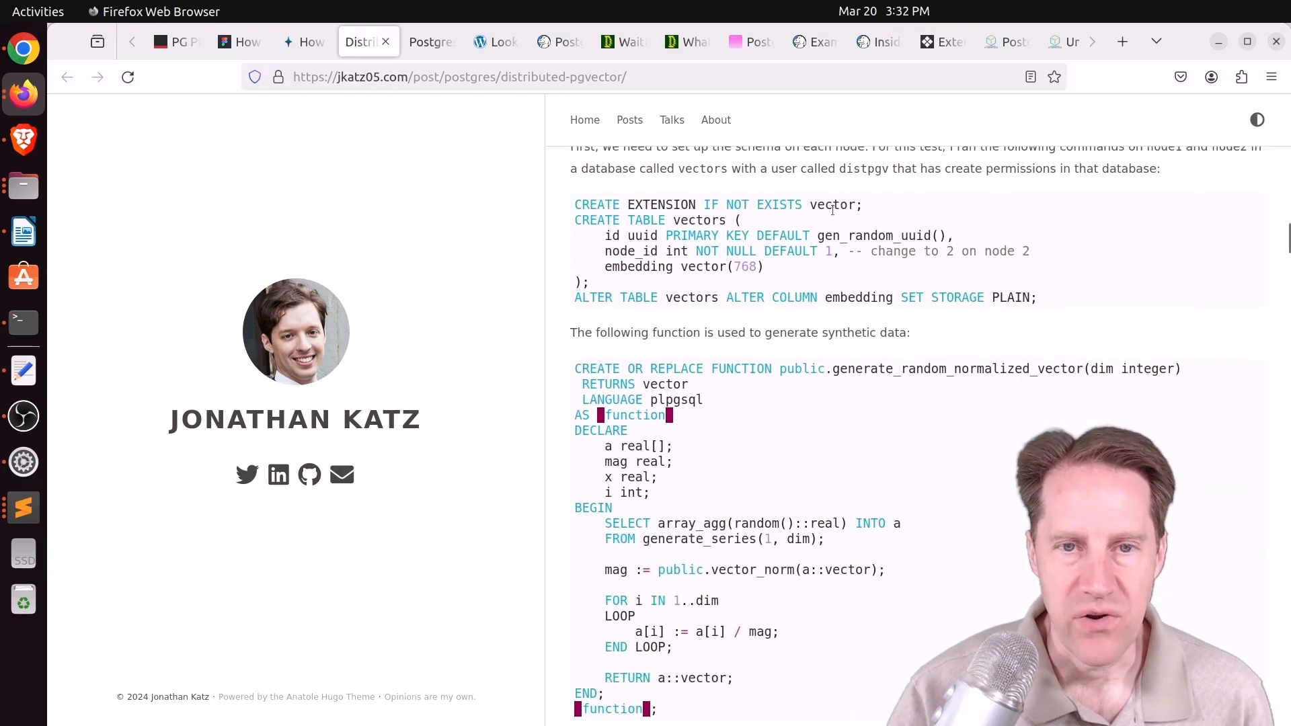
Scroll past the schema setup and highlight the CREATE SERVER statements for vectors1 and vectors2.
{"action": "scroll", "scroll_direction": "down", "scroll_amount": 3}
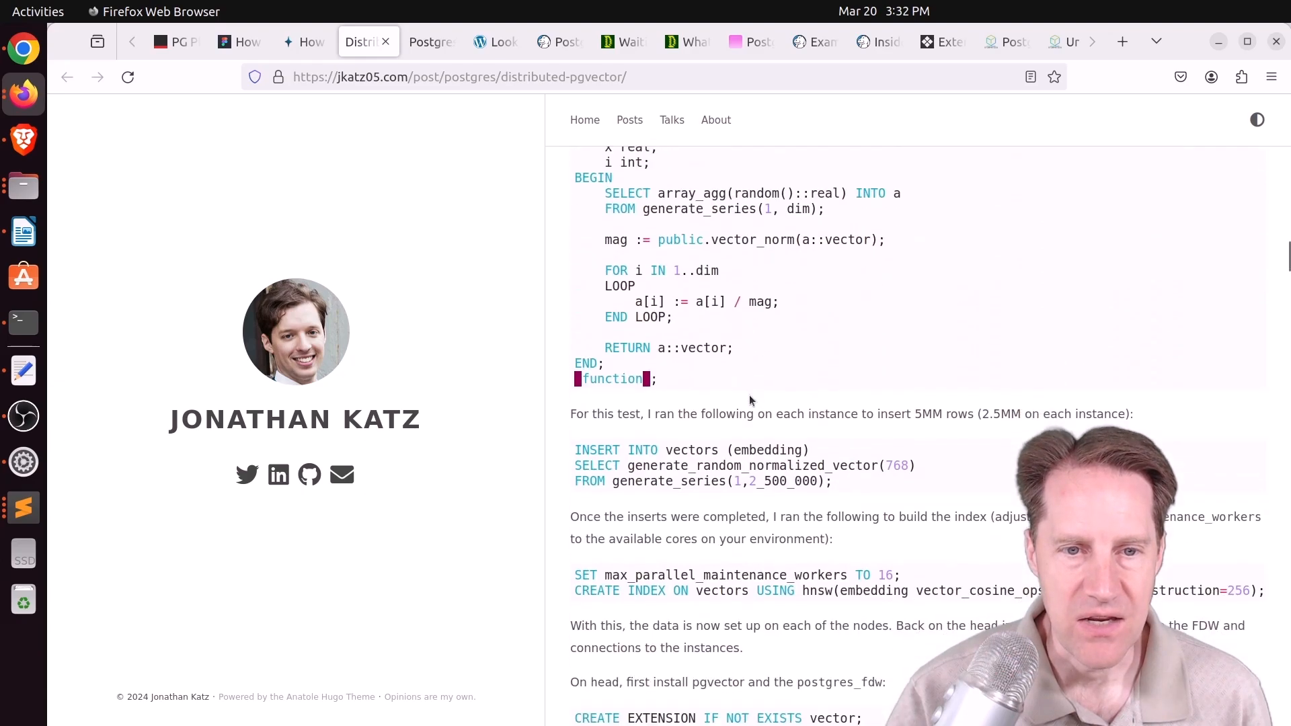
{"action": "scroll", "scroll_direction": "down", "scroll_amount": 3}
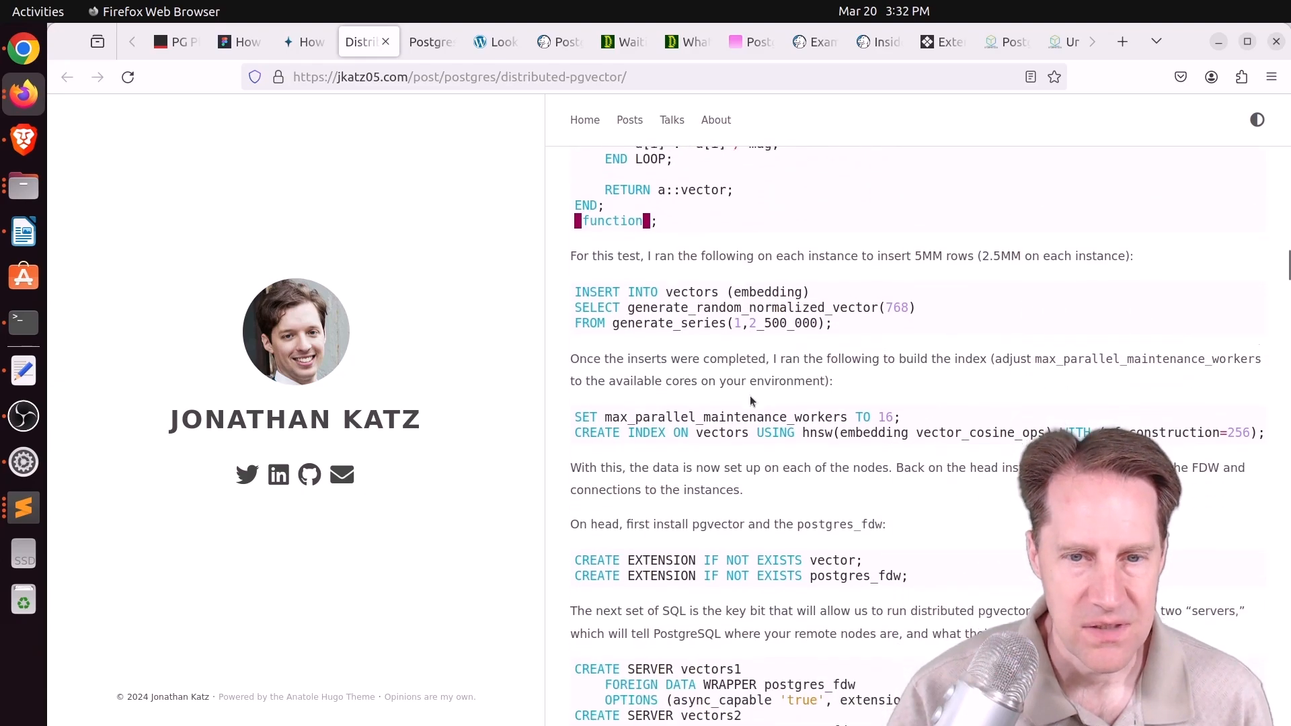
{"action": "scroll", "scroll_direction": "down", "scroll_amount": 3}
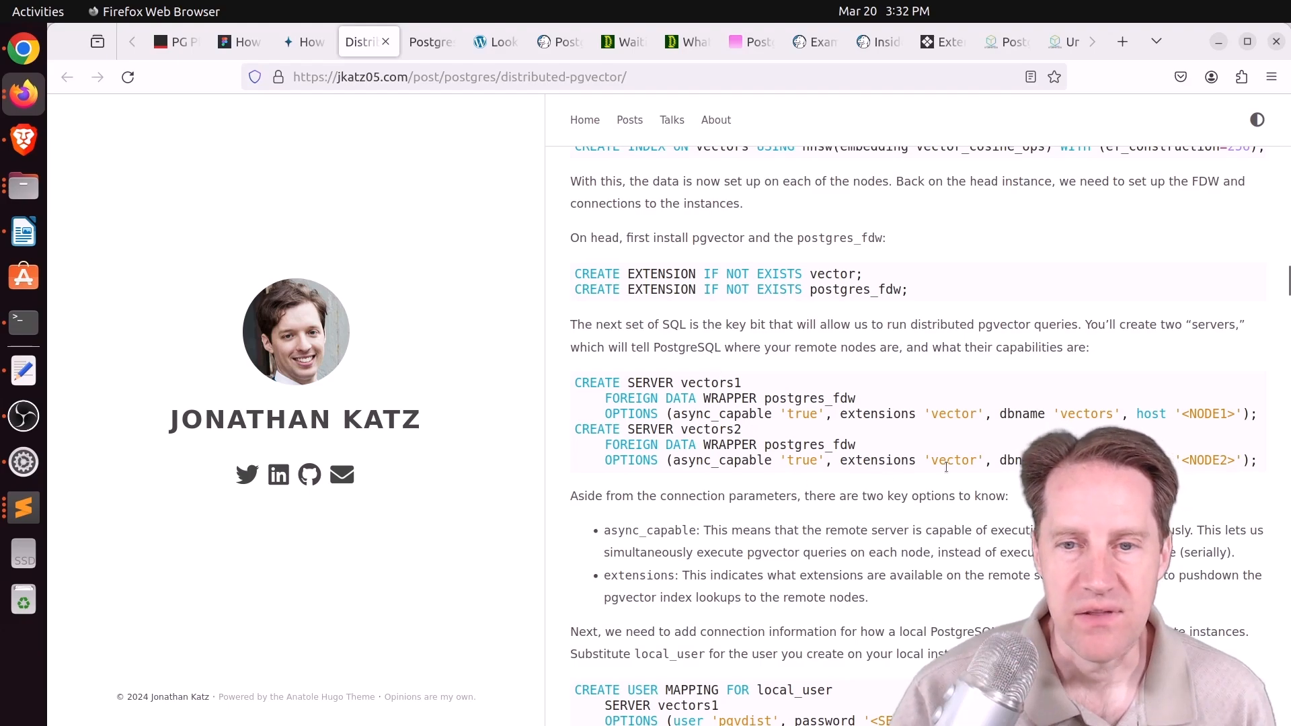
{"action": "left_click_drag", "start_coordinate": [574, 382], "coordinate": [1256, 460]}
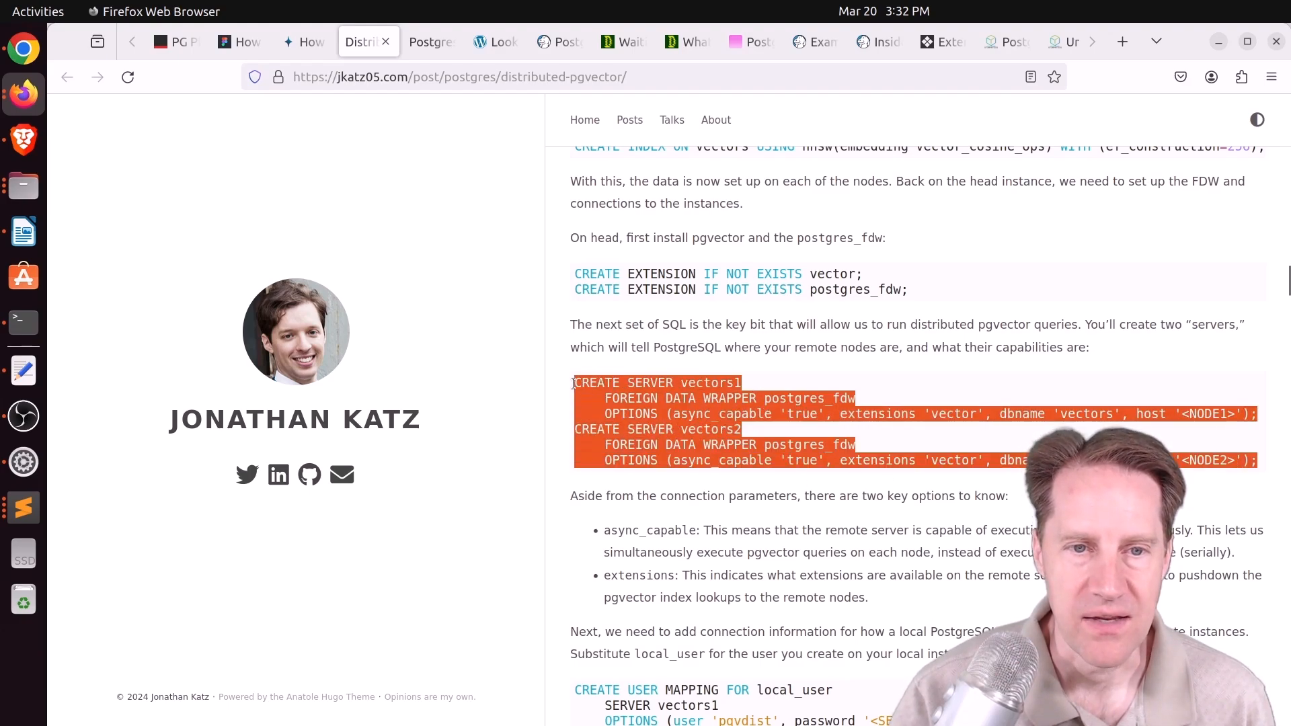
Highlight the partitioned vectors table definition, then scroll to the 10-nearest-neighbour query.
{"action": "scroll", "scroll_direction": "down", "scroll_amount": 3}
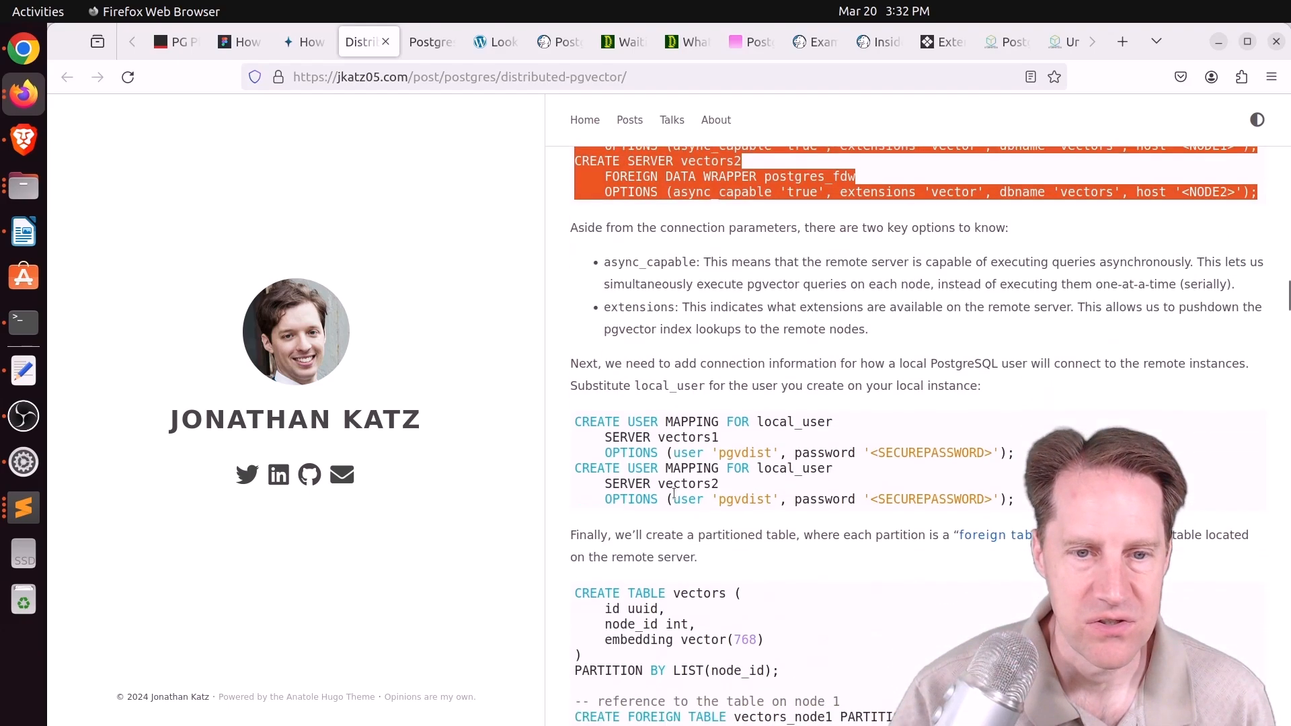
{"action": "scroll", "scroll_direction": "down", "scroll_amount": 3}
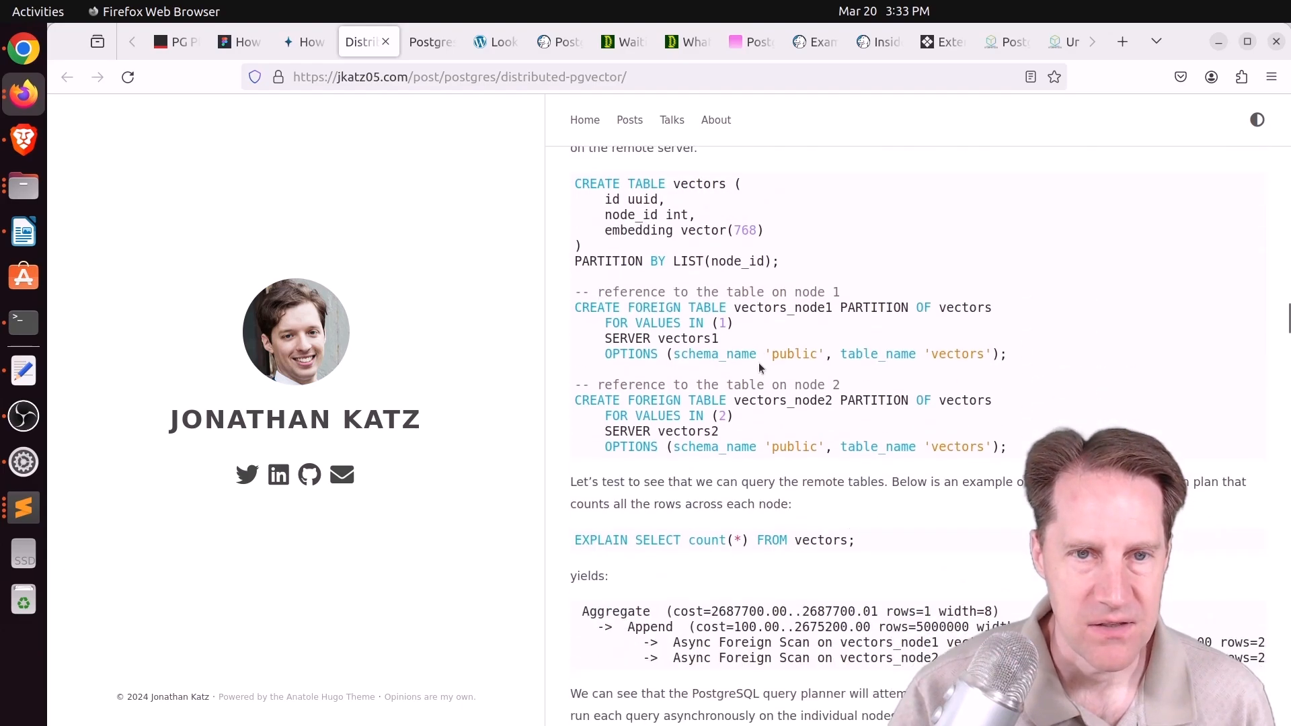
{"action": "left_click_drag", "start_coordinate": [647, 215], "coordinate": [779, 261]}
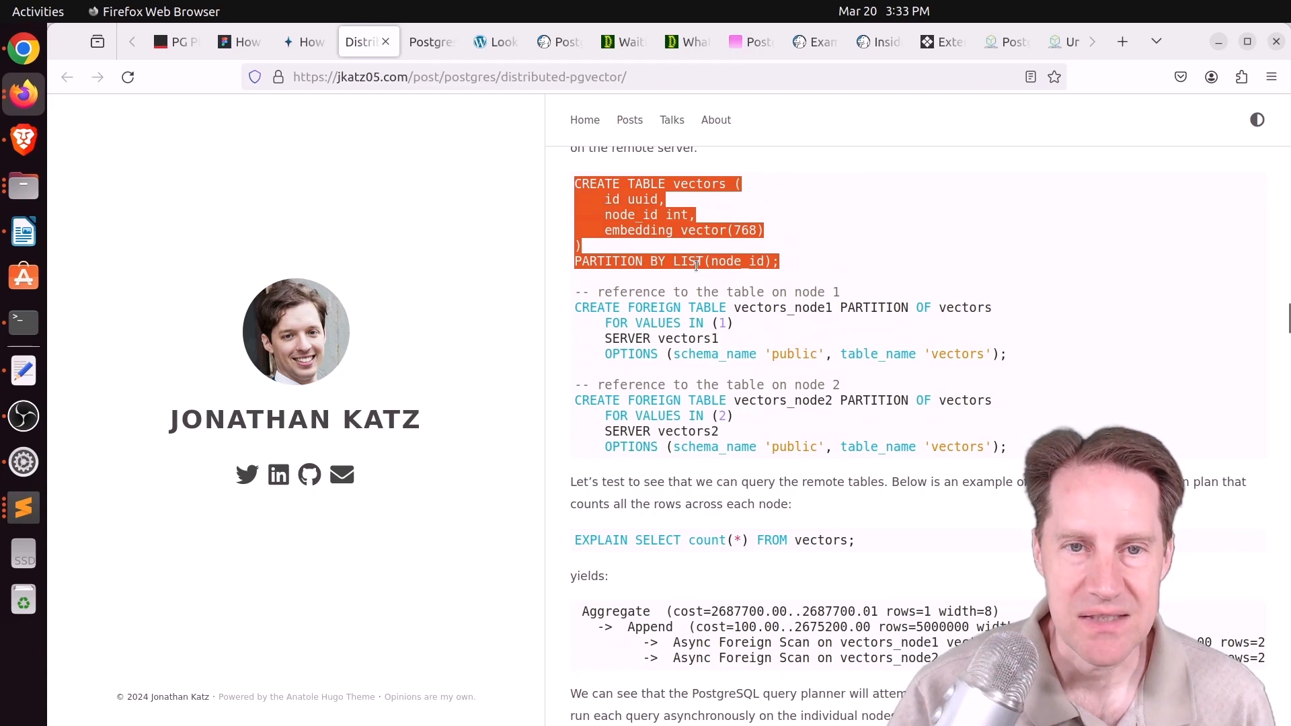
{"action": "mouse_move", "coordinate": [750, 340]}
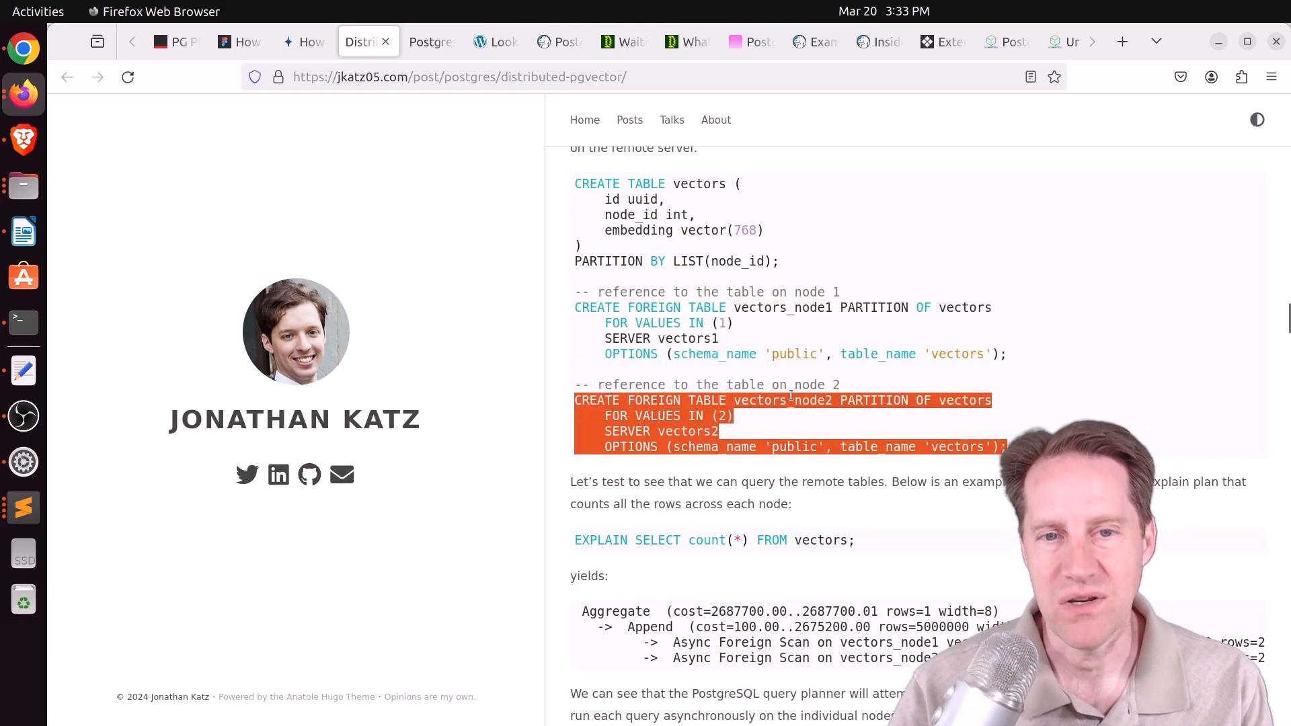
{"action": "scroll", "scroll_direction": "down", "scroll_amount": 3}
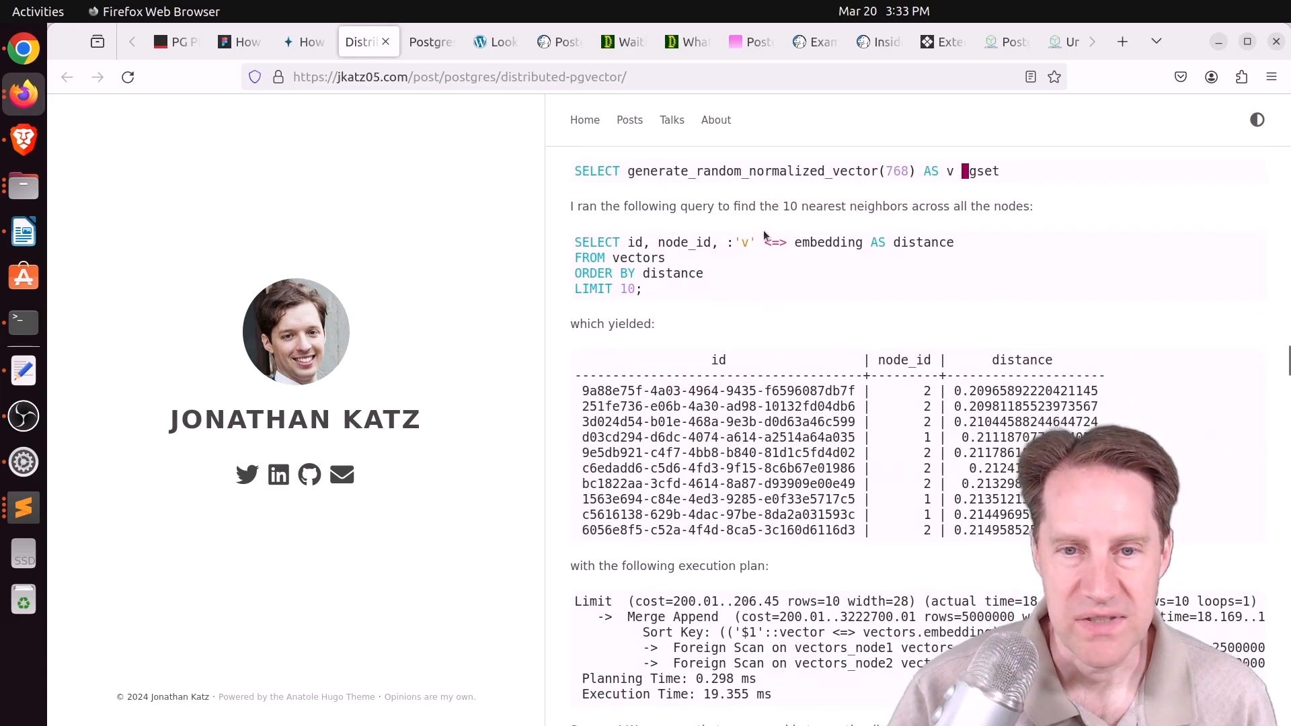
Highlight the ten nearest-neighbour result rows and continue down the post.
{"action": "scroll", "scroll_direction": "down", "scroll_amount": 3}
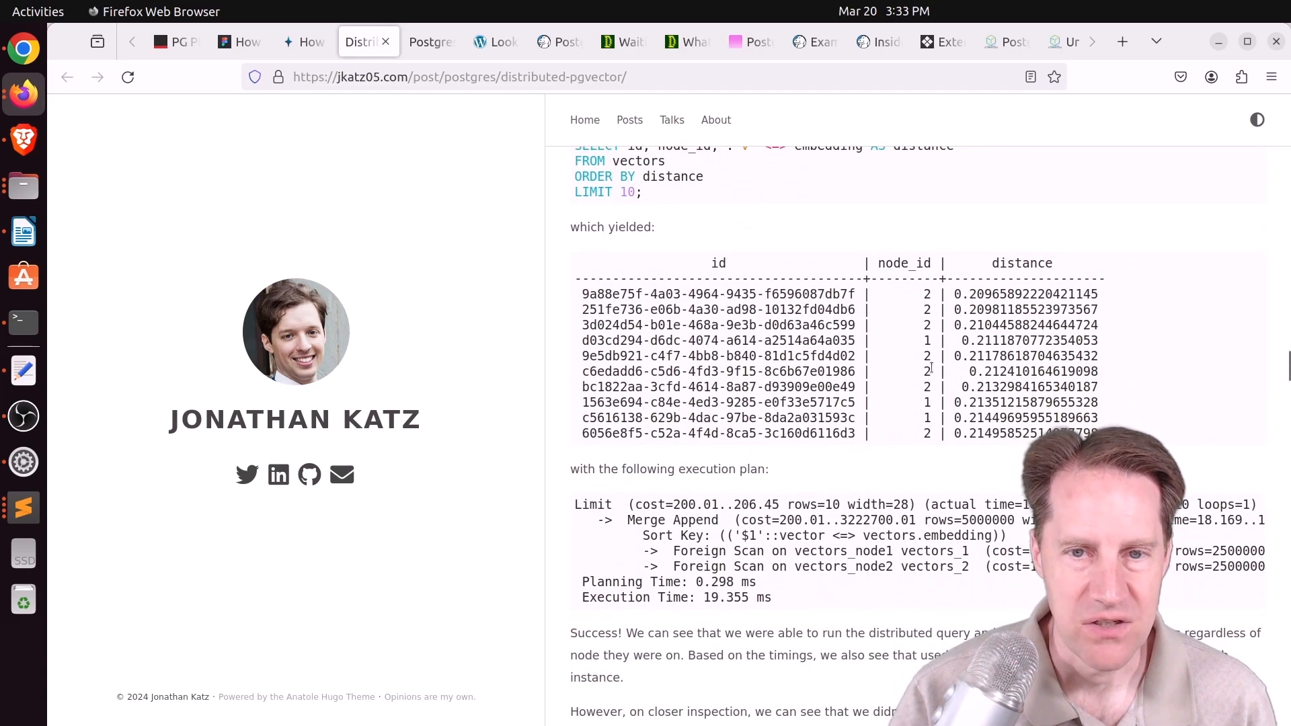
{"action": "left_click_drag", "start_coordinate": [581, 294], "coordinate": [1103, 435]}
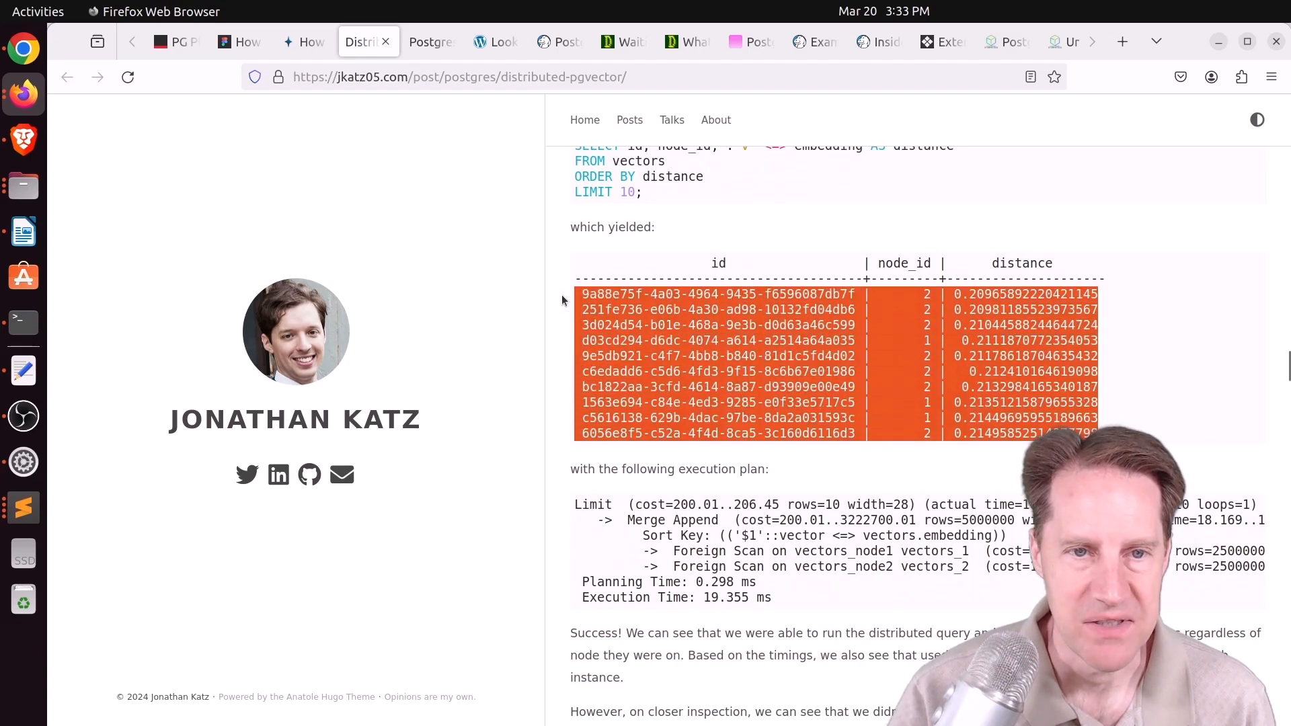
{"action": "scroll", "scroll_direction": "down", "scroll_amount": 3}
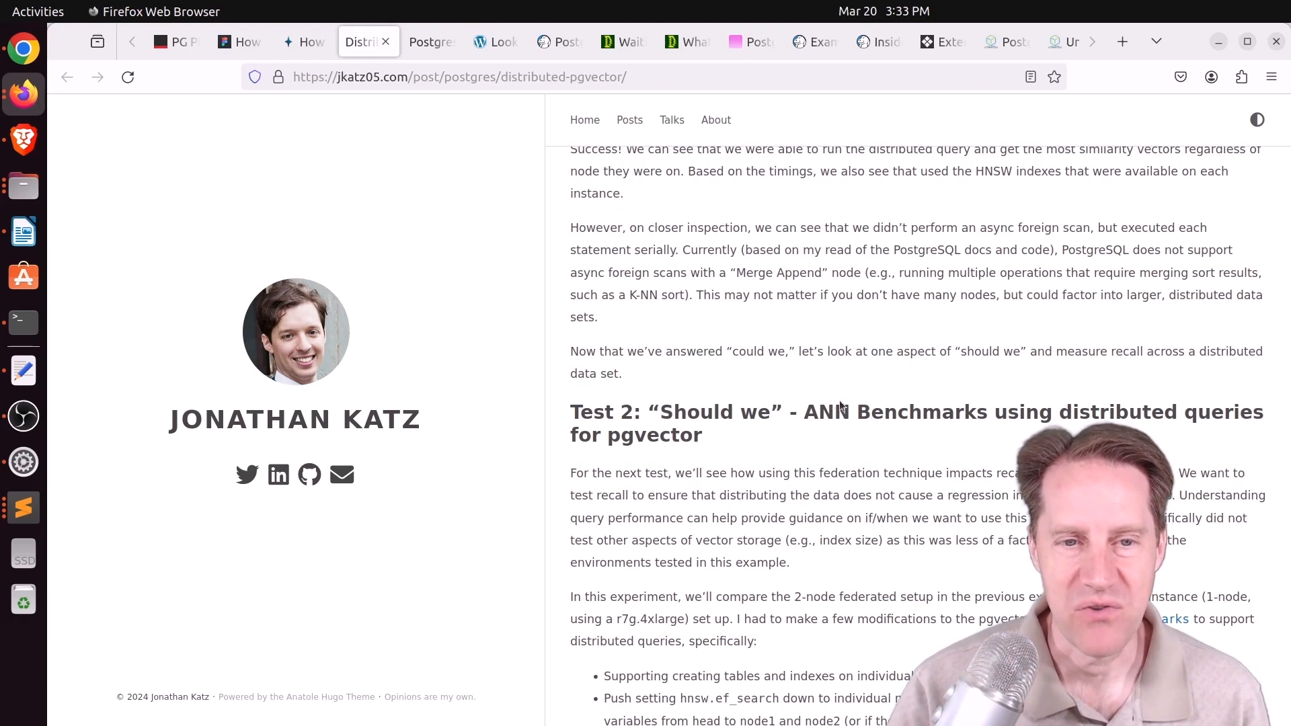
Scroll through the 1-node vs 2-node benchmark charts to the gist-960-euclidean recall table.
{"action": "scroll", "scroll_direction": "down", "scroll_amount": 3}
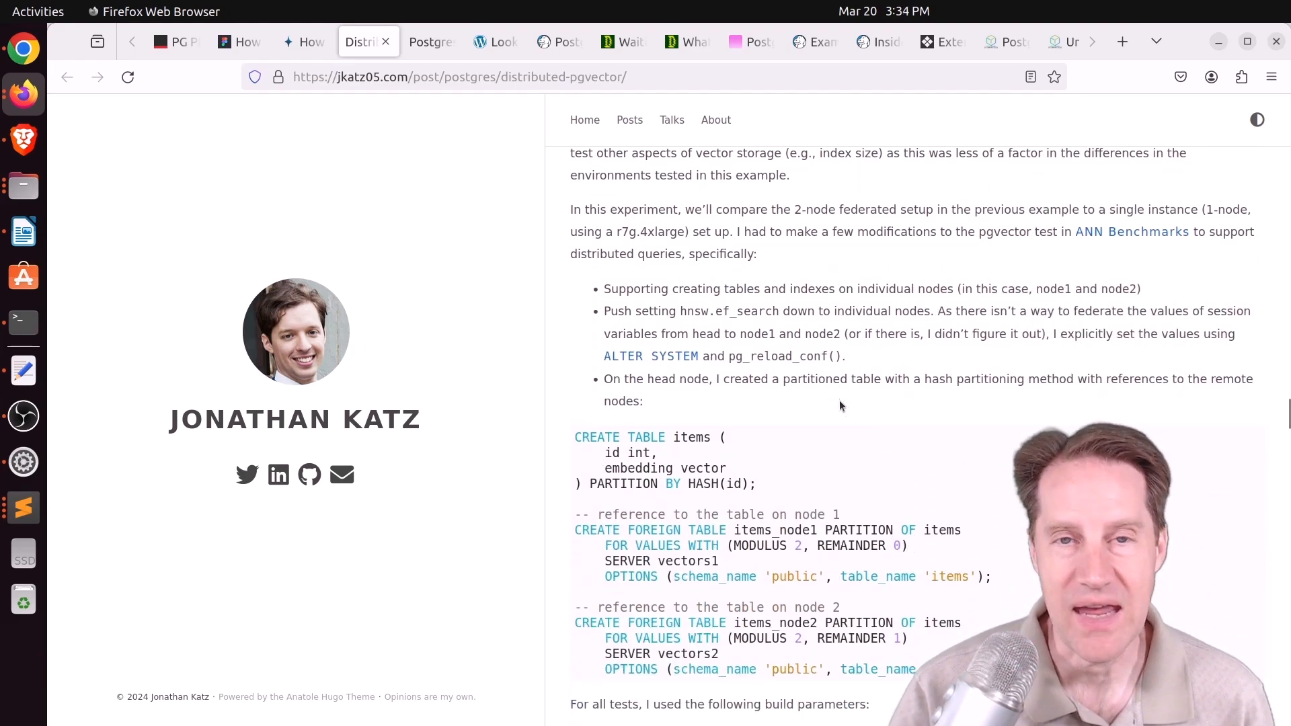
{"action": "scroll", "scroll_direction": "down", "scroll_amount": 3}
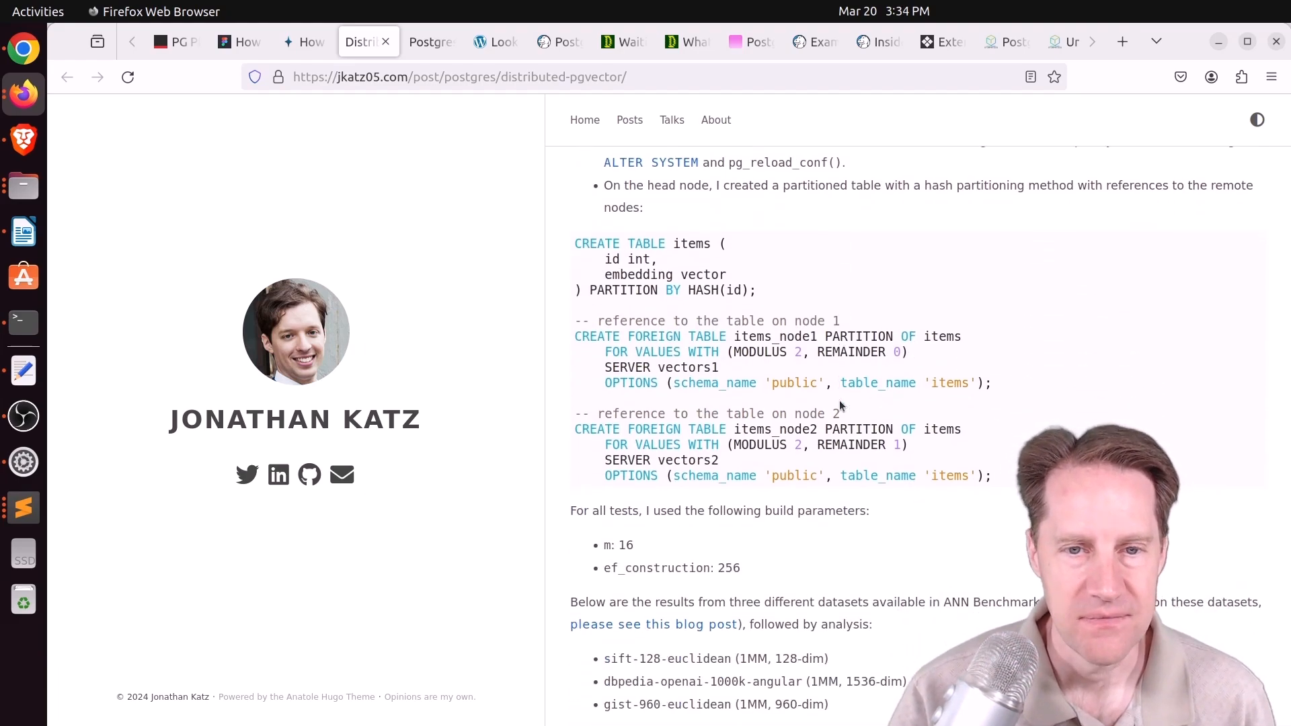
{"action": "scroll", "scroll_direction": "down", "scroll_amount": 3}
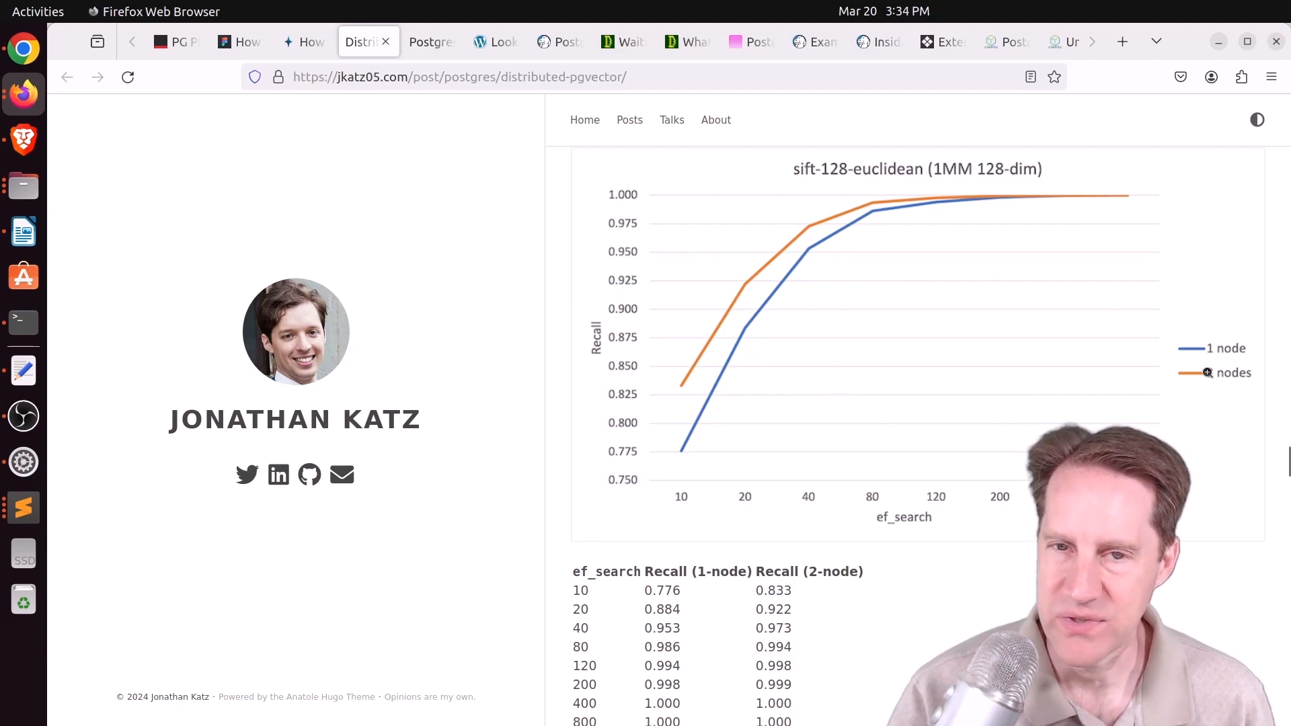
{"action": "mouse_move", "coordinate": [855, 381]}
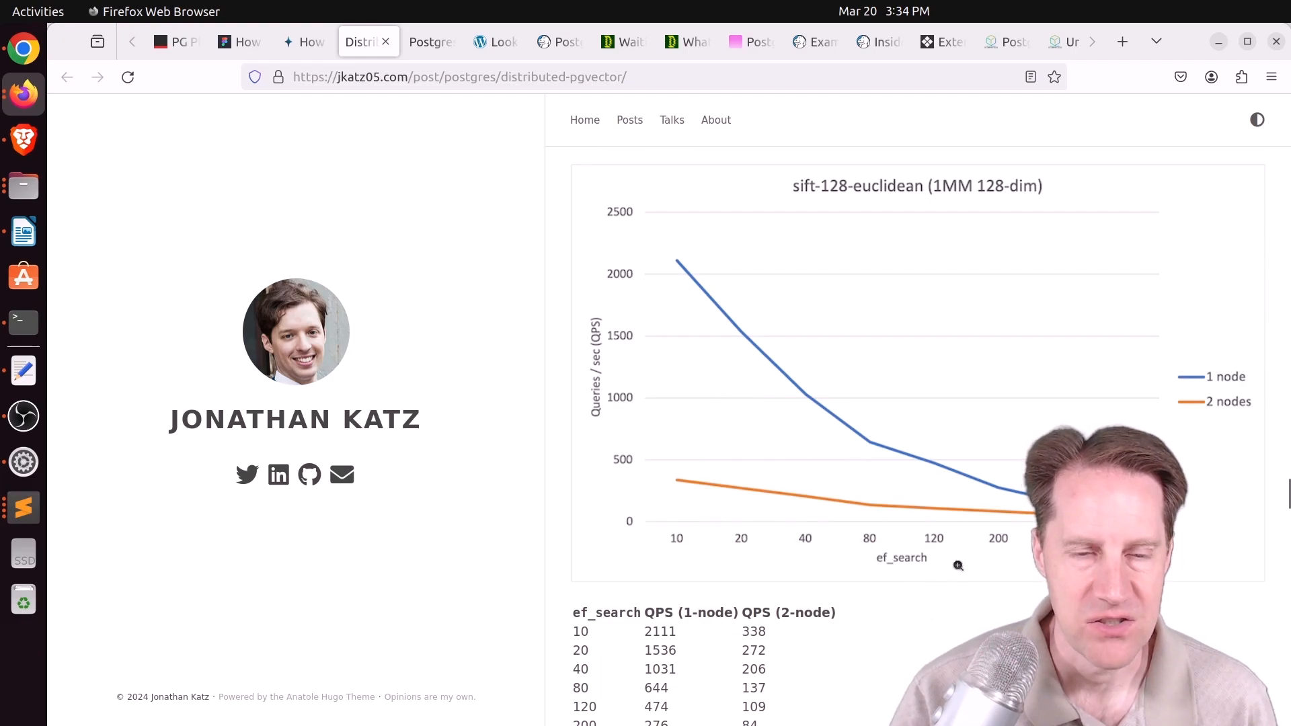
{"action": "mouse_move", "coordinate": [772, 380]}
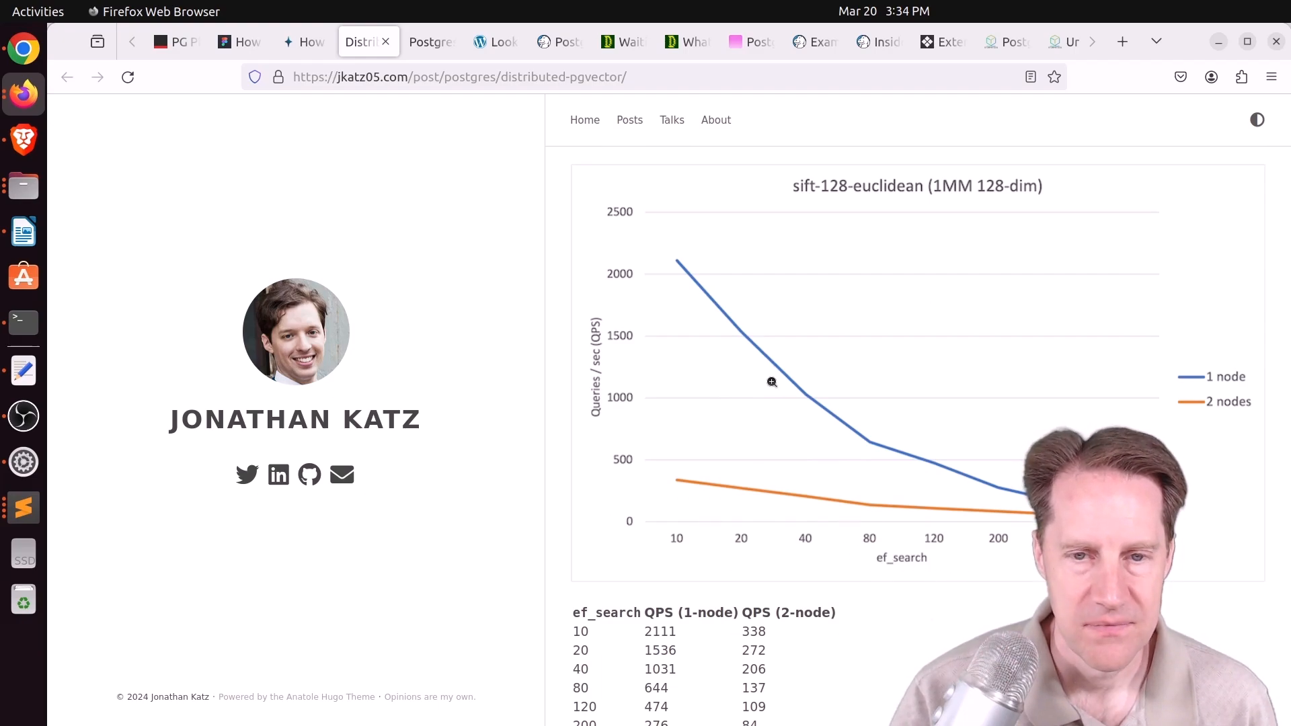
{"action": "scroll", "scroll_direction": "down", "scroll_amount": 3}
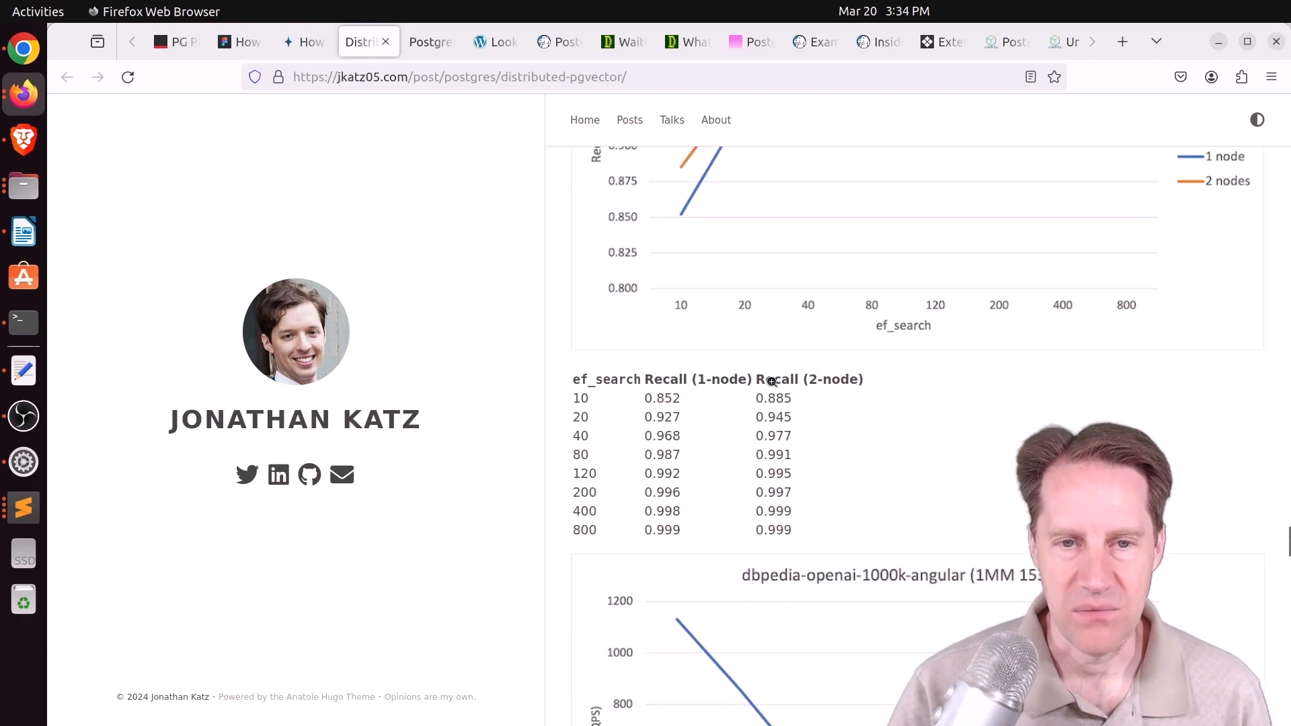
{"action": "scroll", "scroll_direction": "down", "scroll_amount": 3}
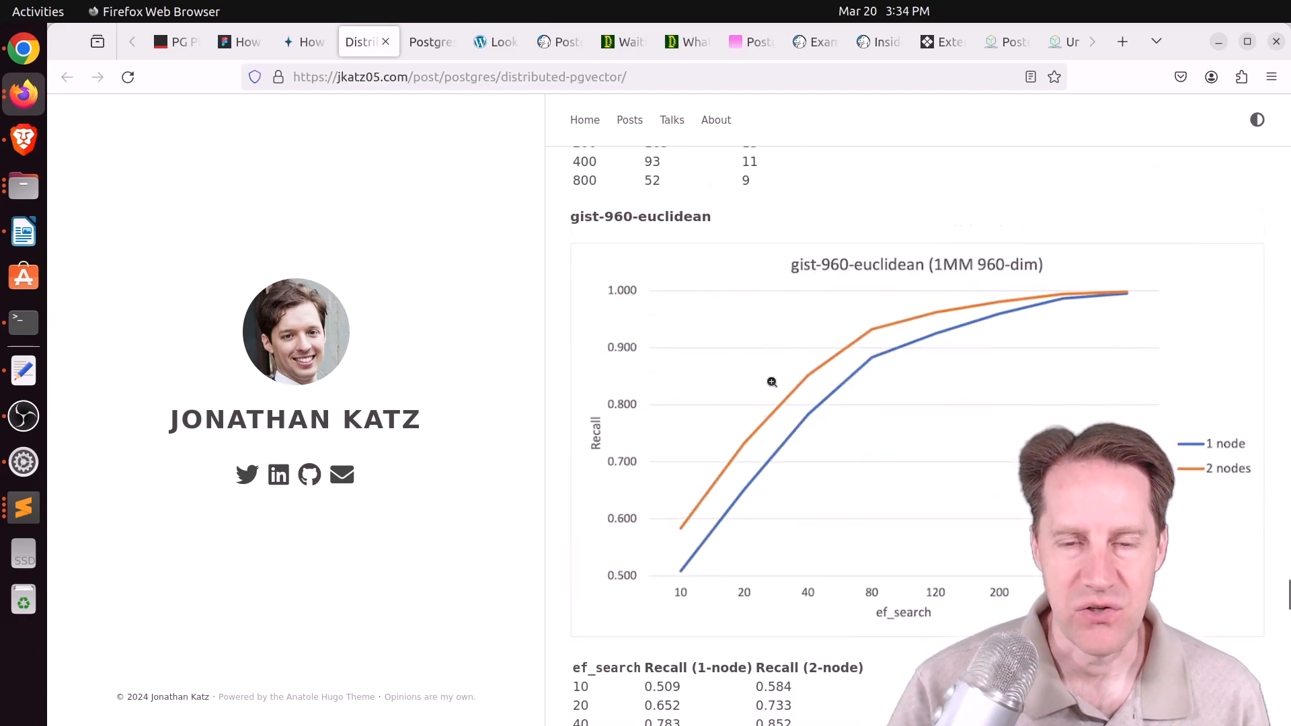
{"action": "scroll", "scroll_direction": "down", "scroll_amount": 3}
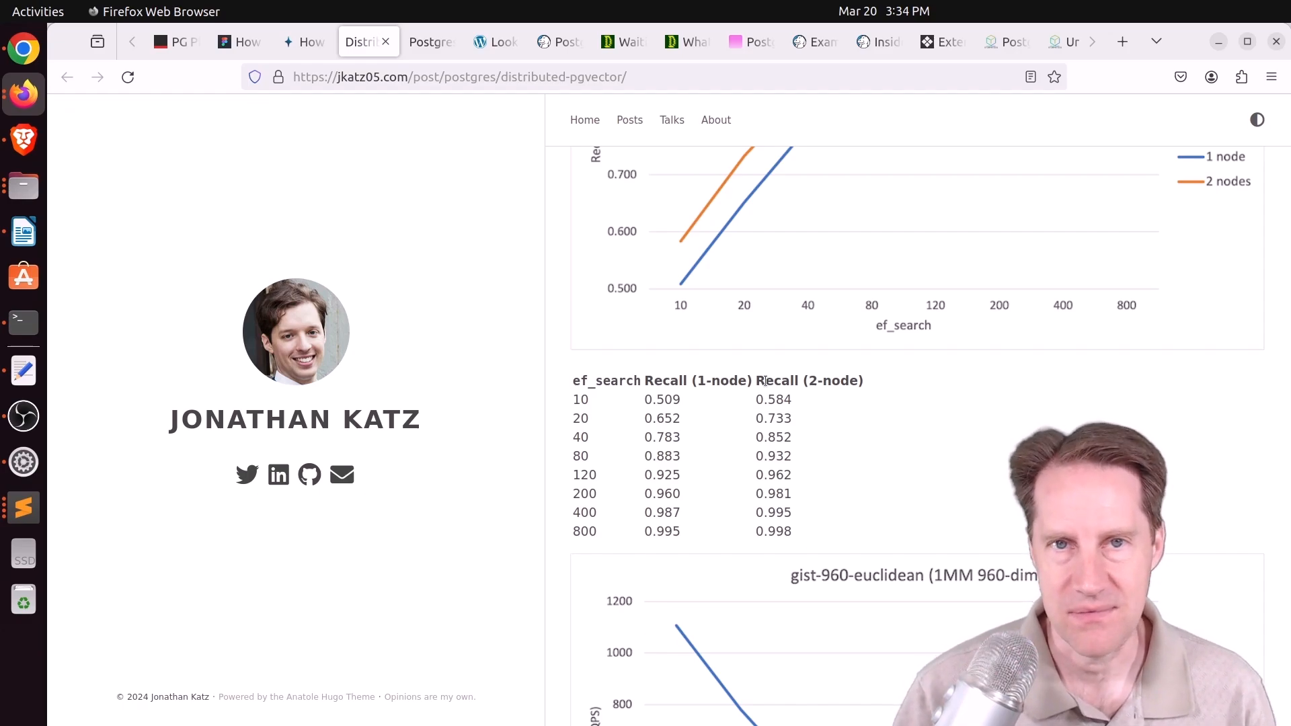
Scroll past the observations and PG-defaults QPS tables to the Conclusion heading.
{"action": "scroll", "scroll_direction": "down", "scroll_amount": 3}
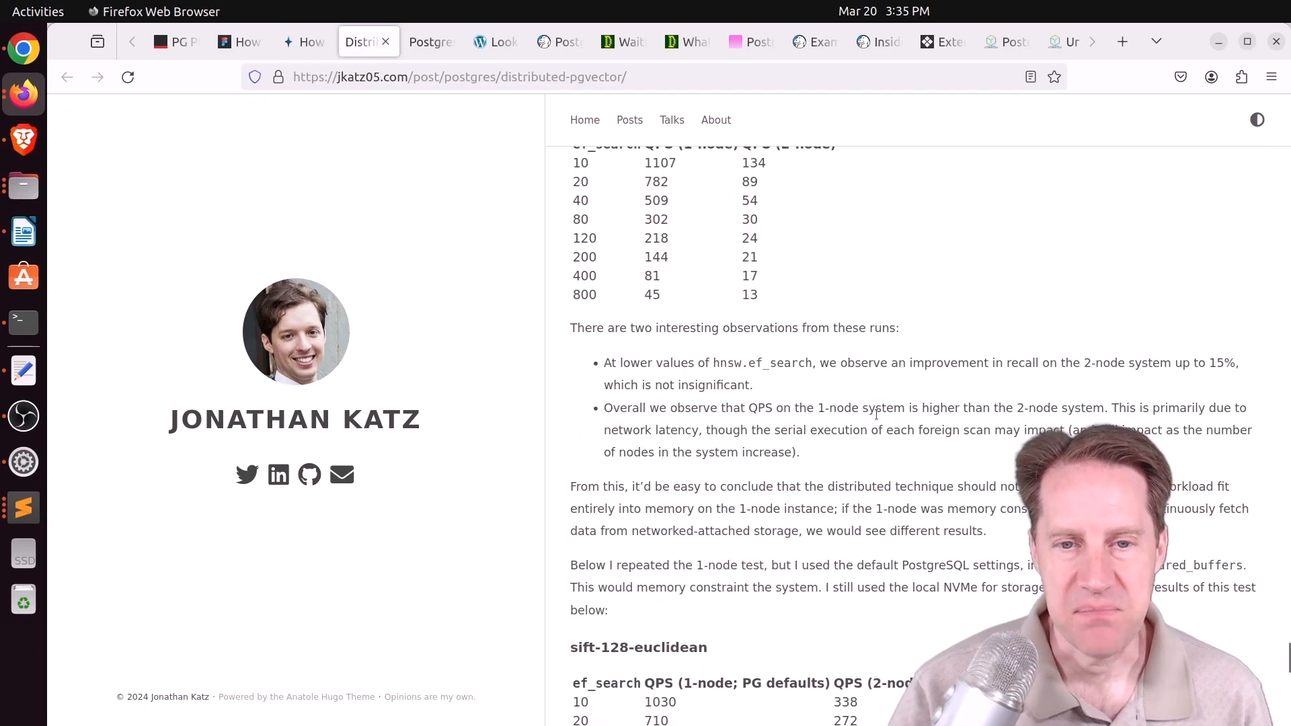
{"action": "scroll", "scroll_direction": "down", "scroll_amount": 3}
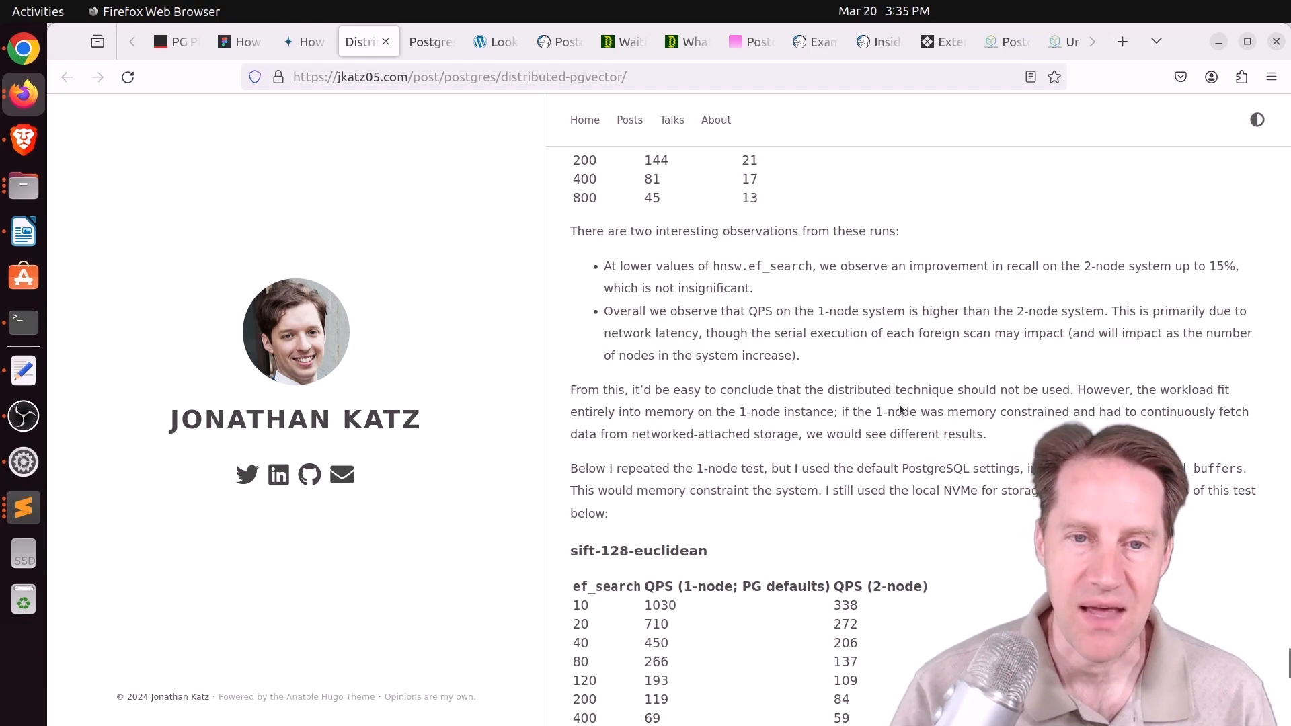
{"action": "scroll", "scroll_direction": "down", "scroll_amount": 3}
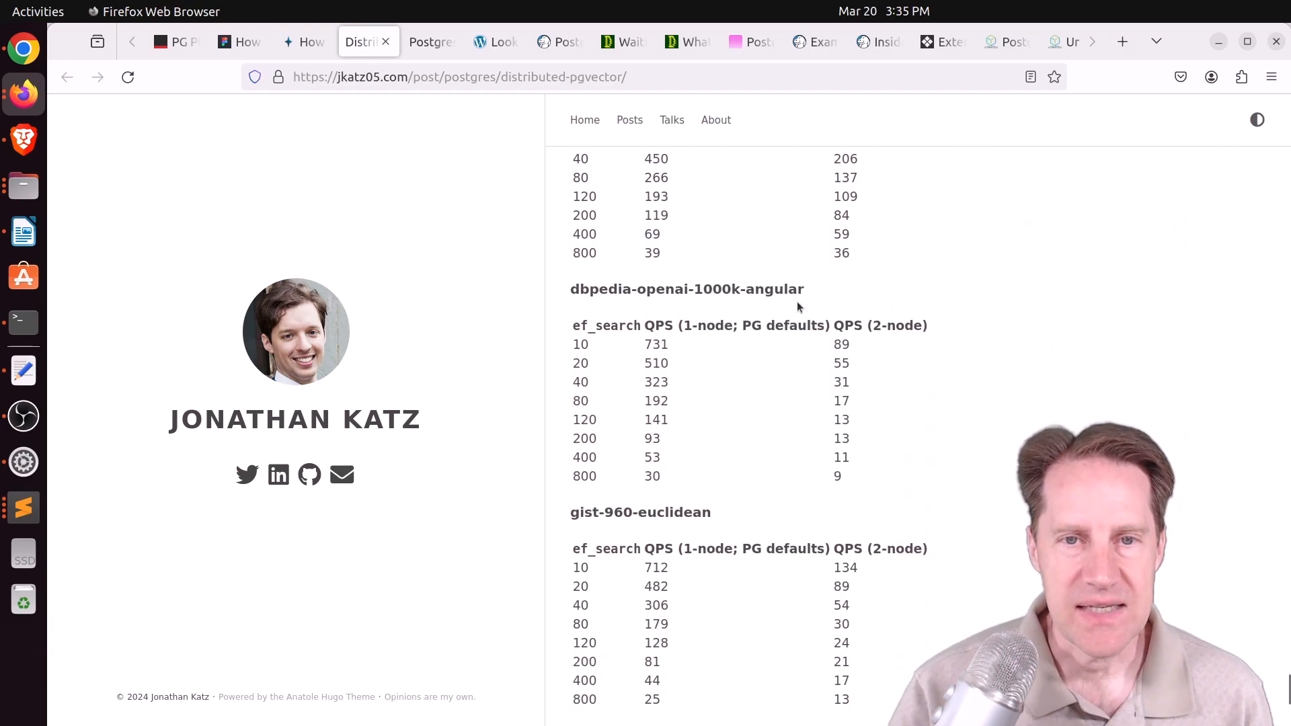
{"action": "scroll", "scroll_direction": "down", "scroll_amount": 3}
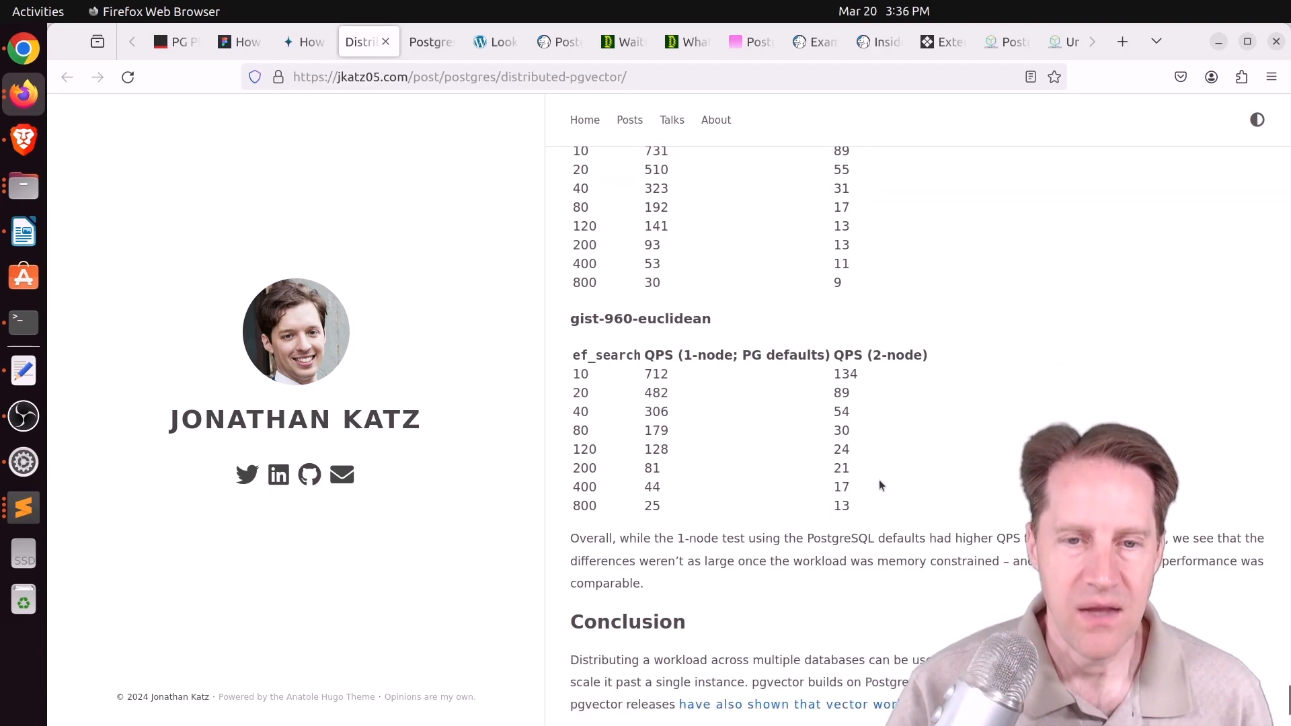
{"action": "scroll", "scroll_direction": "down", "scroll_amount": 3}
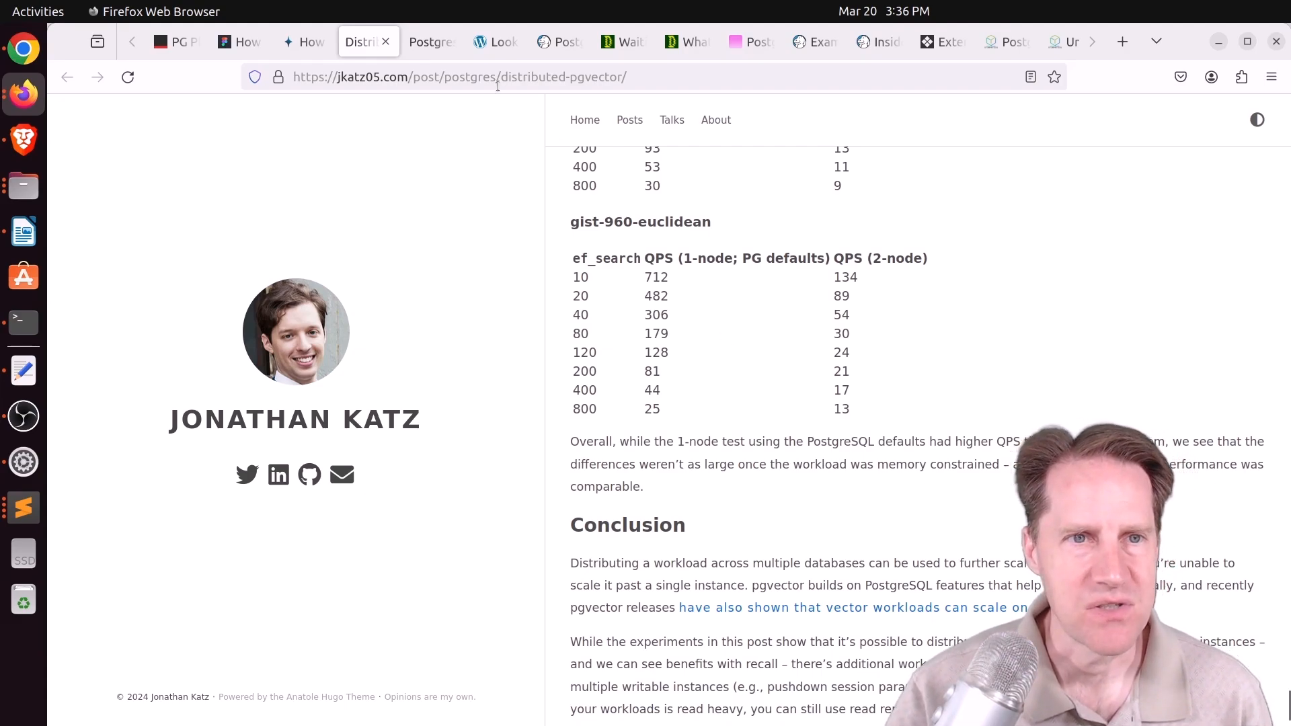
Switch to the Postgres 17 replication slots post and read down to its 'Let's look at an example' section.
{"action": "left_click", "coordinate": [431, 42]}
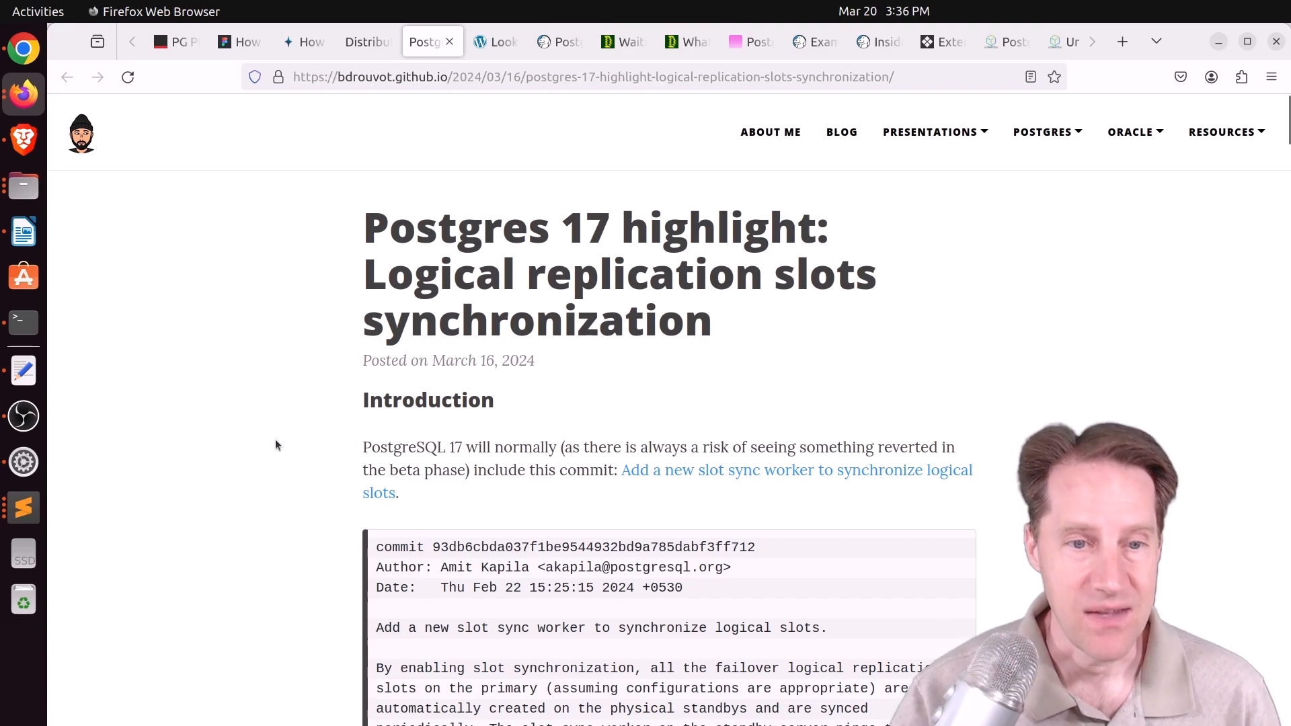
{"action": "scroll", "scroll_direction": "down", "scroll_amount": 3}
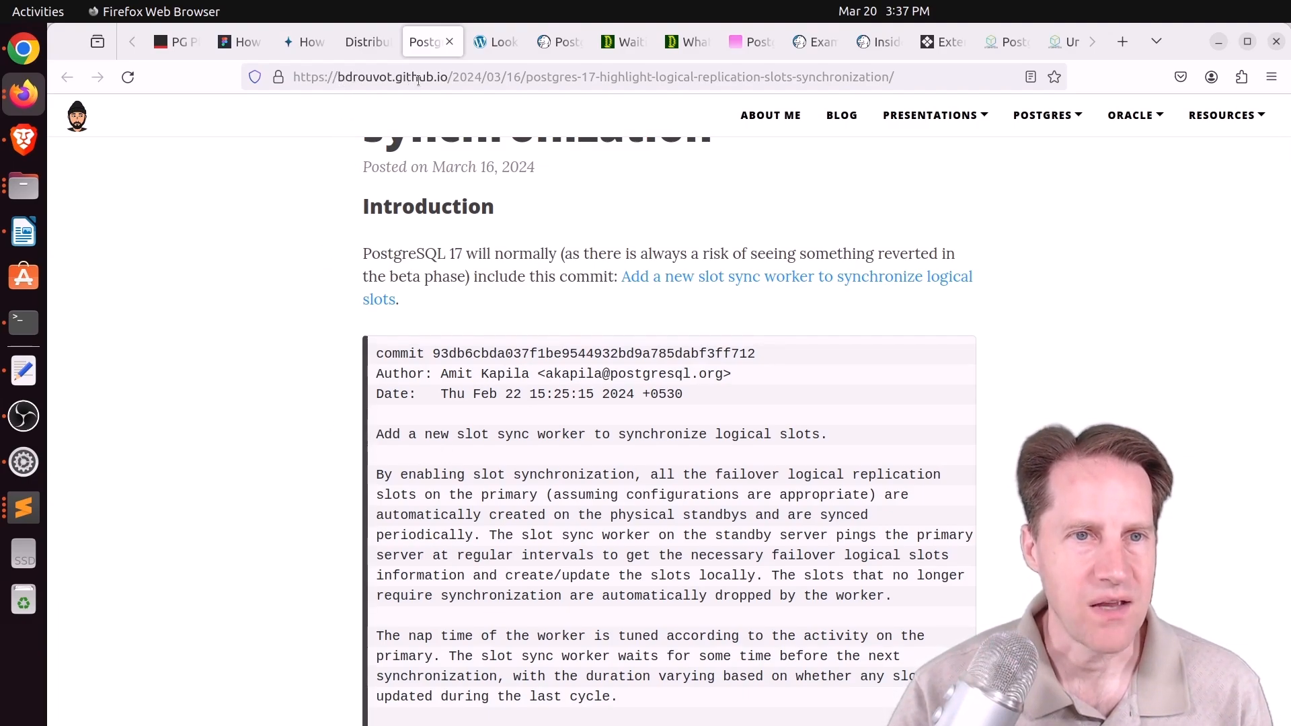
{"action": "scroll", "scroll_direction": "down", "scroll_amount": 3}
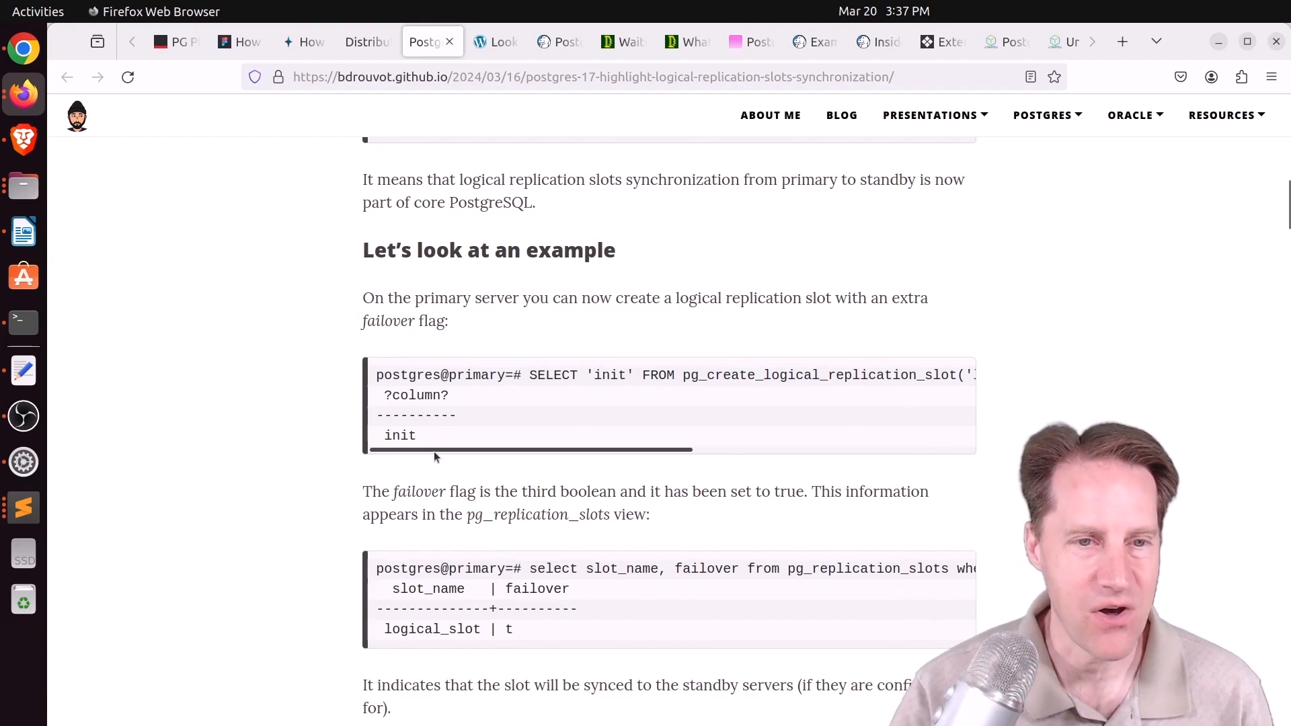
Review the failover-flag code block, highlighting the true failover argument, and read on.
{"action": "left_click_drag", "start_coordinate": [436, 449], "coordinate": [535, 449]}
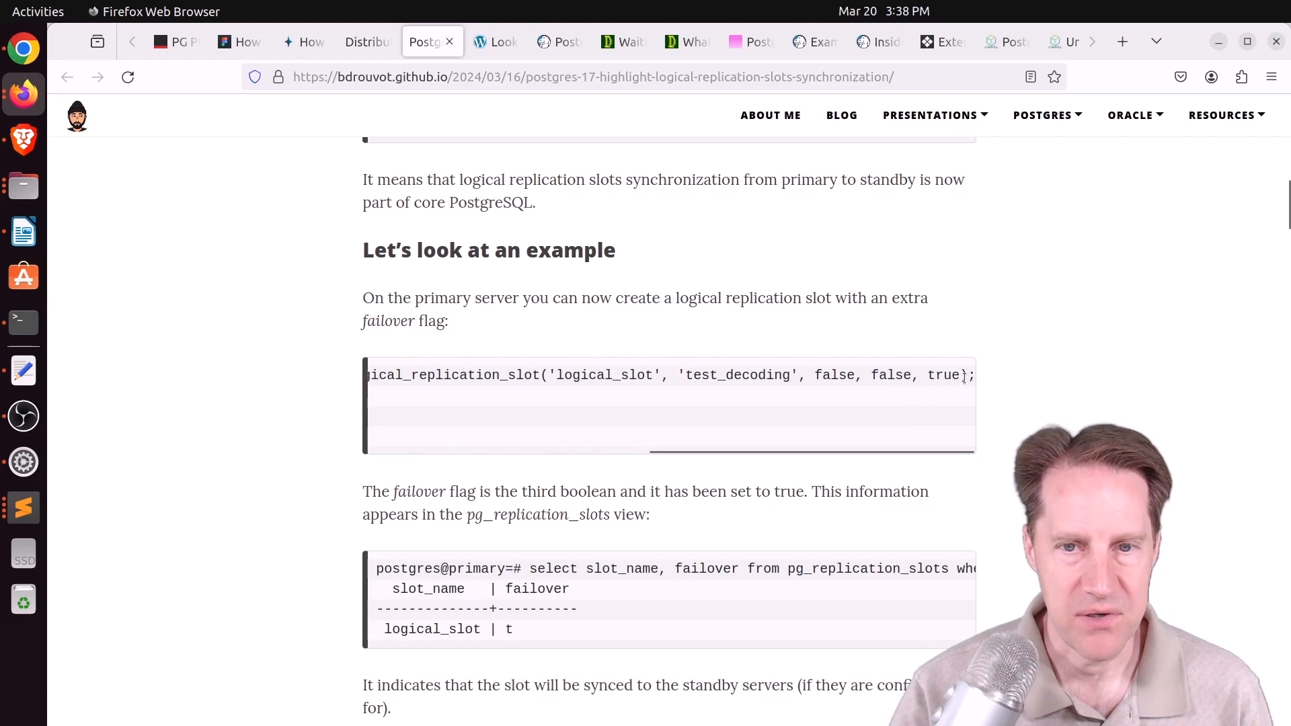
{"action": "double_click", "coordinate": [941, 376]}
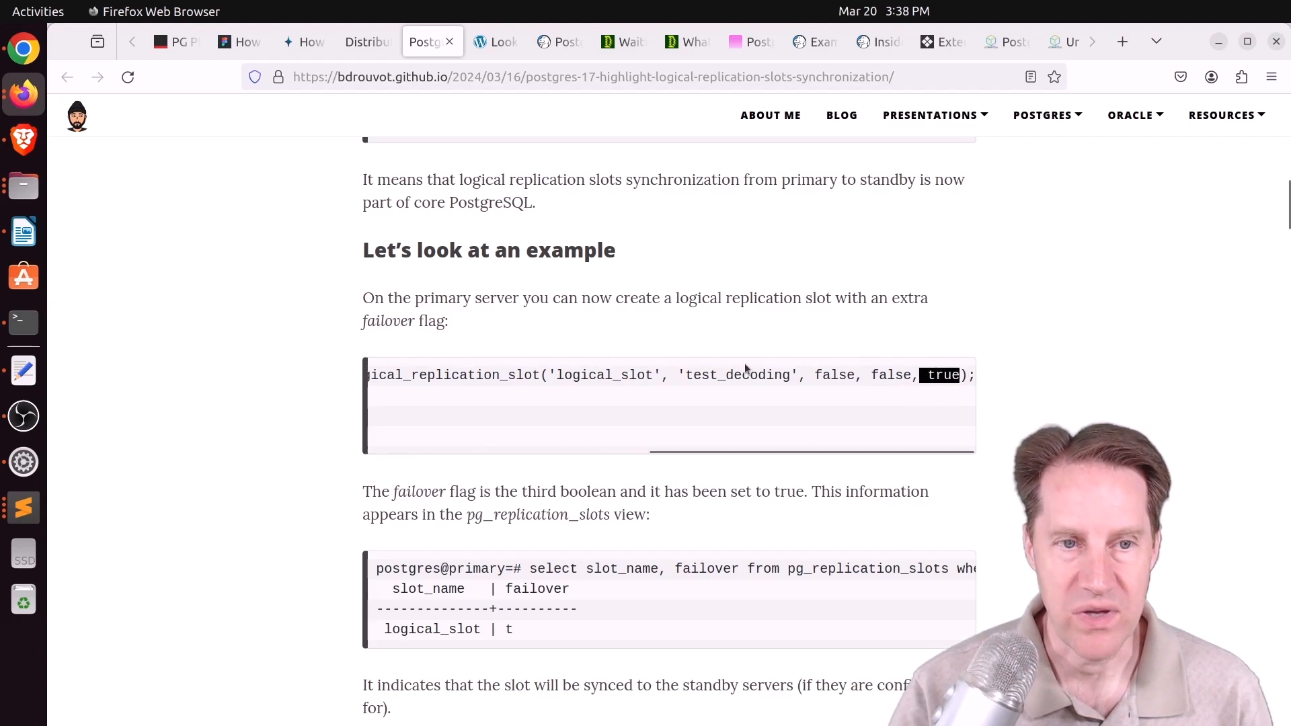
{"action": "mouse_move", "coordinate": [281, 486]}
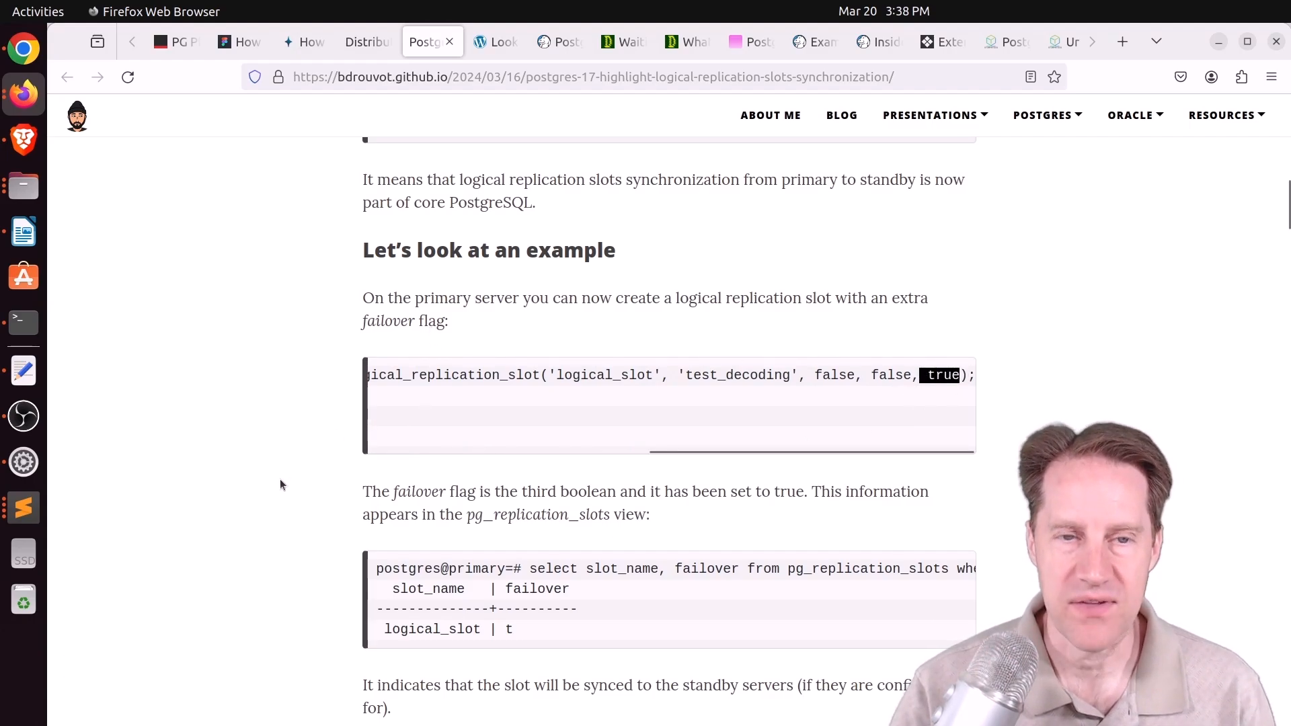
{"action": "scroll", "scroll_direction": "down", "scroll_amount": 3}
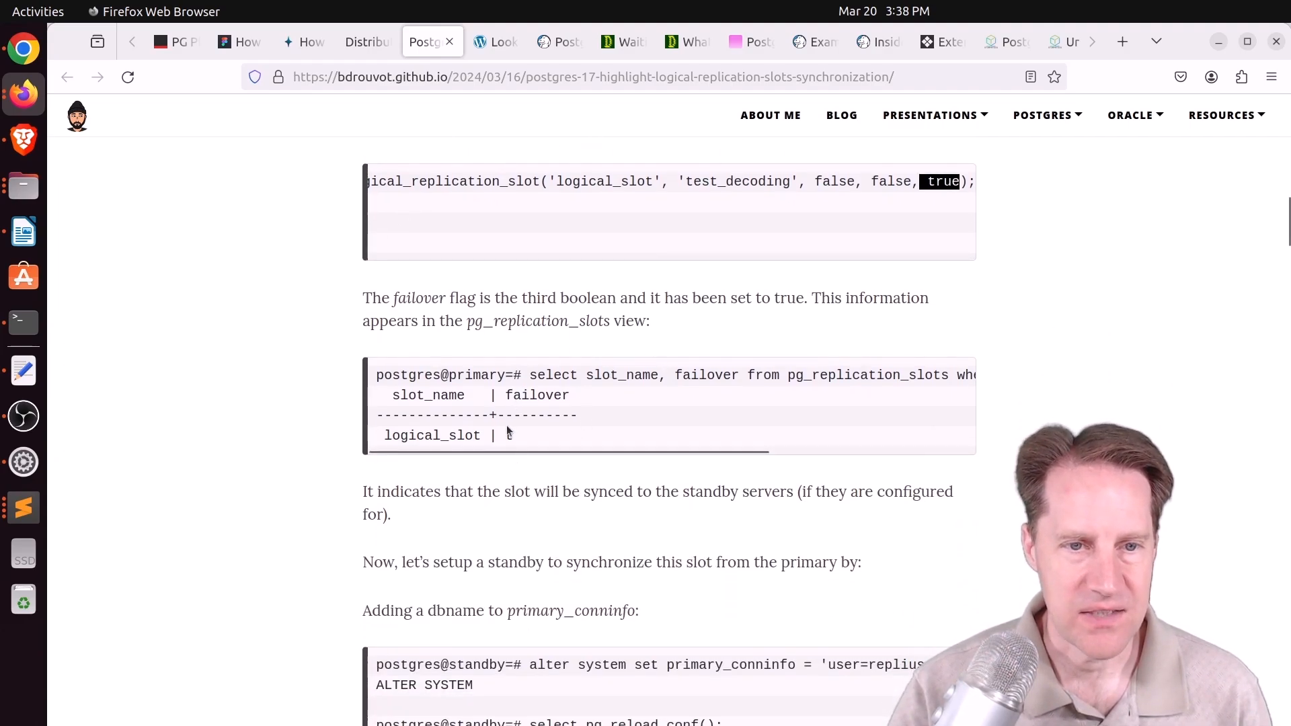
{"action": "scroll", "scroll_direction": "down", "scroll_amount": 3}
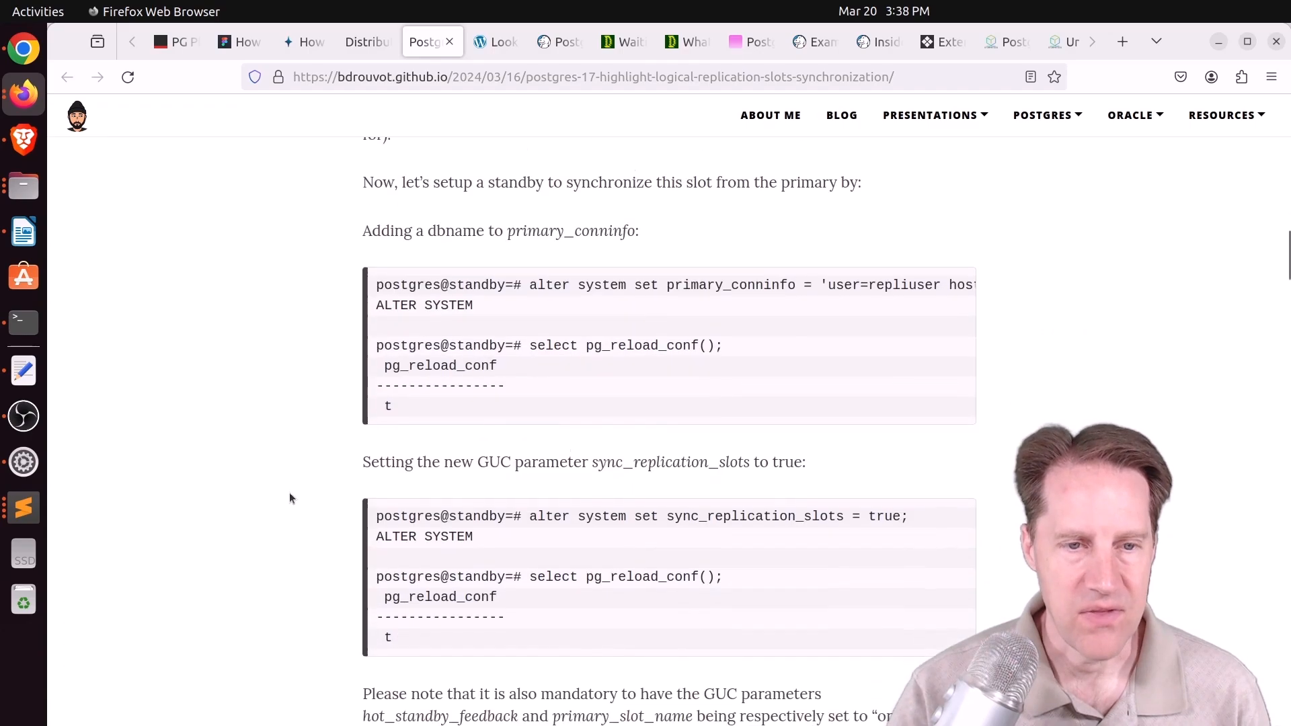
Read the standby settings, highlighting standby and sync_replication_slots, down to the standby slot query.
{"action": "double_click", "coordinate": [476, 277]}
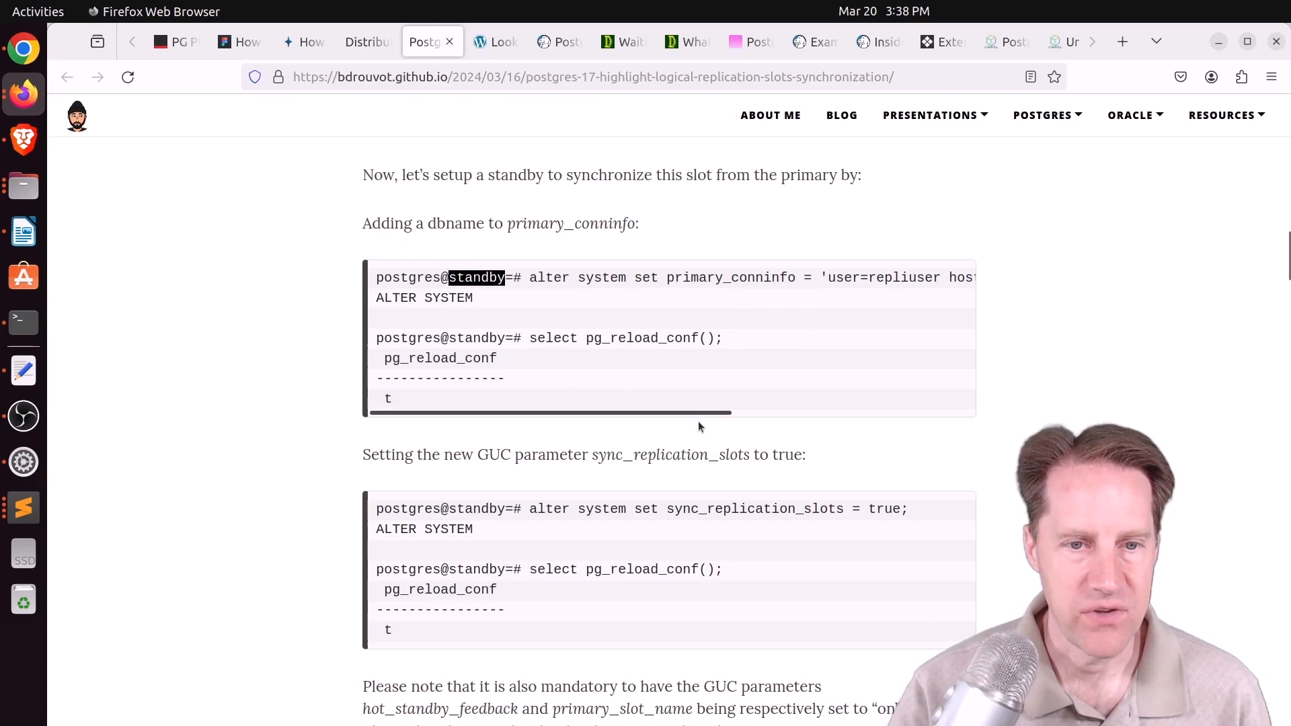
{"action": "scroll", "scroll_direction": "down", "scroll_amount": 3}
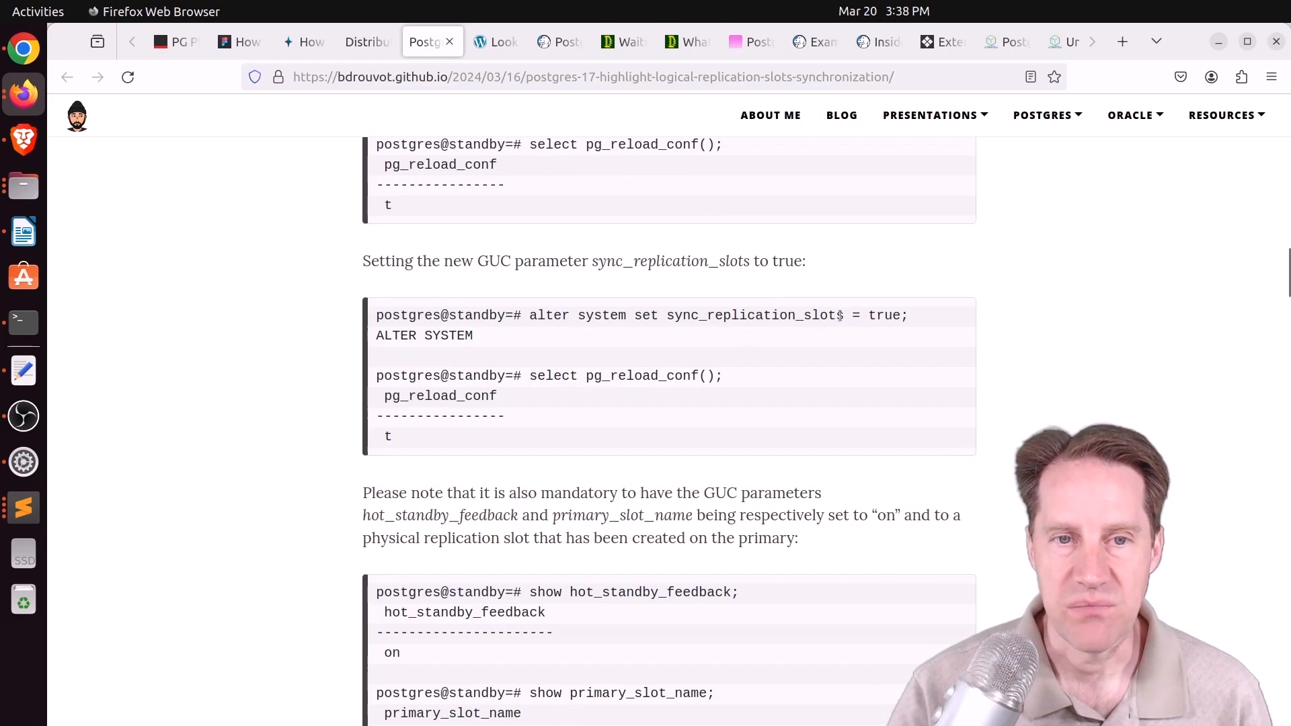
{"action": "double_click", "coordinate": [754, 314]}
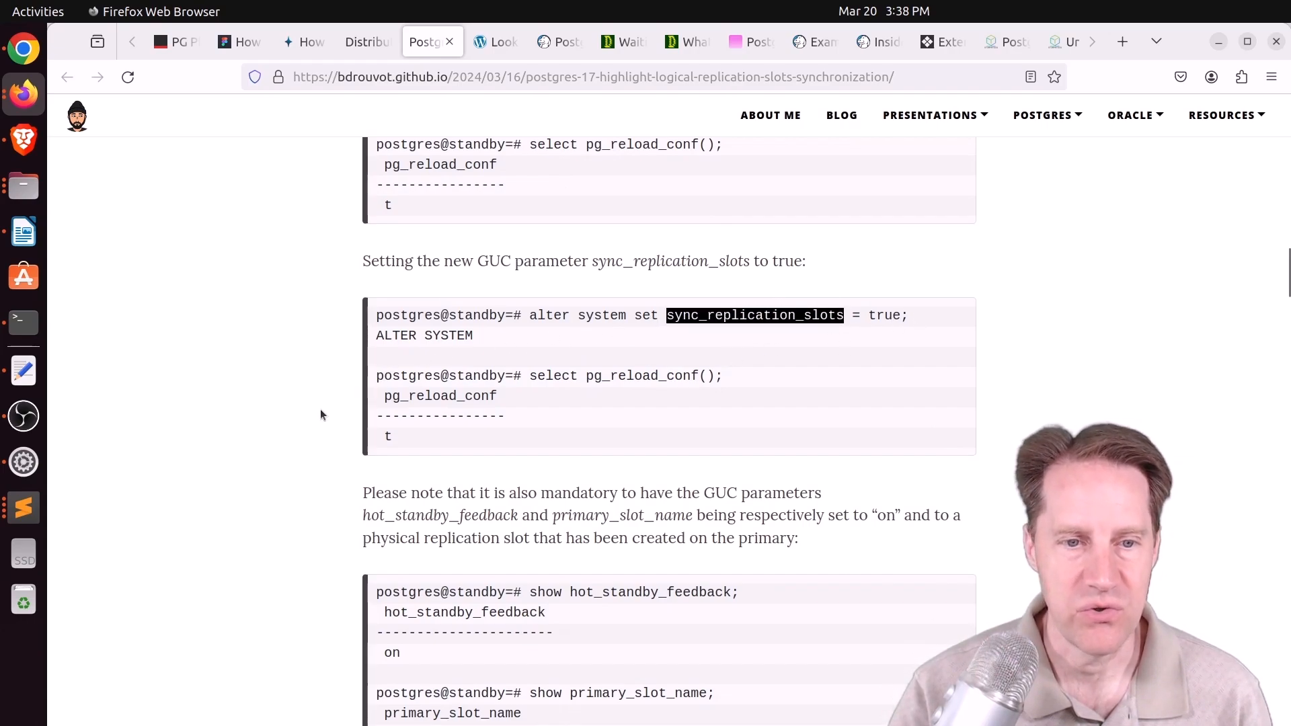
{"action": "scroll", "scroll_direction": "down", "scroll_amount": 3}
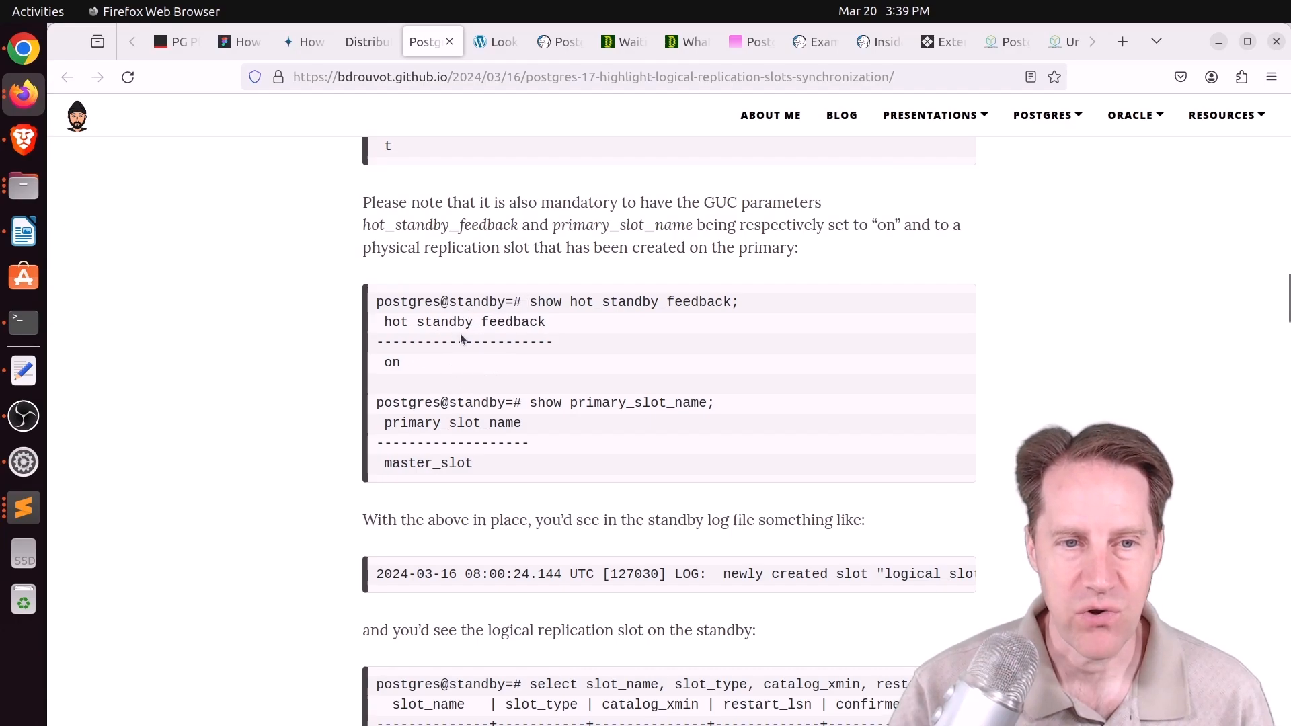
{"action": "mouse_move", "coordinate": [686, 264]}
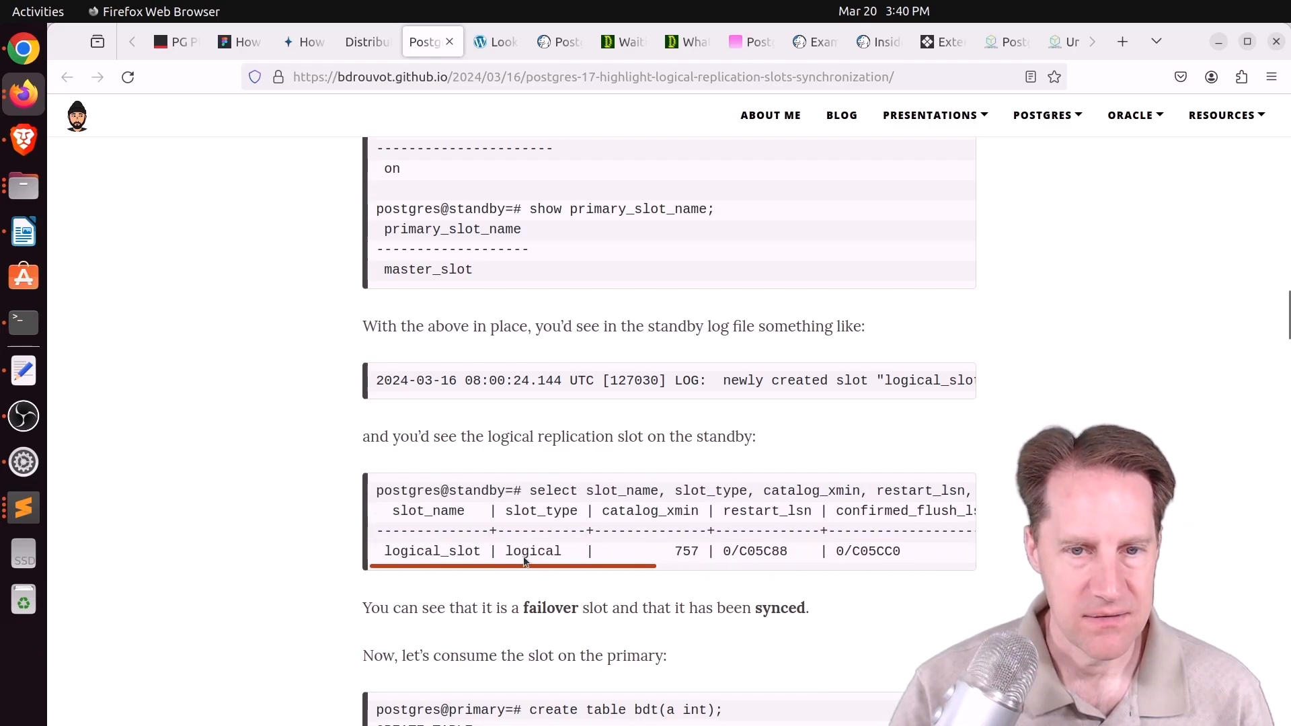
Read the promotion example, highlighting the failover = true subscription option.
{"action": "scroll", "scroll_direction": "down", "scroll_amount": 3}
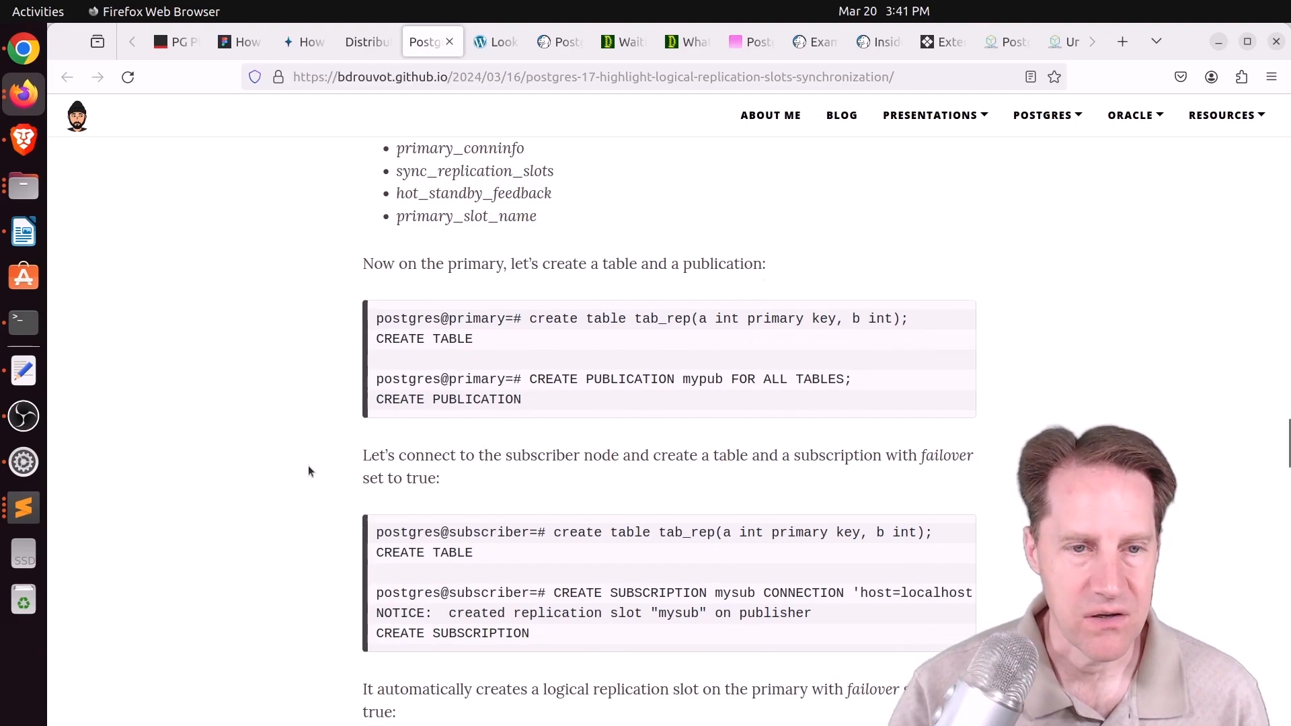
{"action": "scroll", "scroll_direction": "down", "scroll_amount": 3}
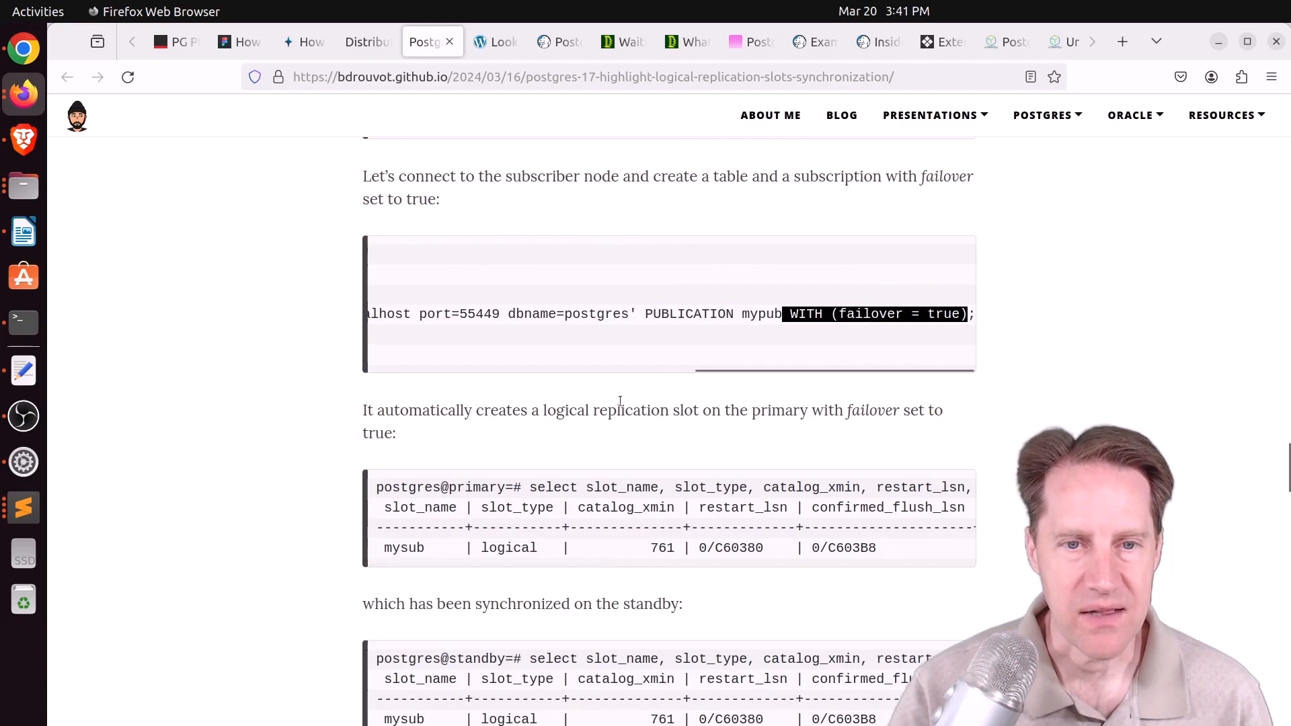
{"action": "double_click", "coordinate": [617, 410]}
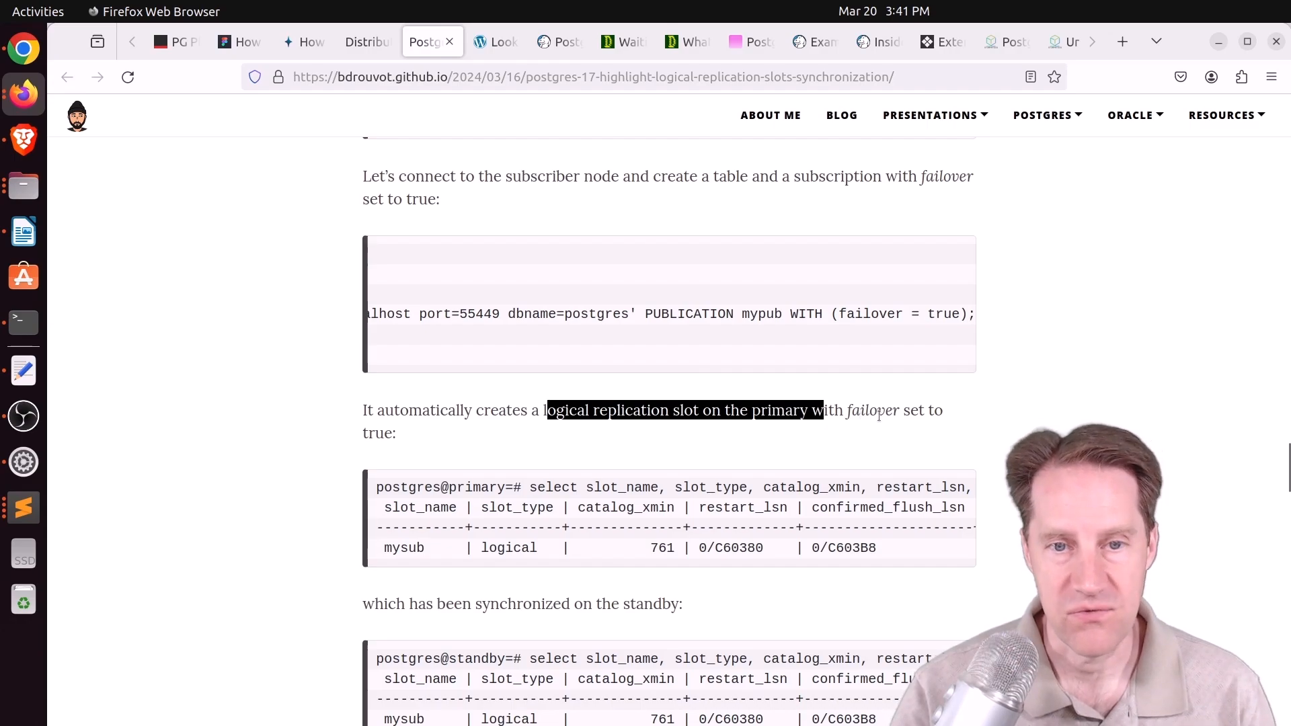
{"action": "scroll", "scroll_direction": "down", "scroll_amount": 3}
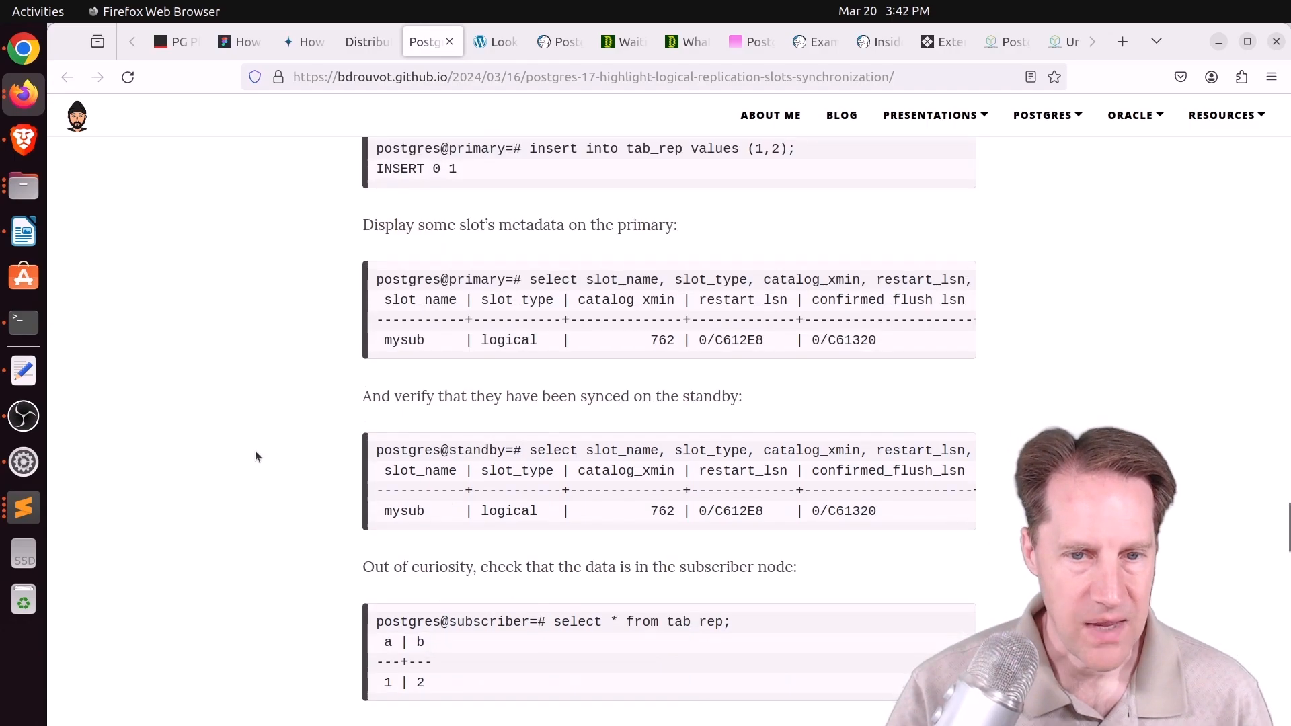
{"action": "scroll", "scroll_direction": "down", "scroll_amount": 3}
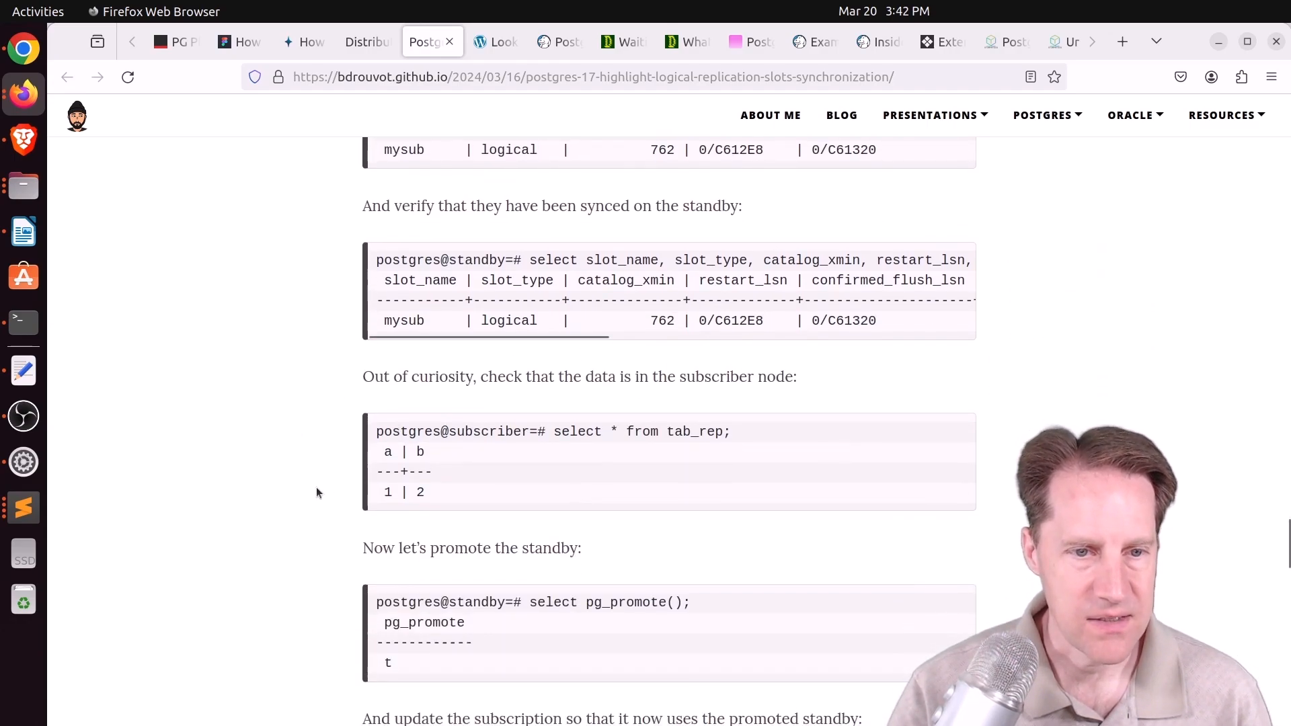
Continue reading the slot synchronization post through its Remarks on standby_slot_names.
{"action": "scroll", "scroll_direction": "down", "scroll_amount": 3}
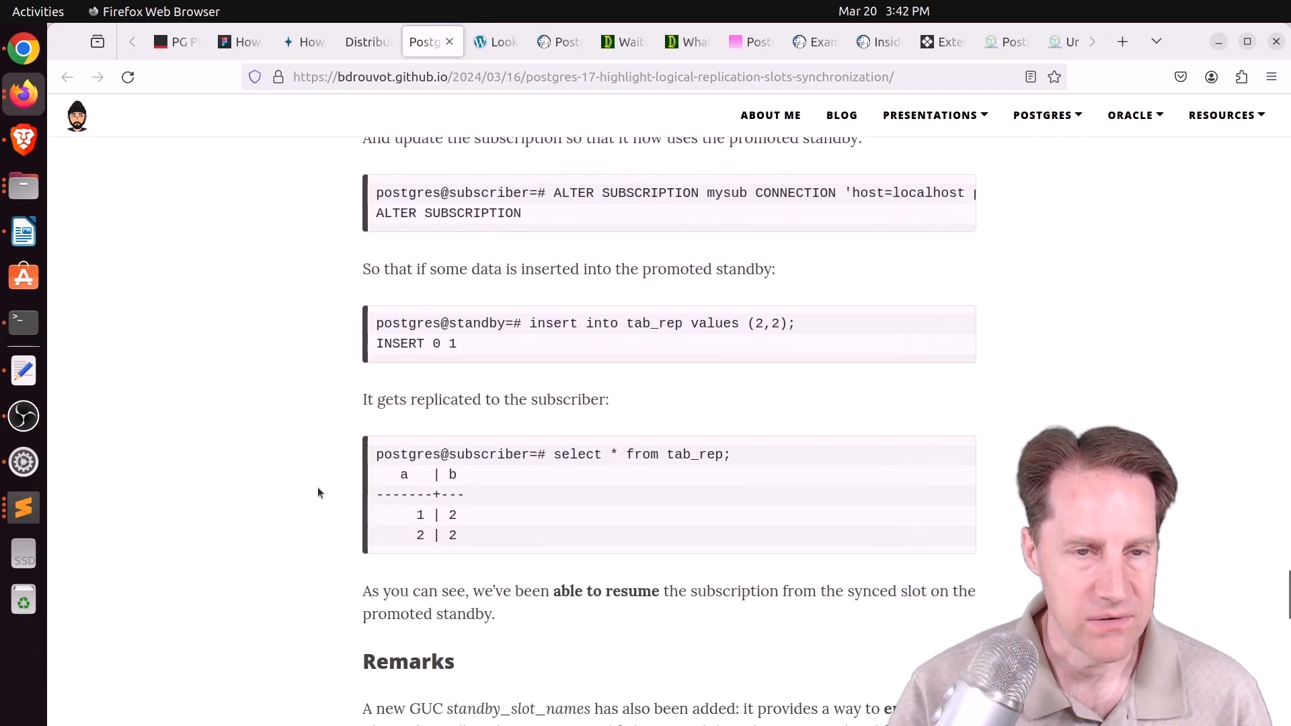
{"action": "scroll", "scroll_direction": "up", "scroll_amount": 3}
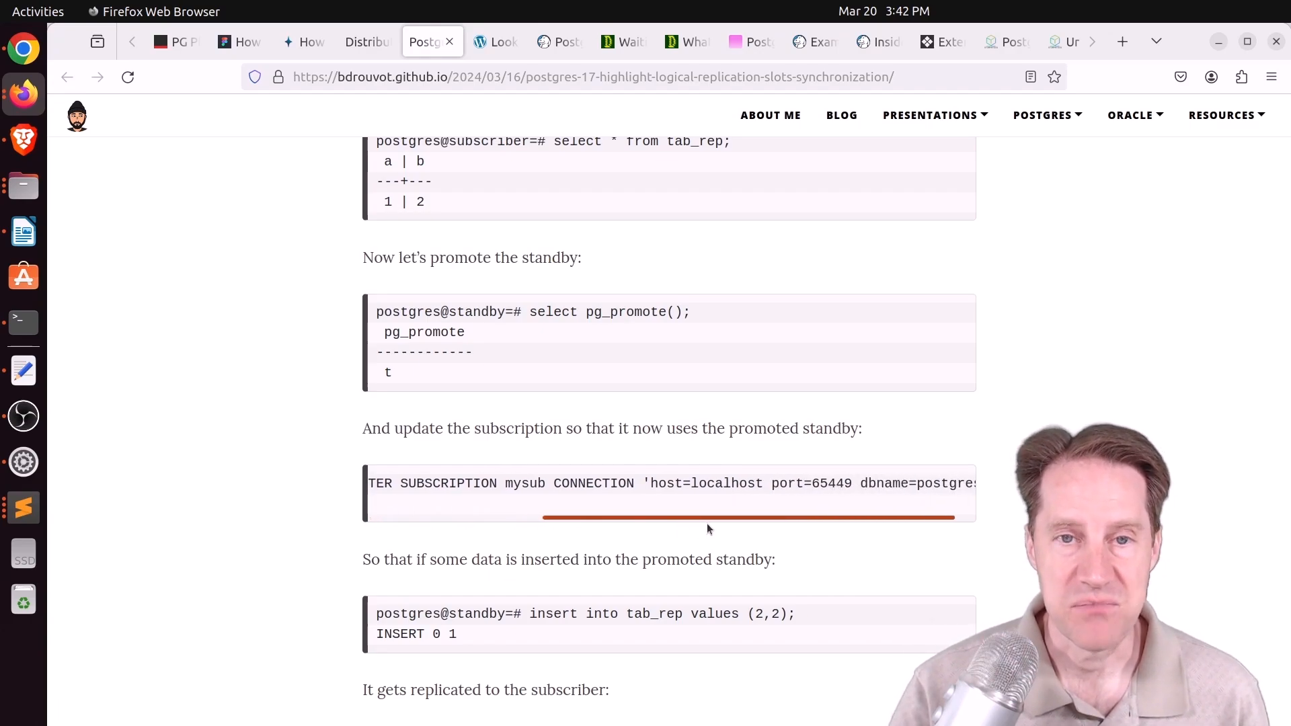
{"action": "scroll", "scroll_direction": "left", "scroll_amount": 3}
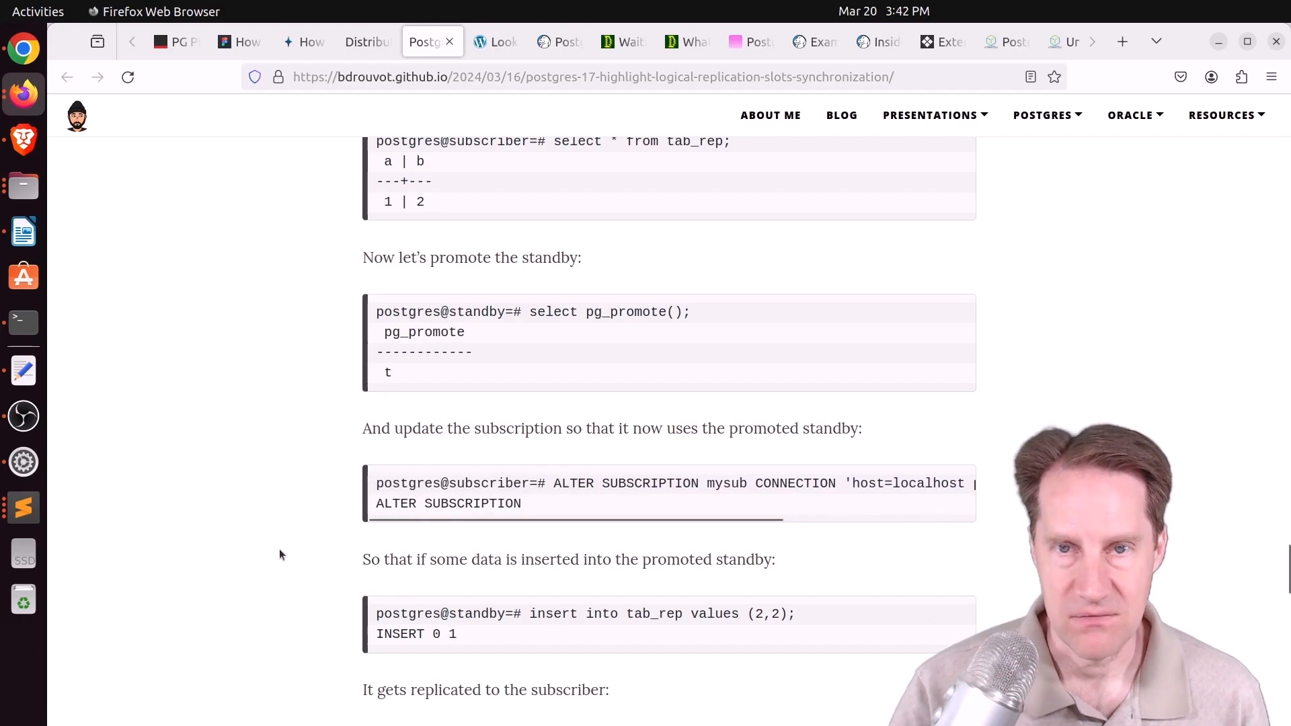
{"action": "scroll", "scroll_direction": "down", "scroll_amount": 3}
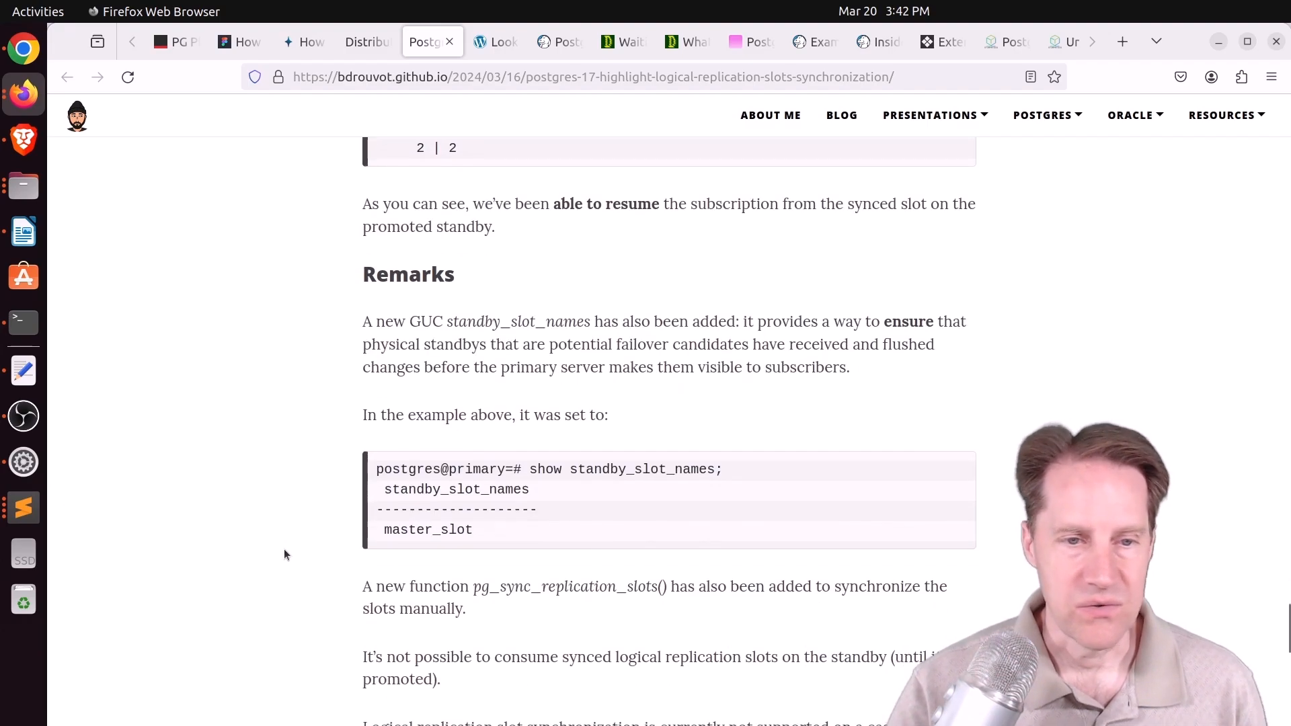
{"action": "scroll", "scroll_direction": "down", "scroll_amount": 3}
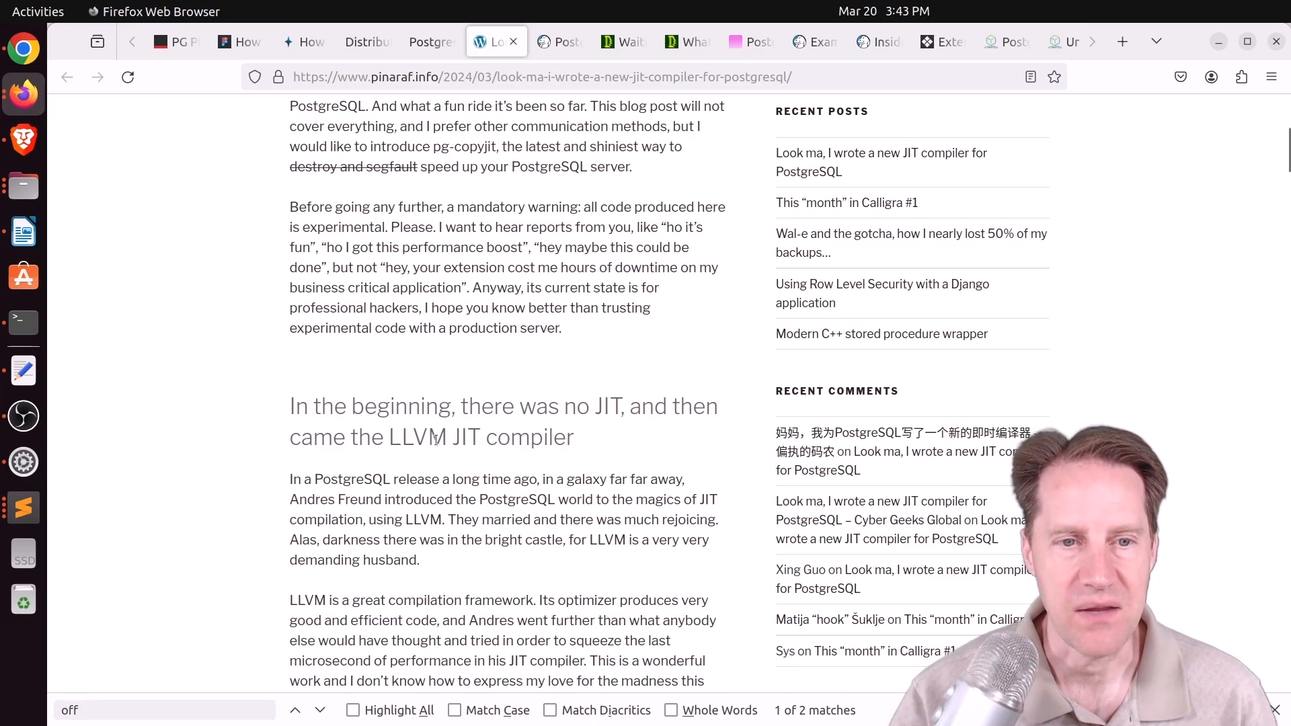
Read the JIT compiler post, clearing highlights on the LLVM downside and turning-off-JIT passages.
{"action": "scroll", "scroll_direction": "down", "scroll_amount": 3}
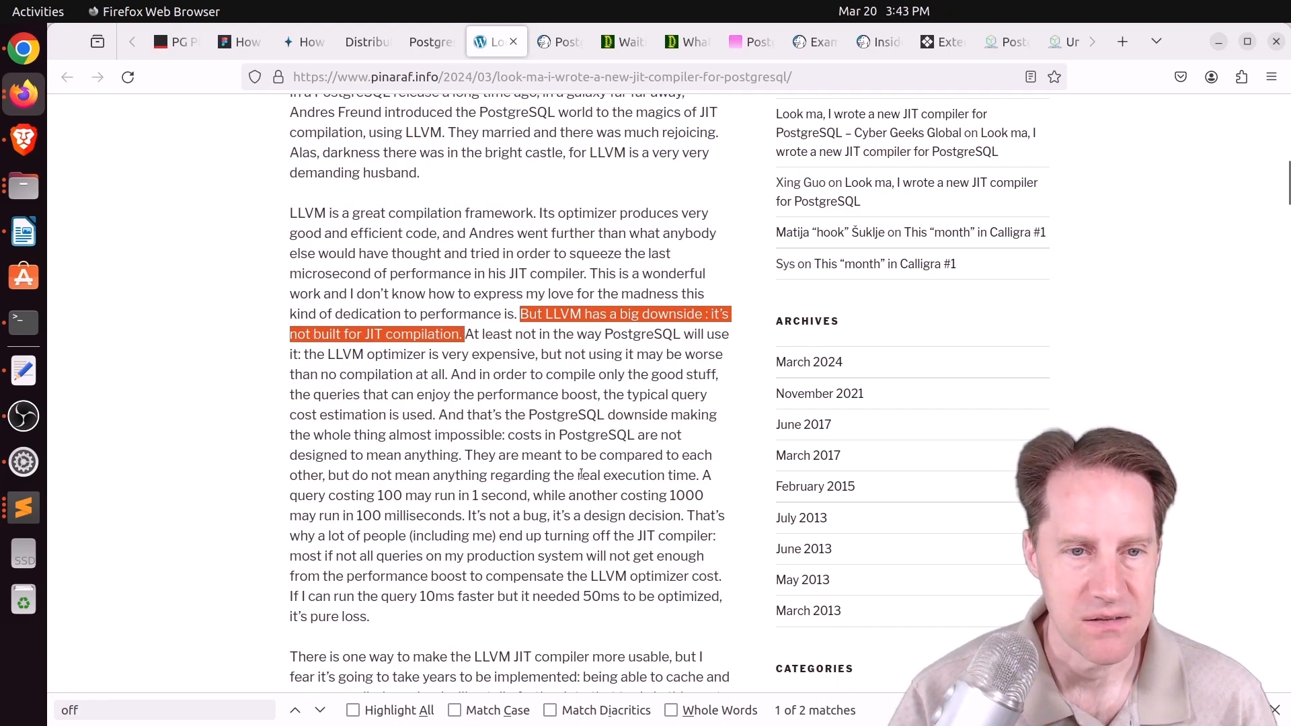
{"action": "left_click", "coordinate": [320, 710]}
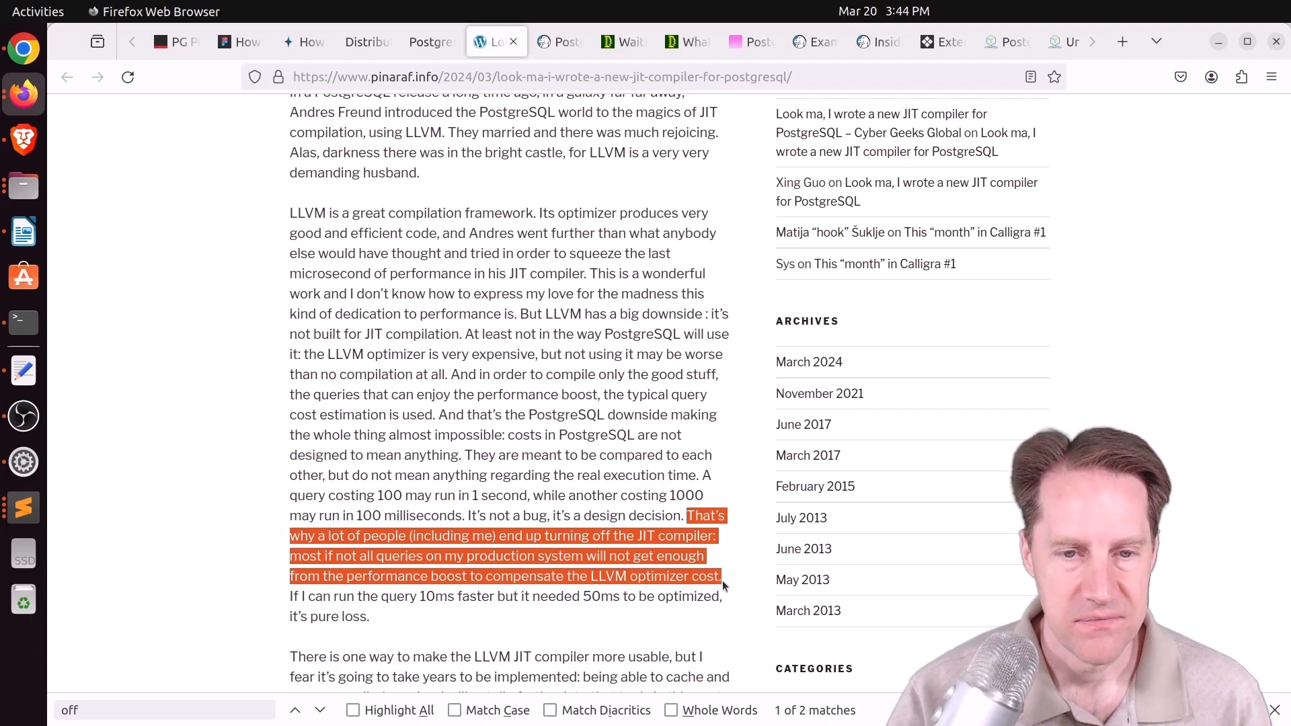
{"action": "mouse_move", "coordinate": [526, 491]}
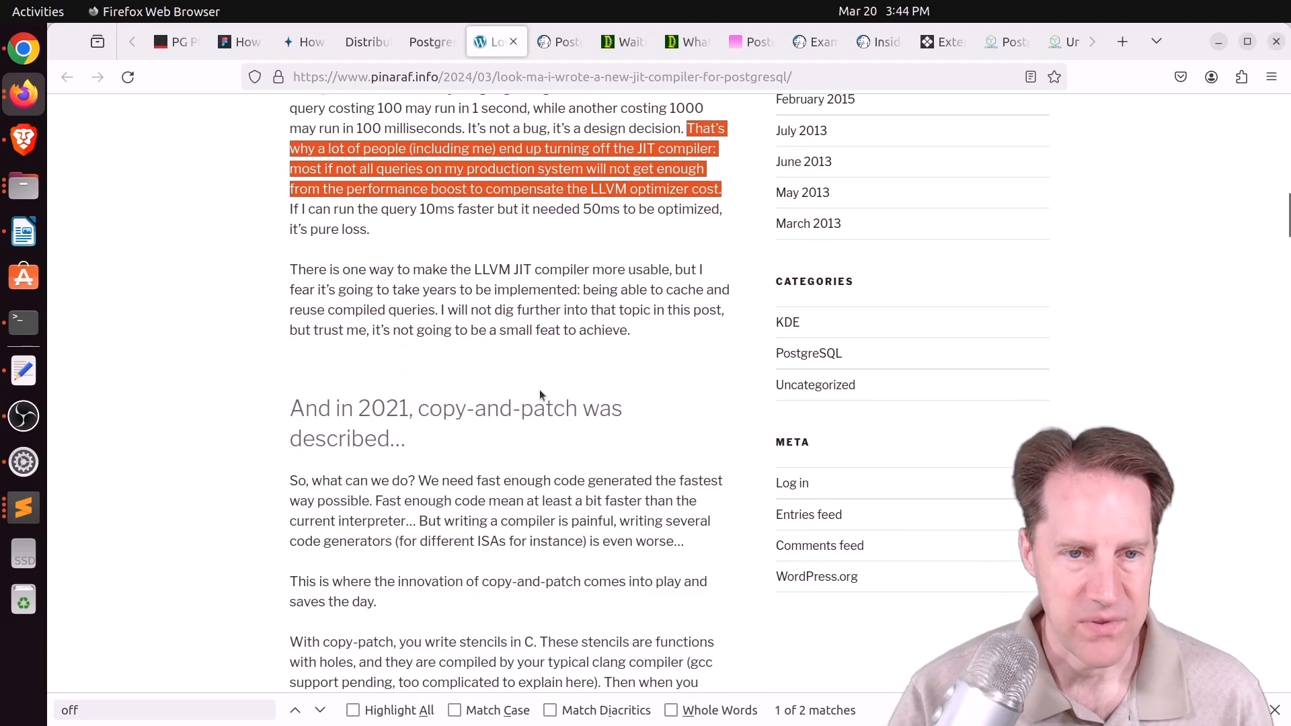
{"action": "left_click", "coordinate": [321, 710]}
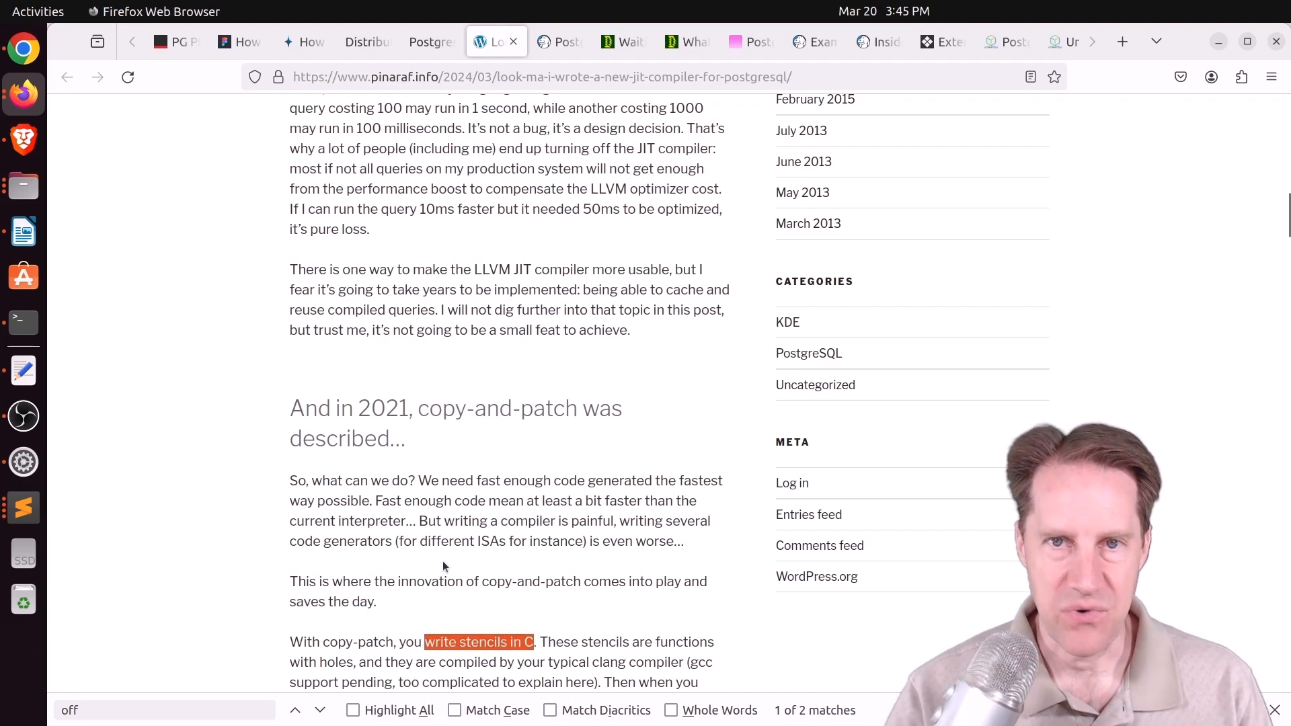
{"action": "scroll", "scroll_direction": "down", "scroll_amount": 3}
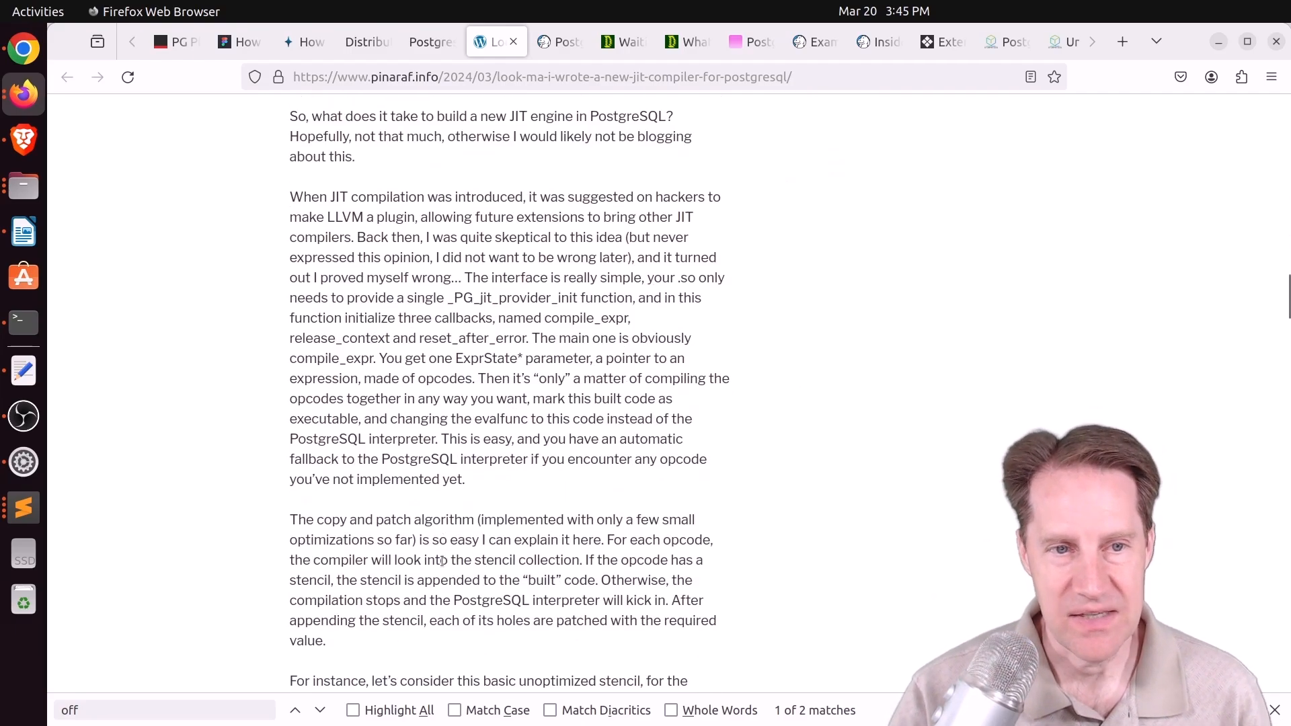
{"action": "scroll", "scroll_direction": "down", "scroll_amount": 3}
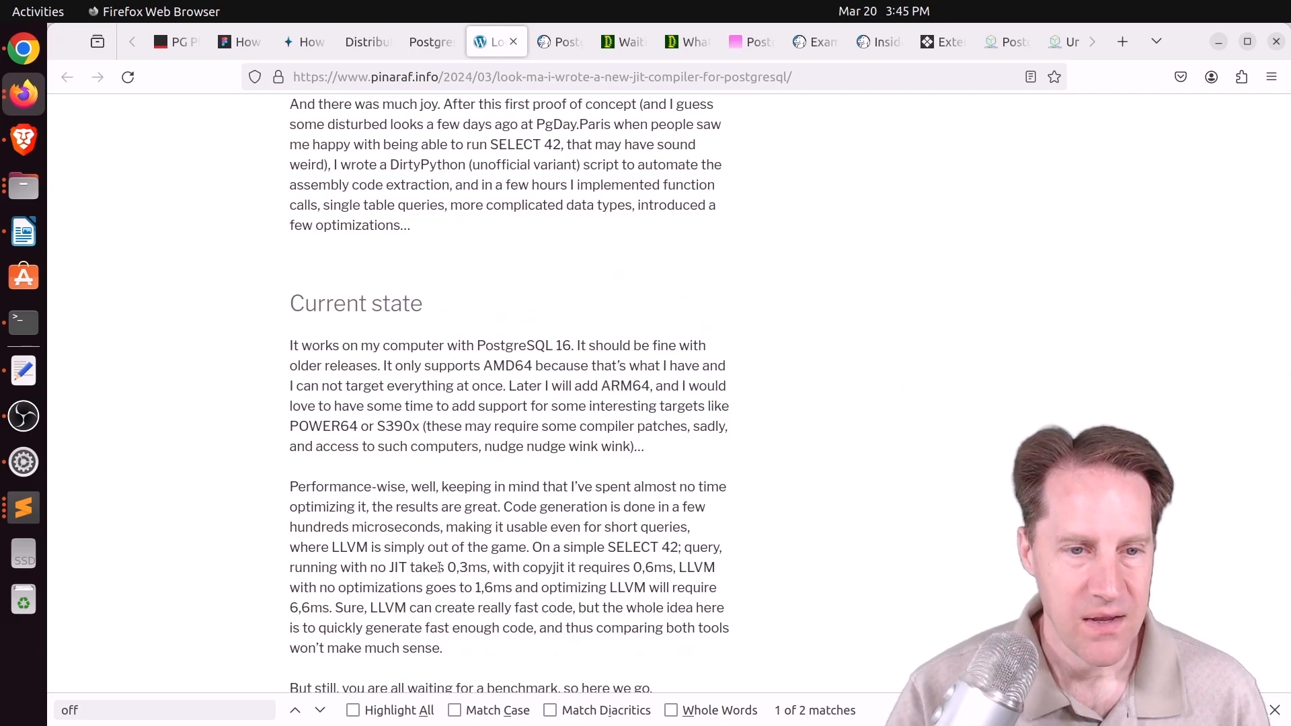
{"action": "scroll", "scroll_direction": "down", "scroll_amount": 3}
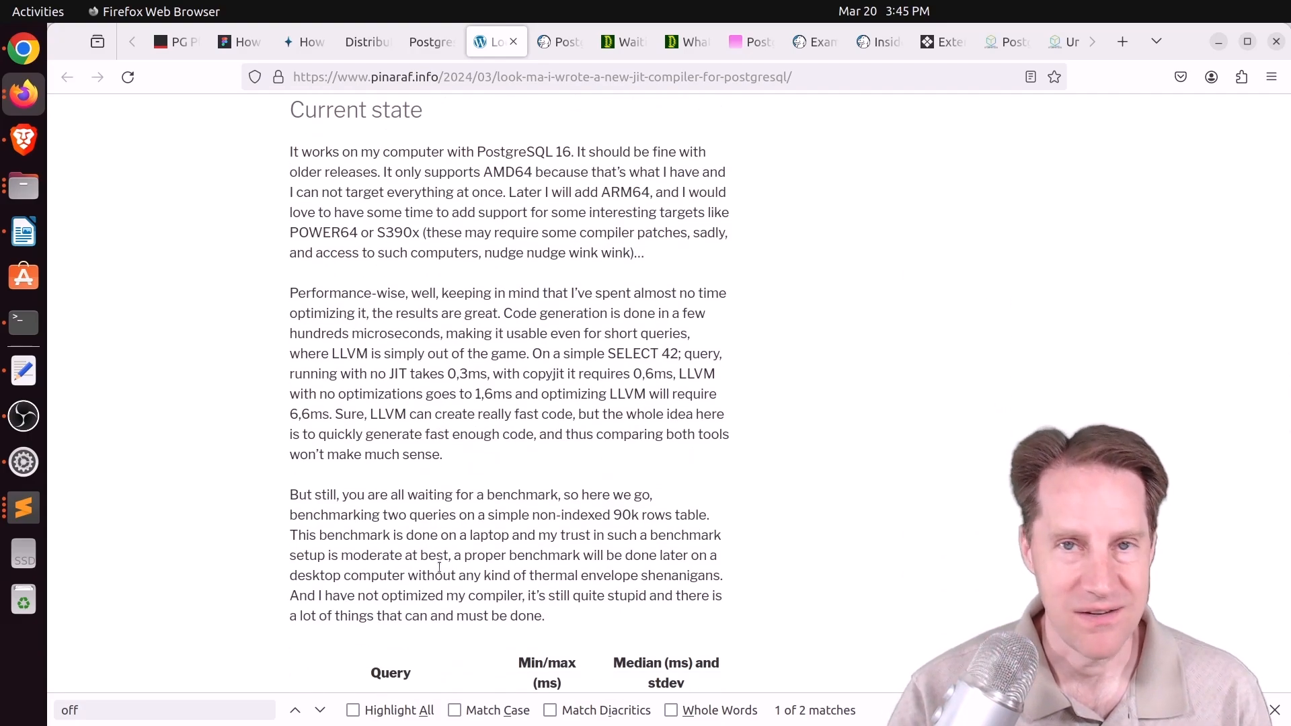
{"action": "scroll", "scroll_direction": "up", "scroll_amount": 3}
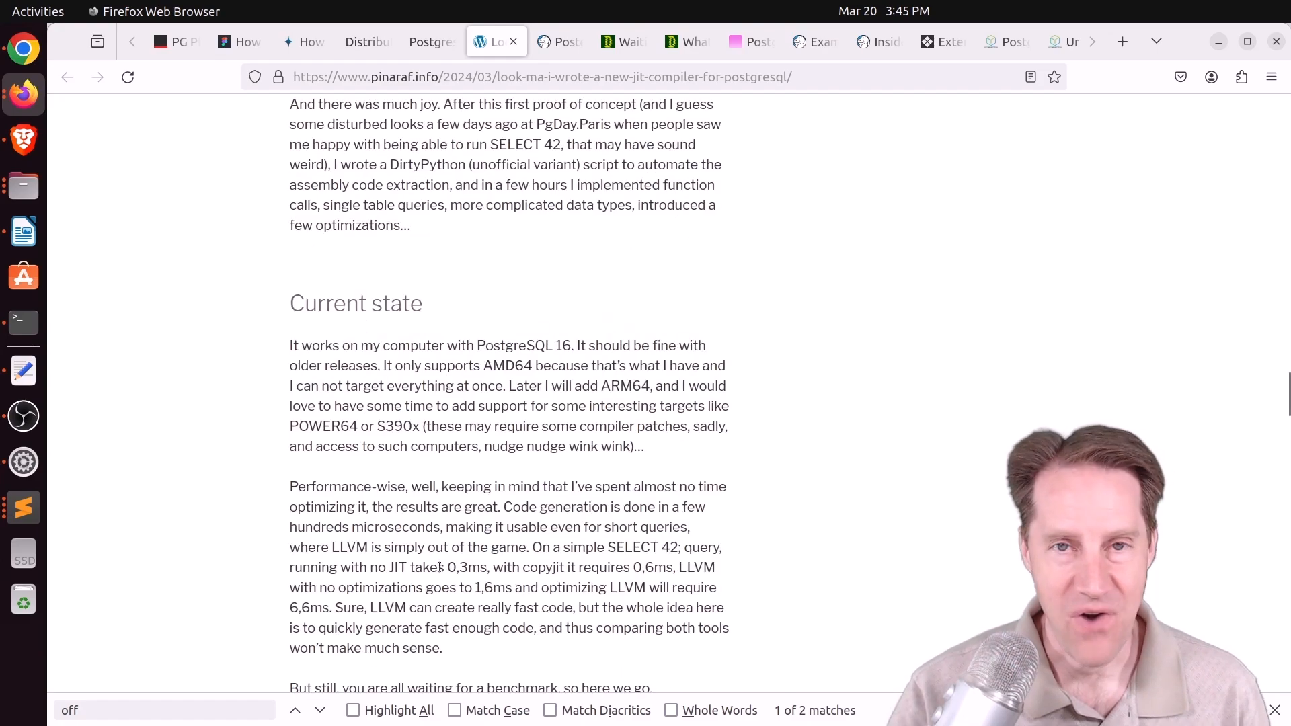
{"action": "scroll", "scroll_direction": "down", "scroll_amount": 3}
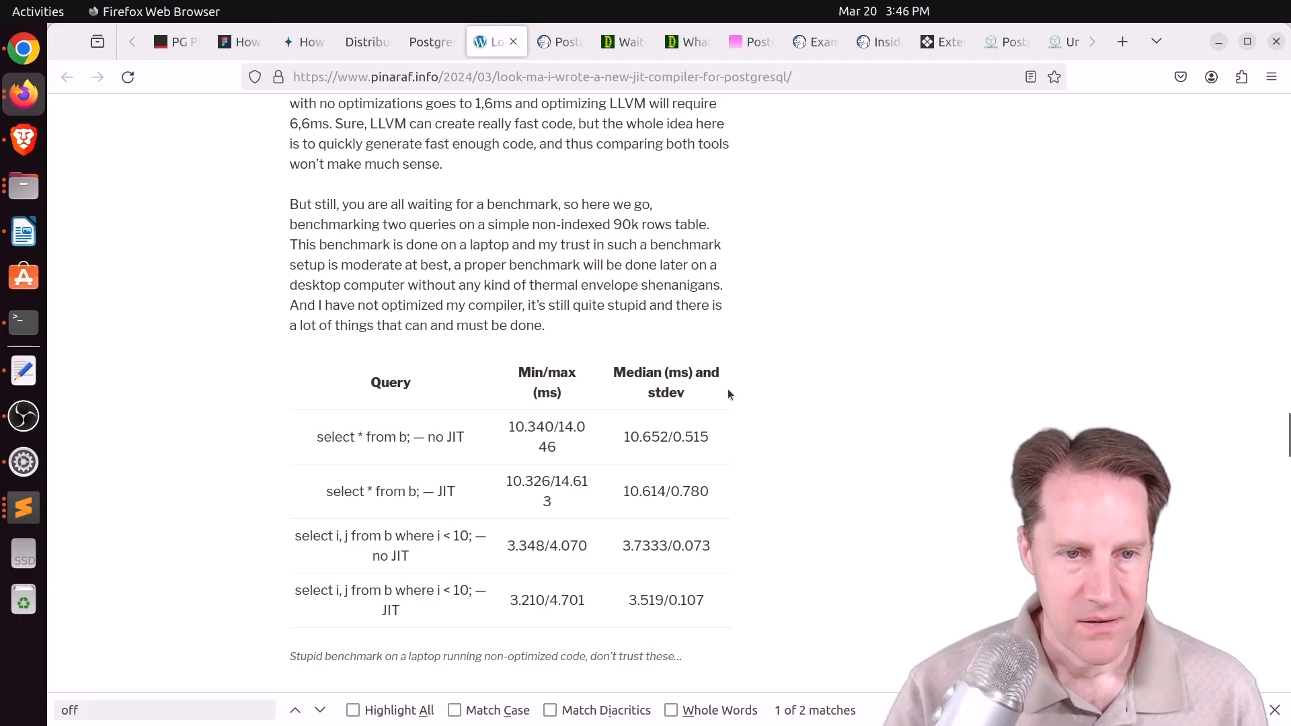
{"action": "mouse_move", "coordinate": [688, 429]}
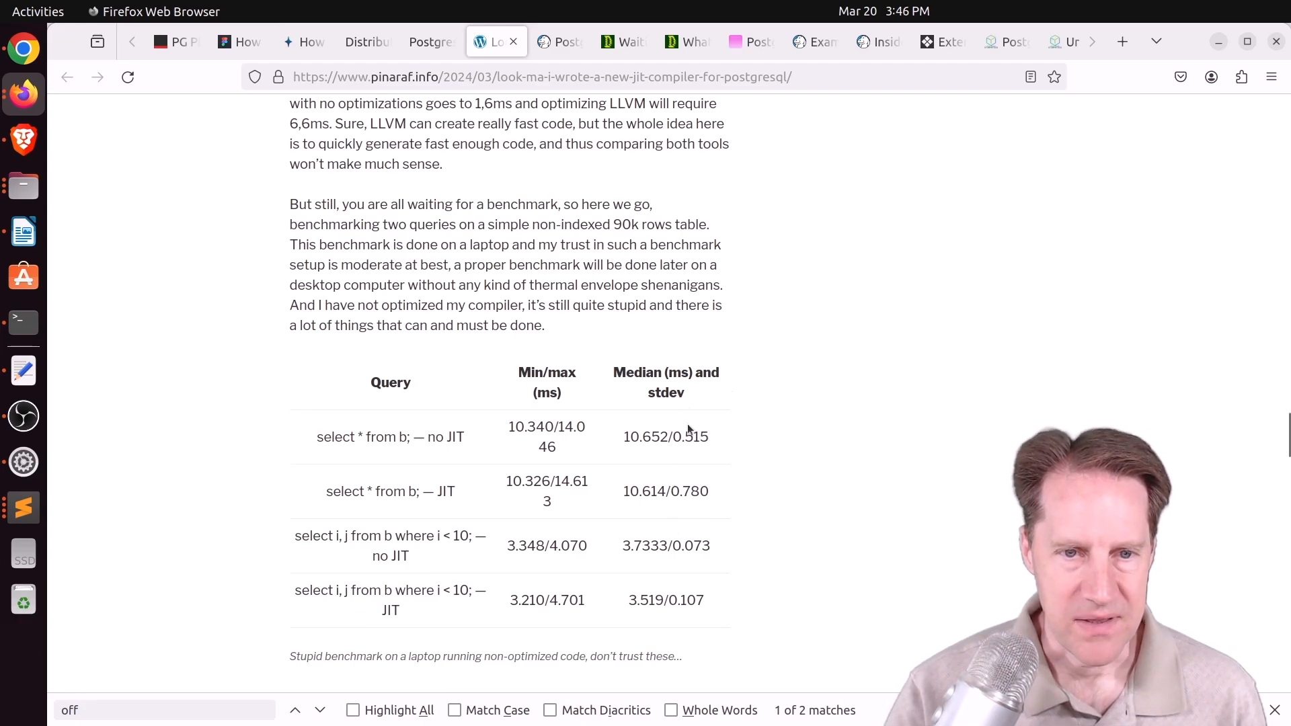
{"action": "mouse_move", "coordinate": [657, 497]}
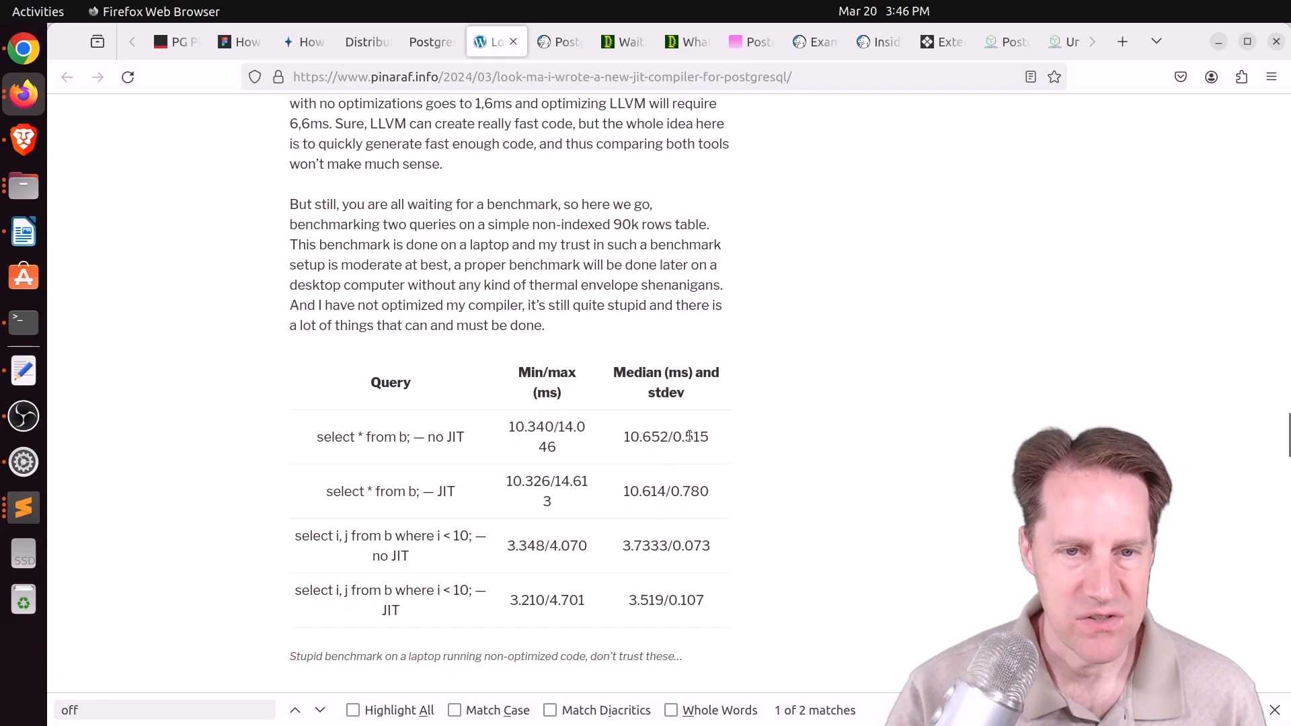
{"action": "mouse_move", "coordinate": [659, 520]}
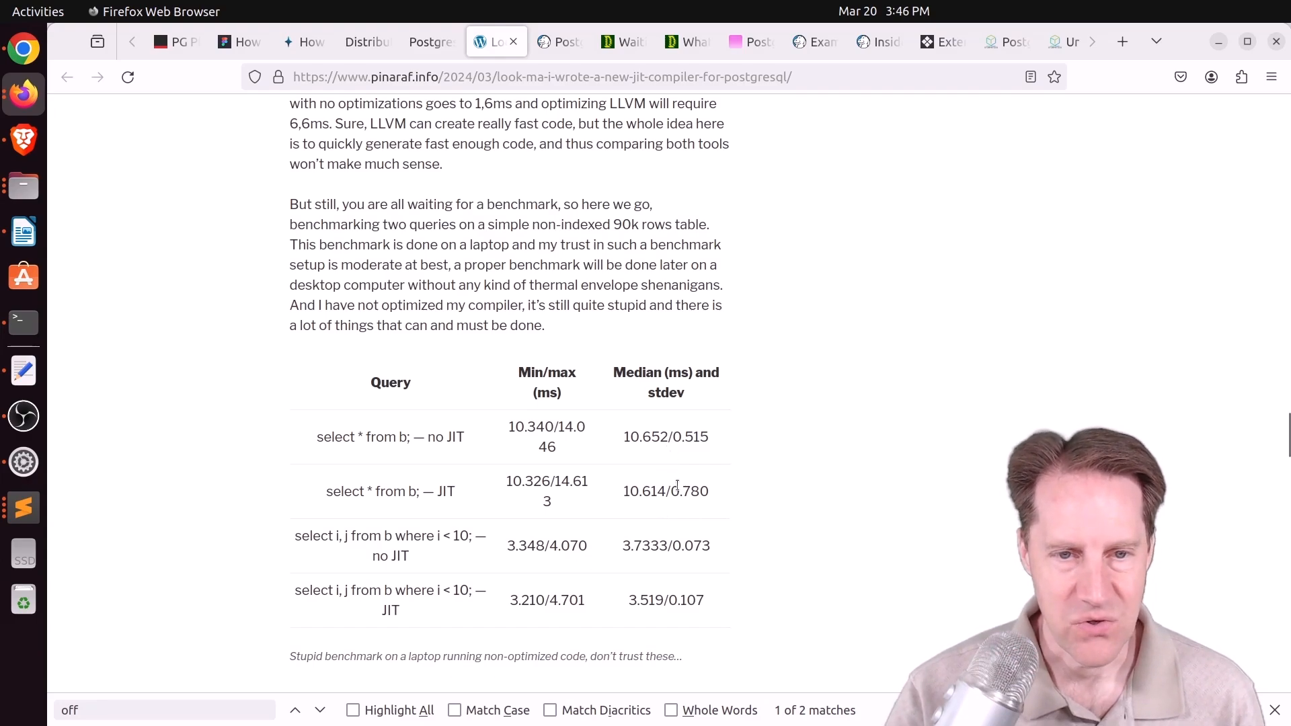
Highlight the sentence about JIT being a small extra step, finish the post, and switch to the HOT updates post.
{"action": "scroll", "scroll_direction": "down", "scroll_amount": 3}
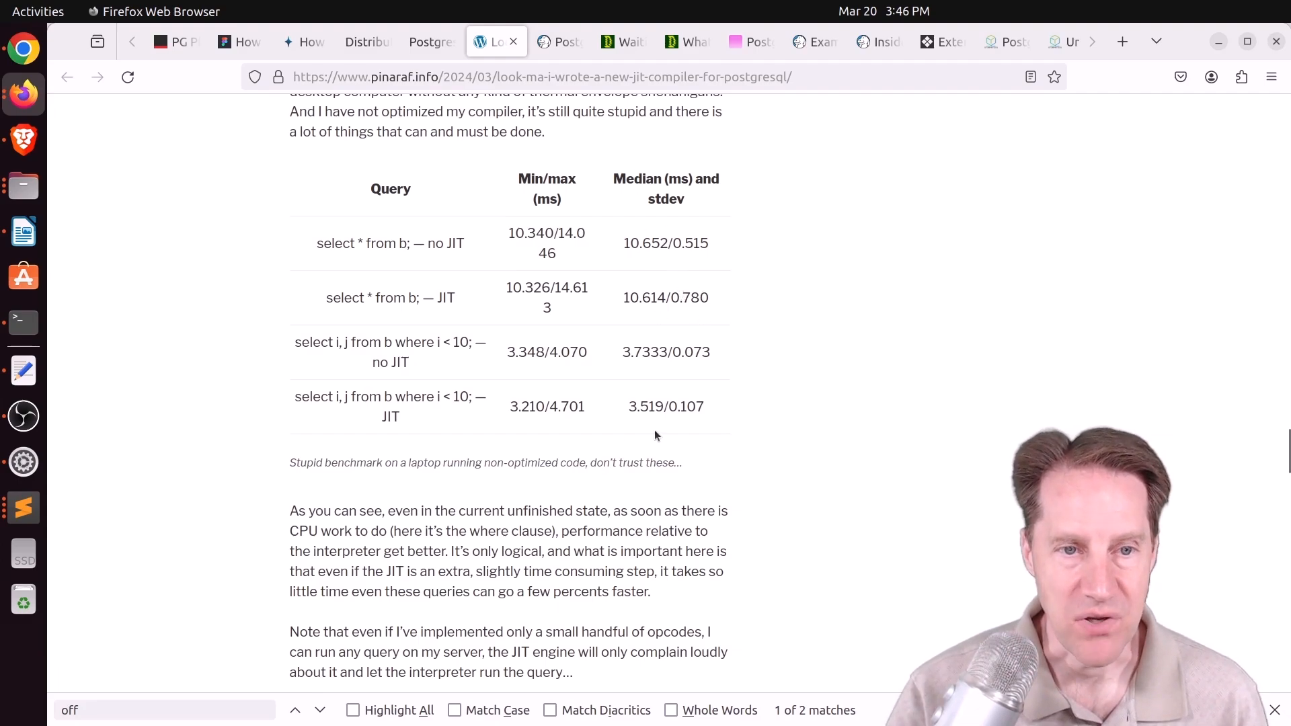
{"action": "mouse_move", "coordinate": [667, 404]}
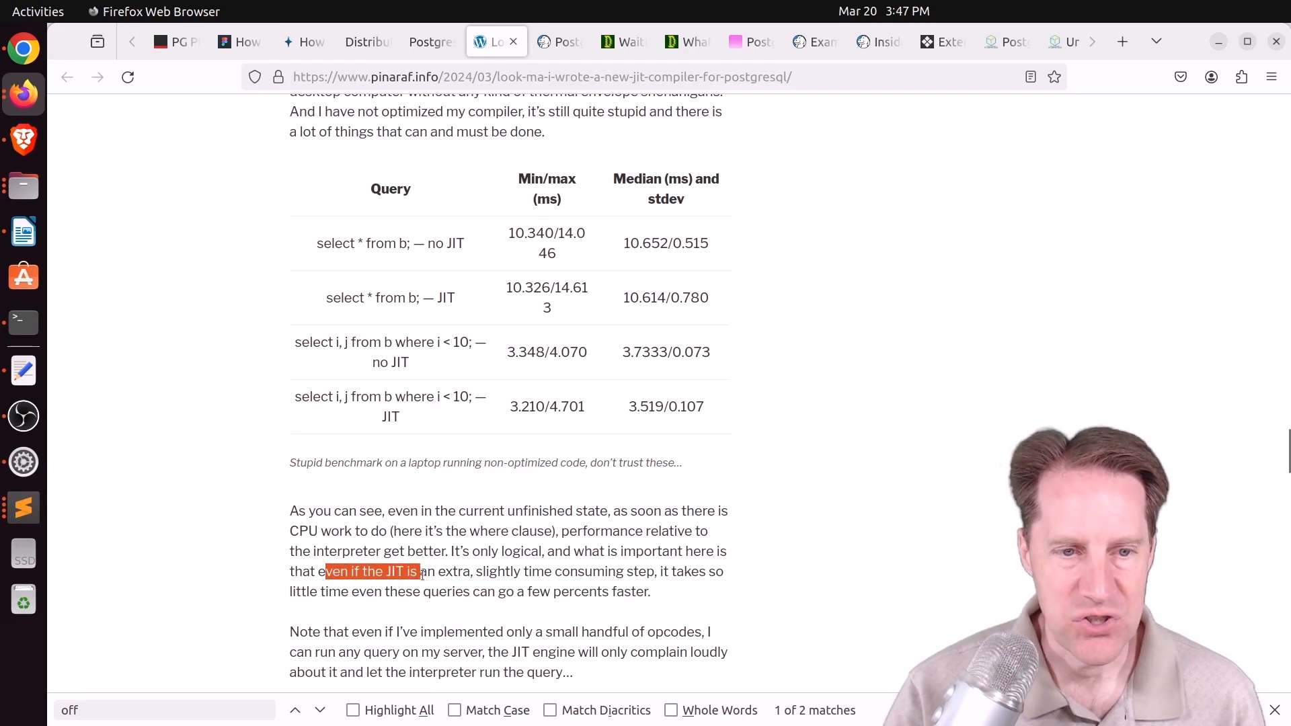
{"action": "left_click_drag", "start_coordinate": [417, 572], "coordinate": [564, 572]}
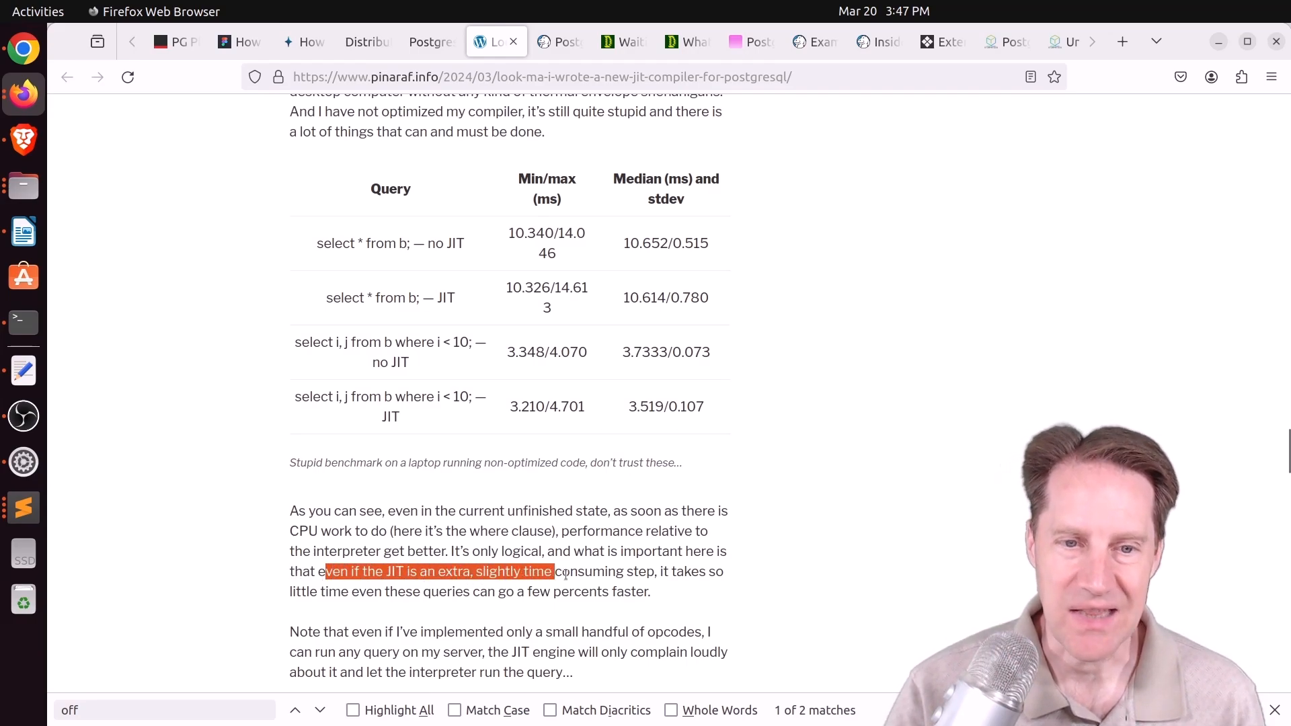
{"action": "left_click_drag", "start_coordinate": [555, 570], "coordinate": [550, 592]}
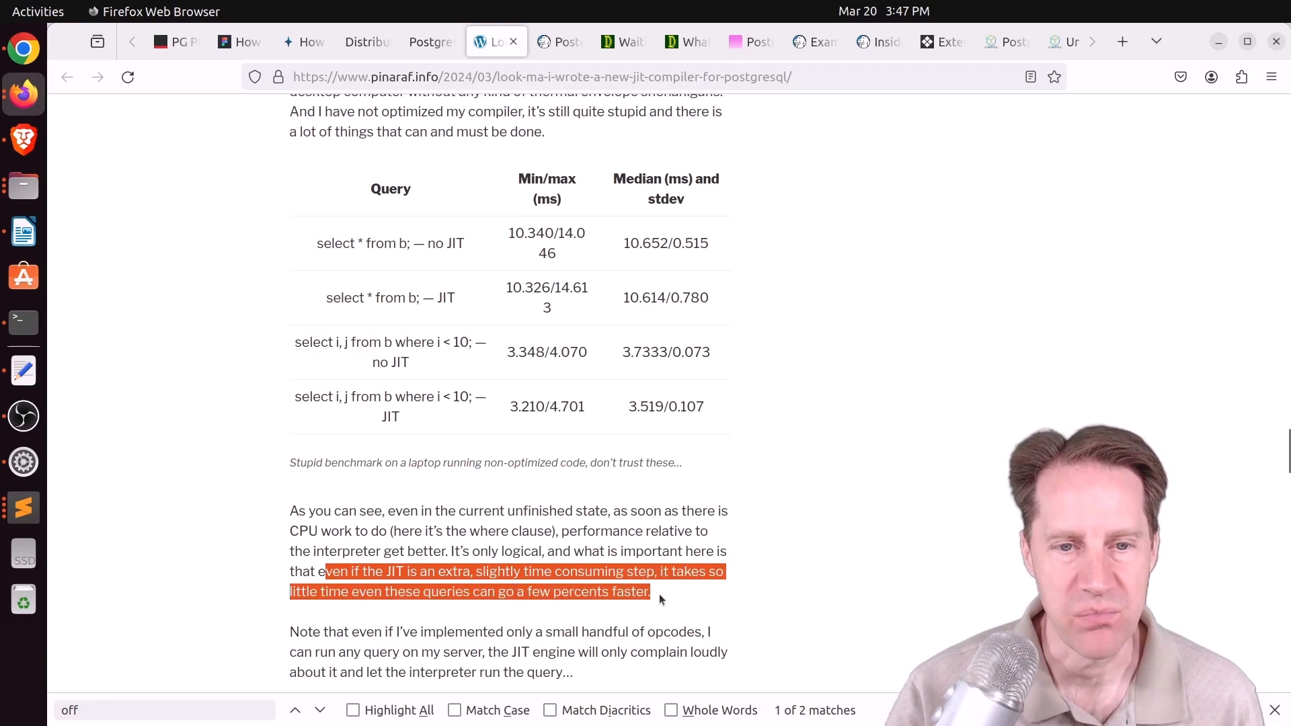
{"action": "scroll", "scroll_direction": "down", "scroll_amount": 3}
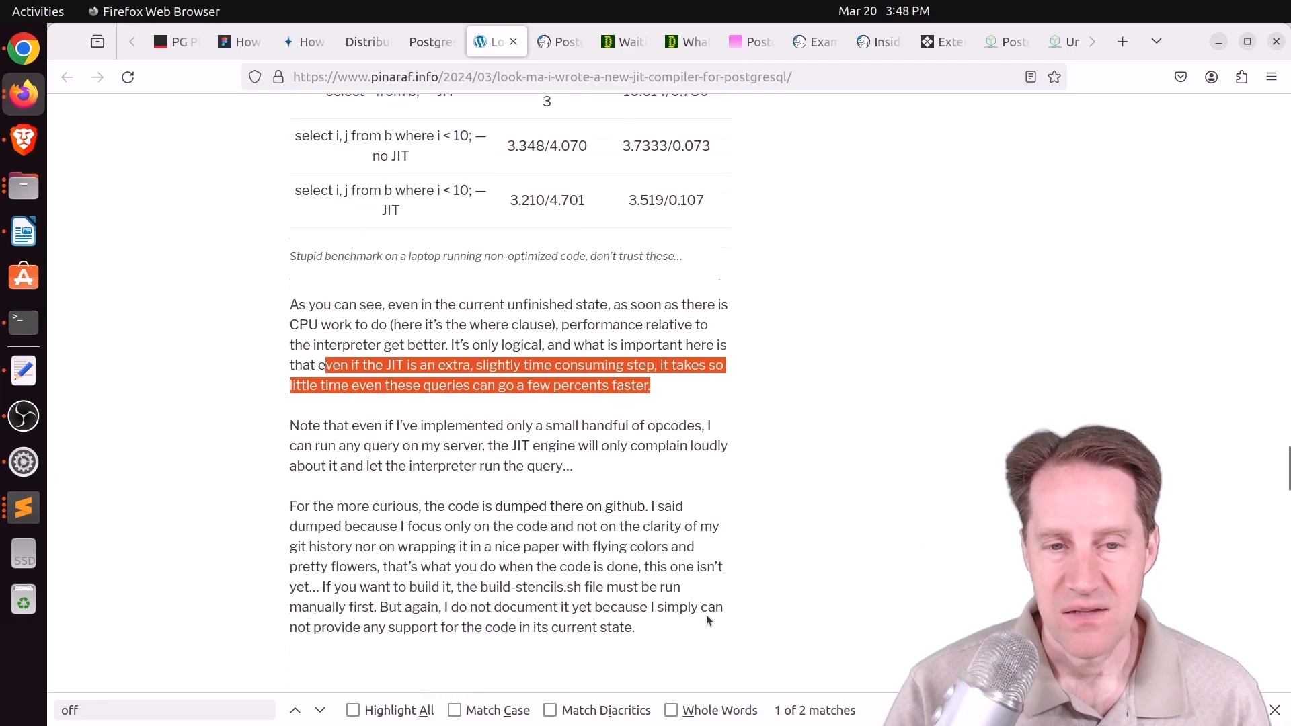
{"action": "scroll", "scroll_direction": "down", "scroll_amount": 3}
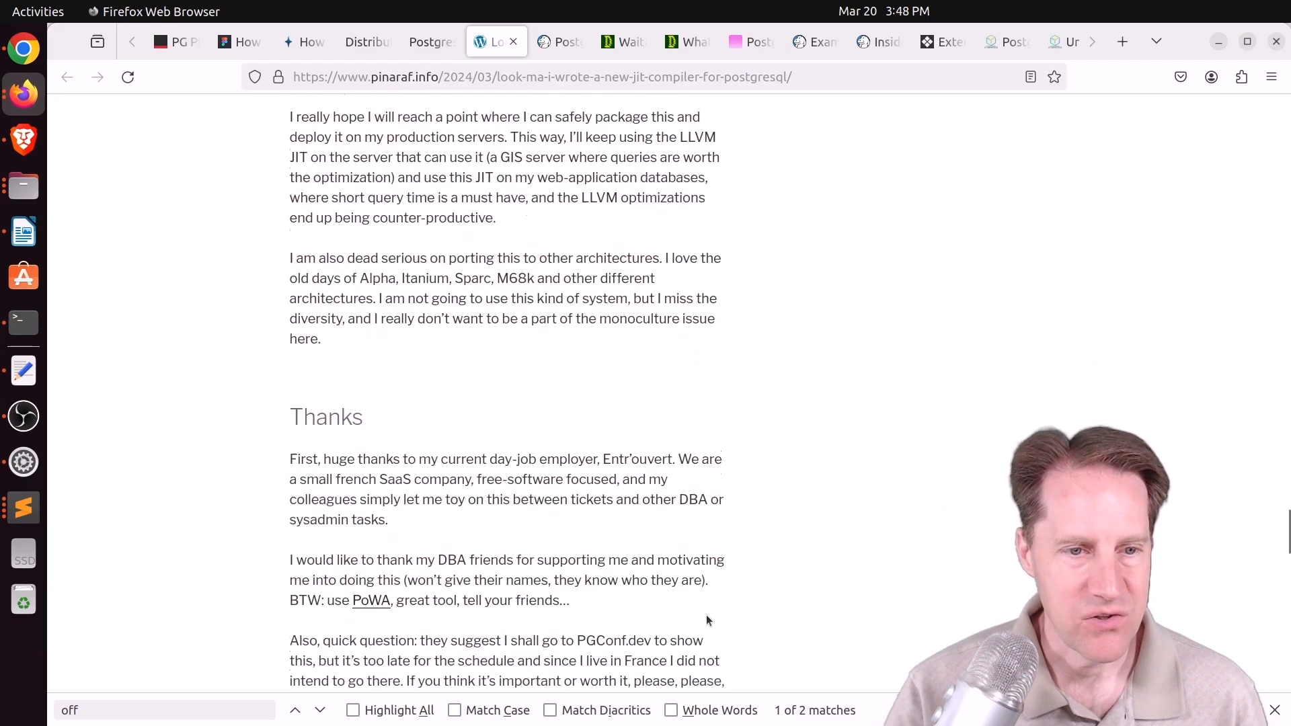
{"action": "scroll", "scroll_direction": "down", "scroll_amount": 3}
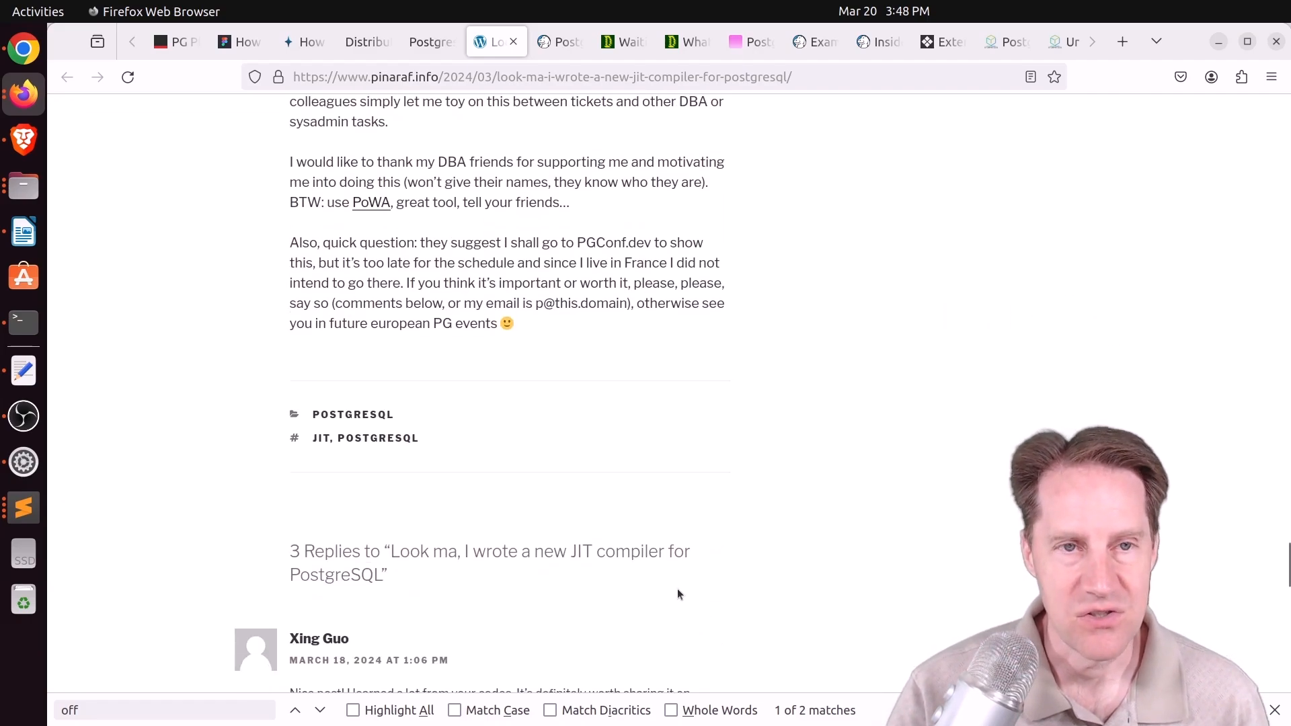
{"action": "left_click", "coordinate": [560, 42]}
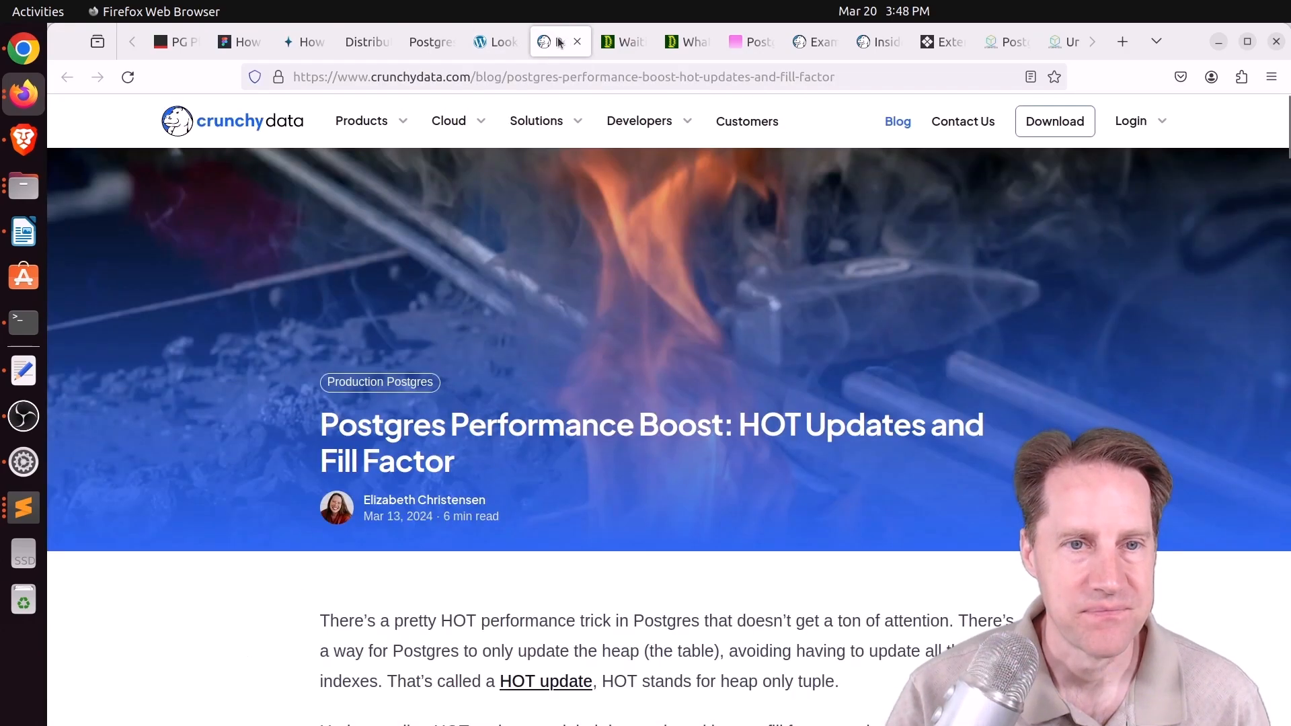
{"action": "mouse_move", "coordinate": [578, 379]}
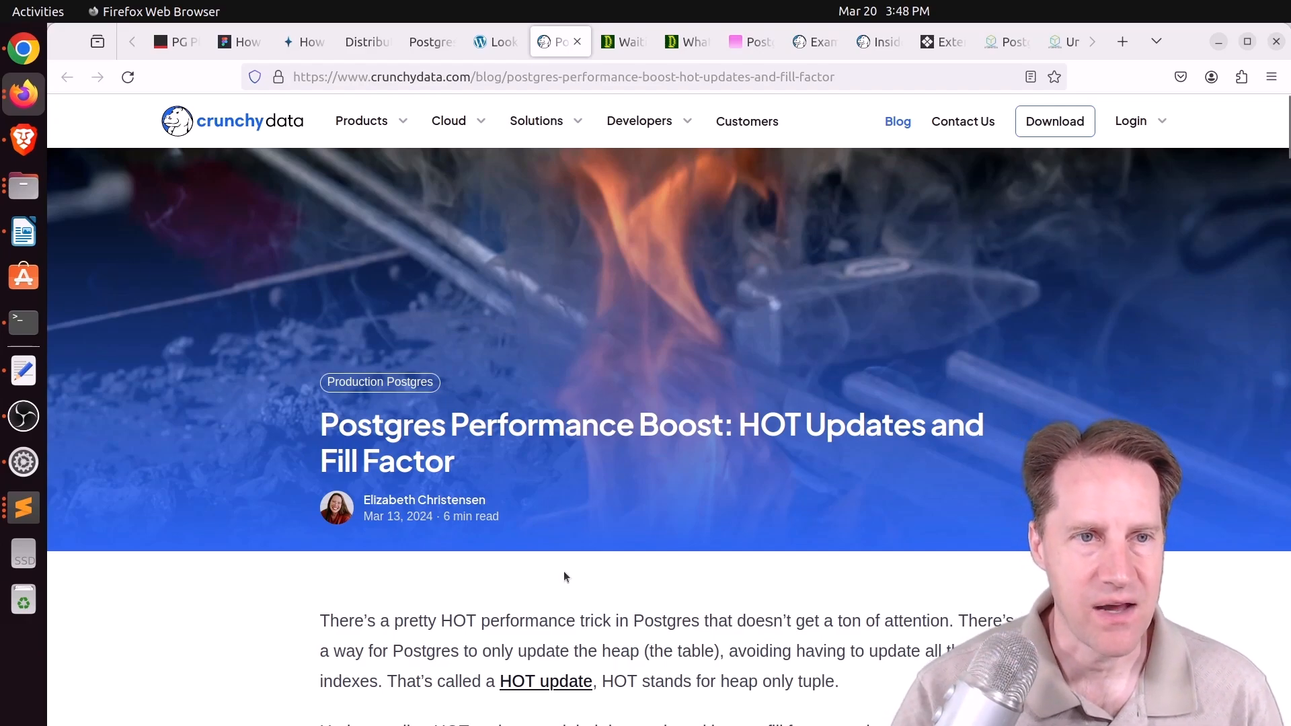
Read the Crunchy Data fill factor post and highlight the fill factor range 10 to 100.
{"action": "scroll", "scroll_direction": "down", "scroll_amount": 3}
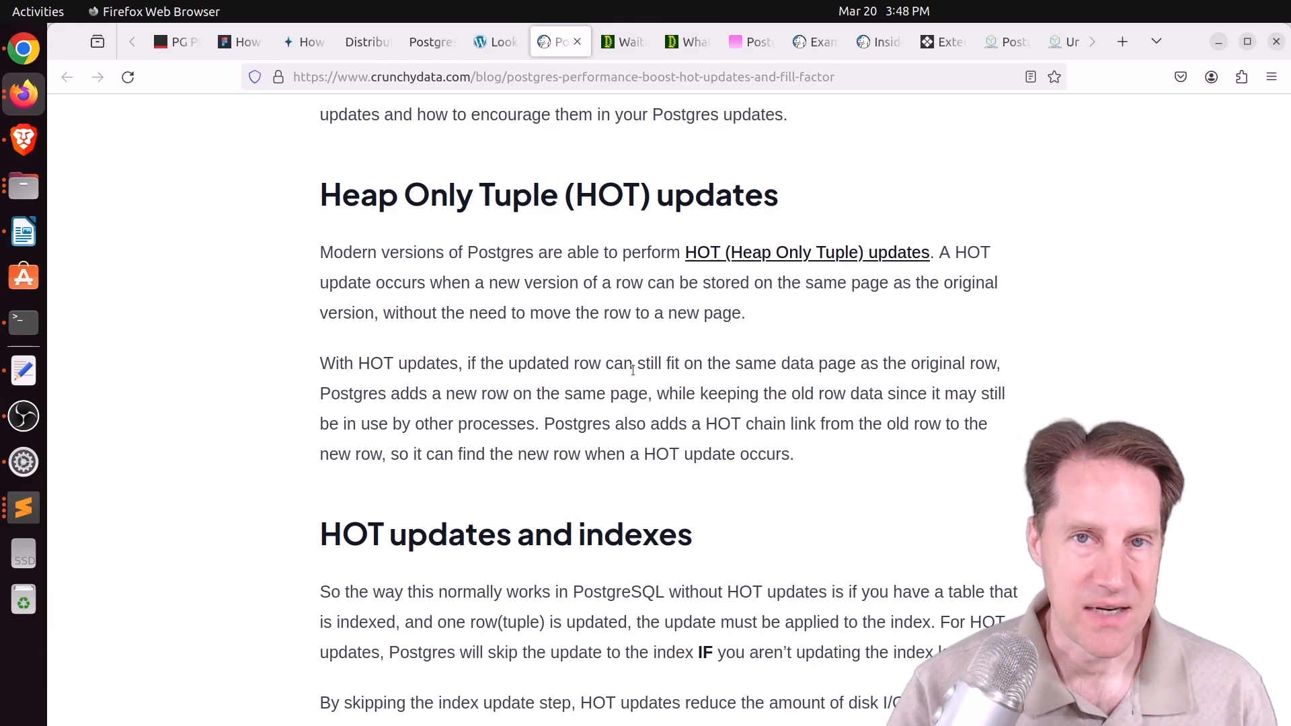
{"action": "scroll", "scroll_direction": "down", "scroll_amount": 3}
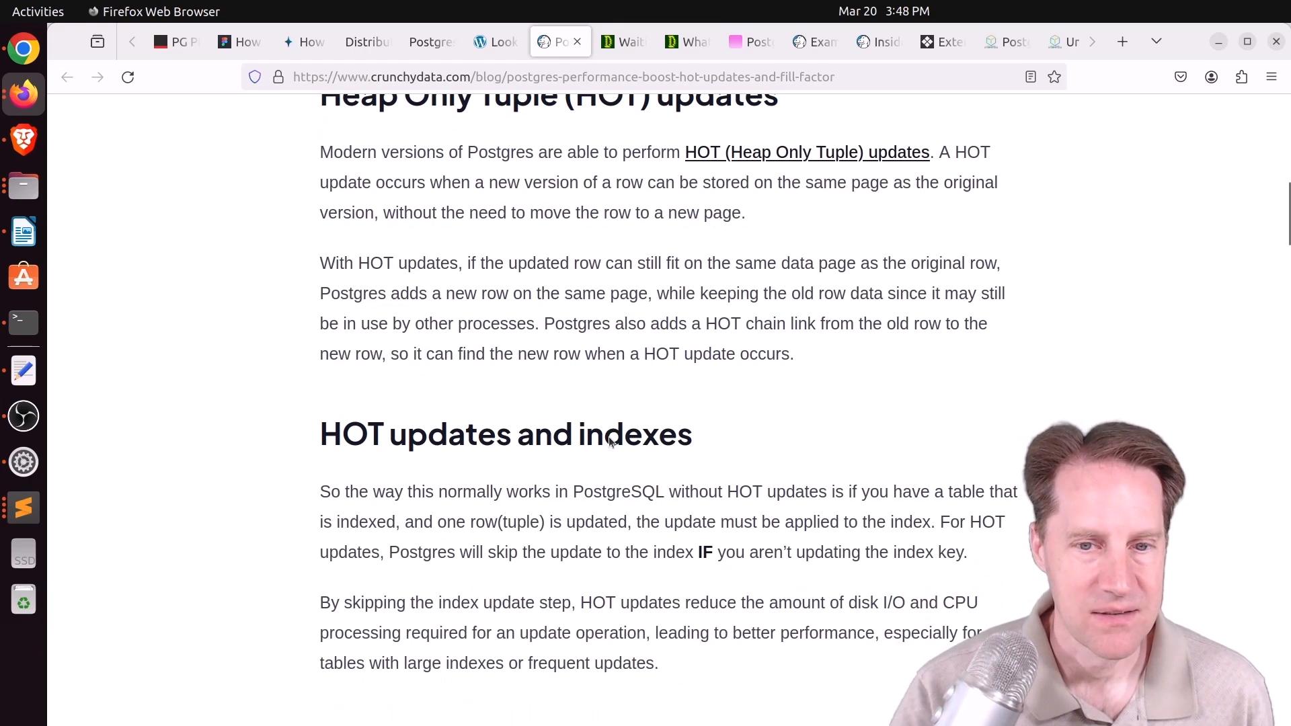
{"action": "scroll", "scroll_direction": "down", "scroll_amount": 3}
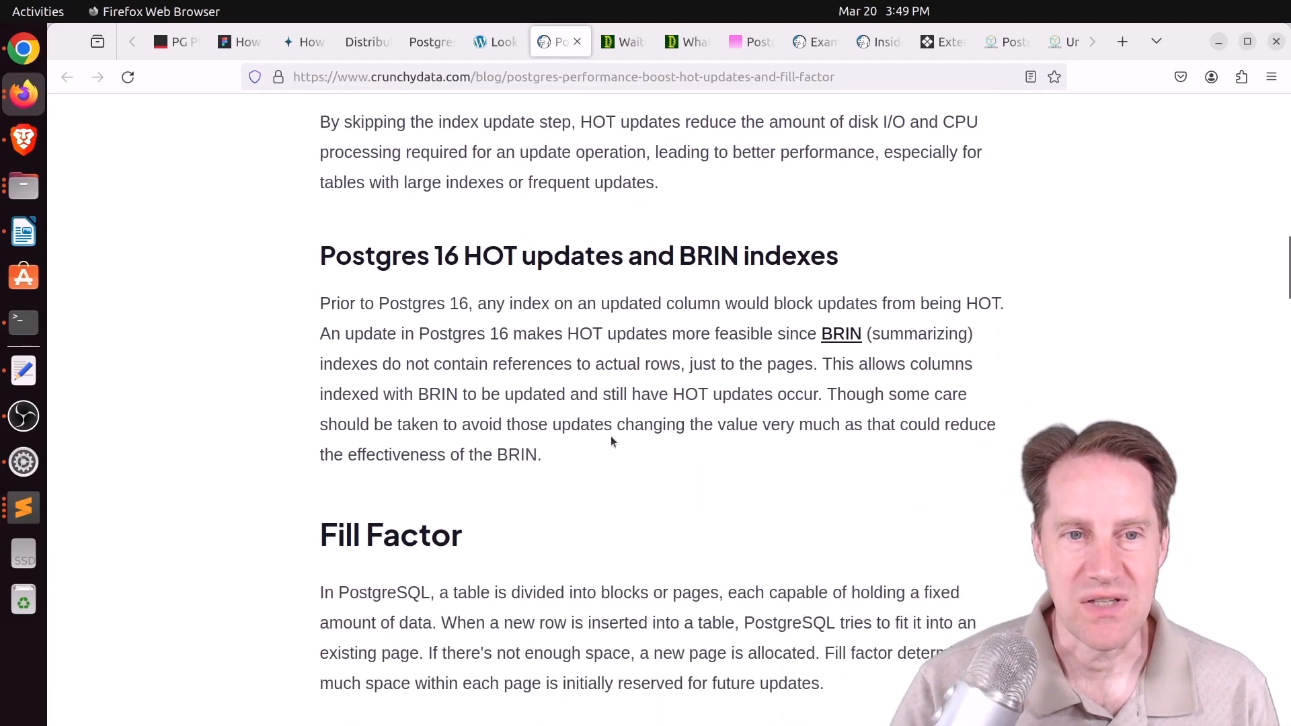
{"action": "scroll", "scroll_direction": "down", "scroll_amount": 3}
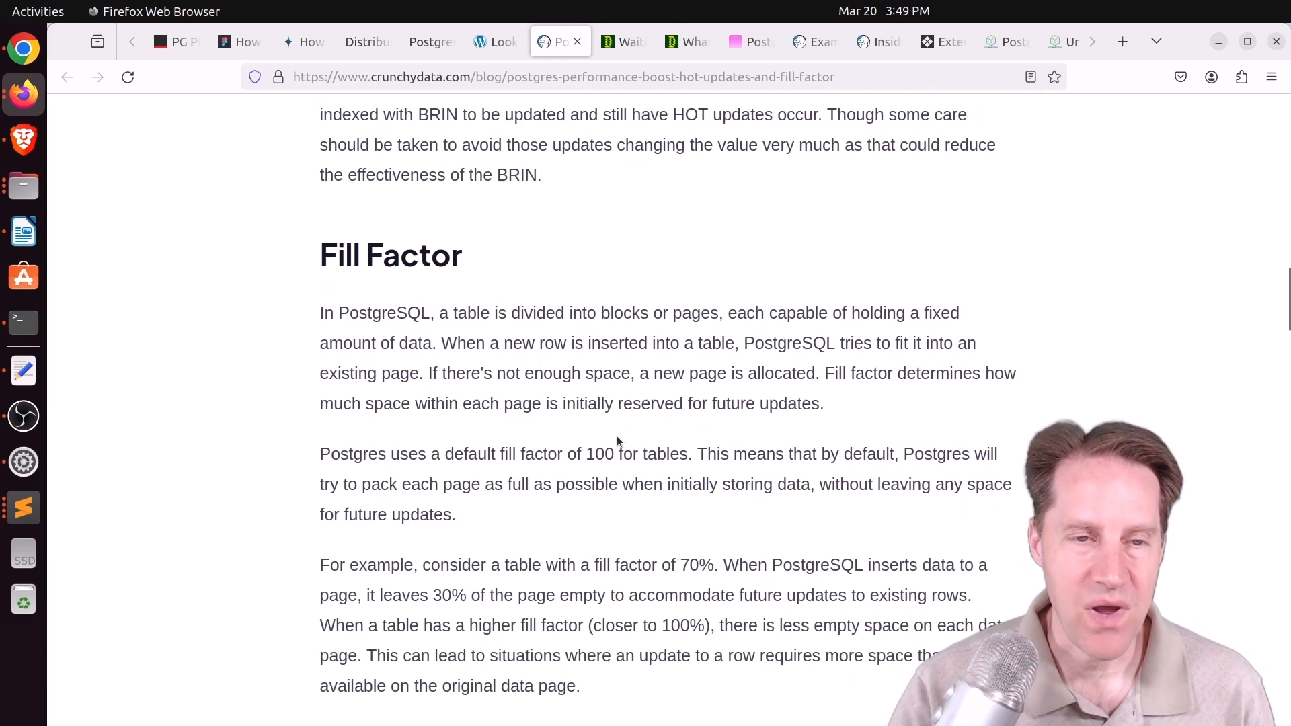
{"action": "scroll", "scroll_direction": "down", "scroll_amount": 3}
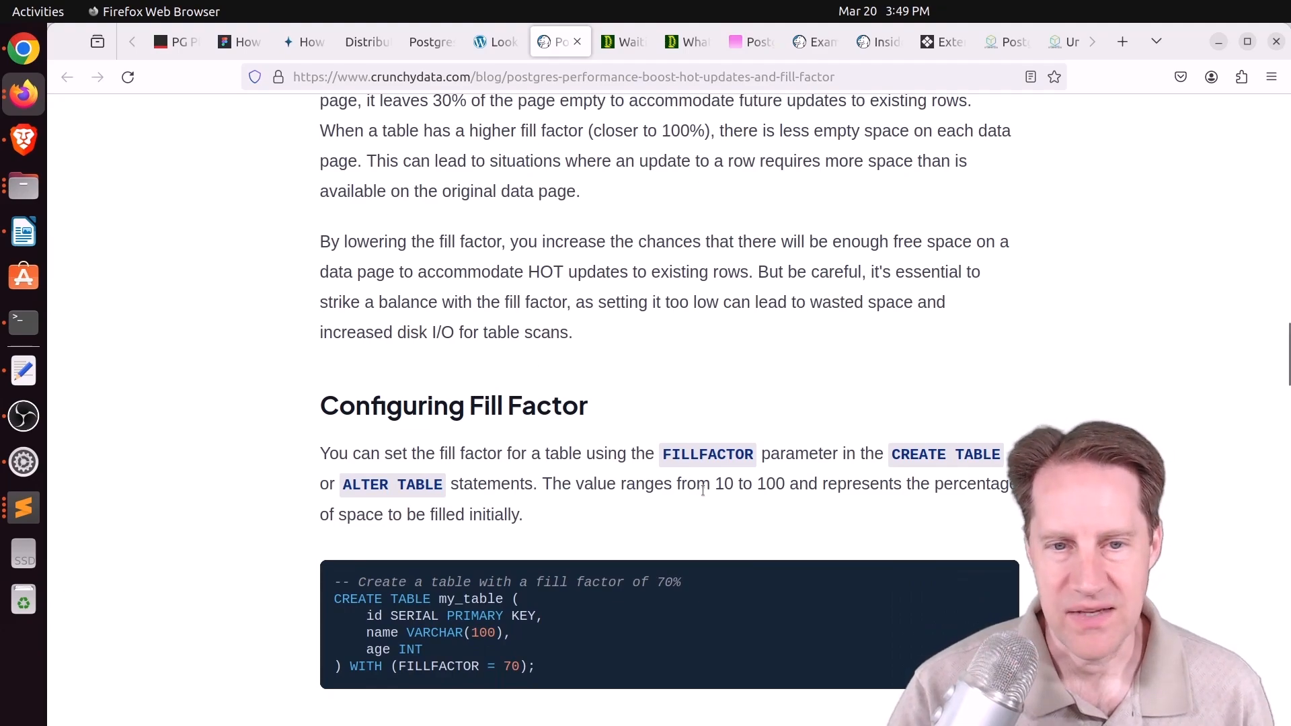
{"action": "left_click_drag", "start_coordinate": [716, 483], "coordinate": [784, 483]}
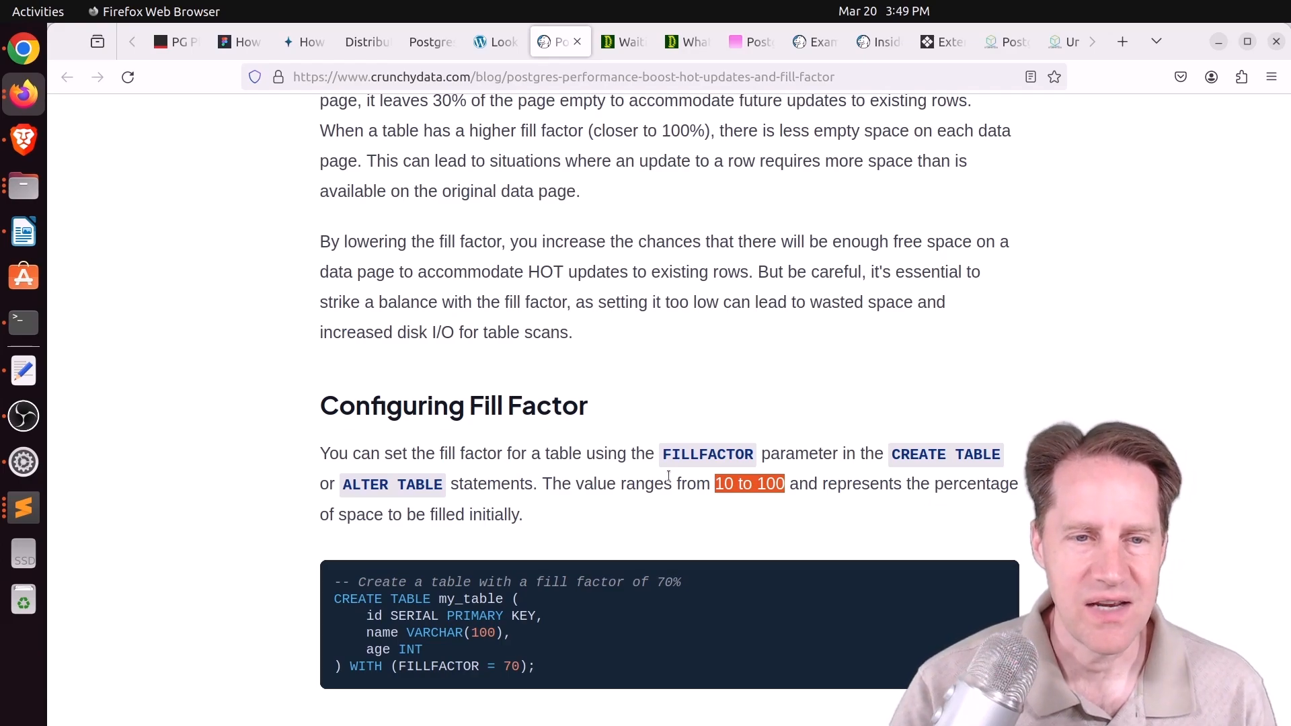
Highlight the remark about going down to 50, read to the Summary, and switch to the MERGE RETURNING post.
{"action": "scroll", "scroll_direction": "down", "scroll_amount": 3}
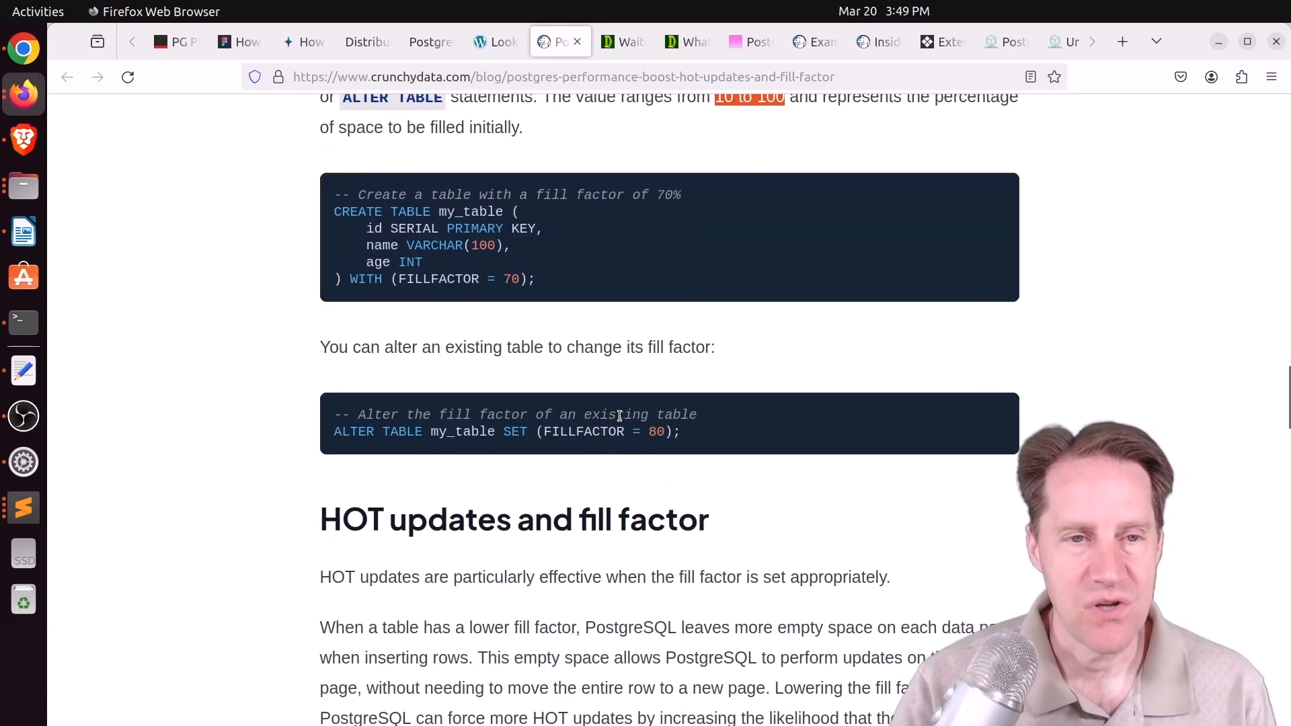
{"action": "scroll", "scroll_direction": "down", "scroll_amount": 3}
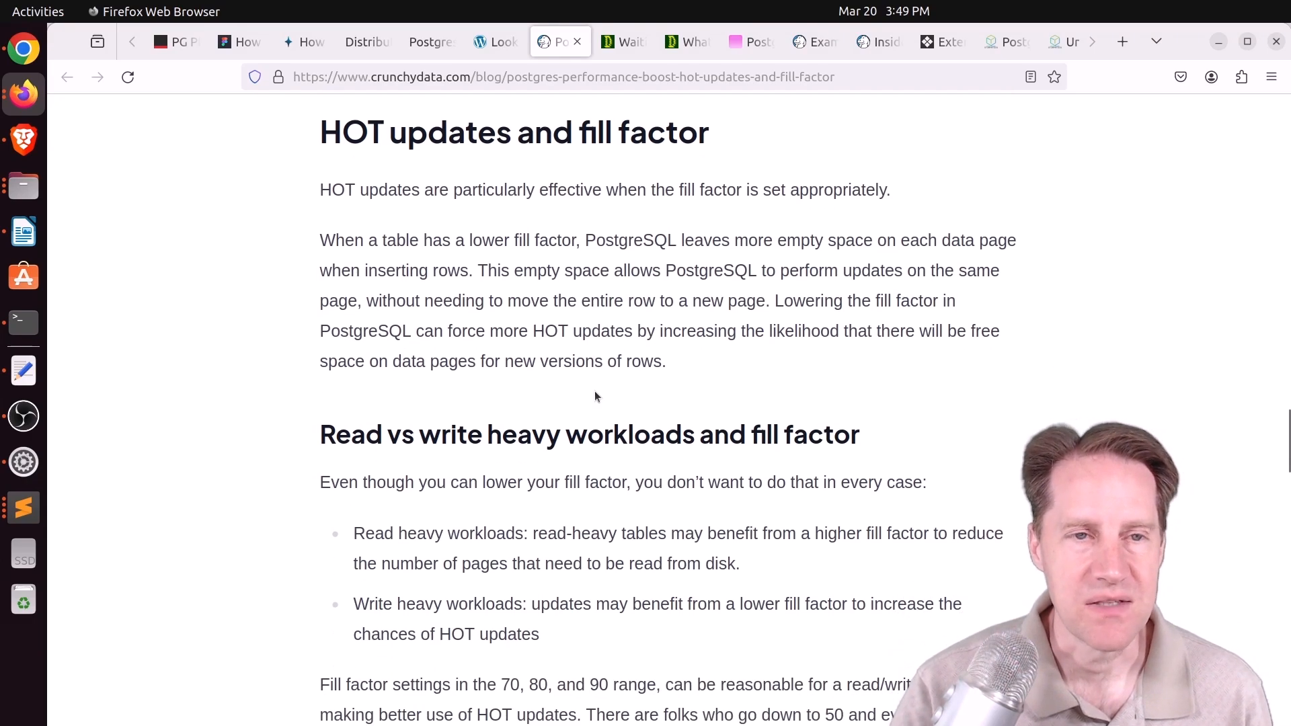
{"action": "scroll", "scroll_direction": "down", "scroll_amount": 3}
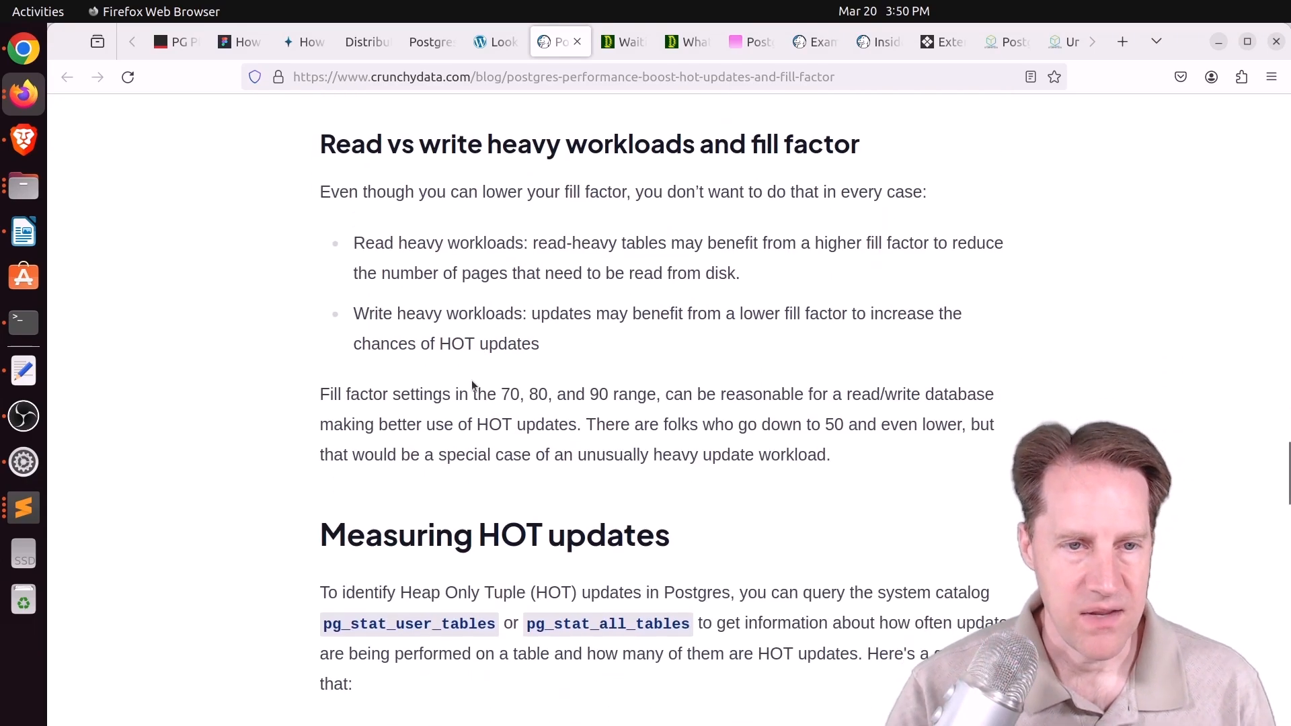
{"action": "left_click_drag", "start_coordinate": [321, 394], "coordinate": [564, 394]}
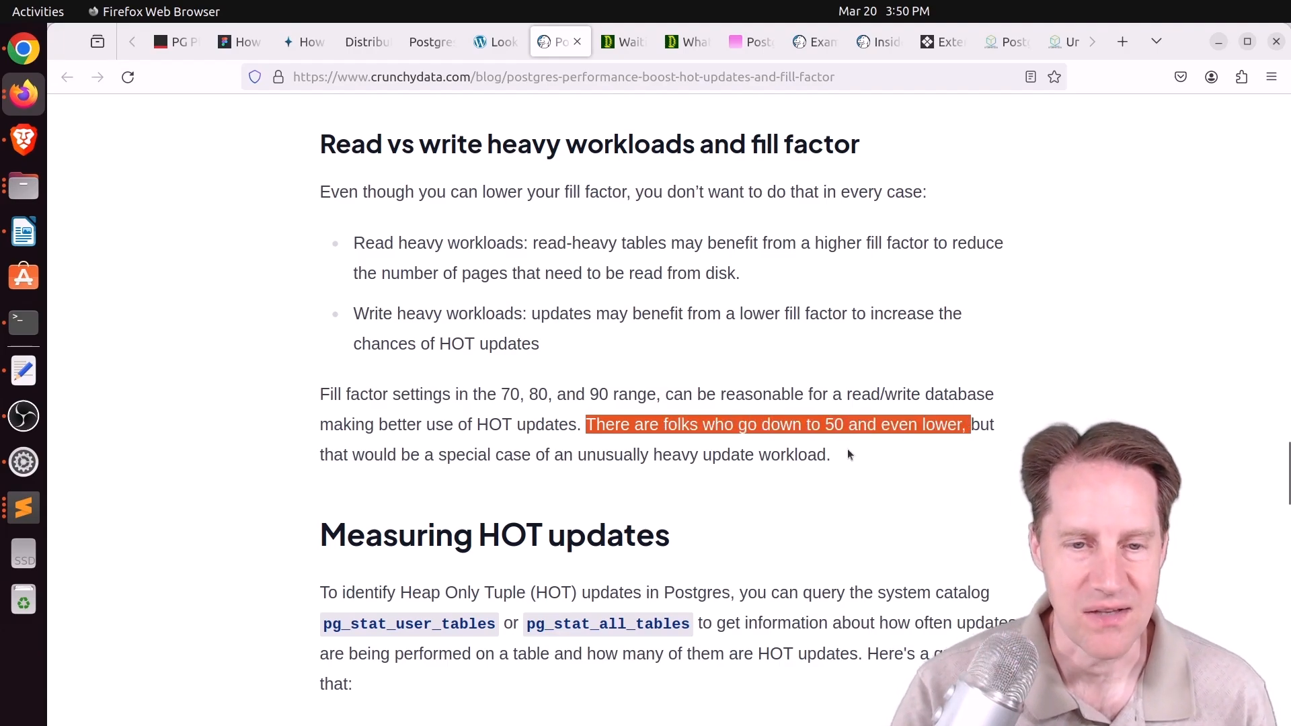
{"action": "scroll", "scroll_direction": "down", "scroll_amount": 3}
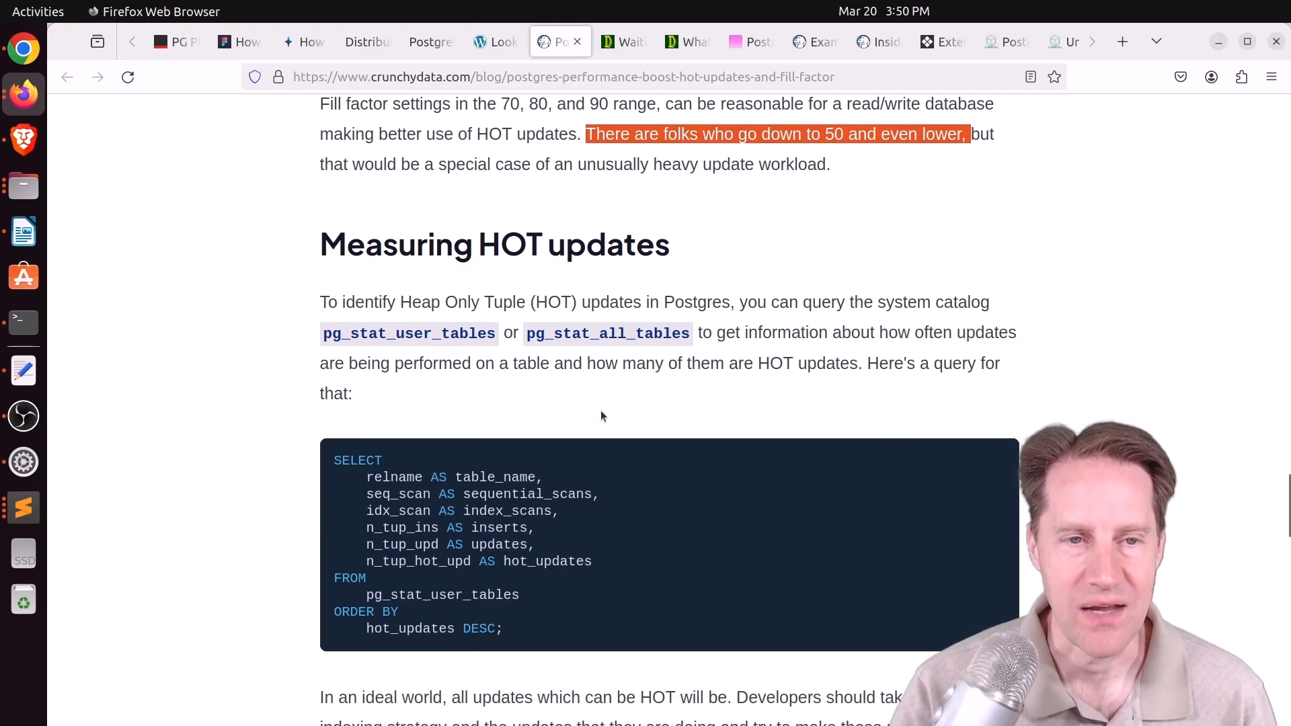
{"action": "mouse_move", "coordinate": [655, 389]}
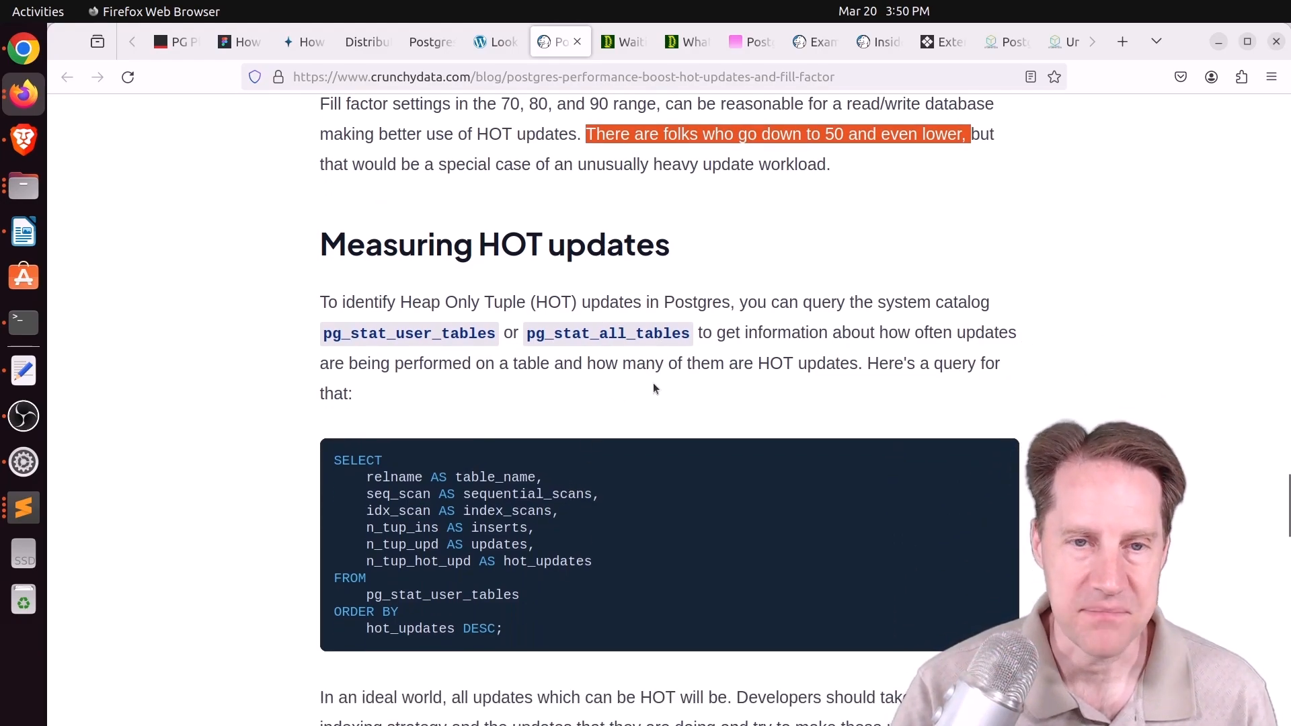
{"action": "scroll", "scroll_direction": "down", "scroll_amount": 3}
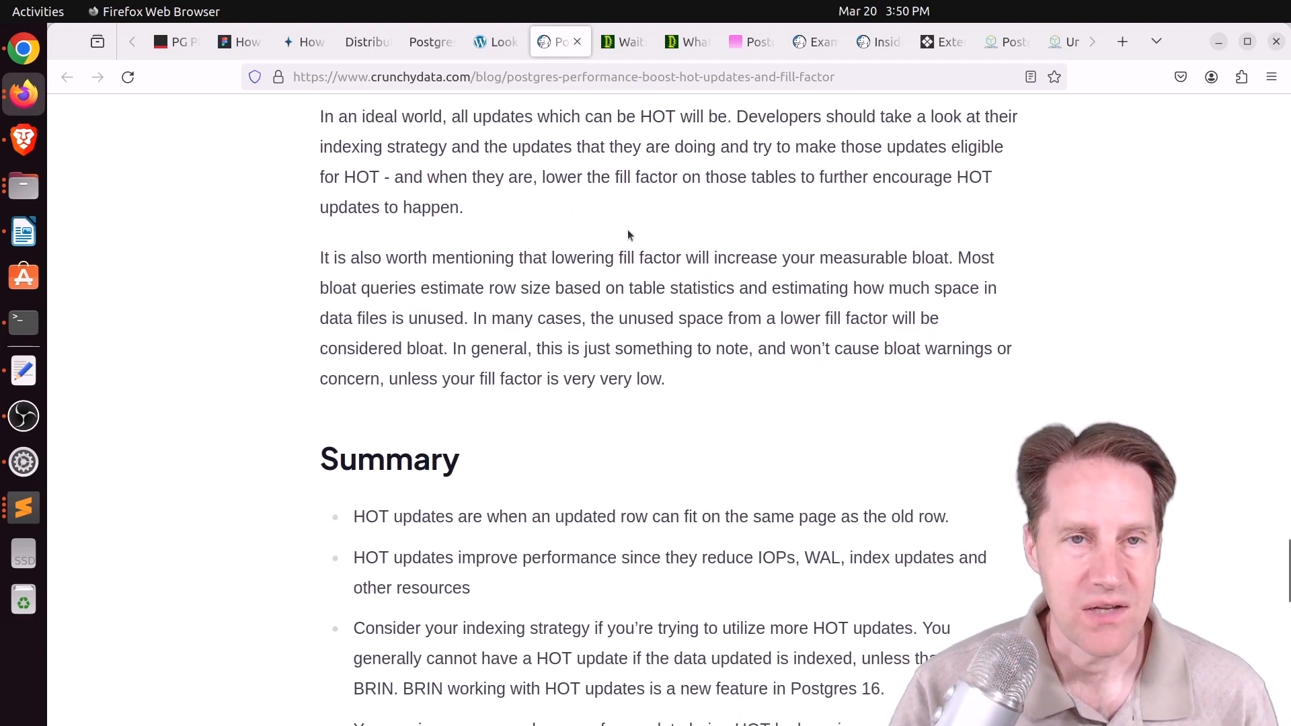
{"action": "left_click", "coordinate": [616, 42]}
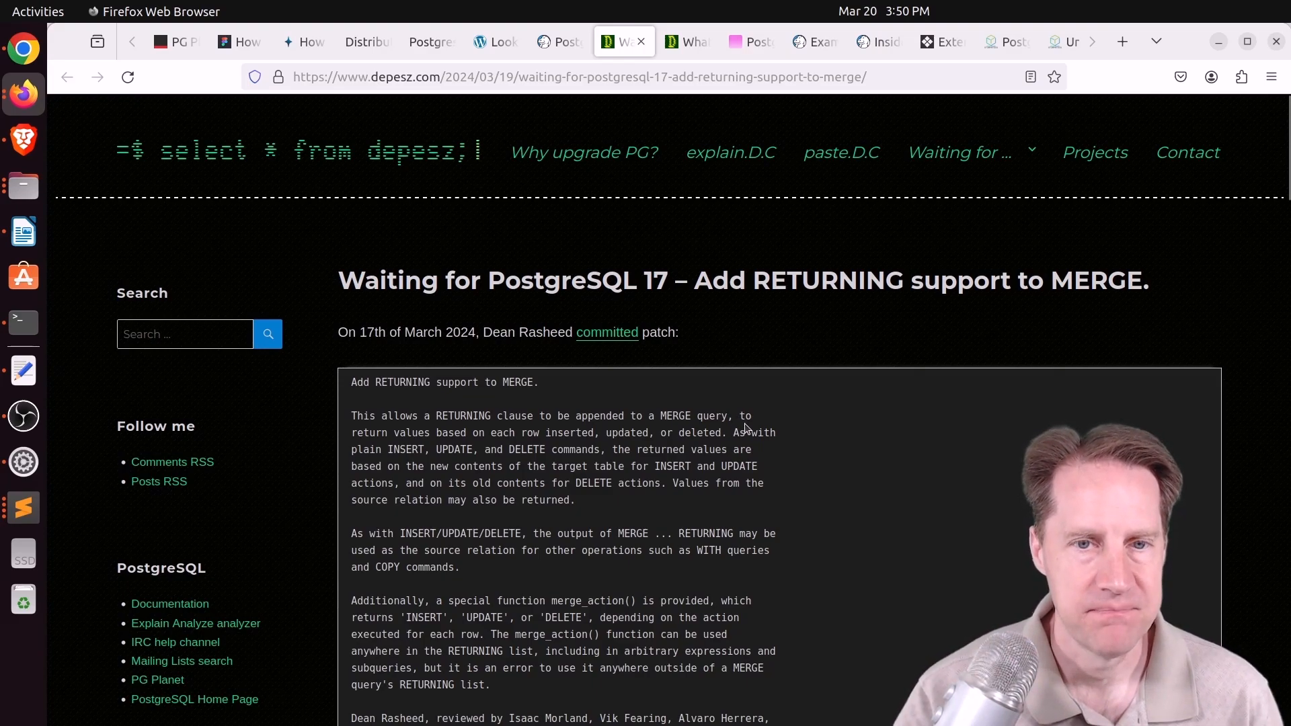
Read depesz's MERGE RETURNING post through its merge_action() examples, then switch to the transaction wraparound post.
{"action": "scroll", "scroll_direction": "down", "scroll_amount": 3}
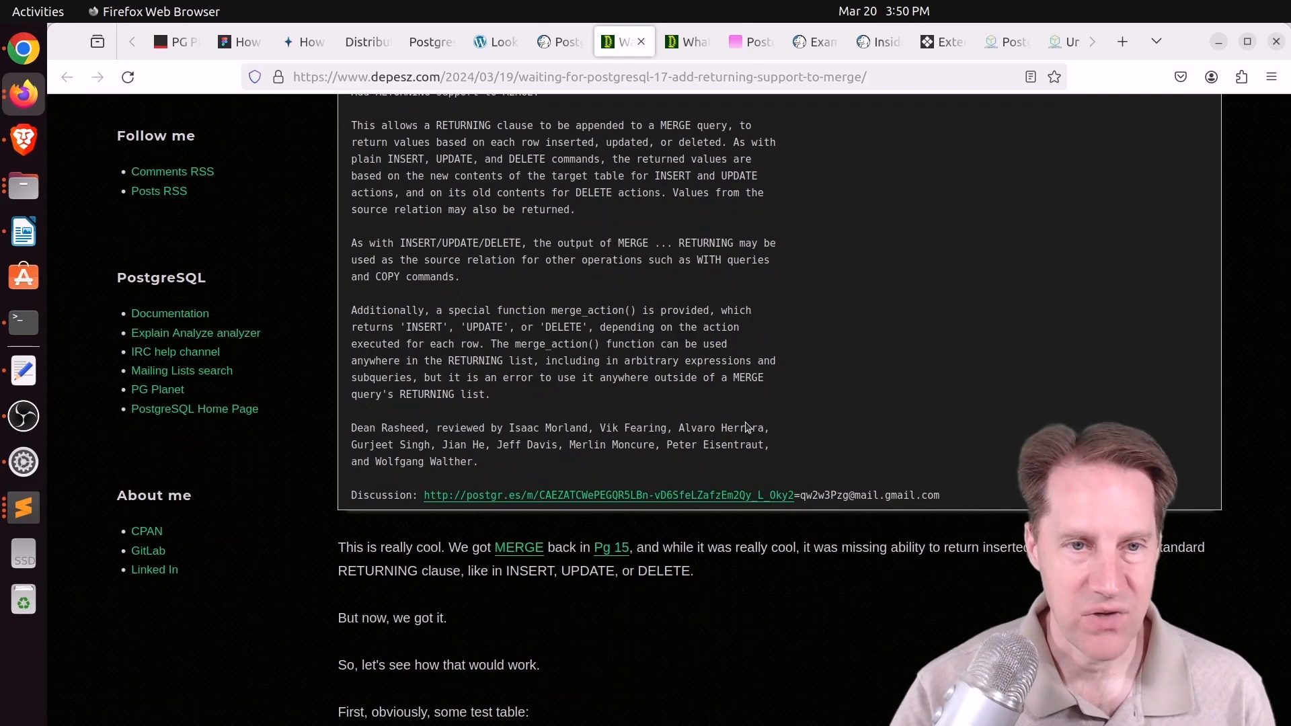
{"action": "scroll", "scroll_direction": "down", "scroll_amount": 3}
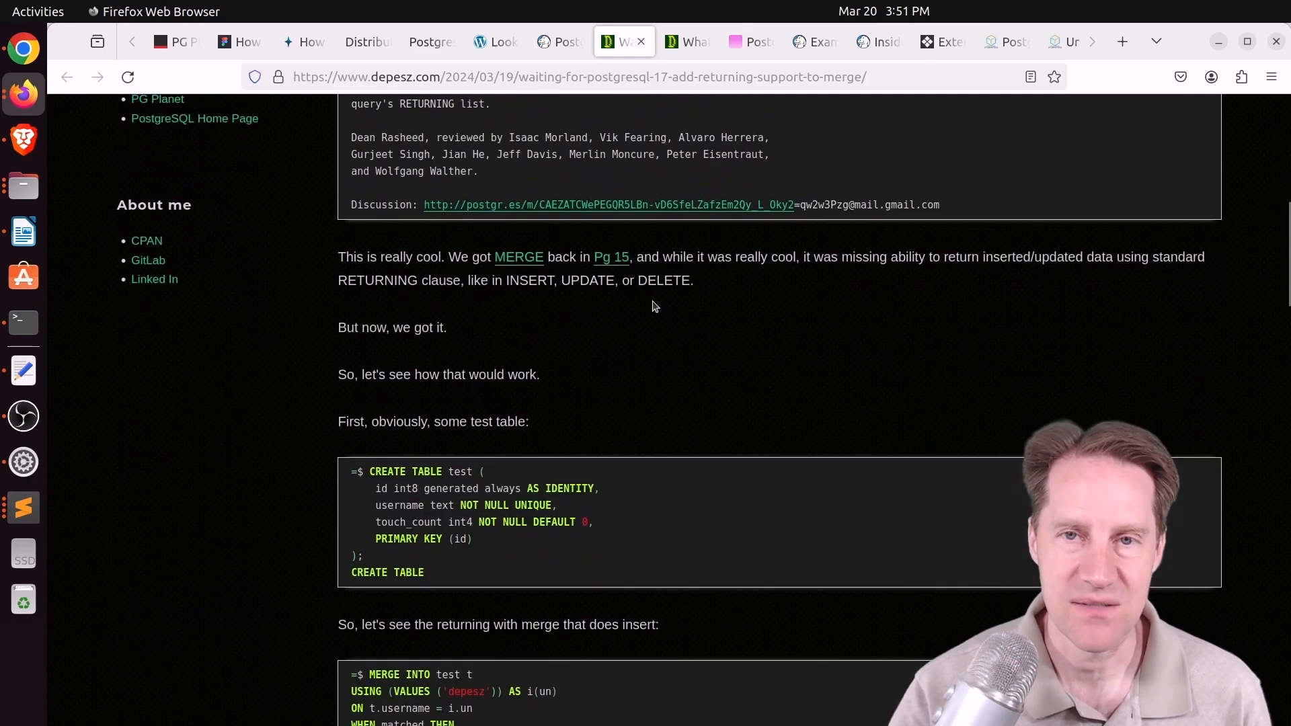
{"action": "scroll", "scroll_direction": "down", "scroll_amount": 3}
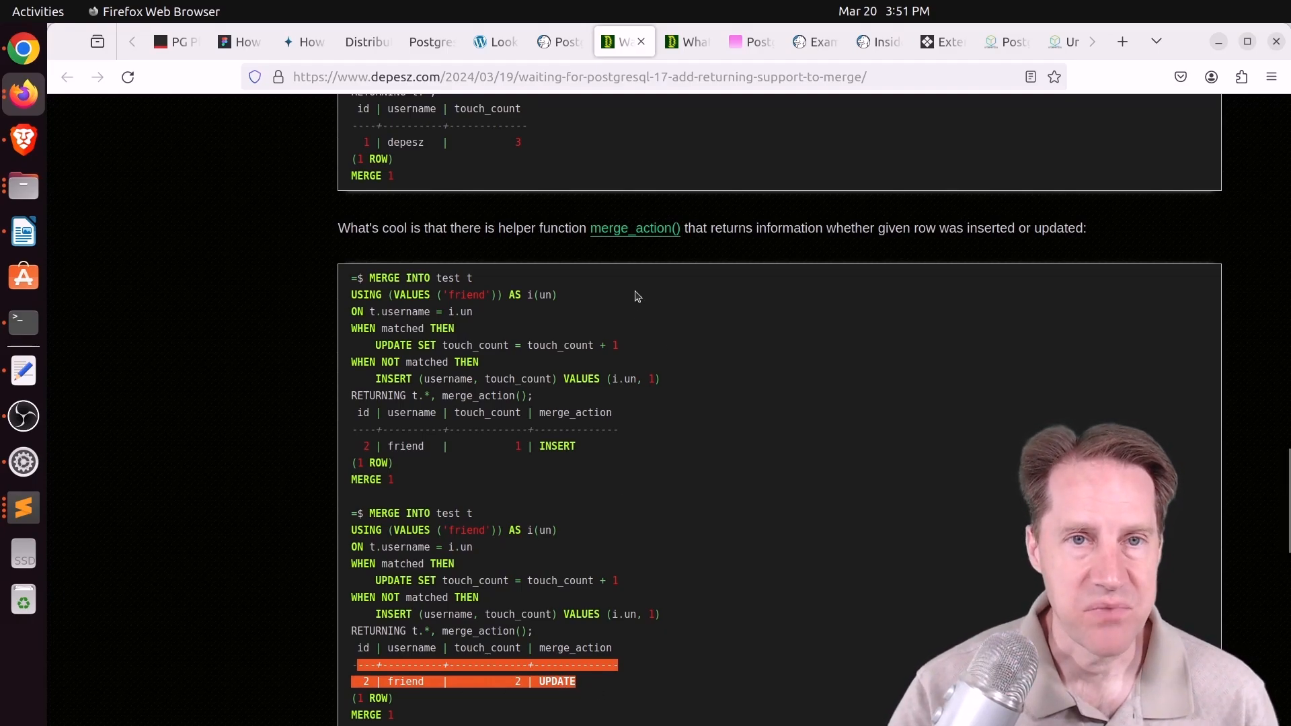
{"action": "left_click", "coordinate": [687, 42]}
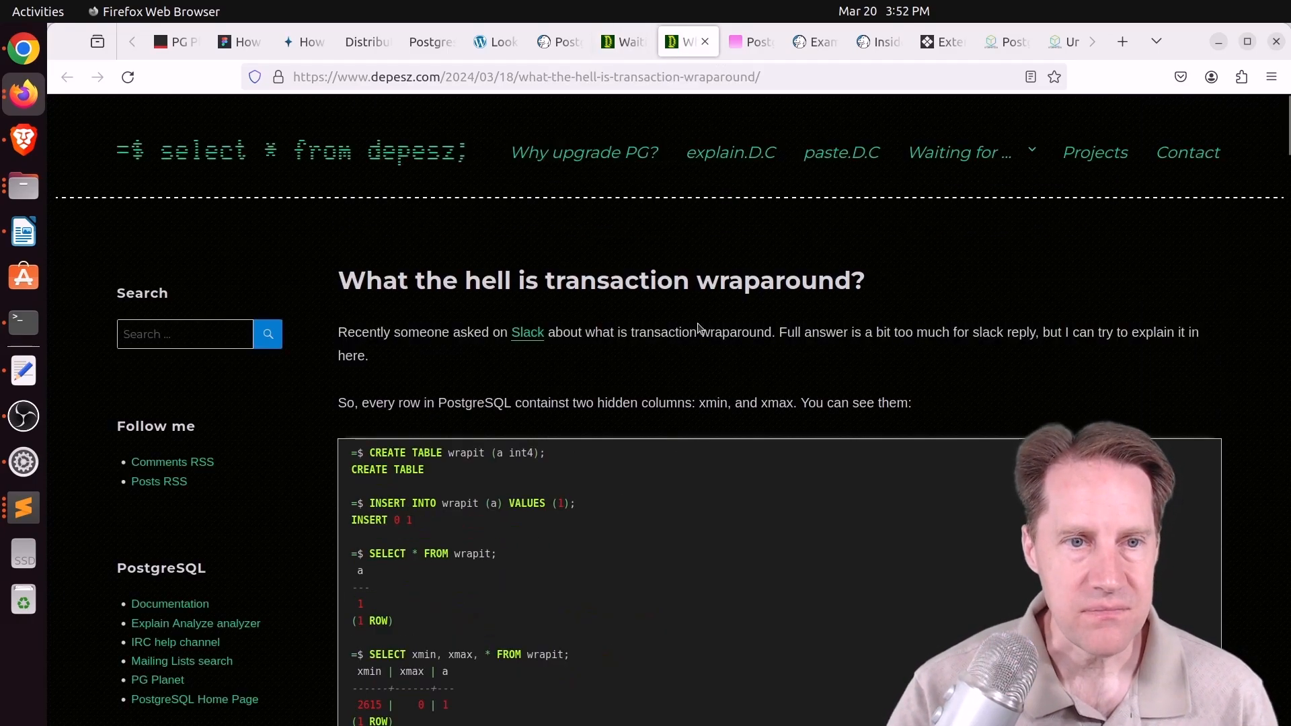
{"action": "mouse_move", "coordinate": [696, 333]}
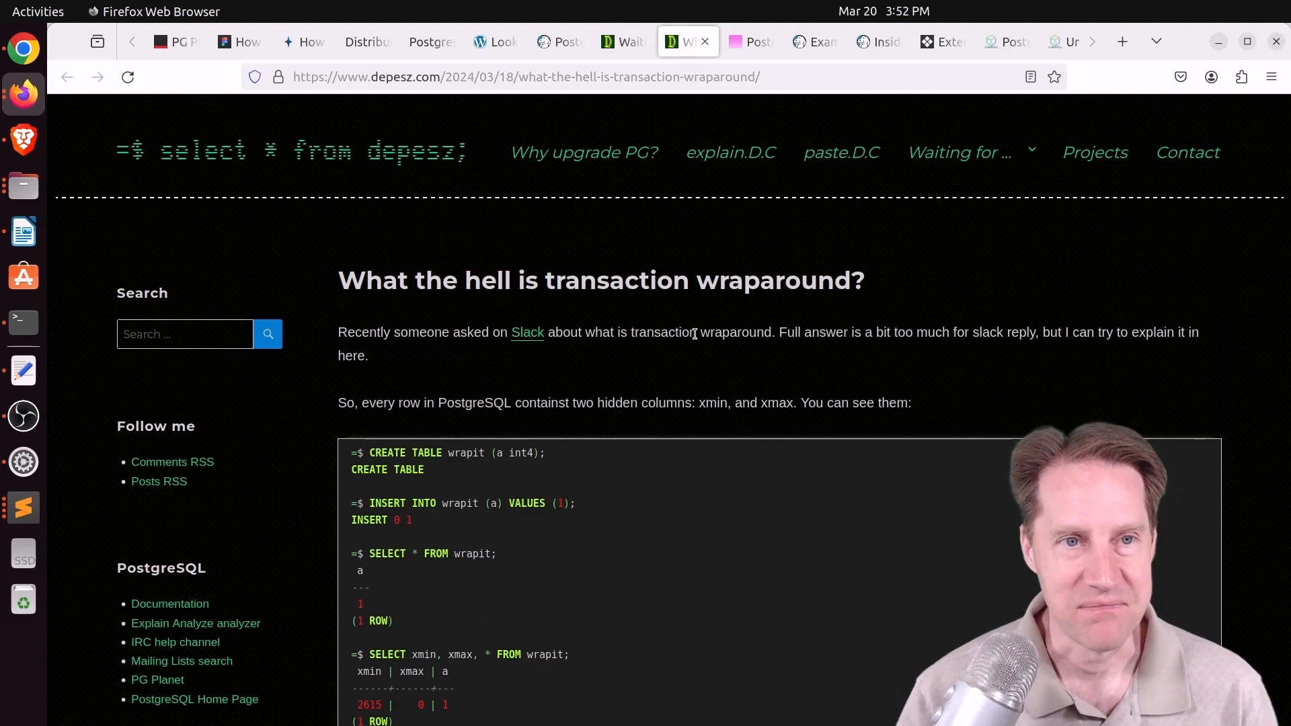
Read the transaction wraparound post down to its links and comments, then open the postgres.fm superuser episode.
{"action": "scroll", "scroll_direction": "down", "scroll_amount": 3}
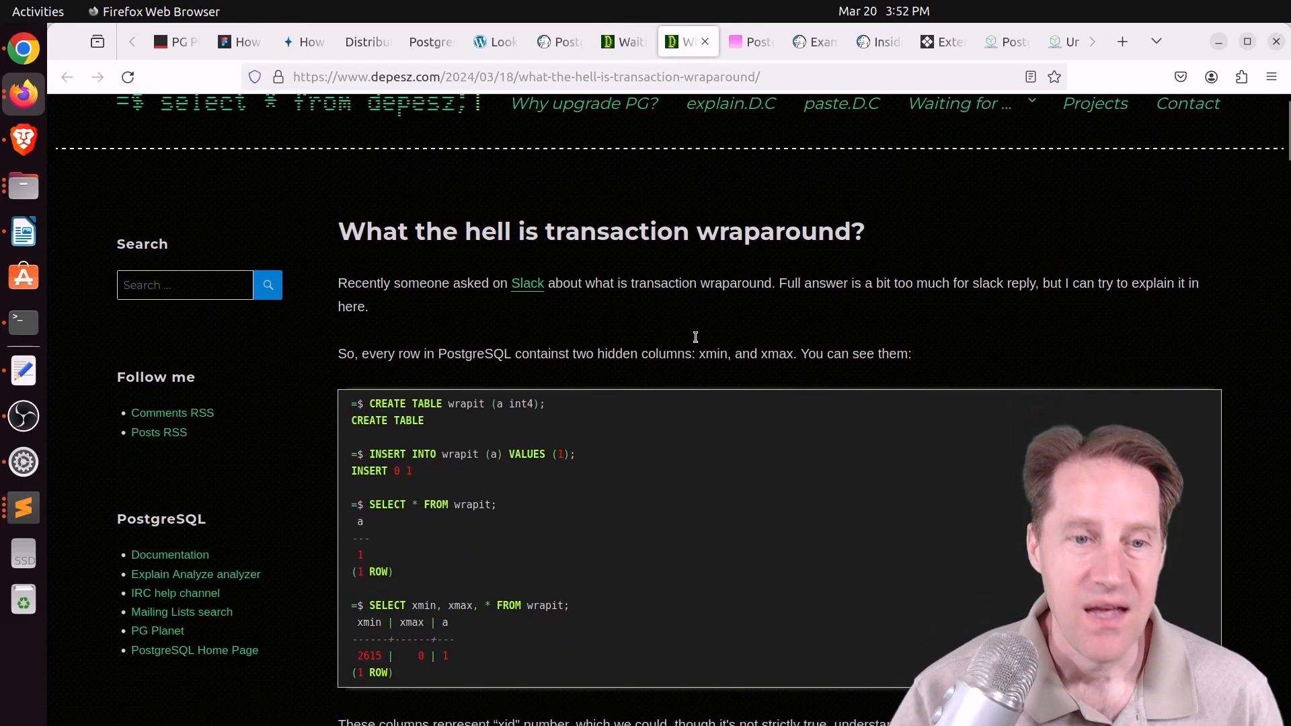
{"action": "scroll", "scroll_direction": "down", "scroll_amount": 3}
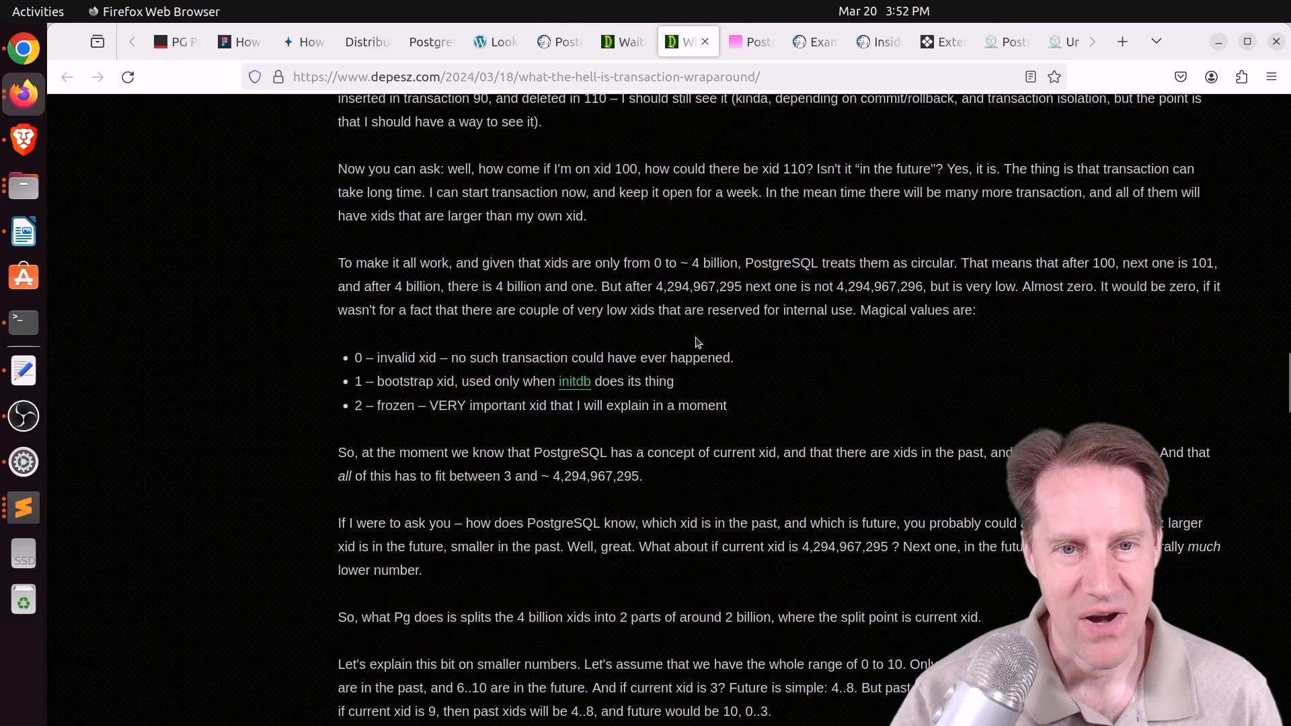
{"action": "scroll", "scroll_direction": "down", "scroll_amount": 3}
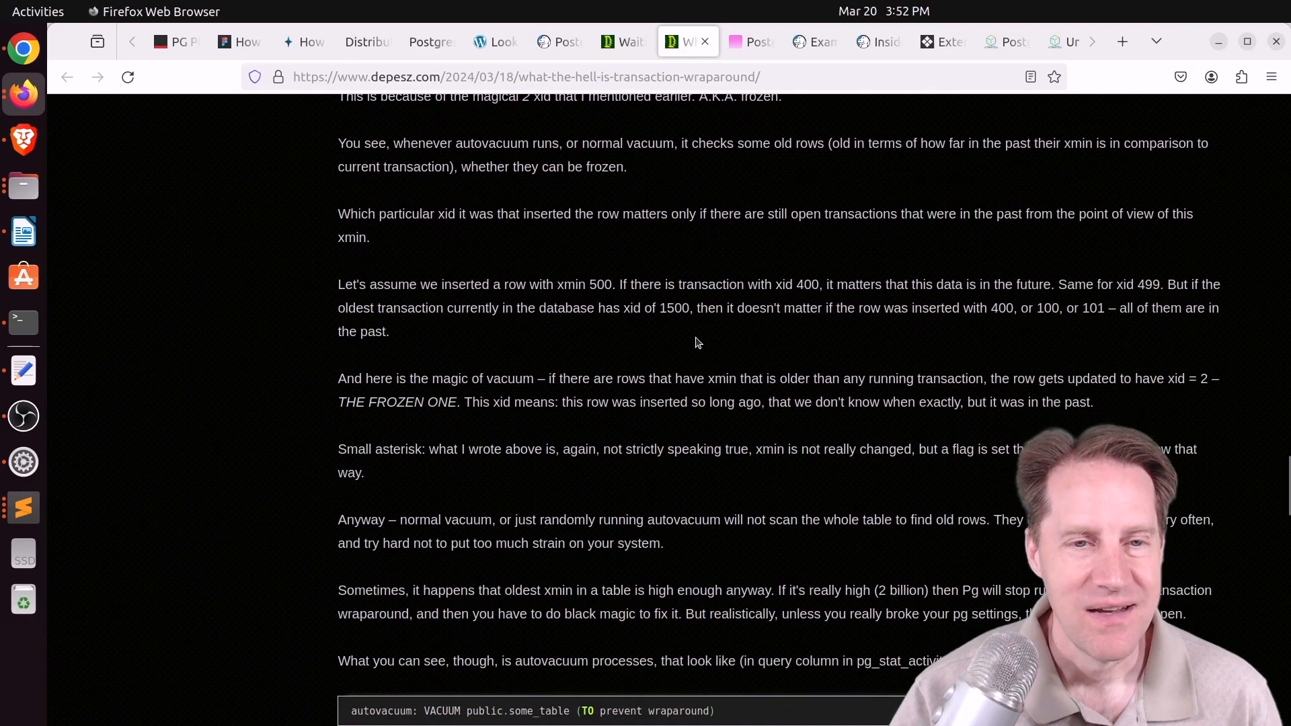
{"action": "scroll", "scroll_direction": "down", "scroll_amount": 3}
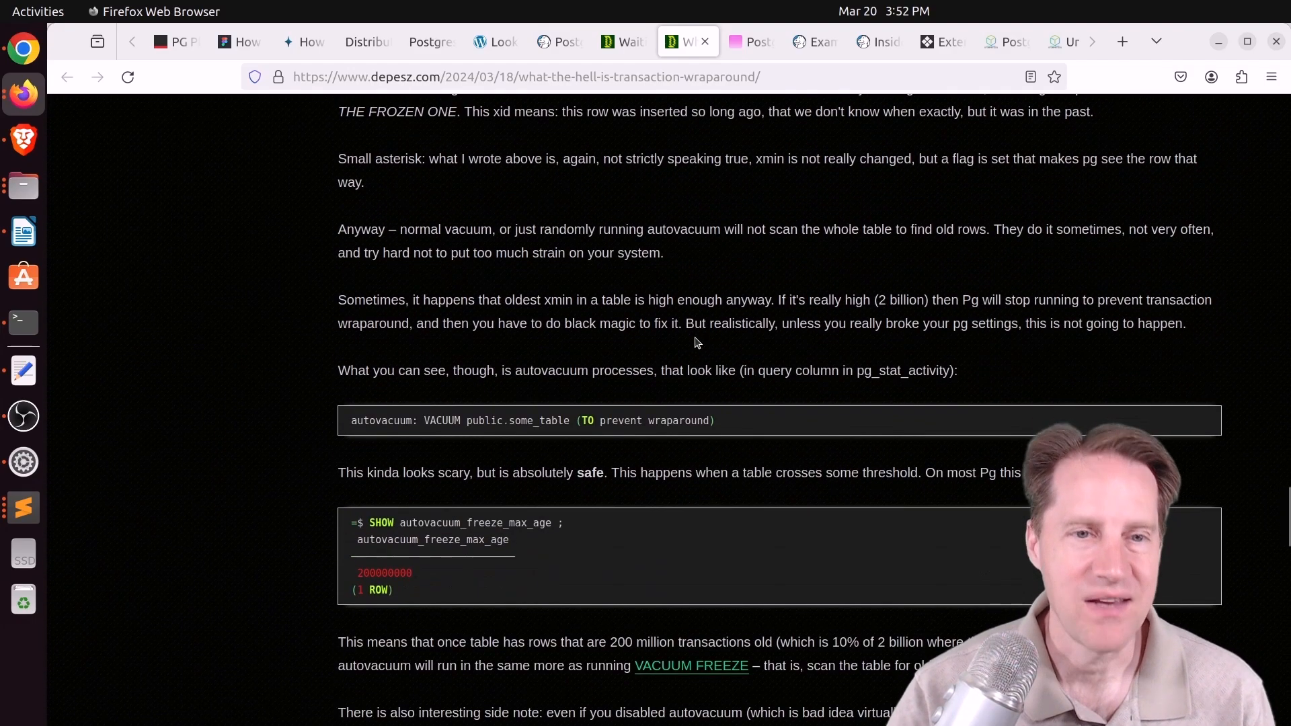
{"action": "scroll", "scroll_direction": "down", "scroll_amount": 3}
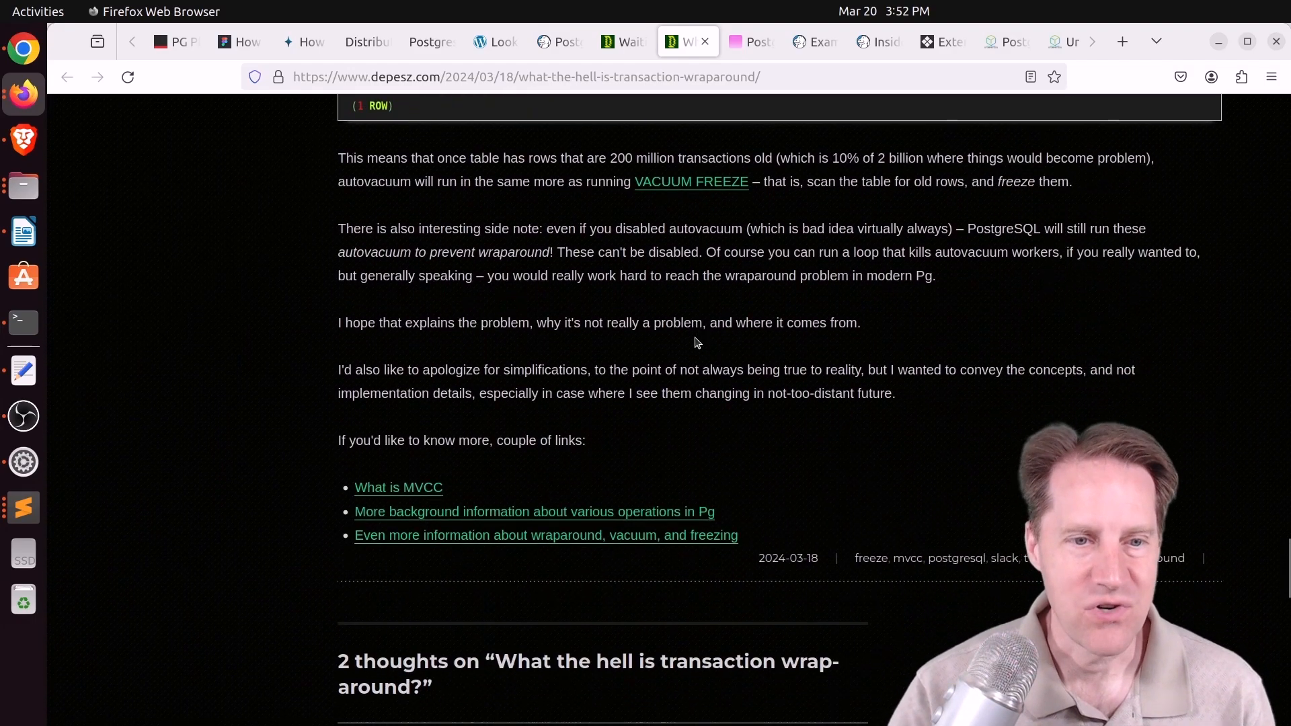
{"action": "scroll", "scroll_direction": "down", "scroll_amount": 3}
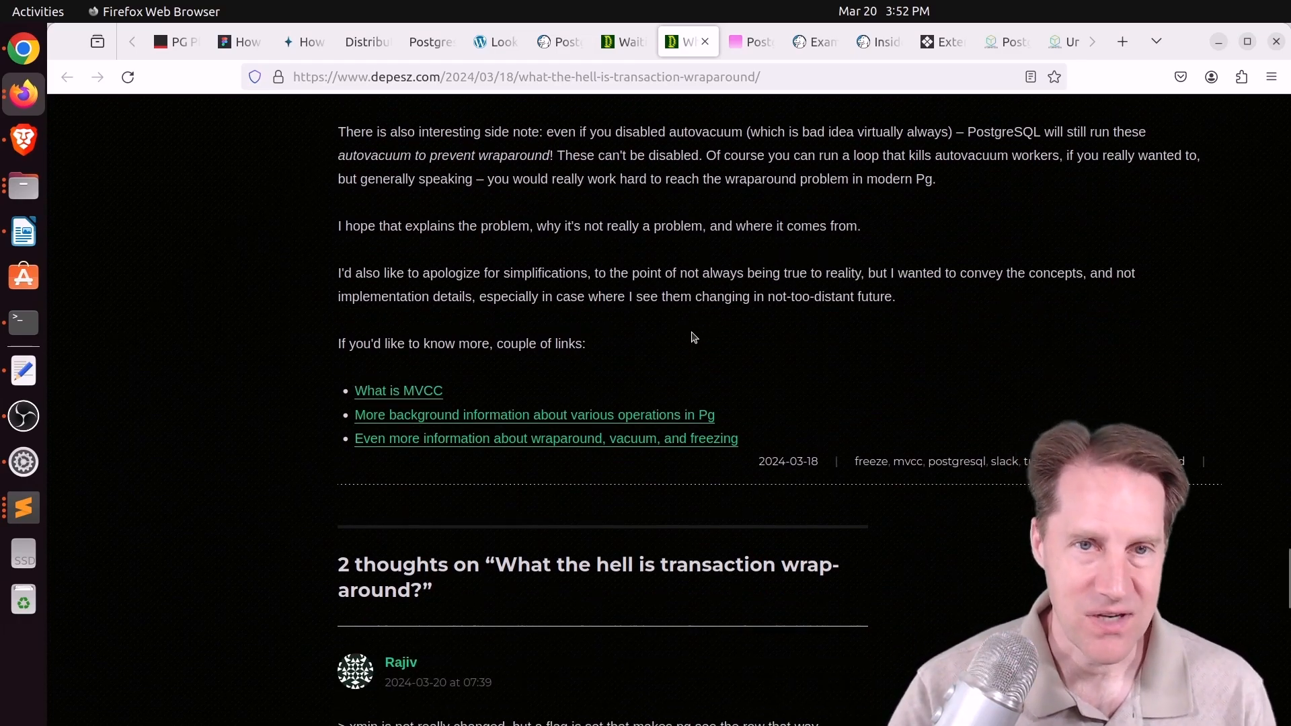
{"action": "left_click", "coordinate": [750, 42]}
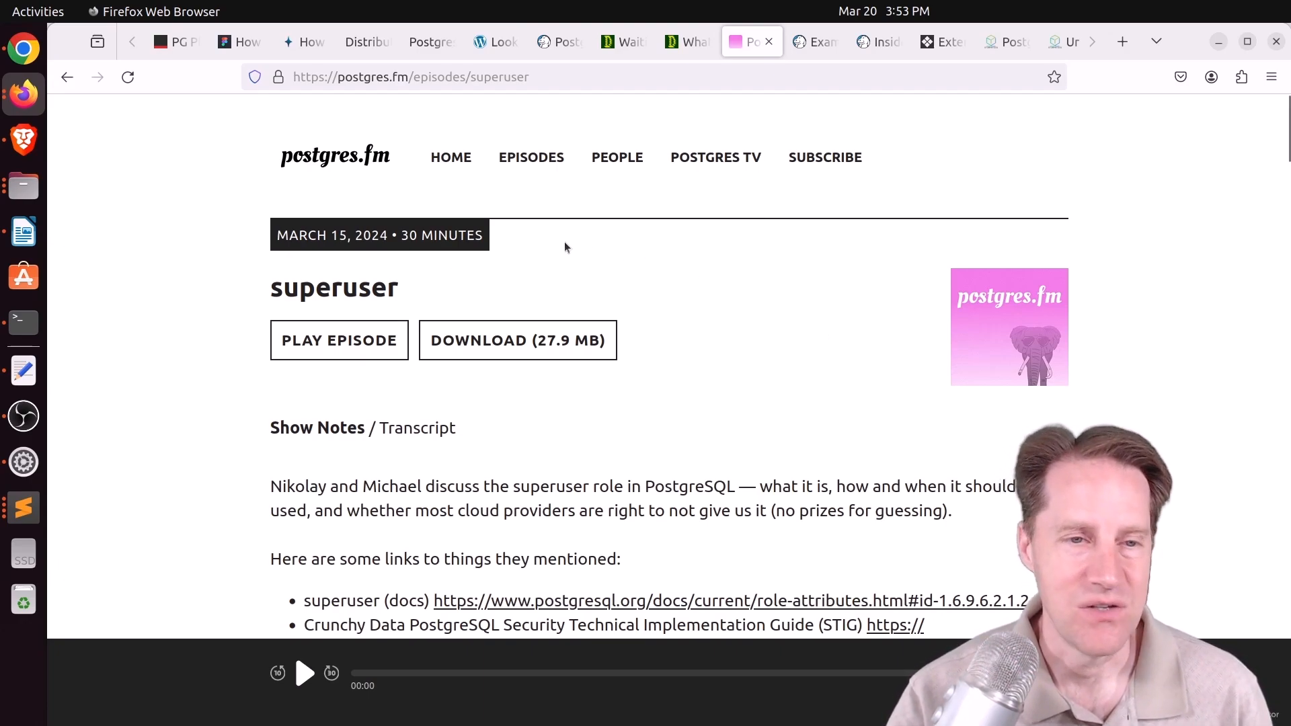
{"action": "scroll", "scroll_direction": "down", "scroll_amount": 3}
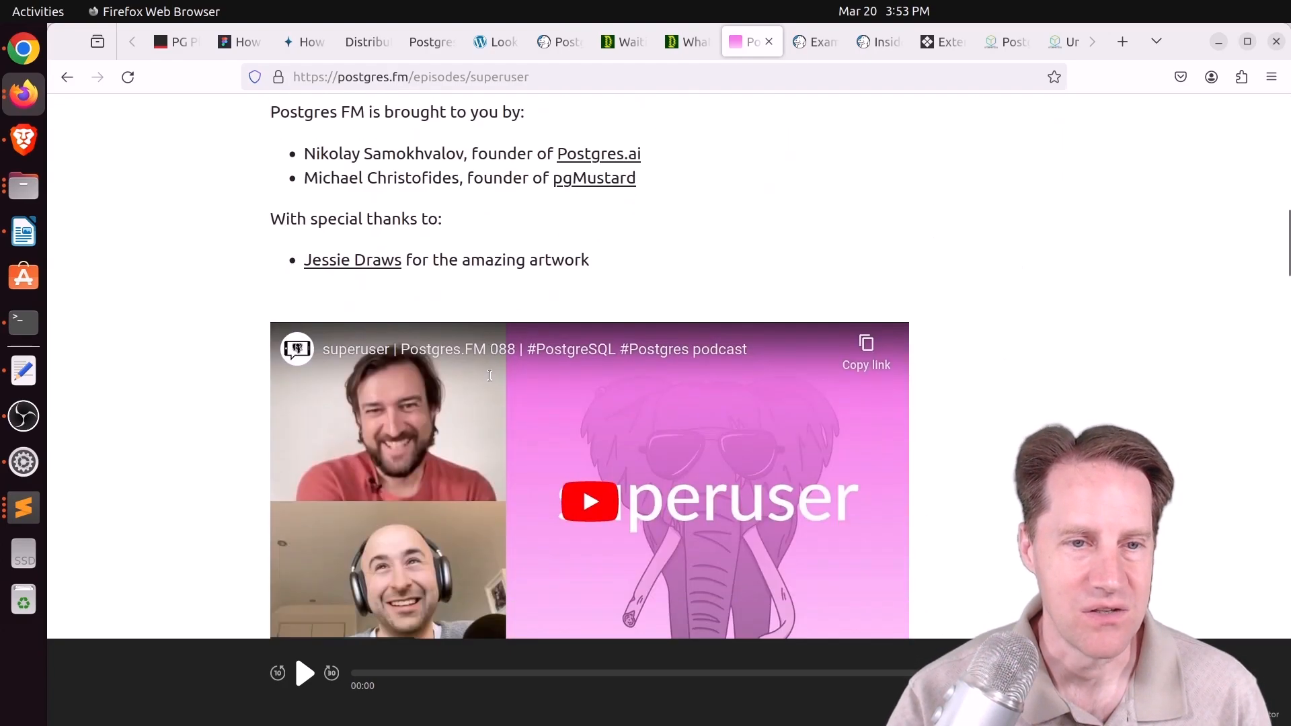